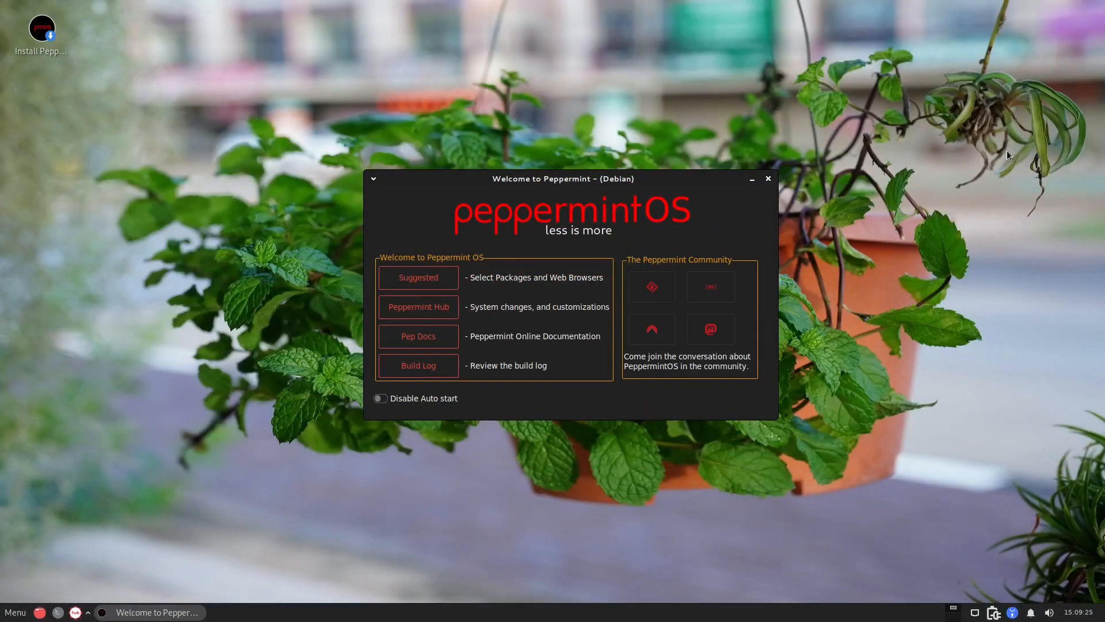
mouse_move(944, 192)
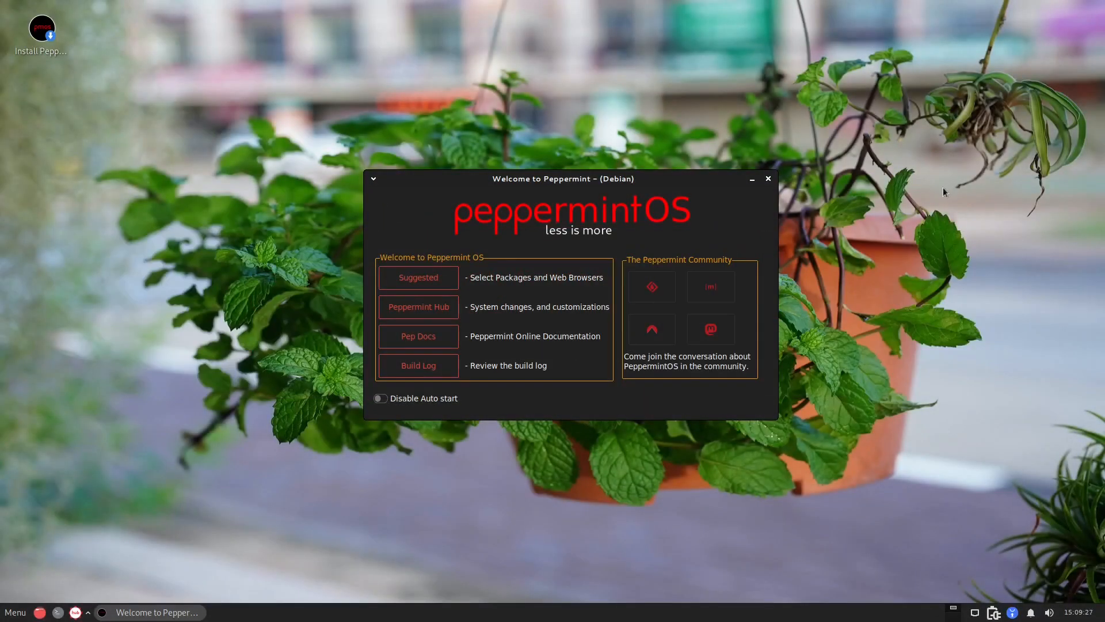
mouse_move(881, 144)
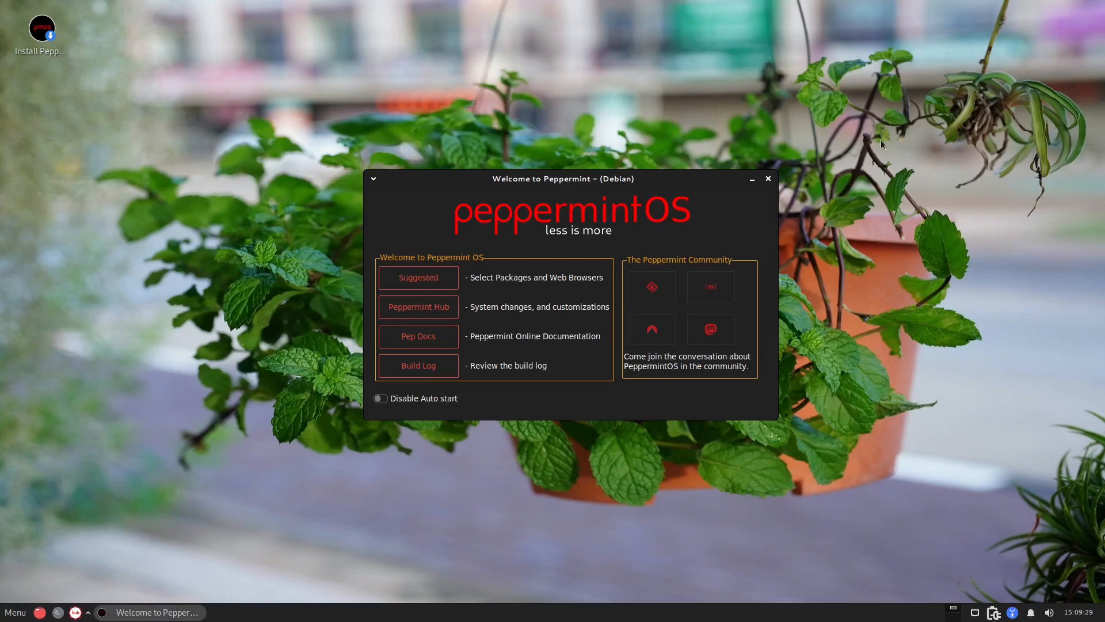
mouse_move(876, 146)
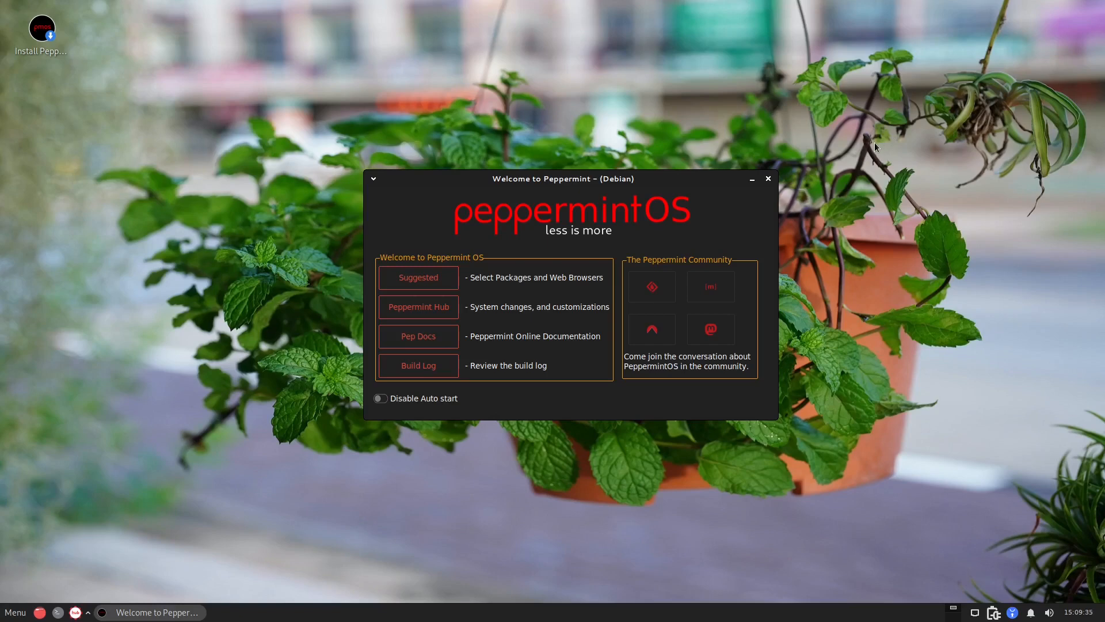
mouse_move(691, 171)
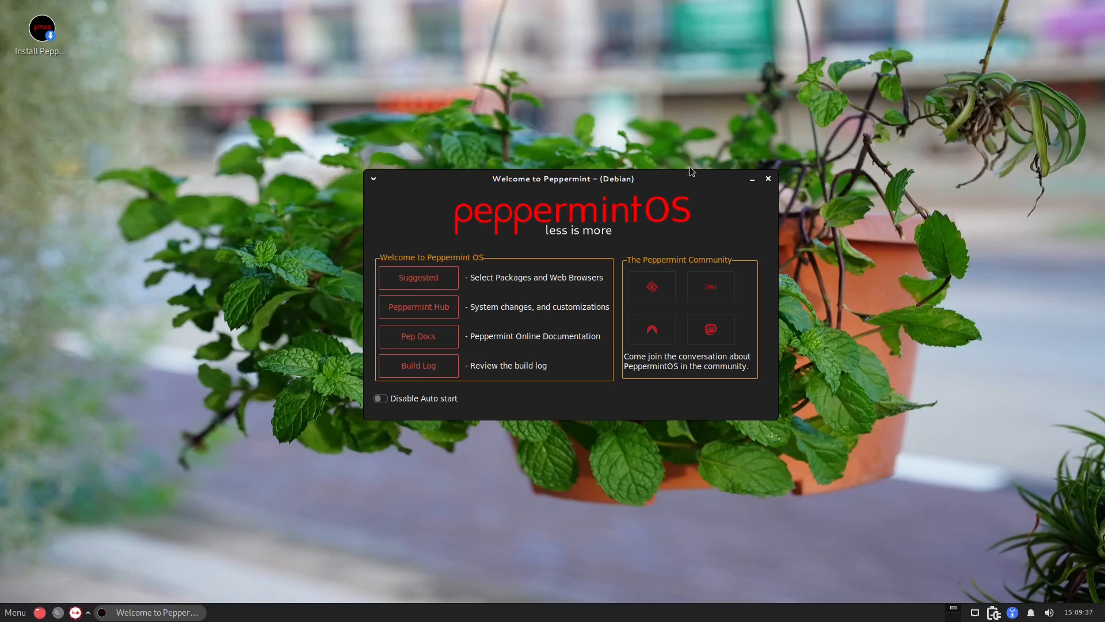
mouse_move(640, 186)
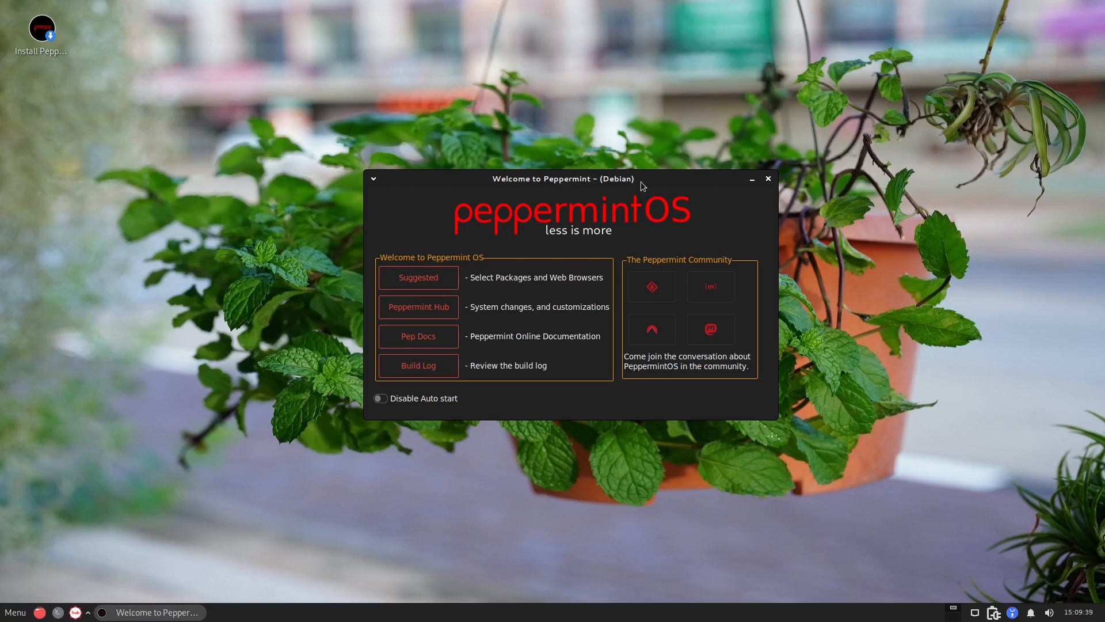
mouse_move(551, 242)
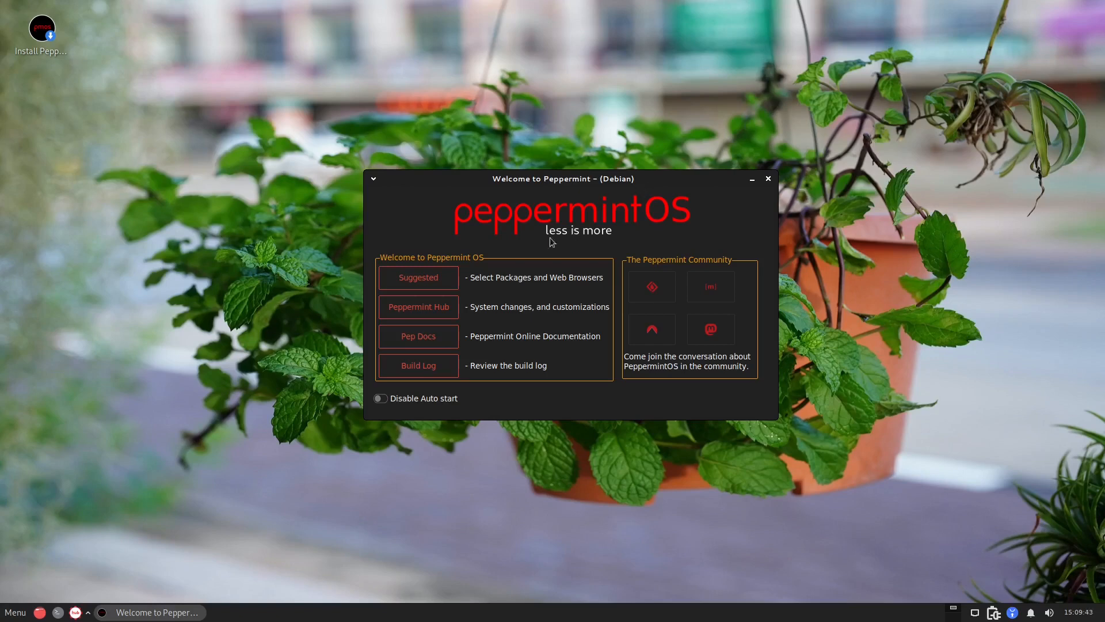
mouse_move(438, 322)
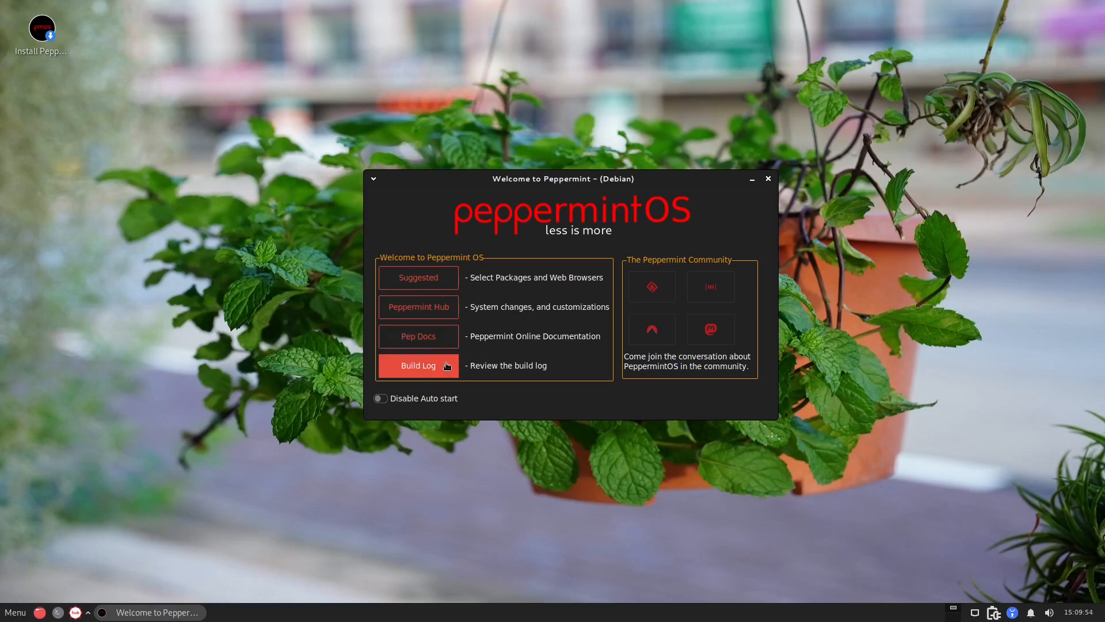
mouse_move(652, 286)
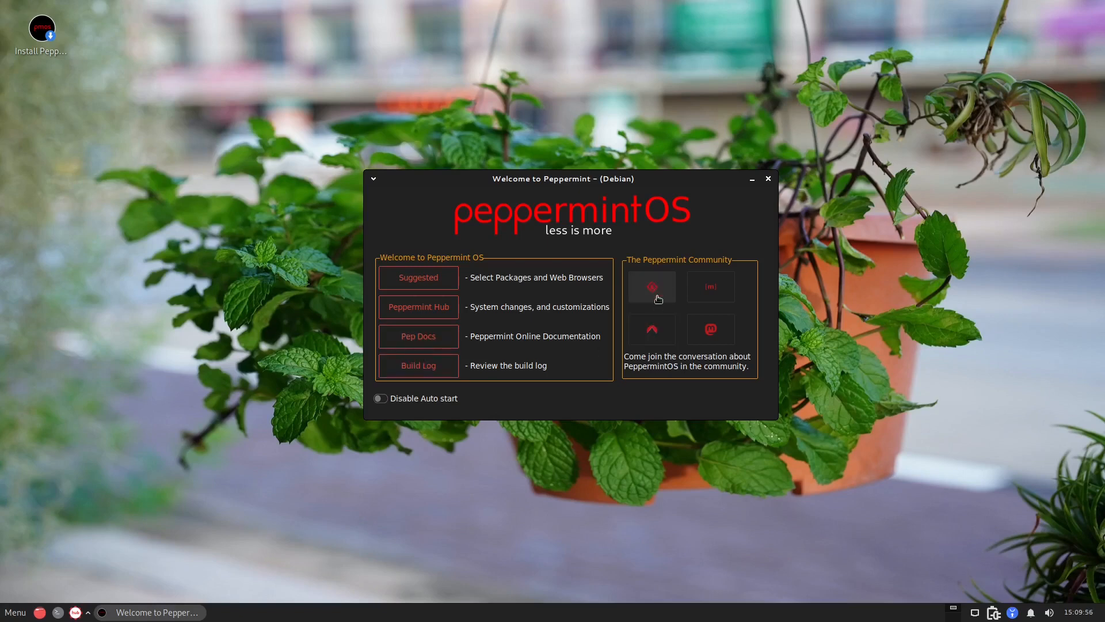
mouse_move(699, 297)
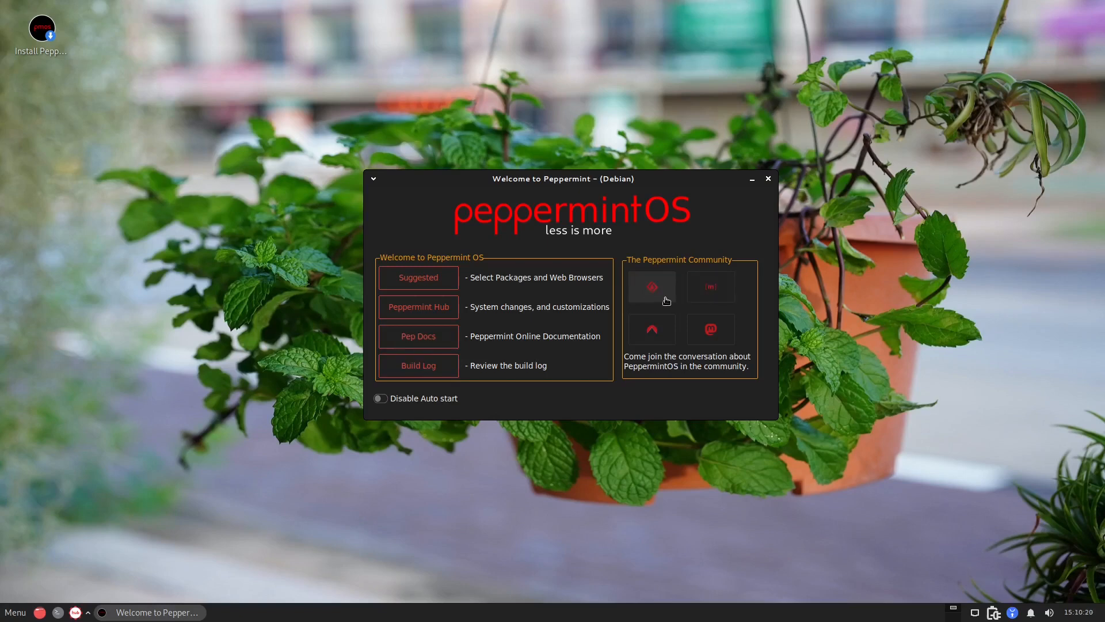
mouse_move(710, 328)
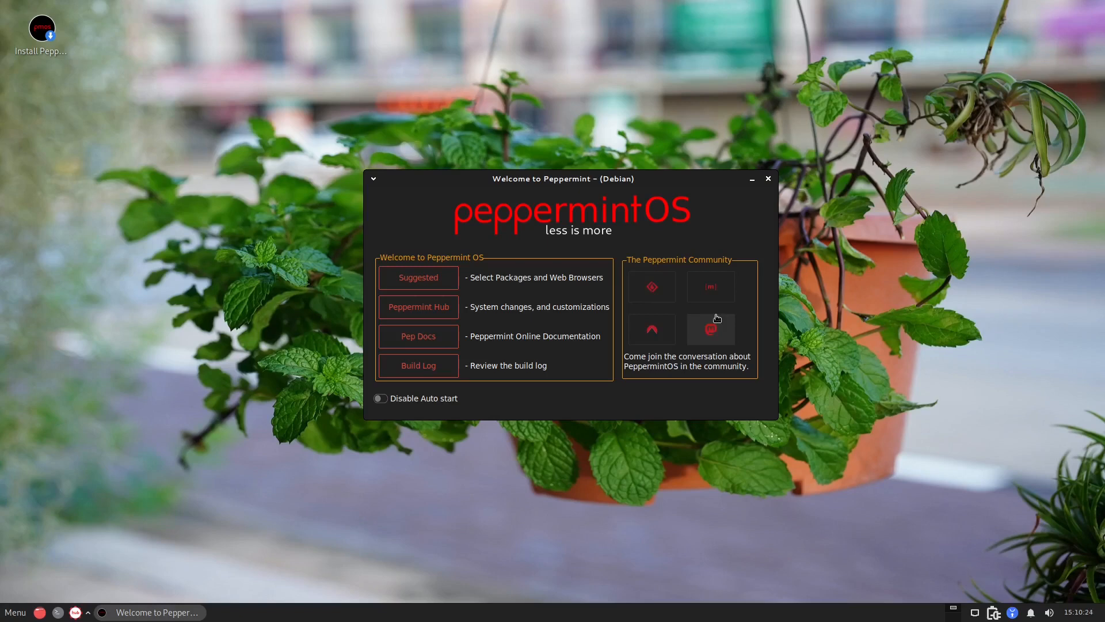
mouse_move(670, 220)
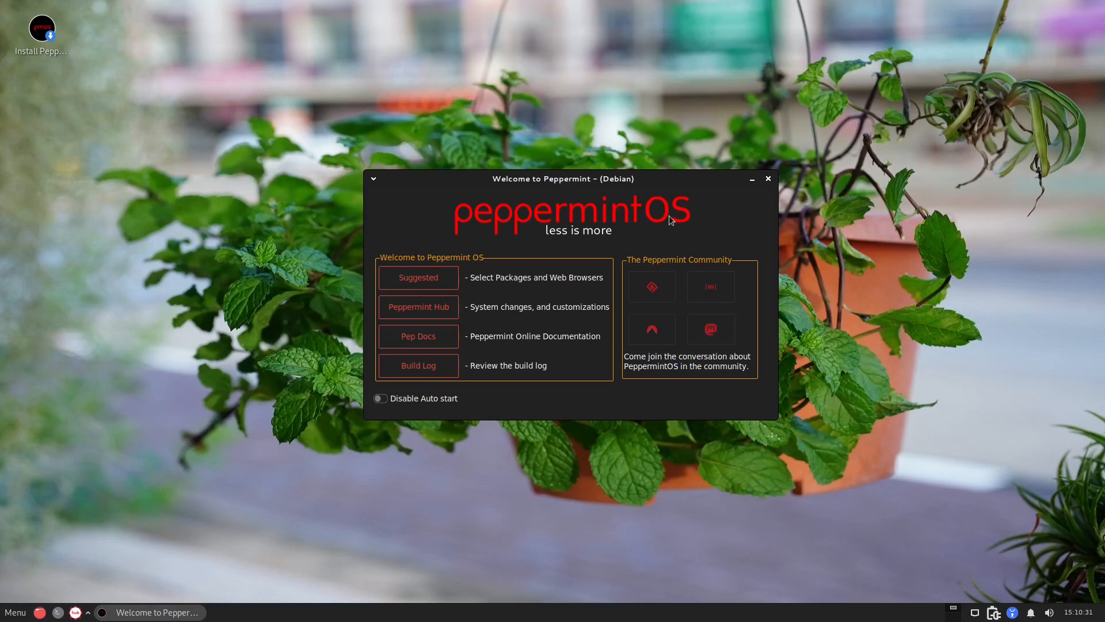
mouse_move(768, 178)
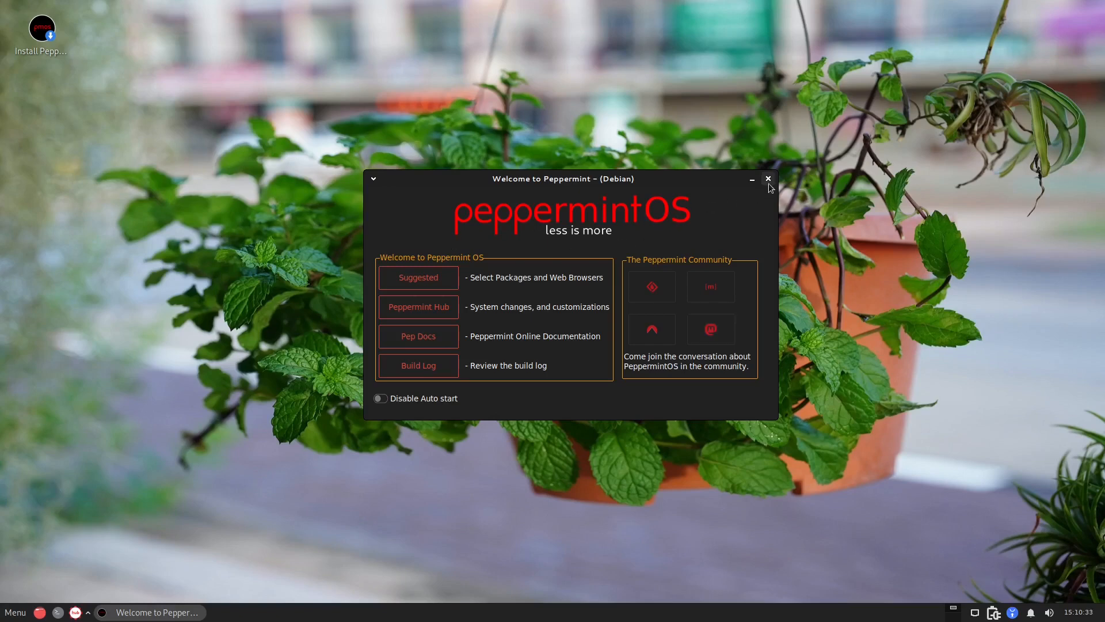
Step: Maximize the Peppermint OS website window so the home page and community links fill the screen
left_click(768, 180)
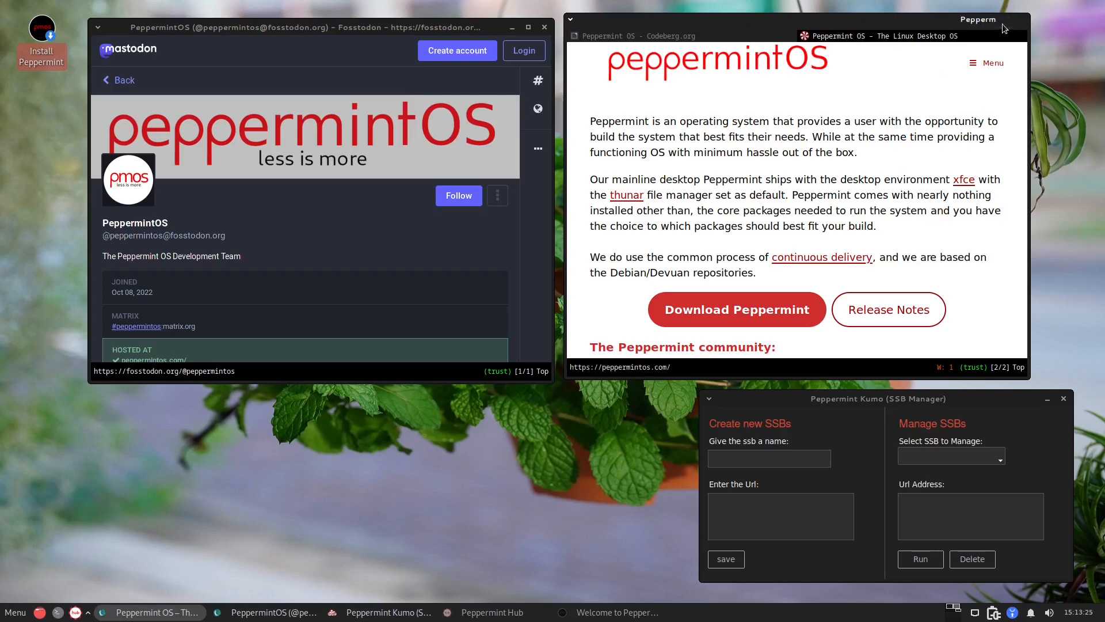
left_click(1072, 19)
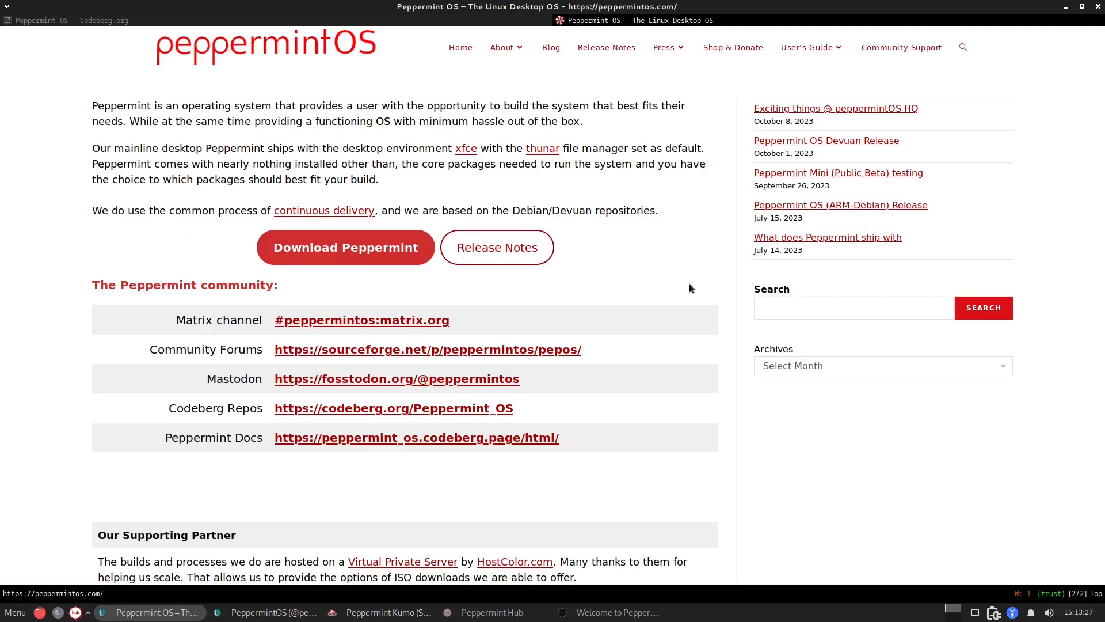
mouse_move(677, 200)
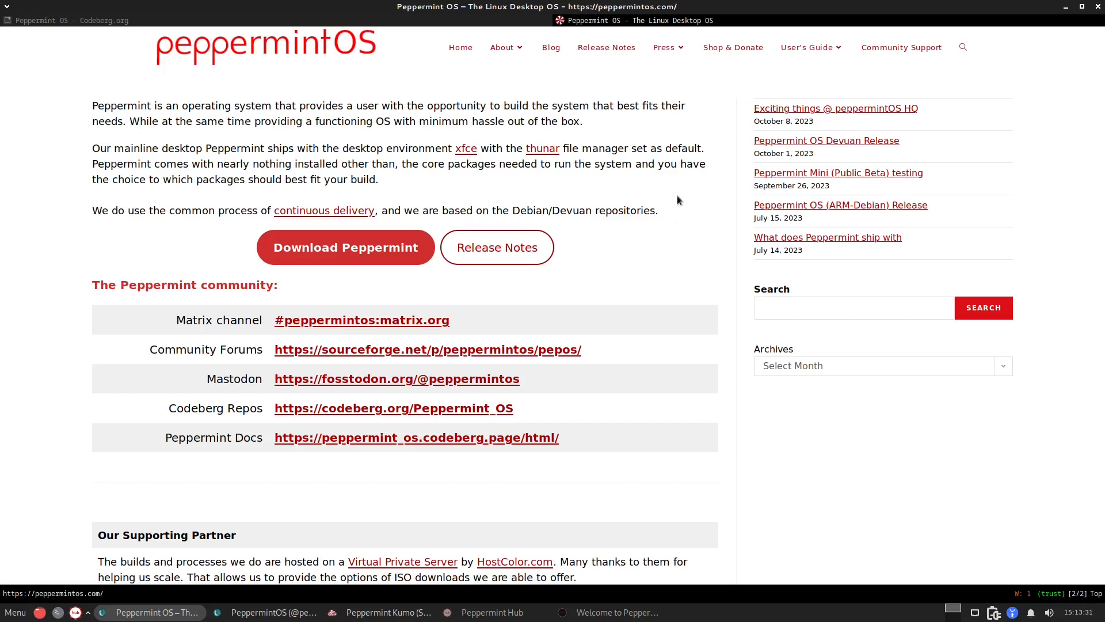
mouse_move(554, 158)
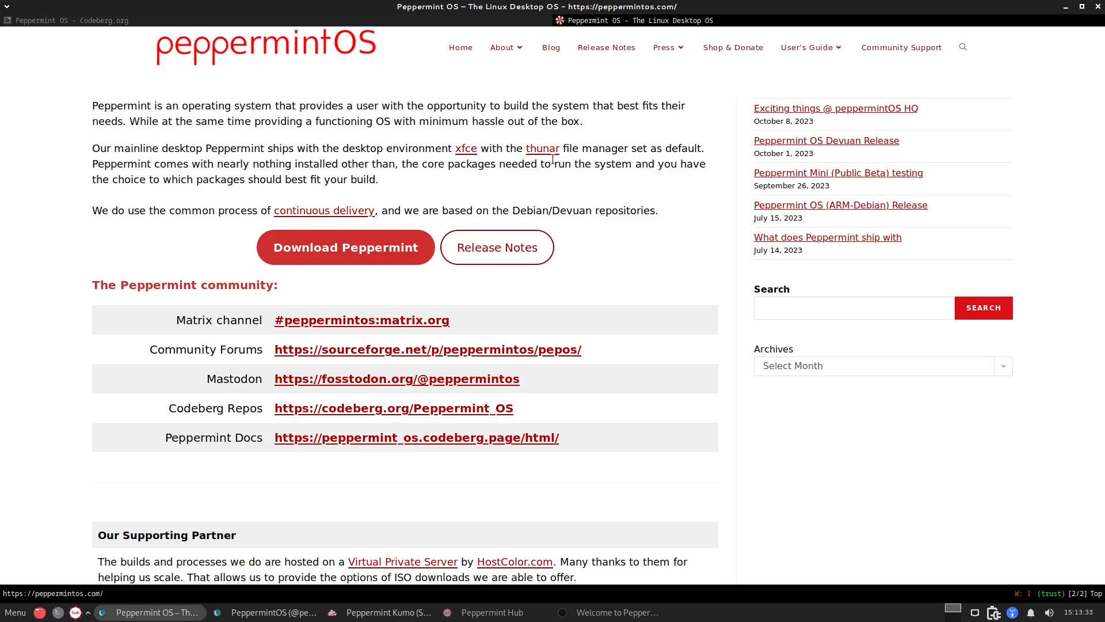
mouse_move(754, 396)
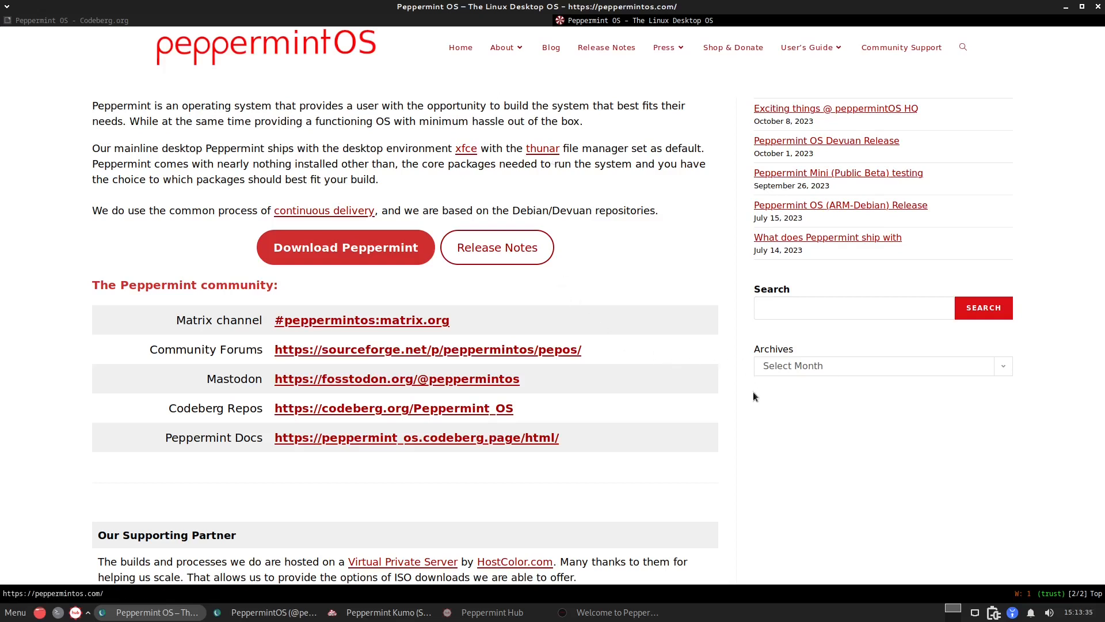
mouse_move(143, 134)
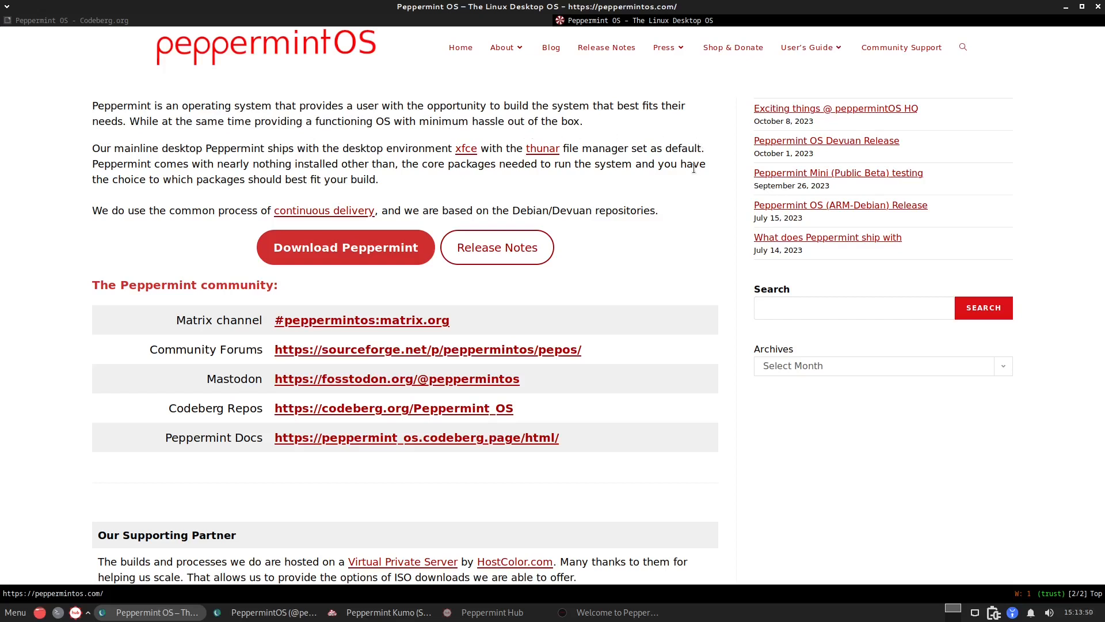
mouse_move(610, 373)
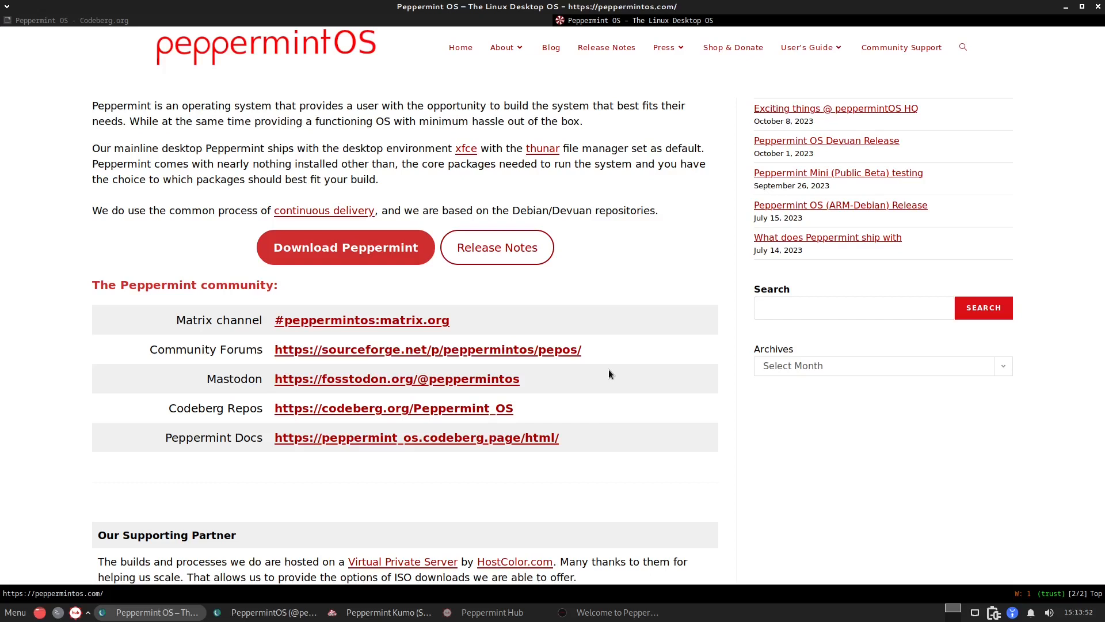
mouse_move(556, 316)
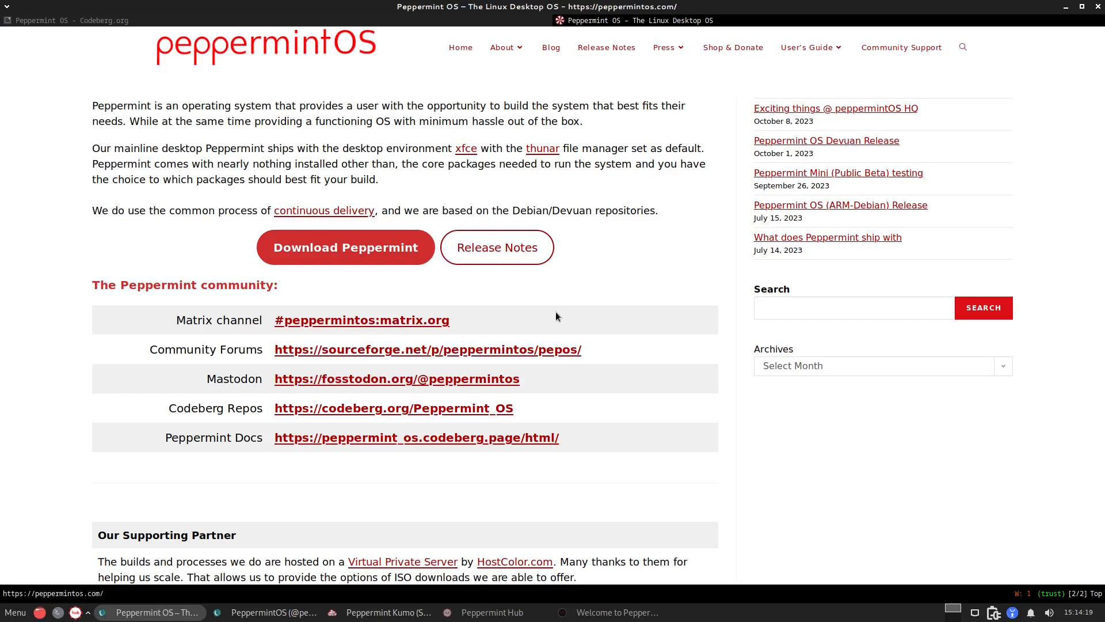
mouse_move(655, 470)
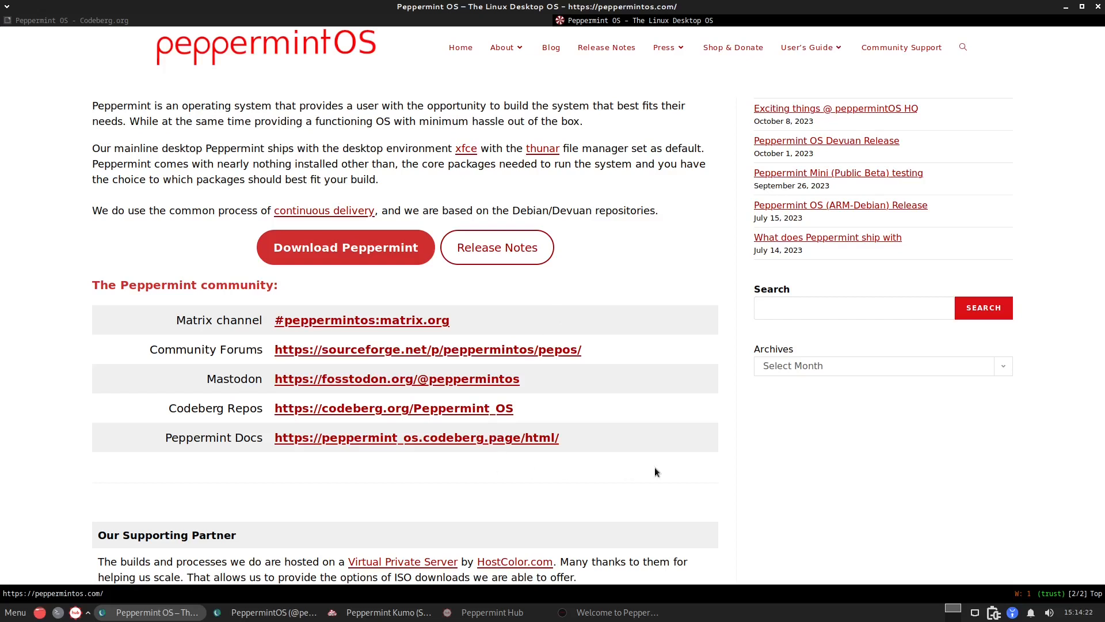
mouse_move(723, 473)
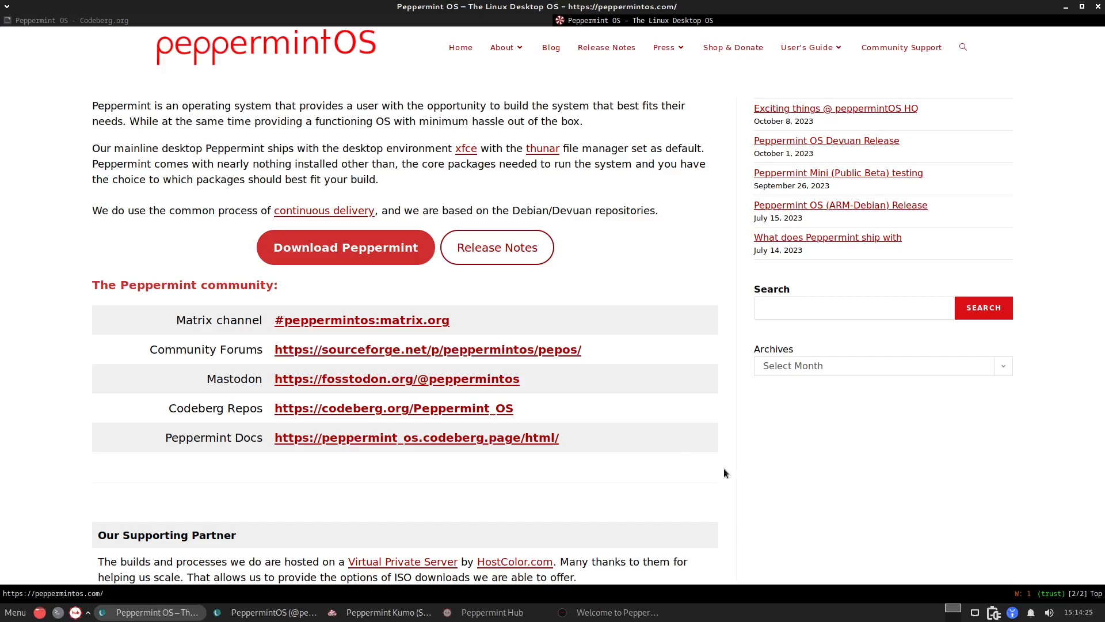
mouse_move(734, 495)
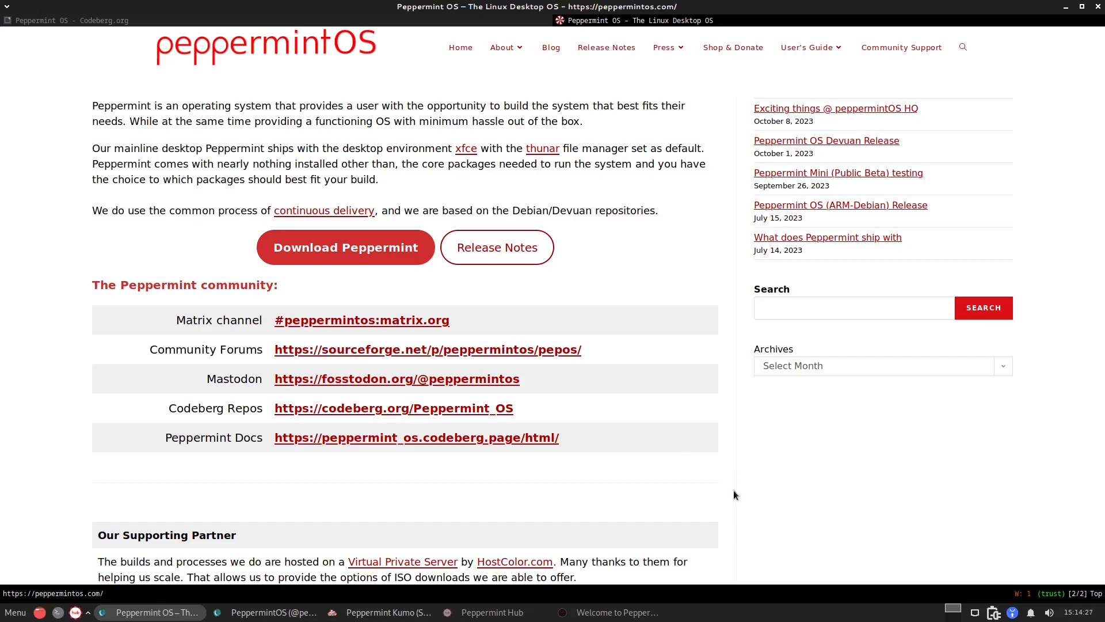
mouse_move(753, 519)
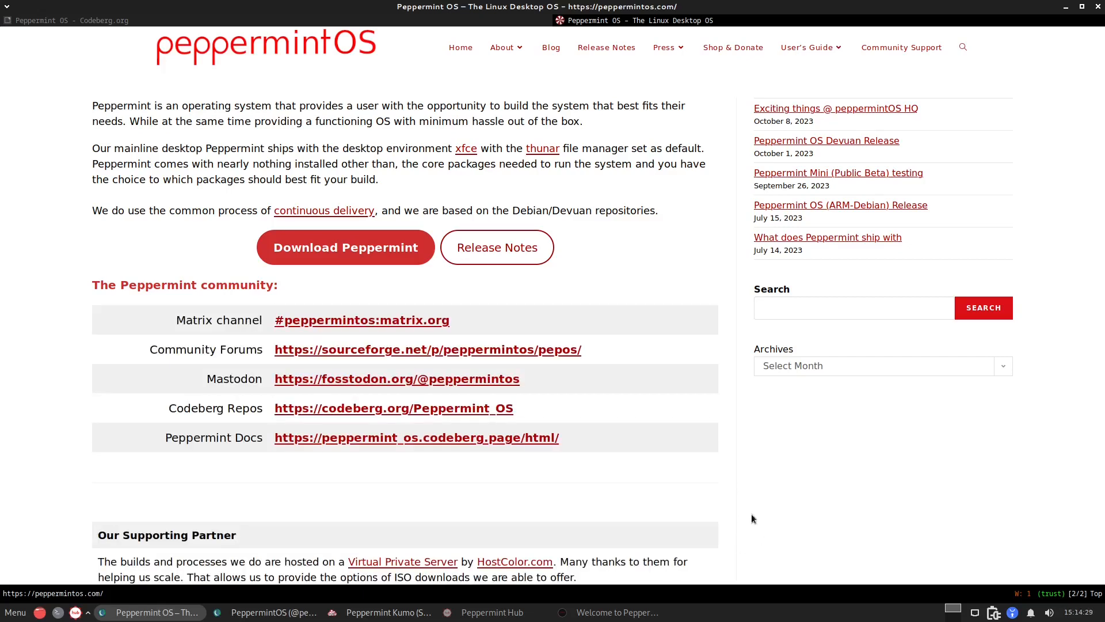
mouse_move(345, 252)
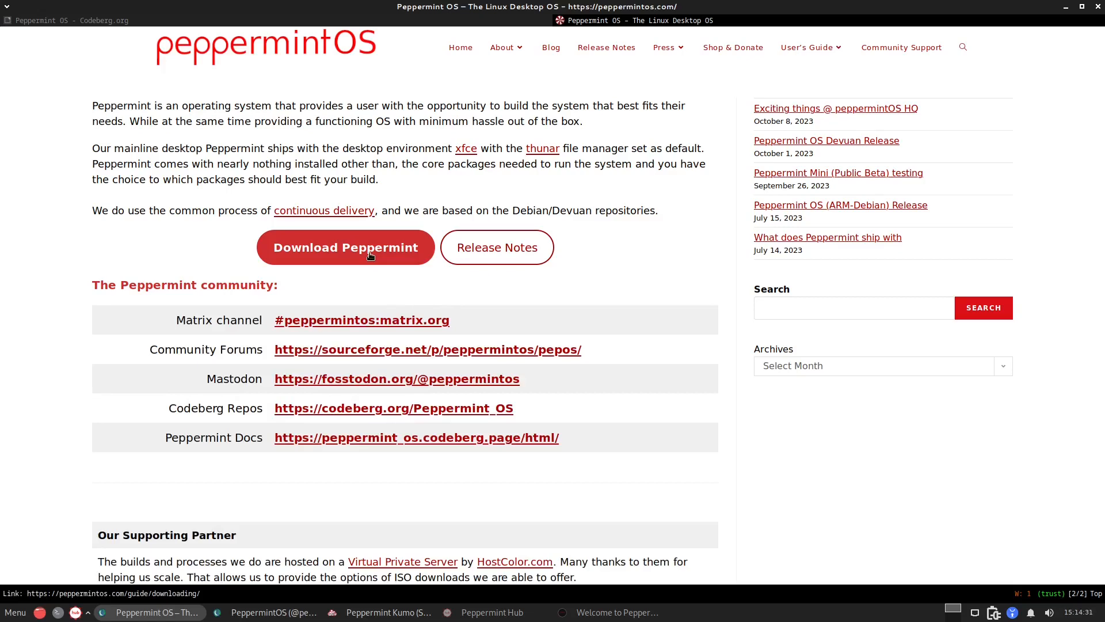
left_click(344, 247)
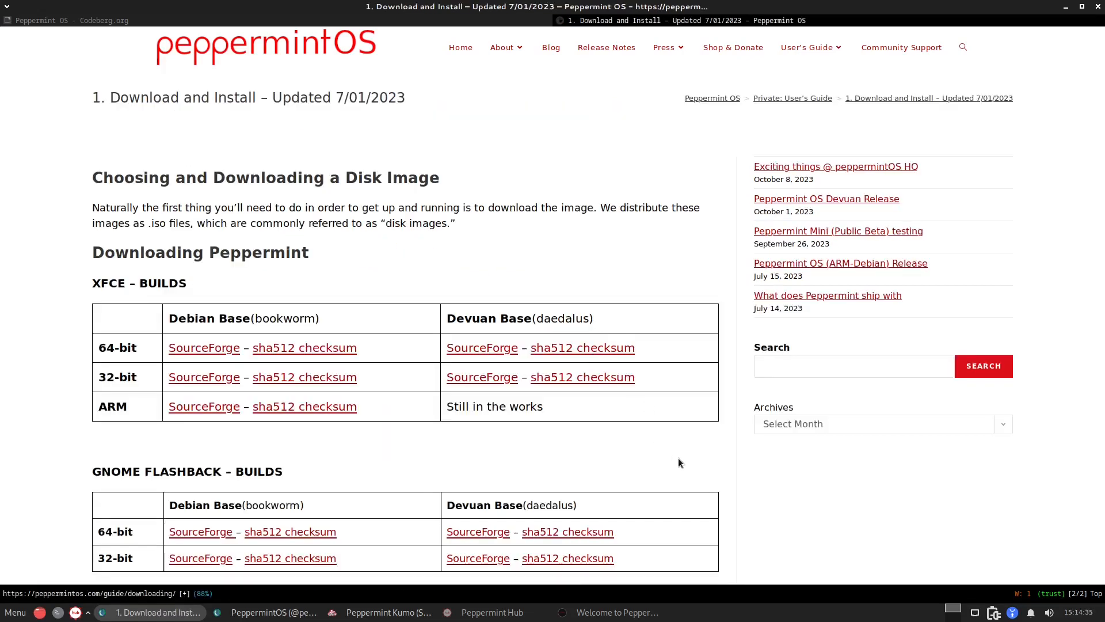
mouse_move(737, 483)
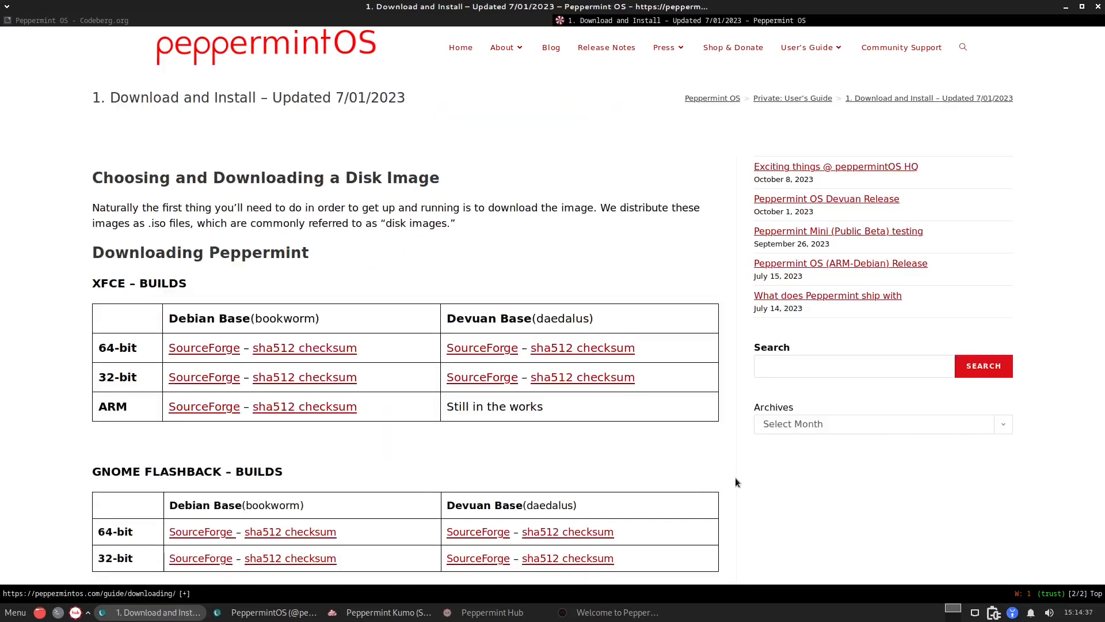
mouse_move(137, 473)
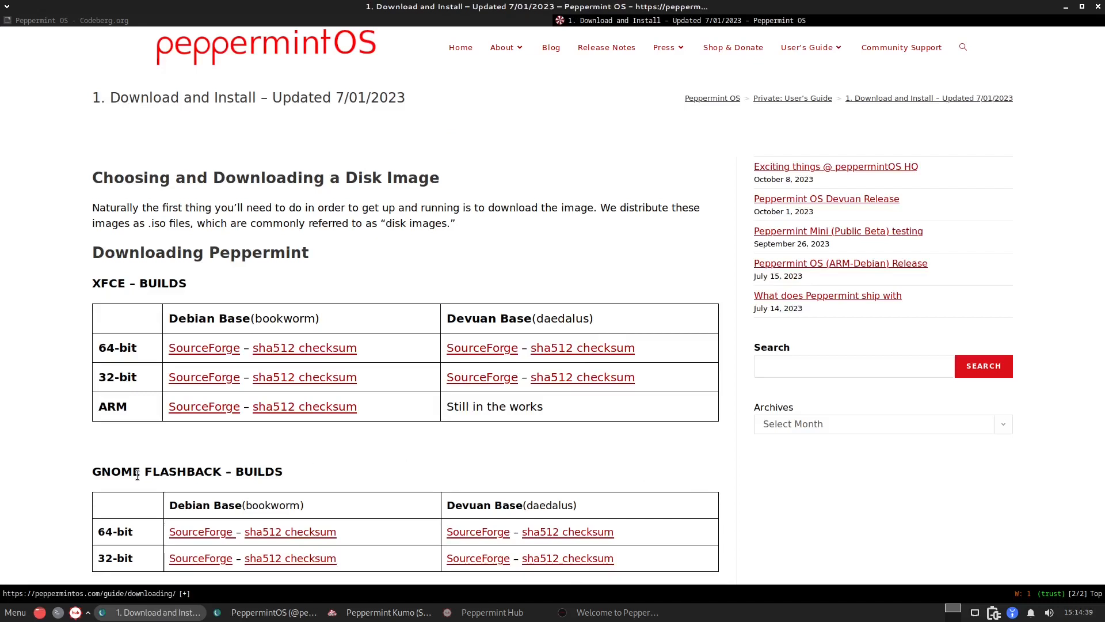
mouse_move(102, 299)
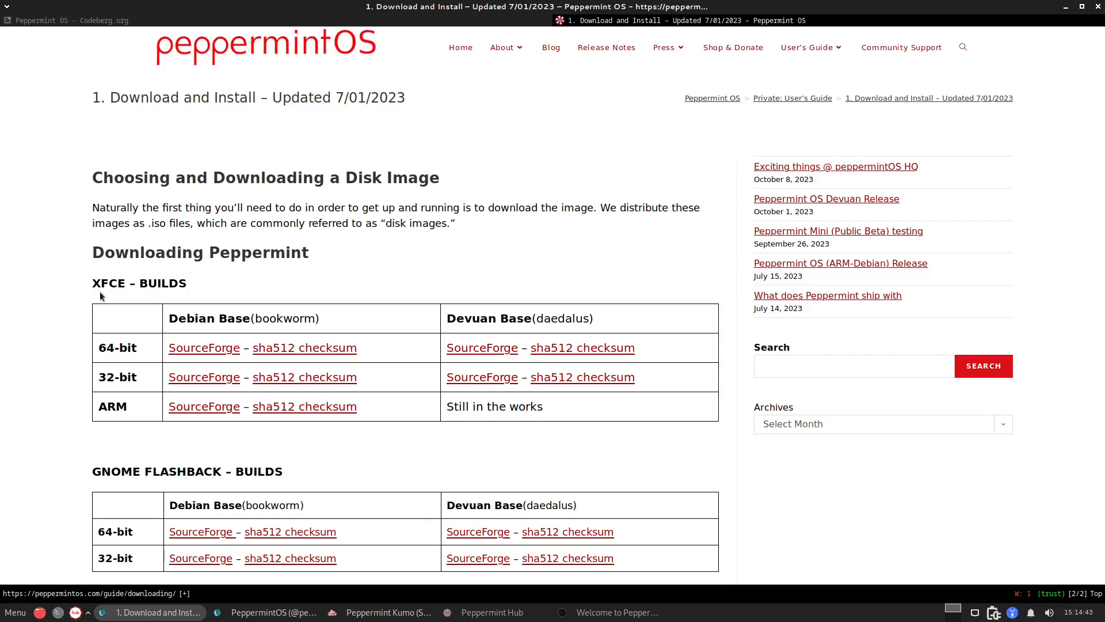
mouse_move(148, 324)
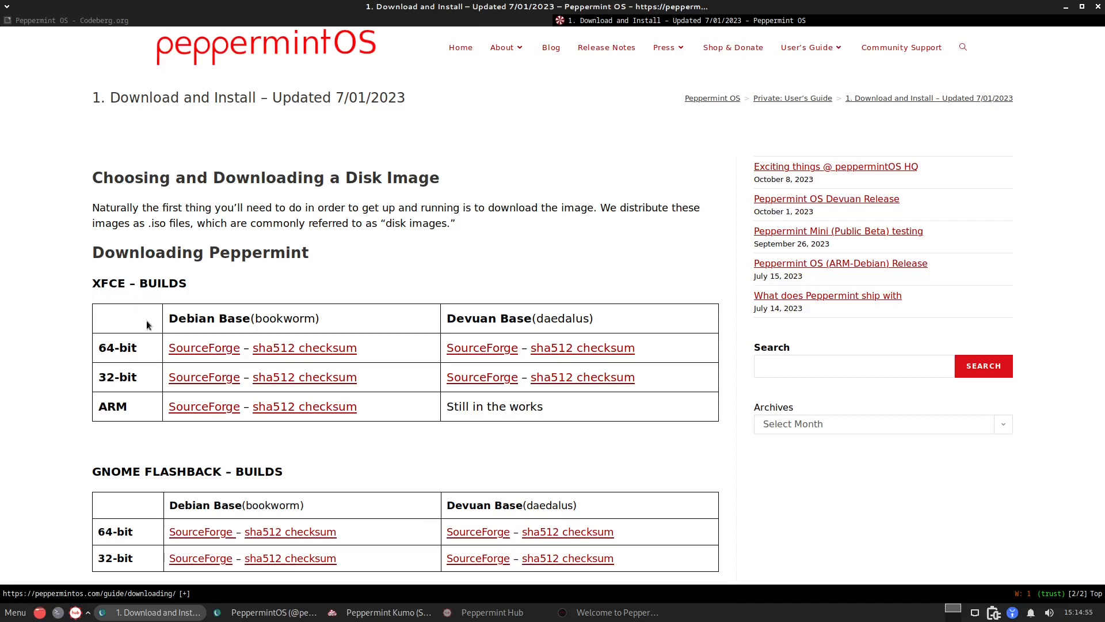
mouse_move(108, 490)
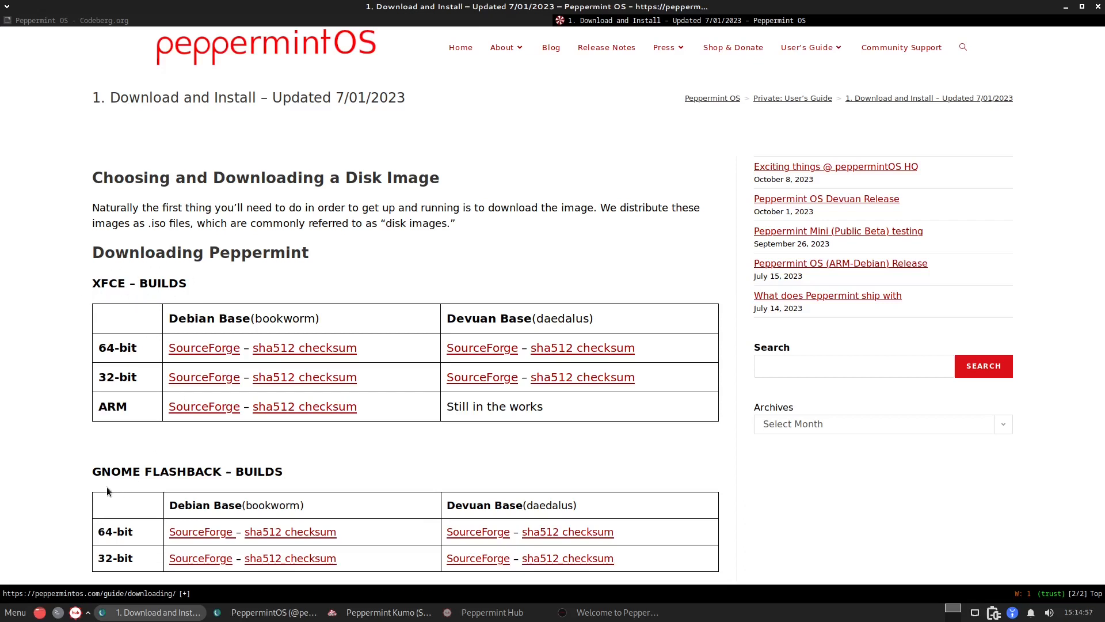
mouse_move(96, 491)
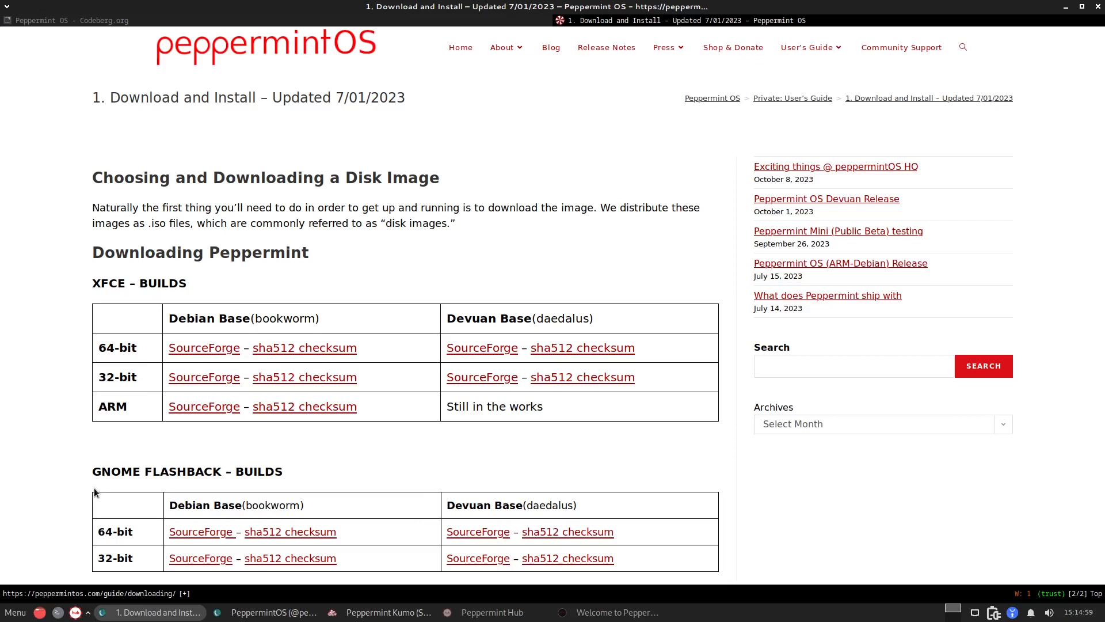
mouse_move(182, 511)
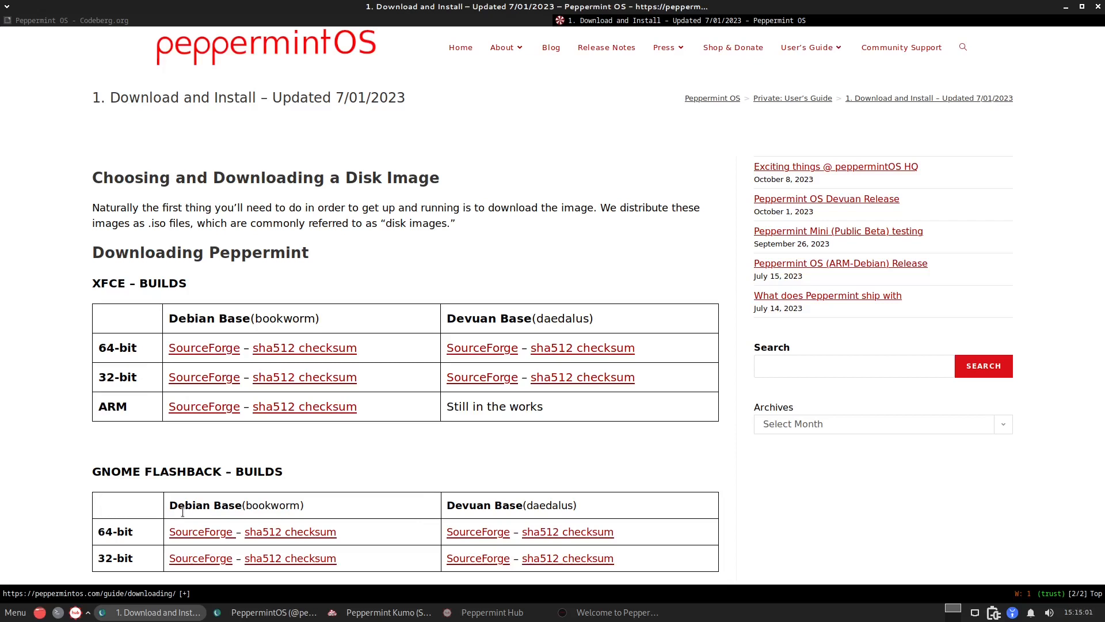
mouse_move(438, 515)
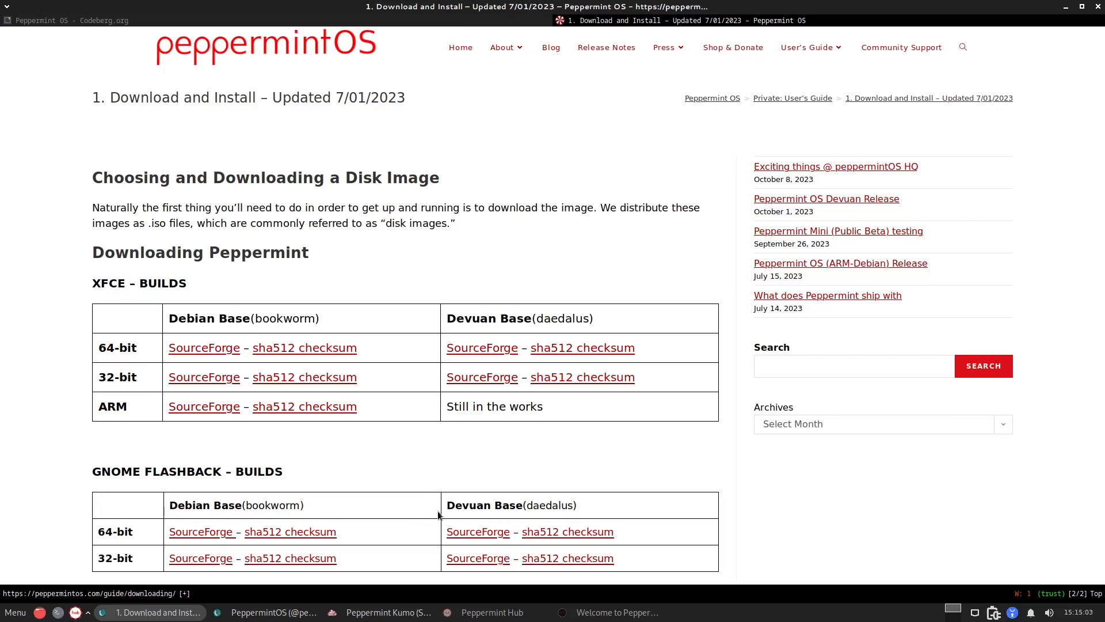
mouse_move(655, 498)
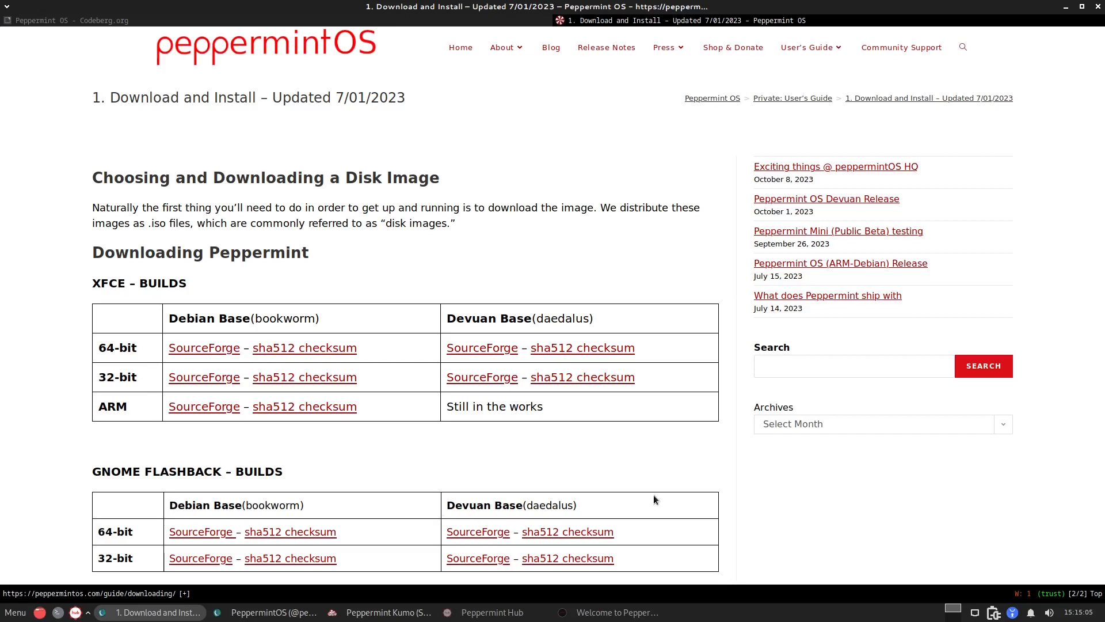
mouse_move(337, 471)
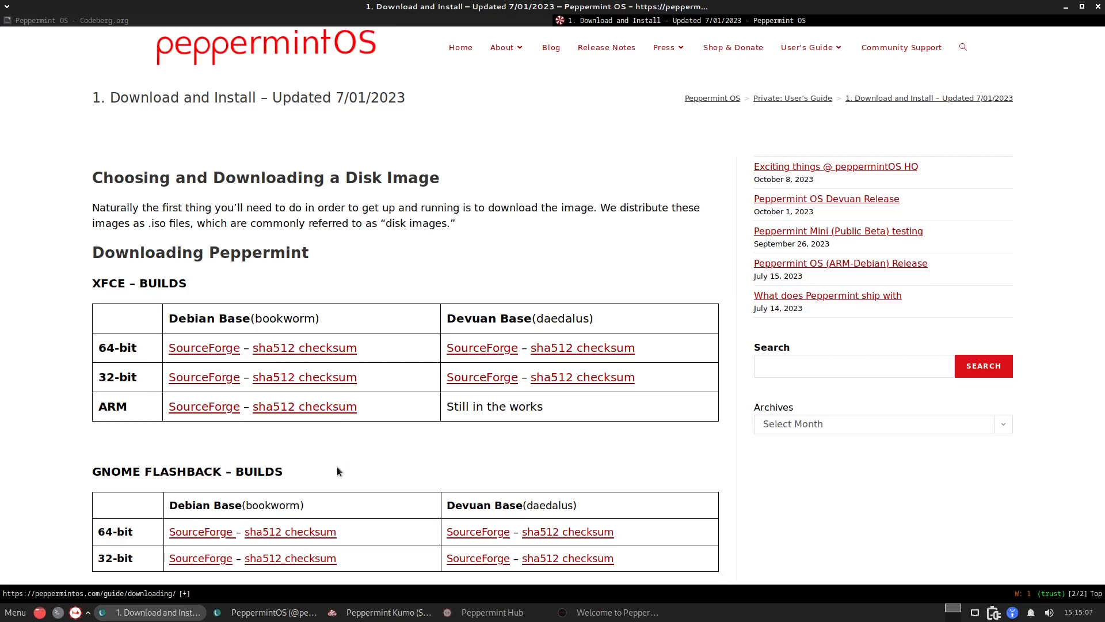
mouse_move(465, 452)
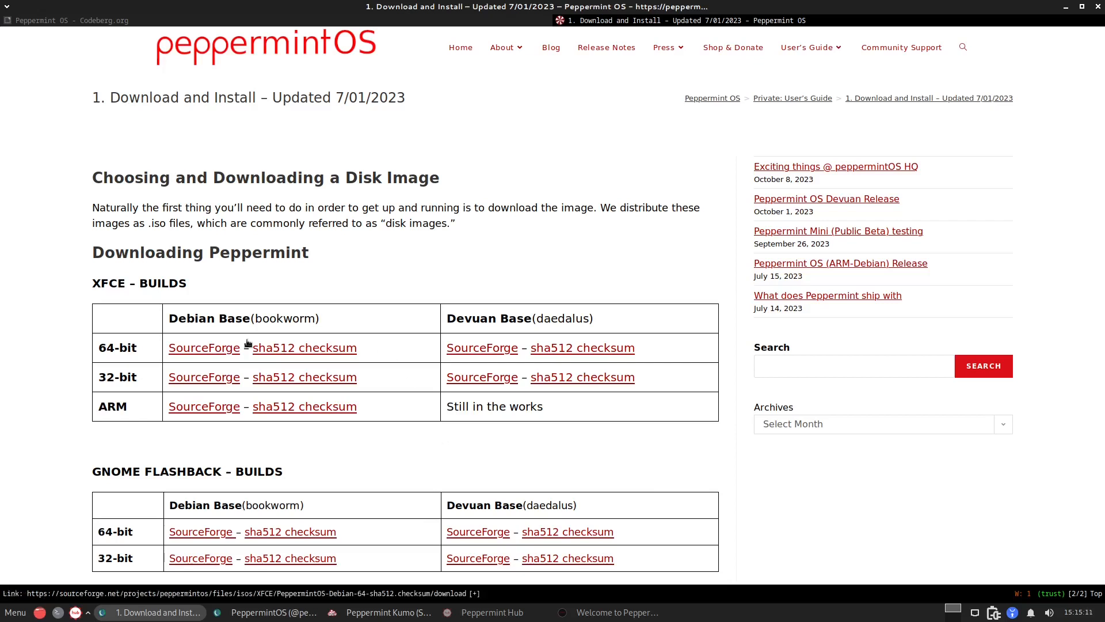
mouse_move(287, 352)
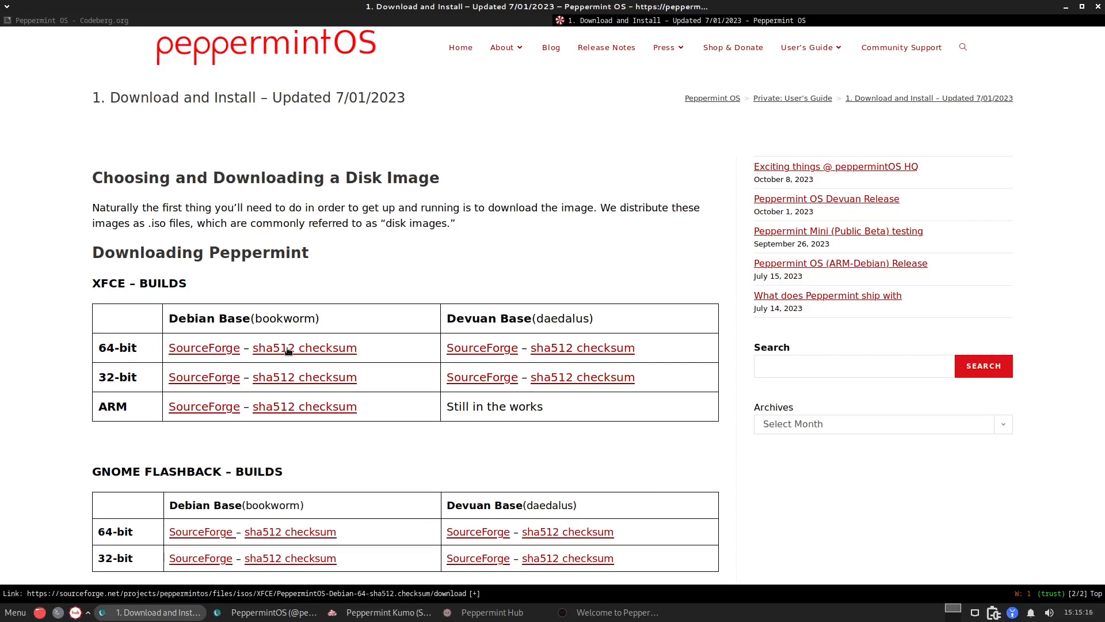
mouse_move(585, 252)
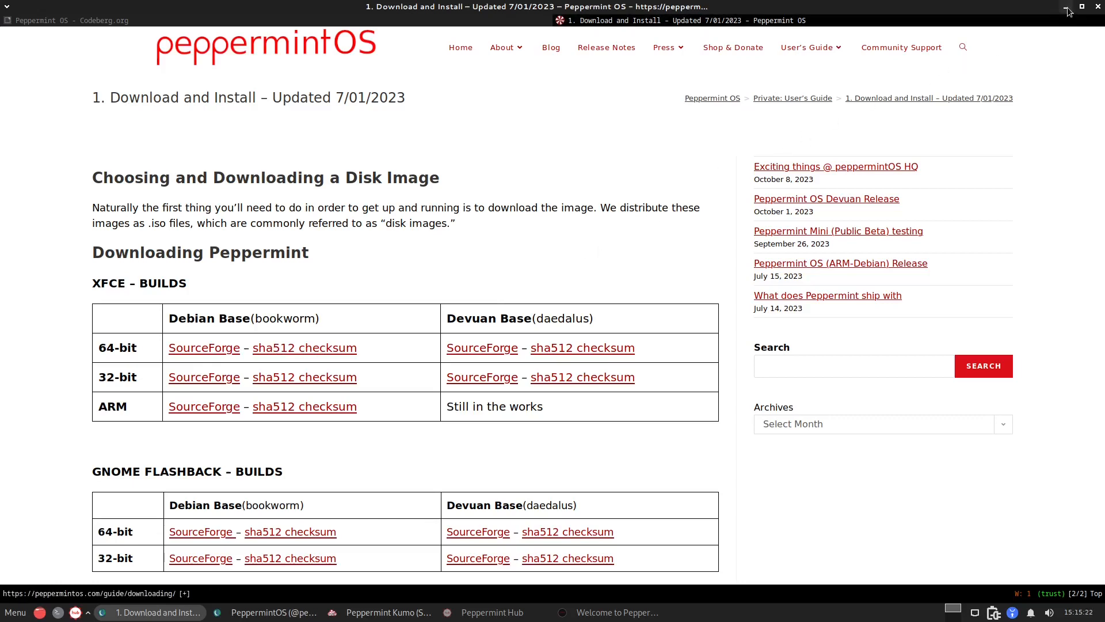
Step: Close the Fosstodon profile window, returning to the peppermintos.com homepage
left_click(271, 611)
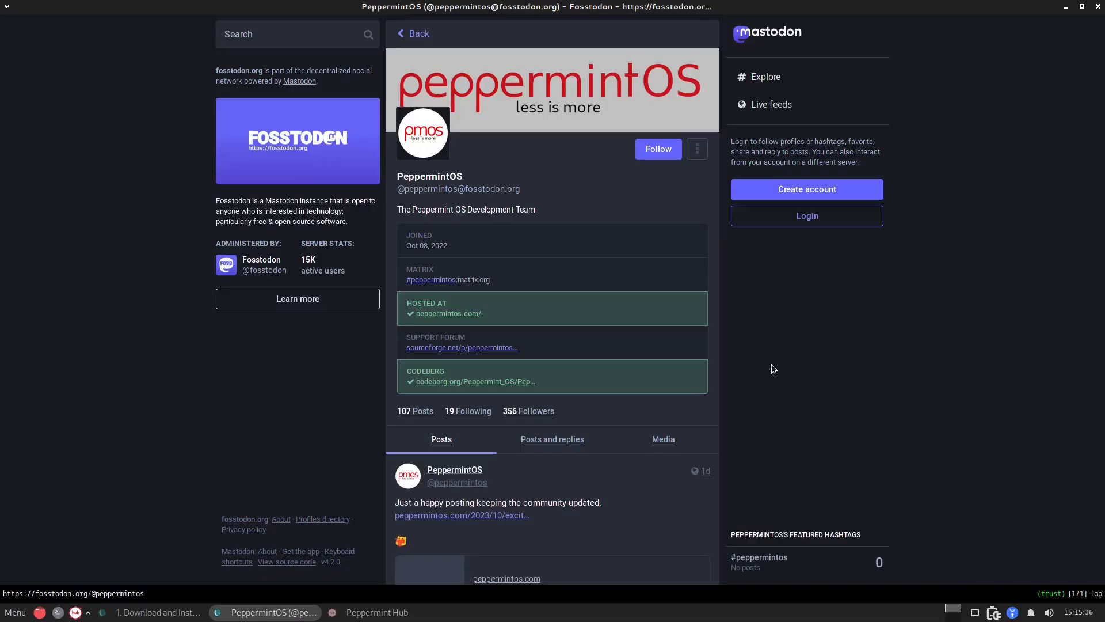
mouse_move(886, 385)
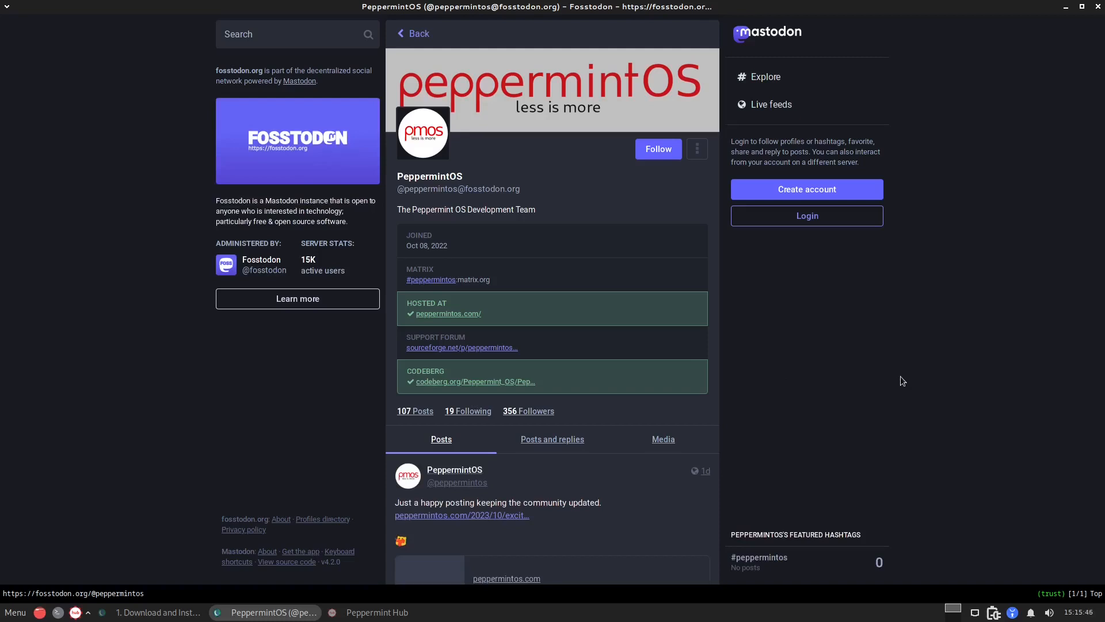
mouse_move(1011, 331)
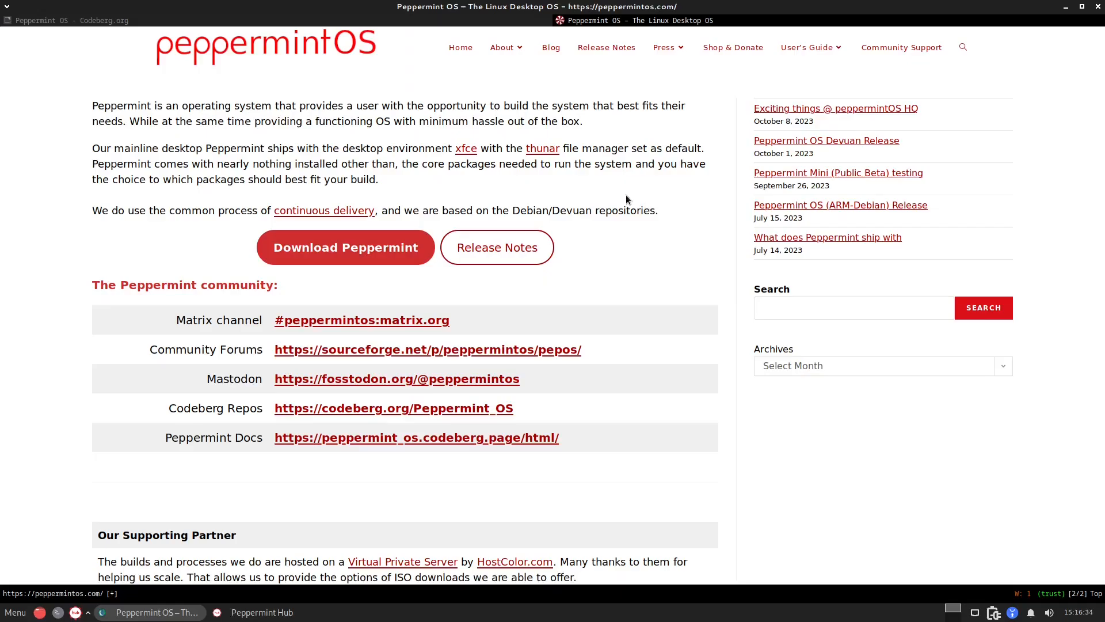
mouse_move(731, 153)
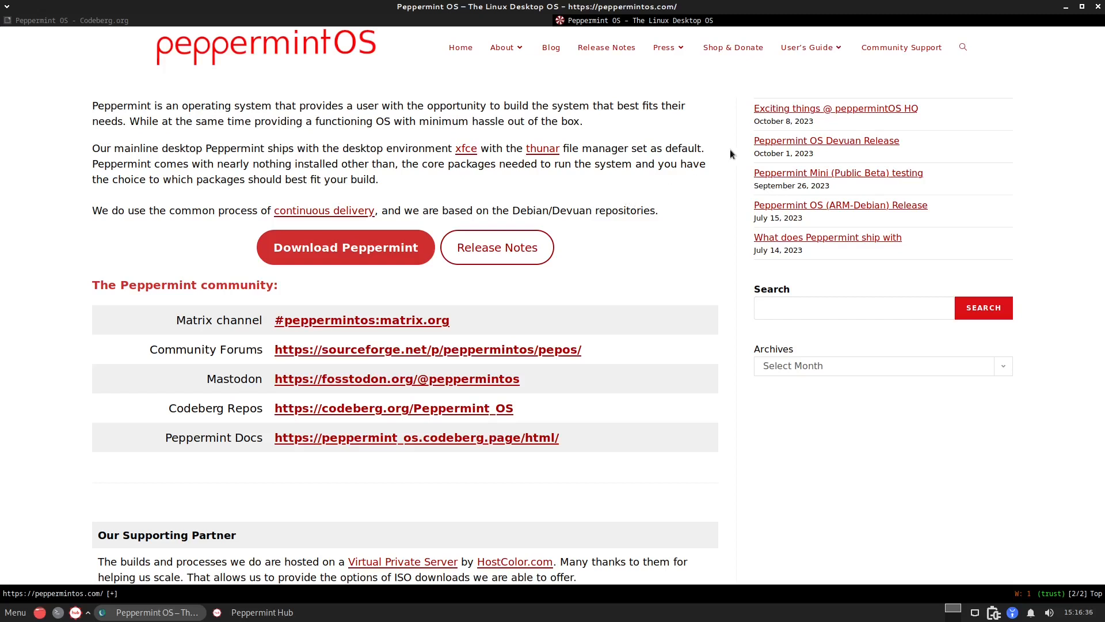
left_click(808, 47)
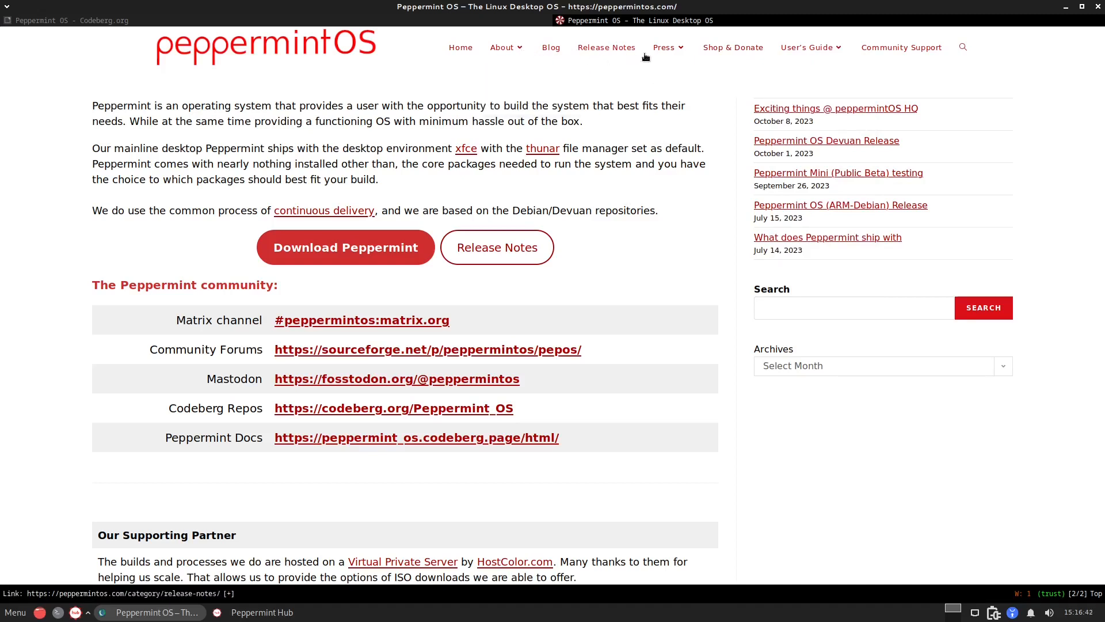
left_click(808, 47)
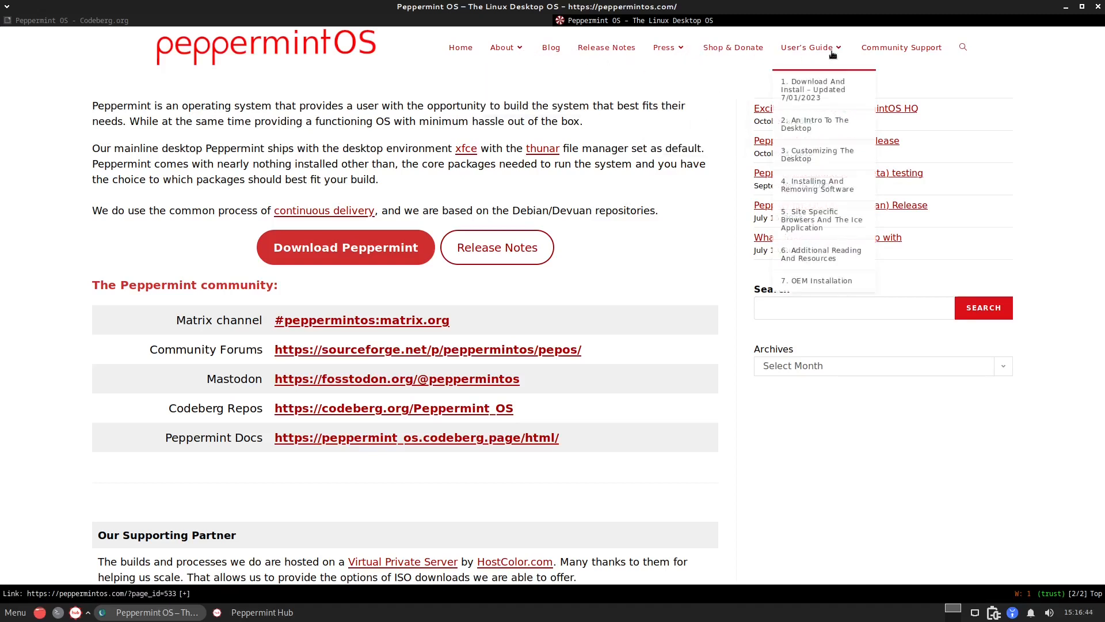
mouse_move(861, 54)
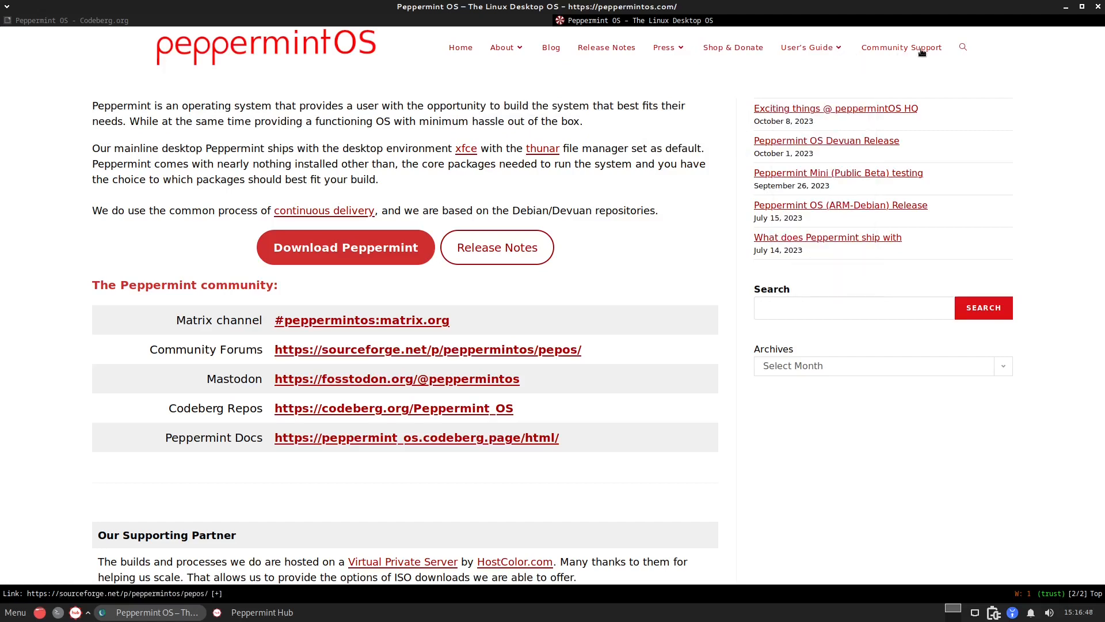
mouse_move(1068, 10)
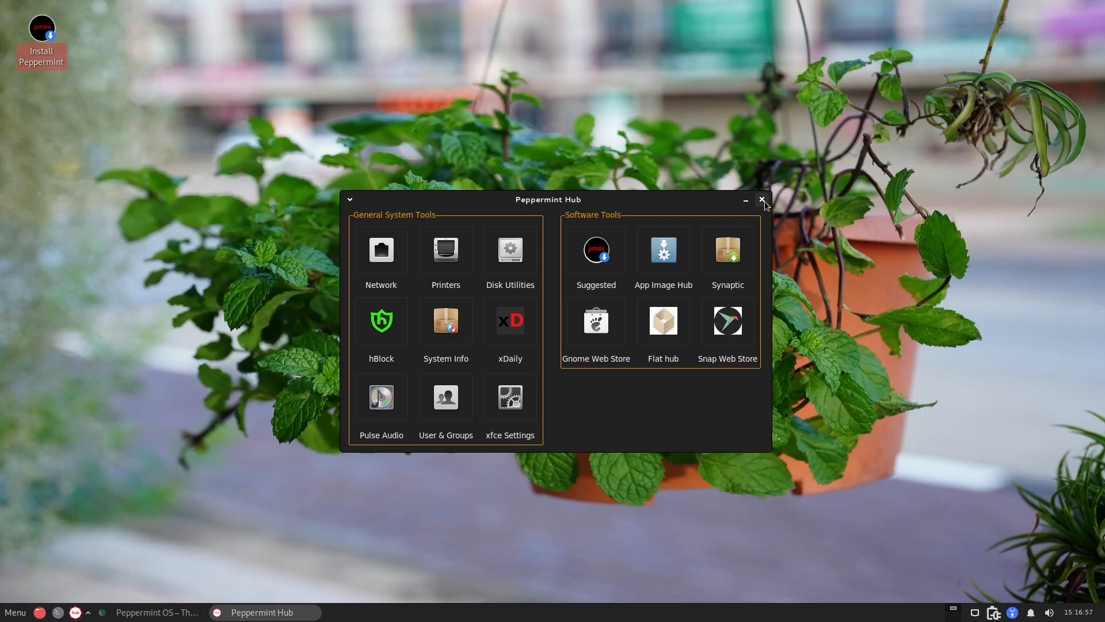
mouse_move(81, 575)
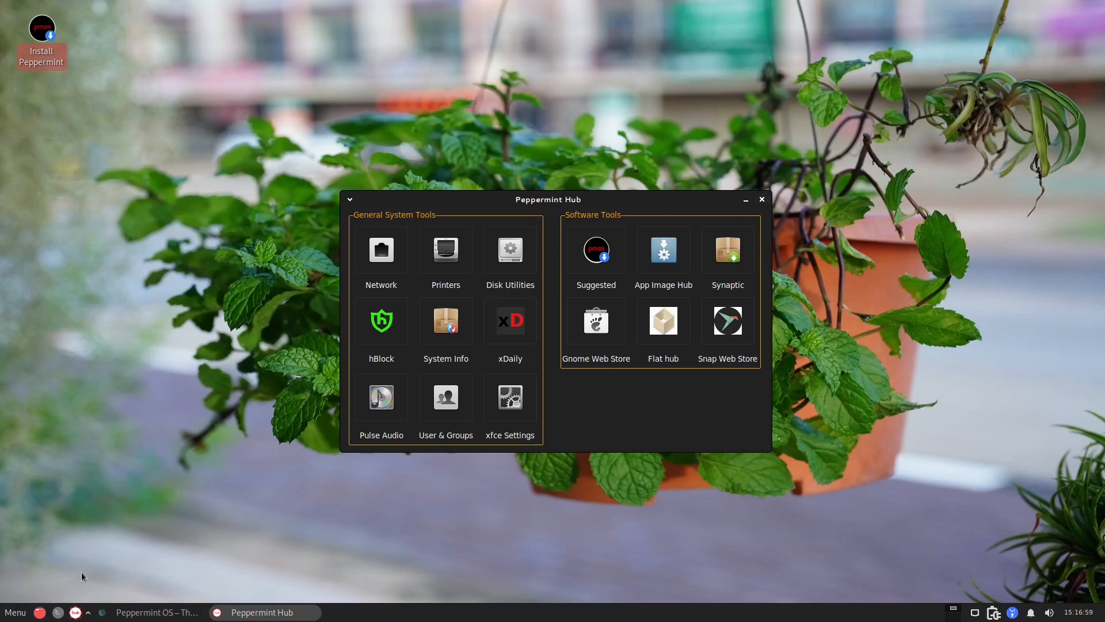
mouse_move(523, 216)
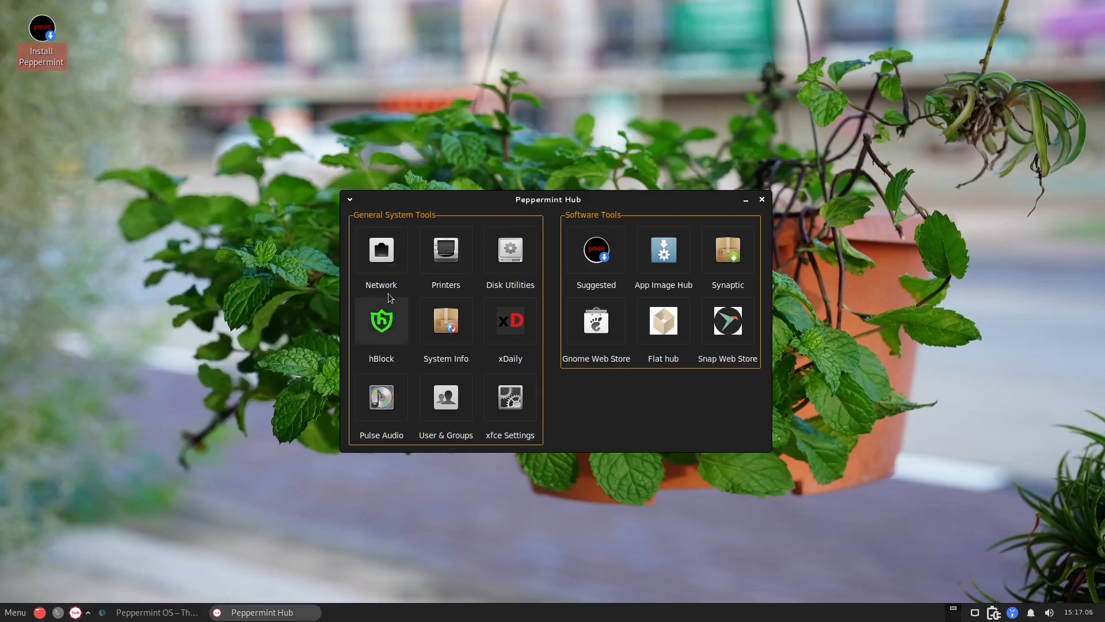
mouse_move(392, 261)
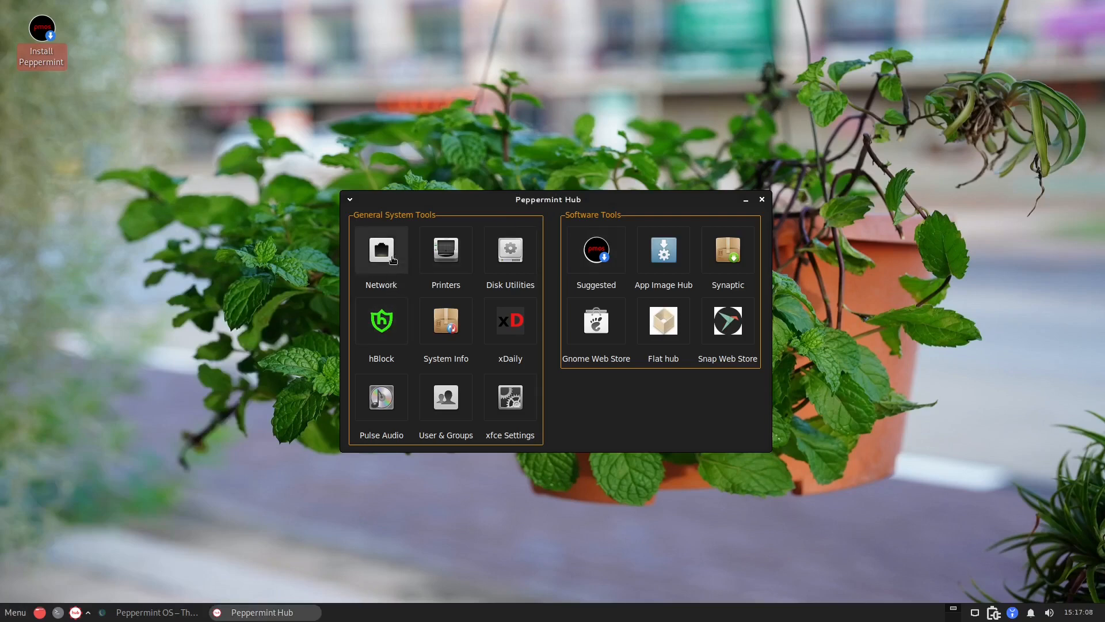
mouse_move(510, 250)
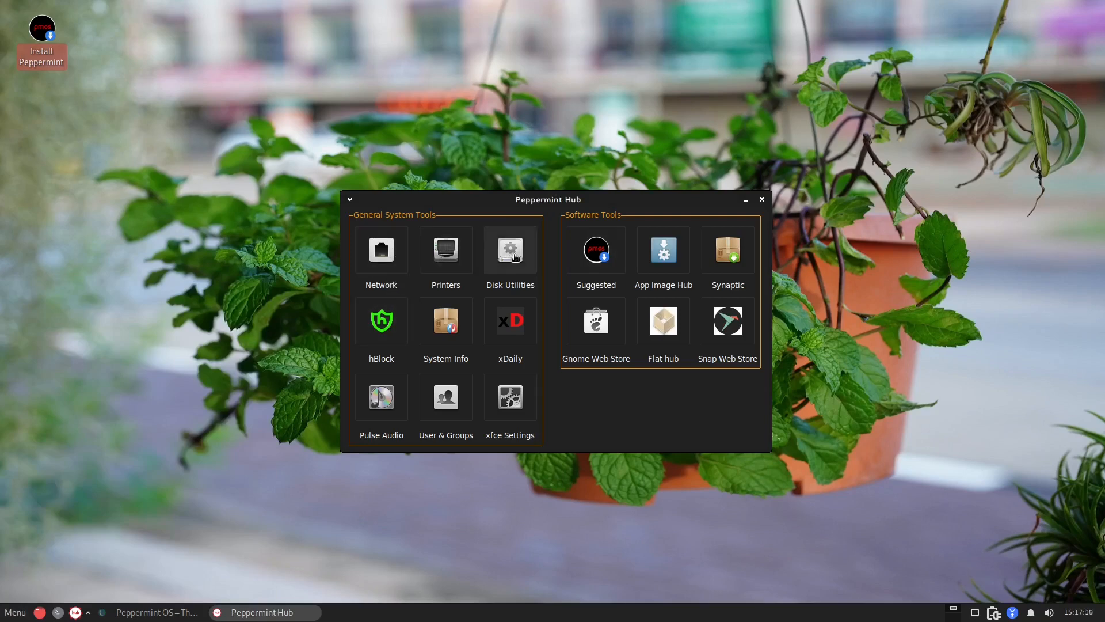
mouse_move(446, 328)
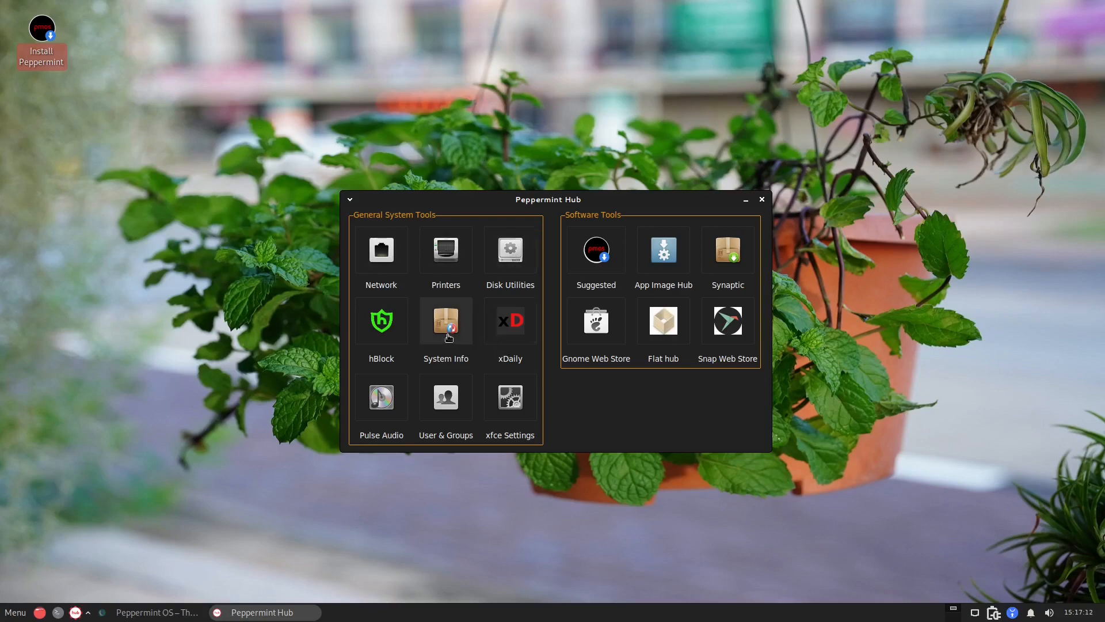
Step: Run neofetch to list the OS, kernel, desktop, Ryzen 7 CPU, QXL GPU and memory usage
left_click(446, 325)
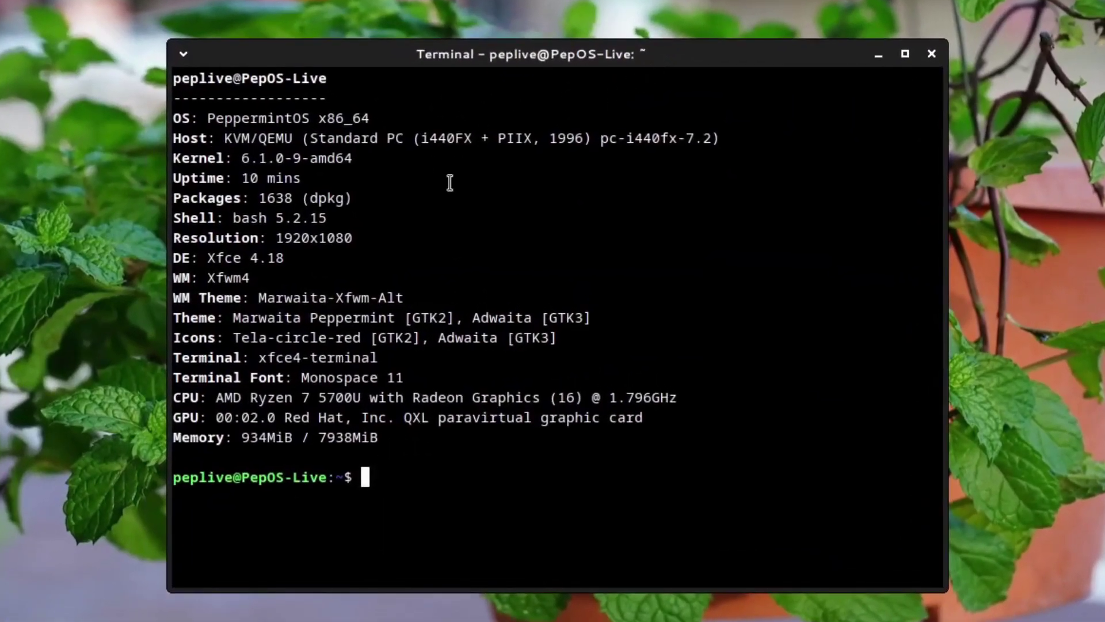
mouse_move(573, 237)
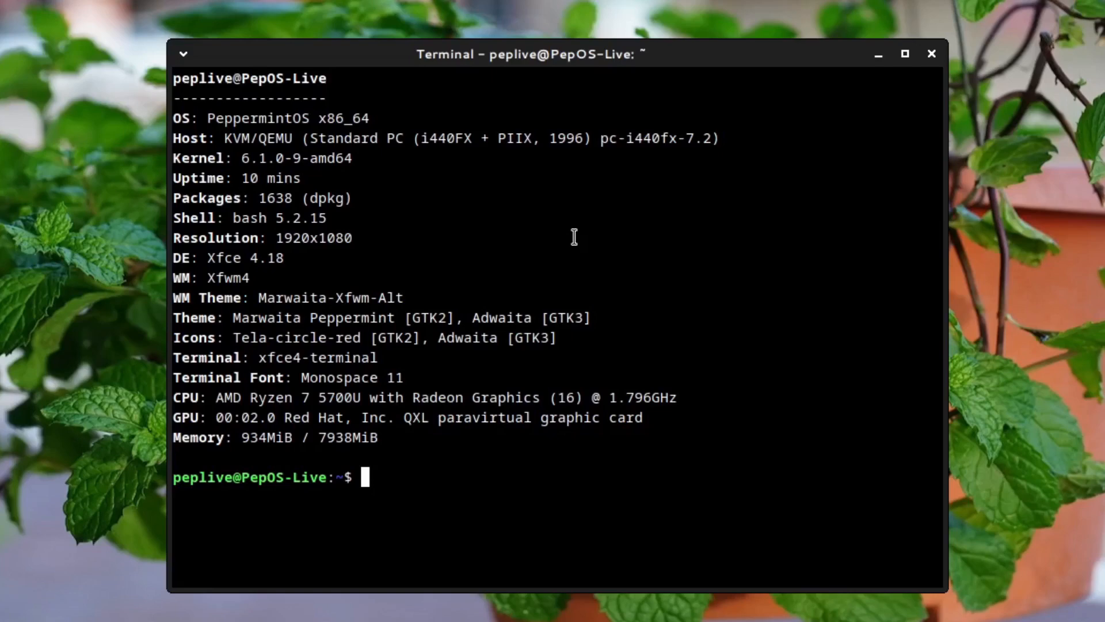
mouse_move(561, 214)
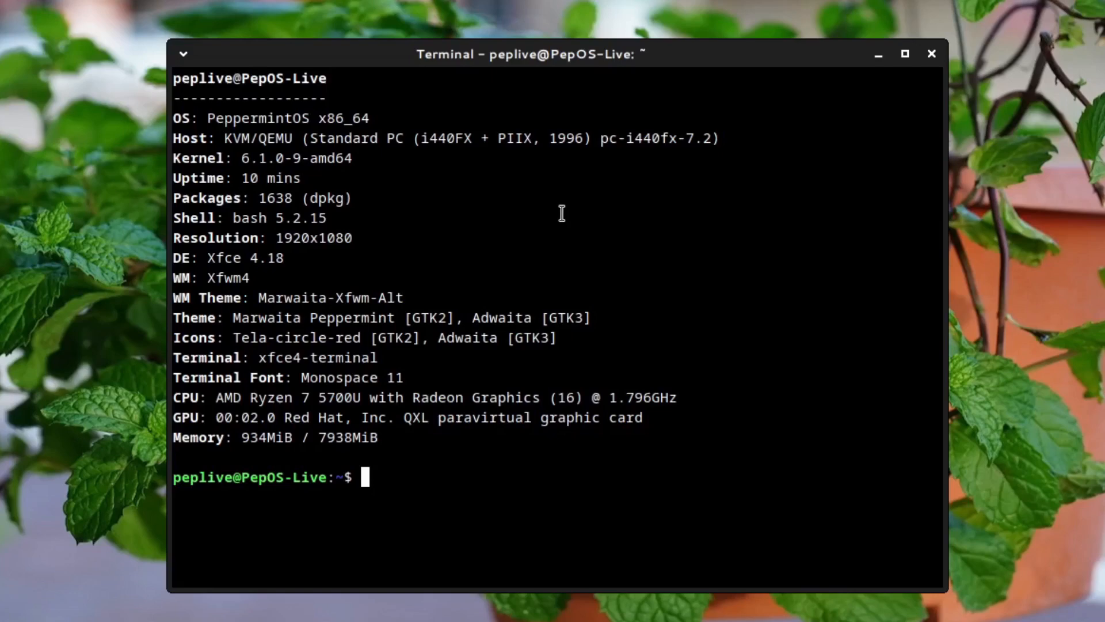
mouse_move(400, 207)
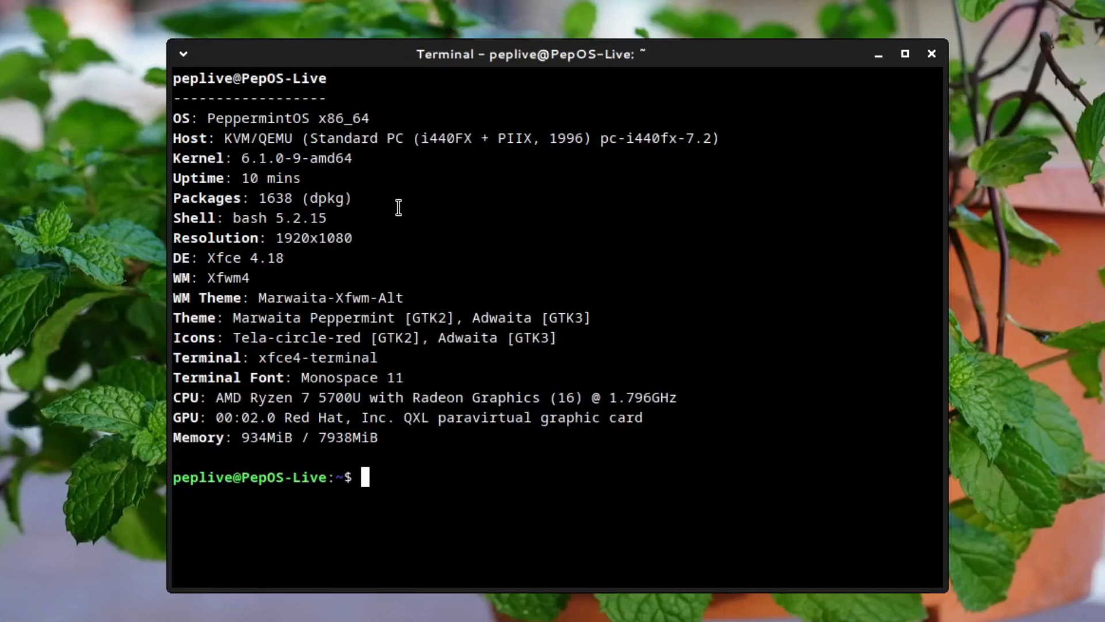
mouse_move(177, 274)
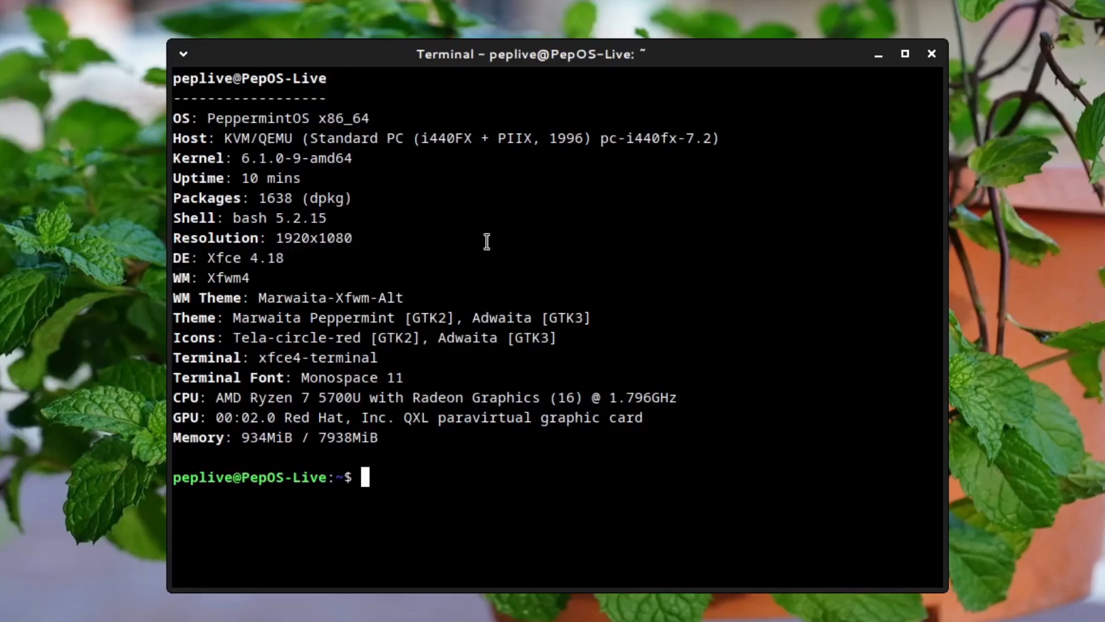
mouse_move(315, 425)
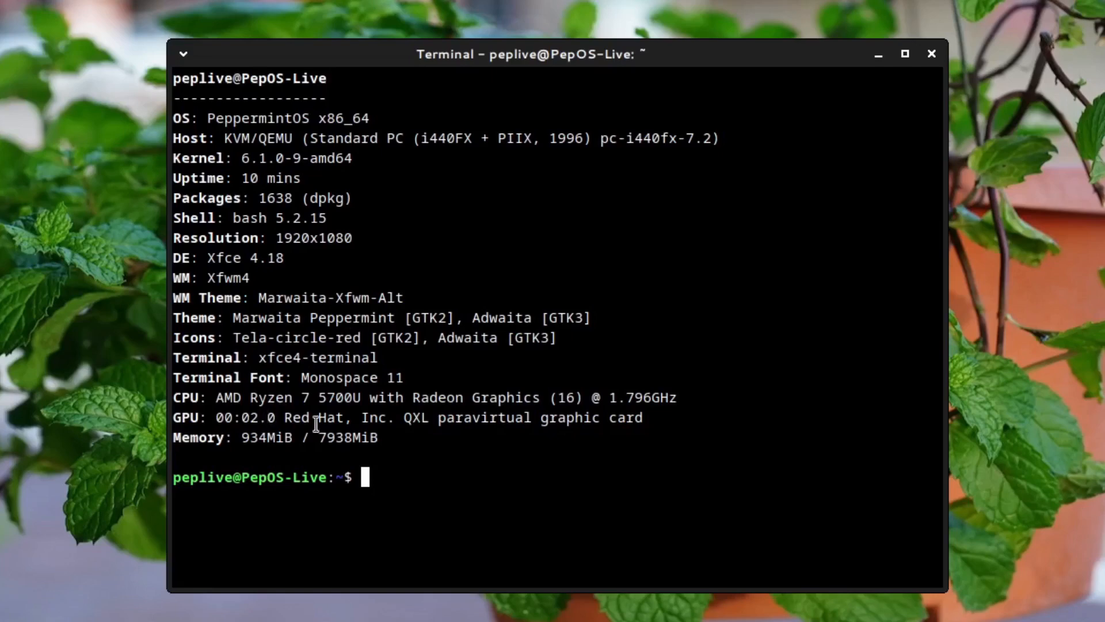
mouse_move(385, 434)
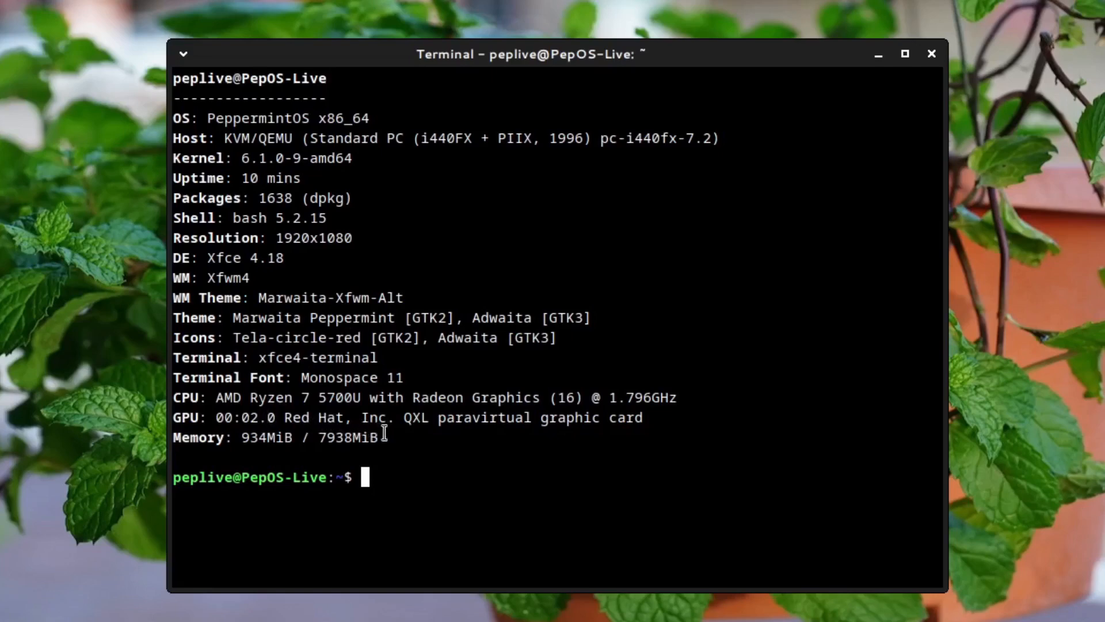
mouse_move(607, 425)
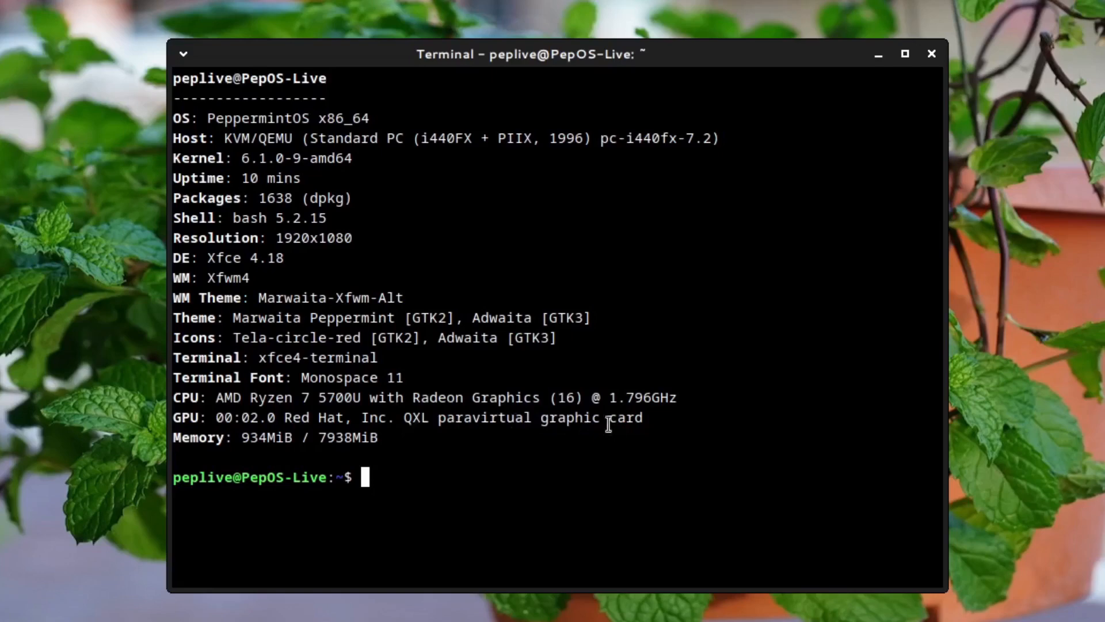
mouse_move(931, 55)
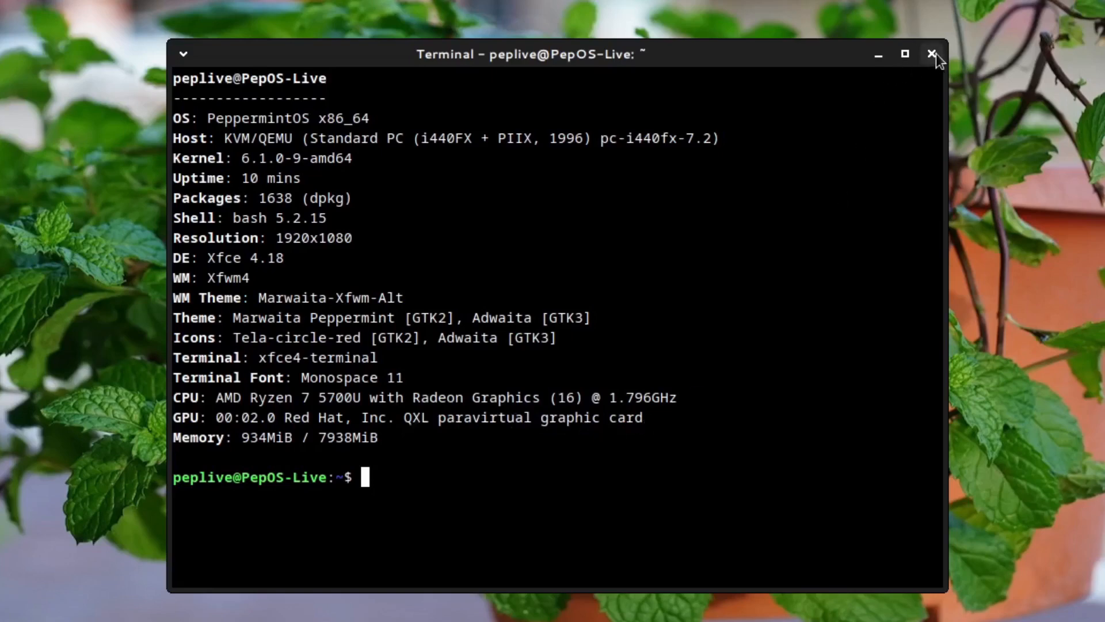
Step: Close the terminal and show the Xfce Settings Manager overview maximized
left_click(931, 54)
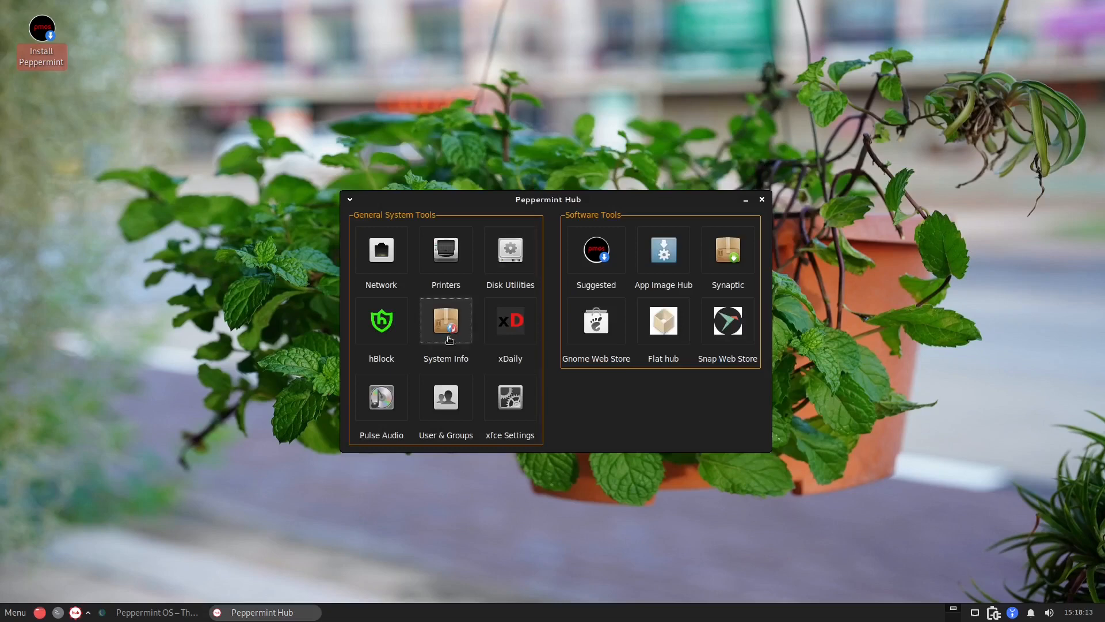
mouse_move(475, 378)
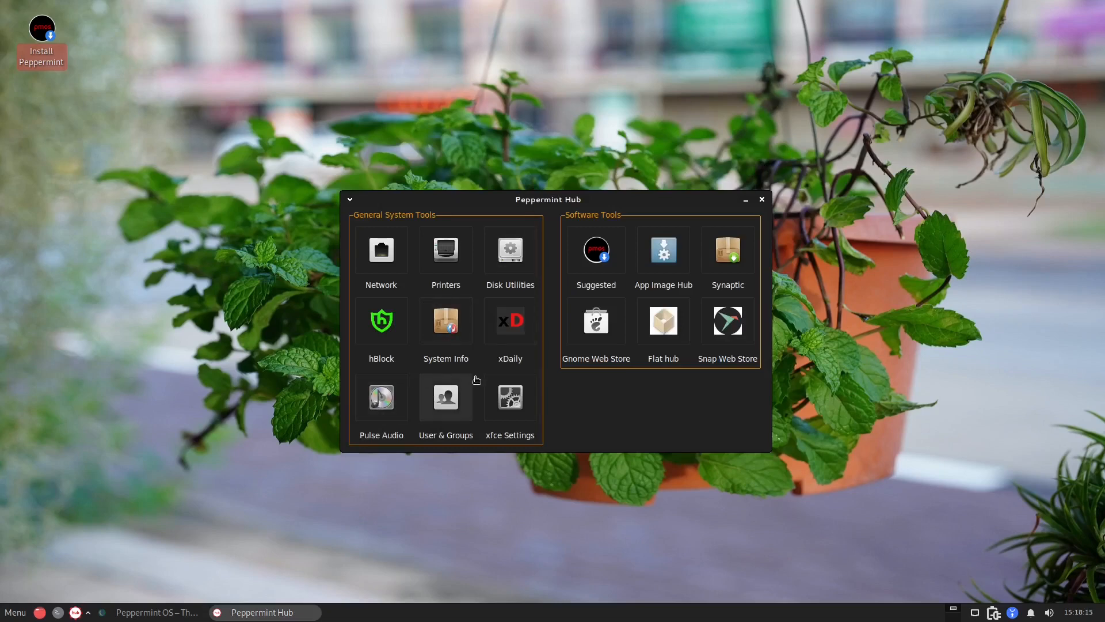
left_click(510, 398)
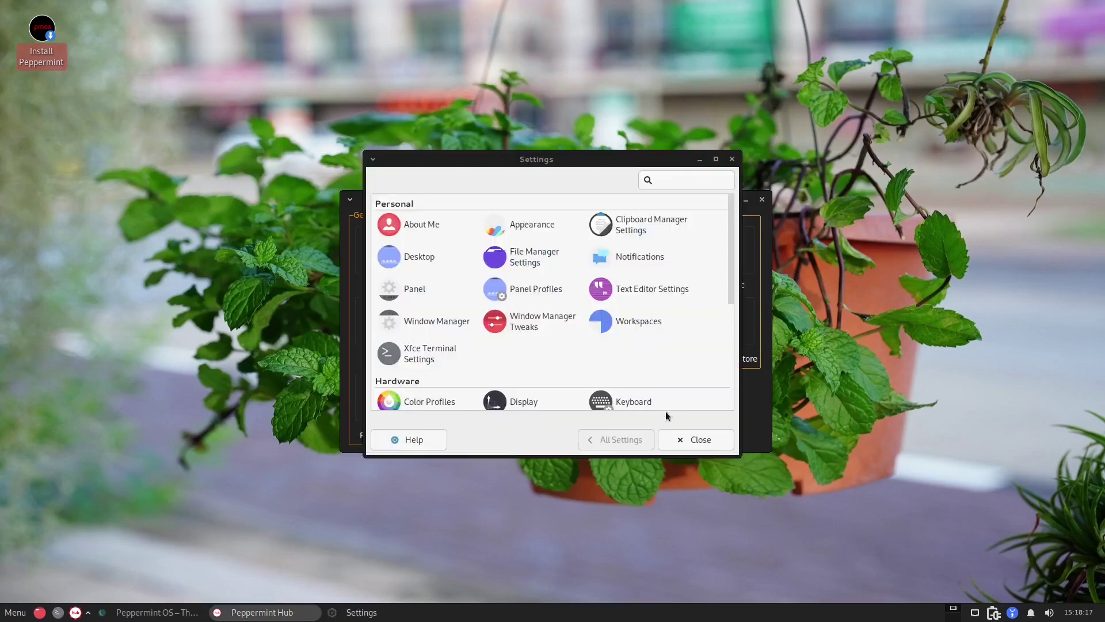
left_click(715, 159)
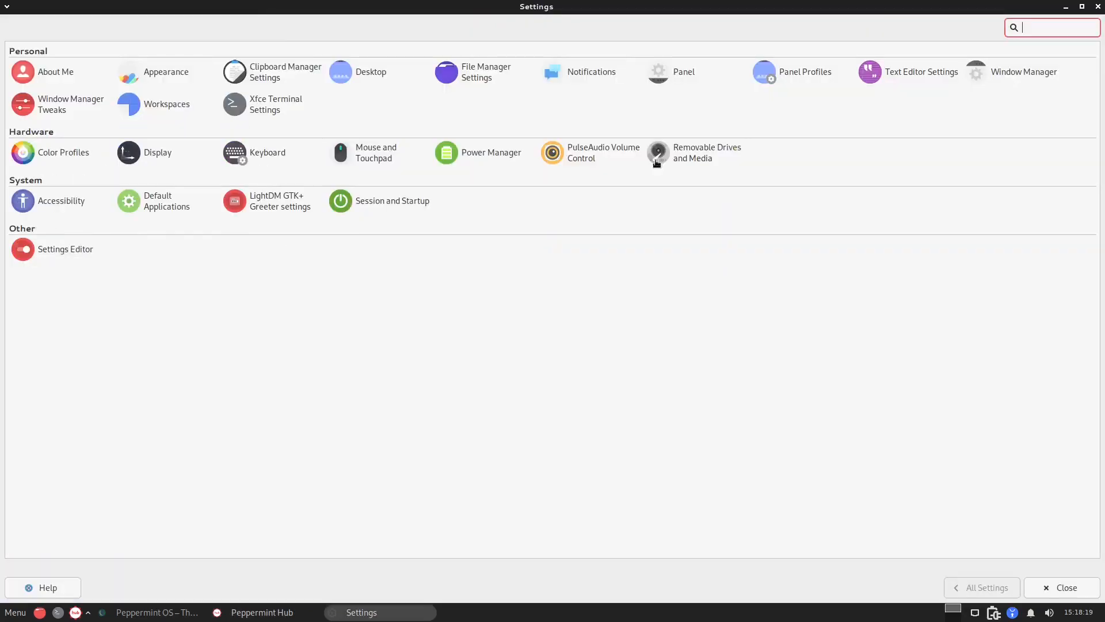
mouse_move(274, 165)
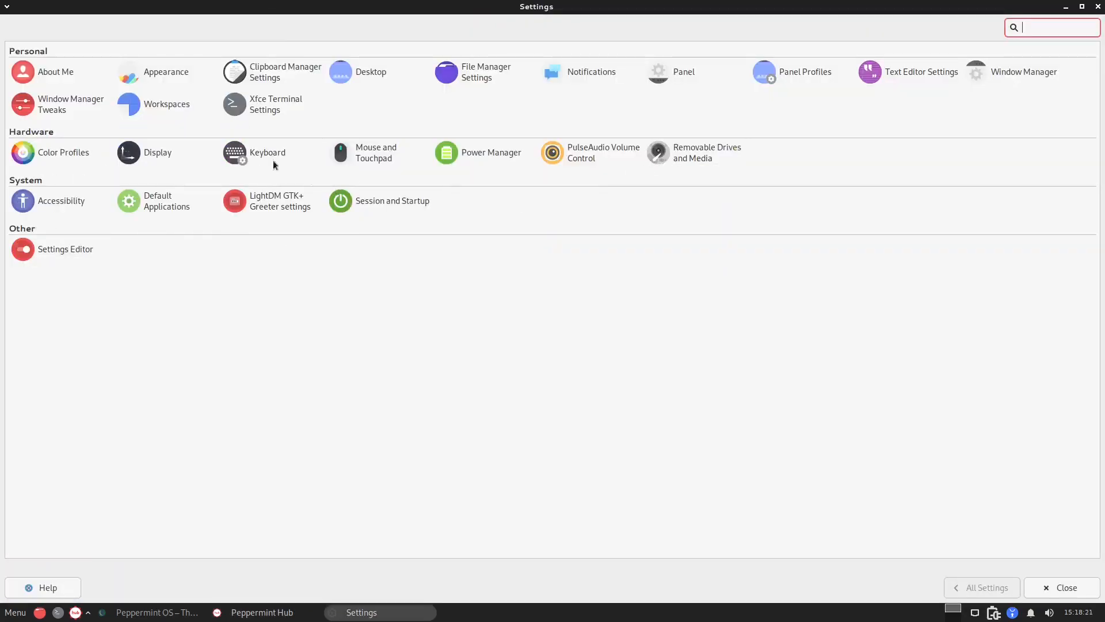
mouse_move(55, 72)
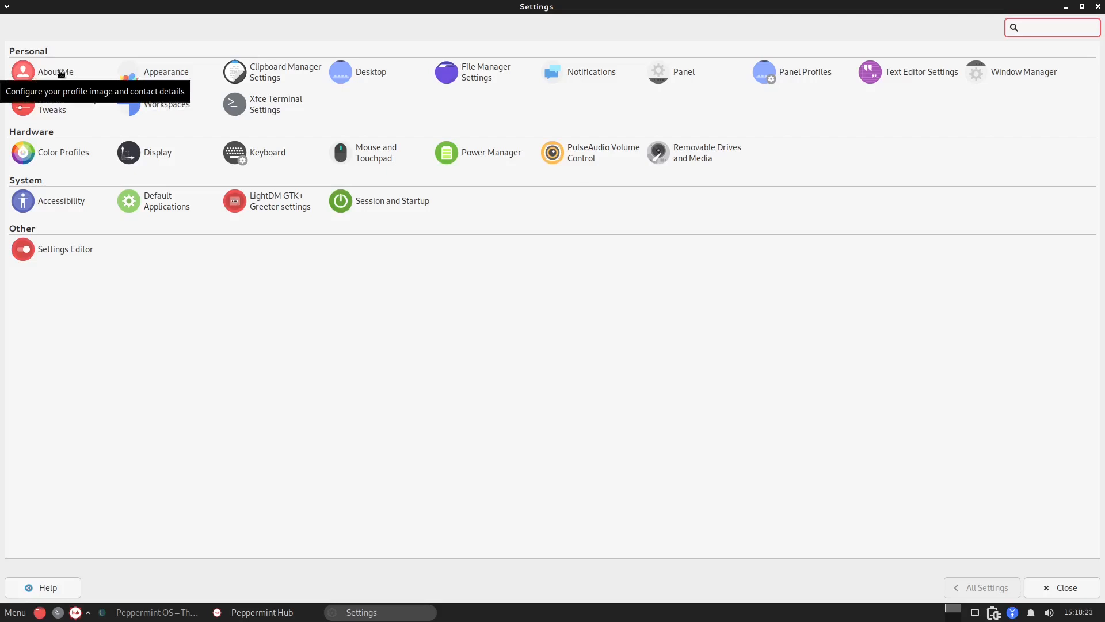
Step: Review the Appearance style, icon theme and font settings
left_click(166, 71)
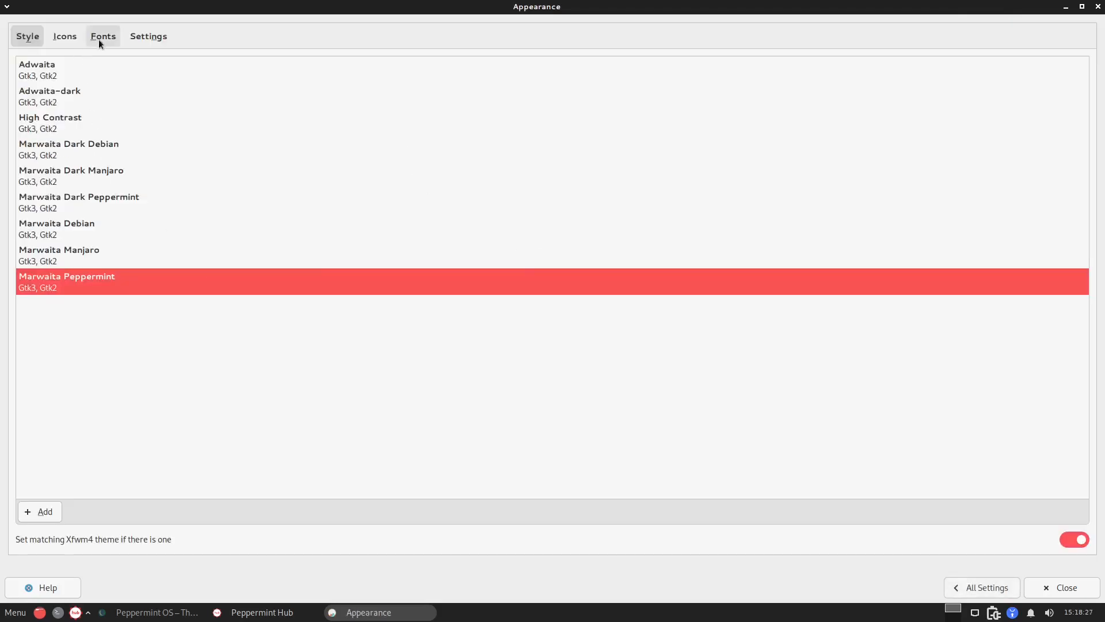
mouse_move(52, 107)
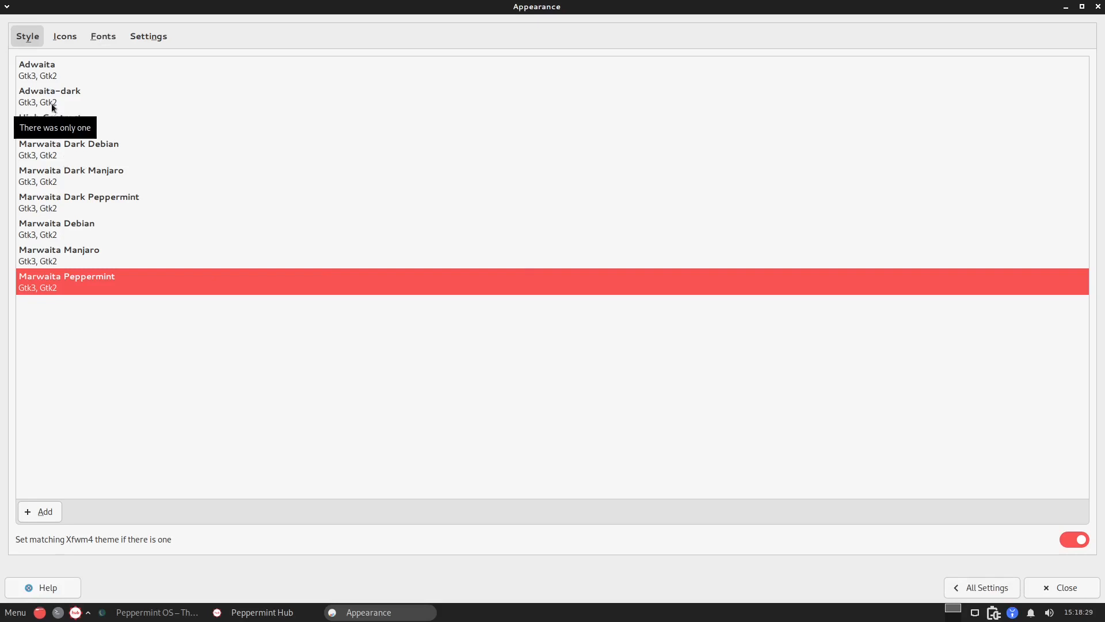
left_click(65, 35)
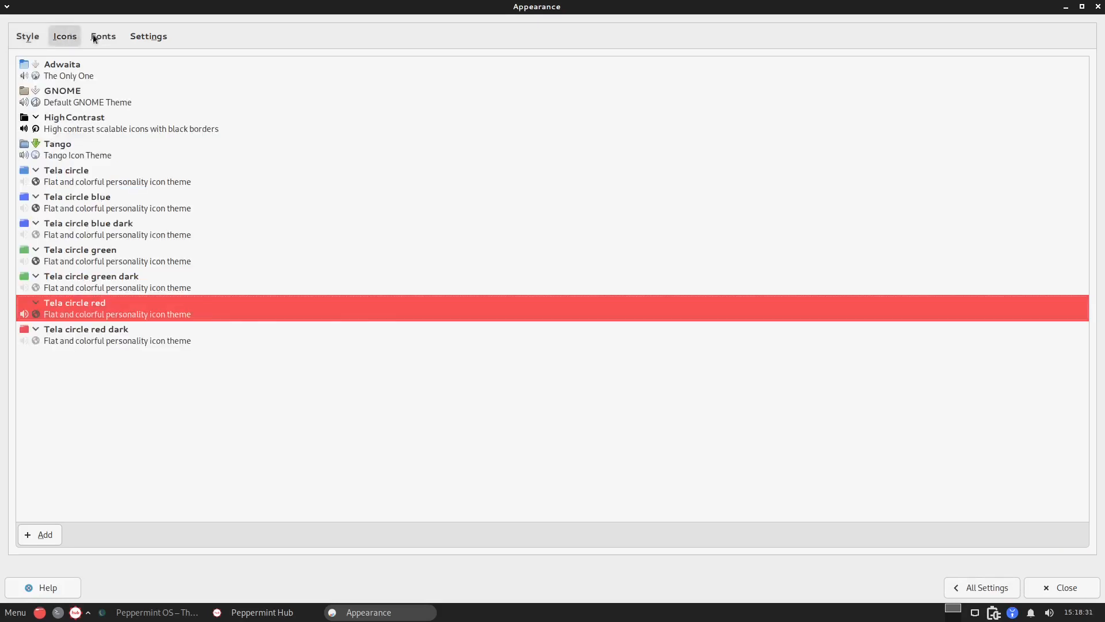
left_click(149, 36)
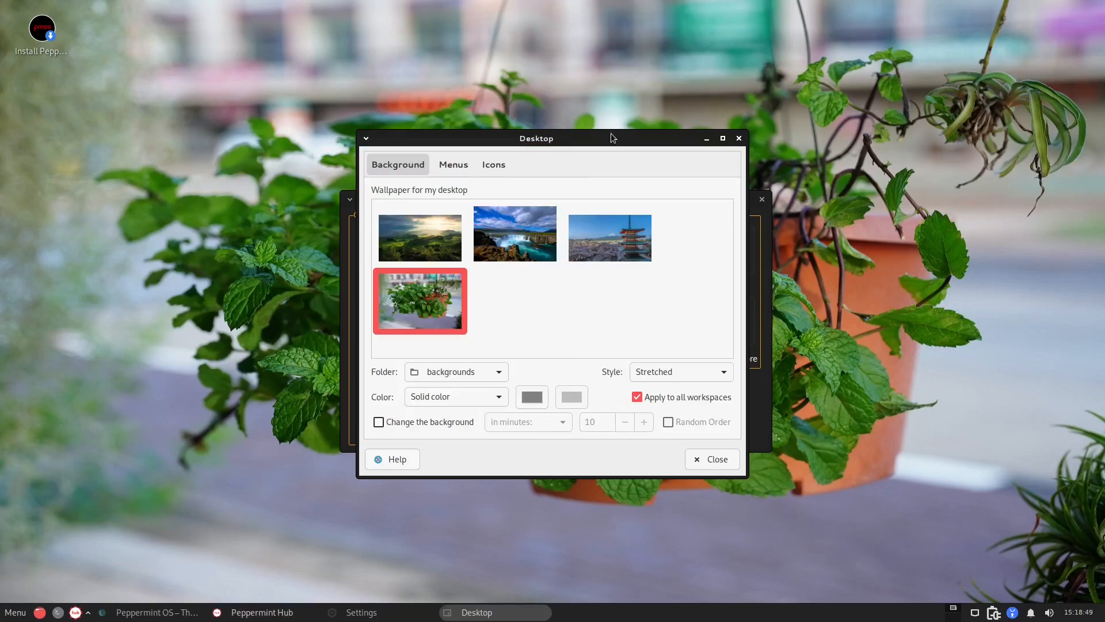
Step: Maximize the Desktop dialog, minimize Peppermint Hub, and try the landscape and waterfall wallpapers
left_click(722, 137)
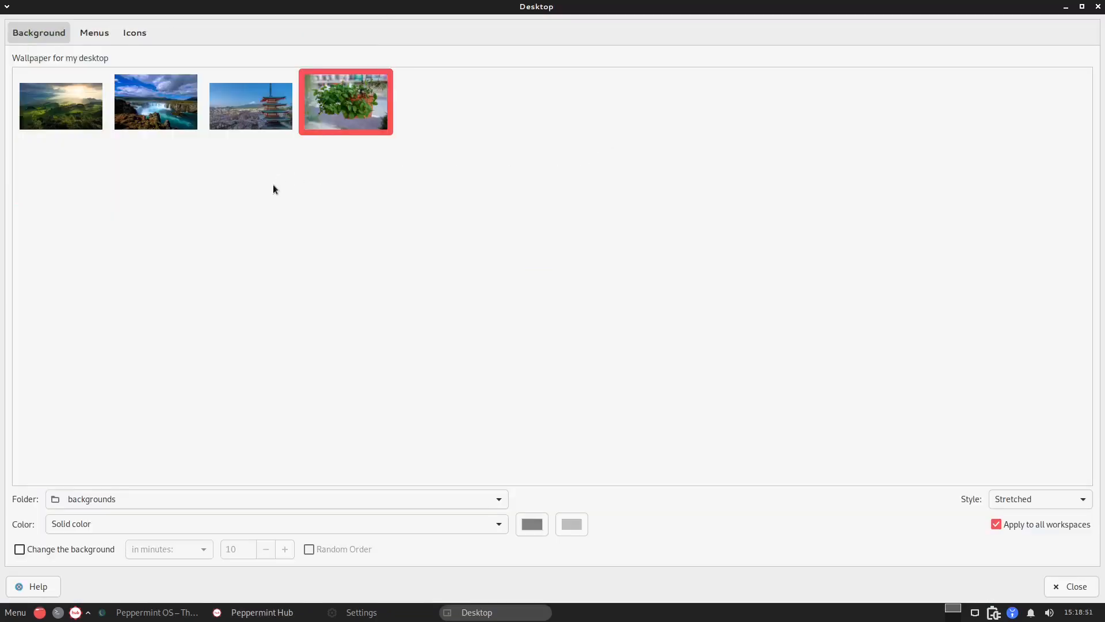
mouse_move(442, 27)
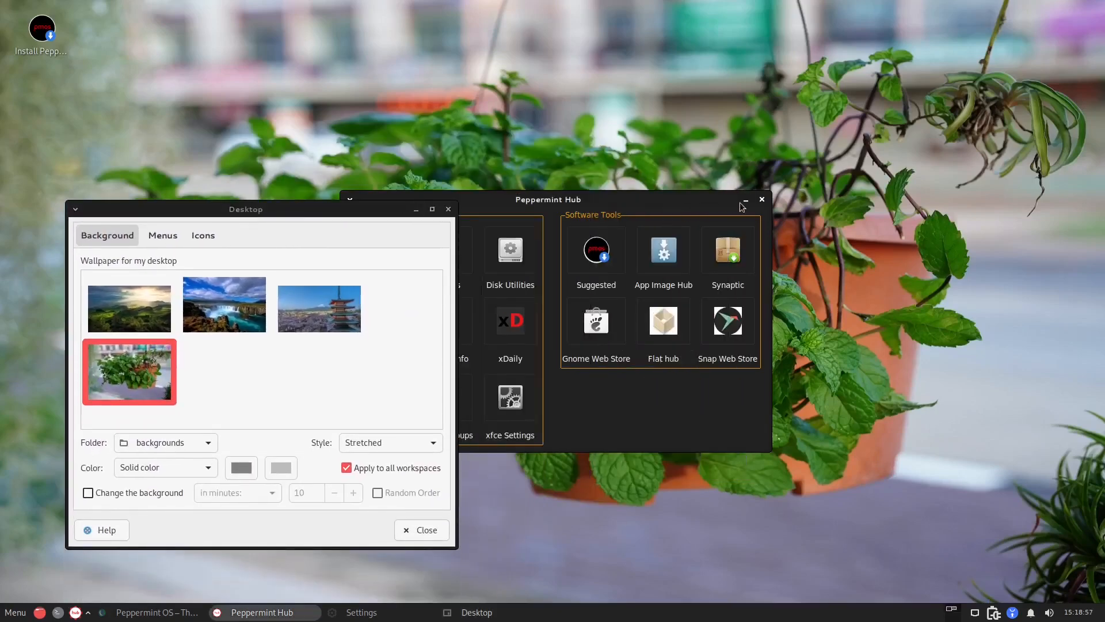
left_click(761, 199)
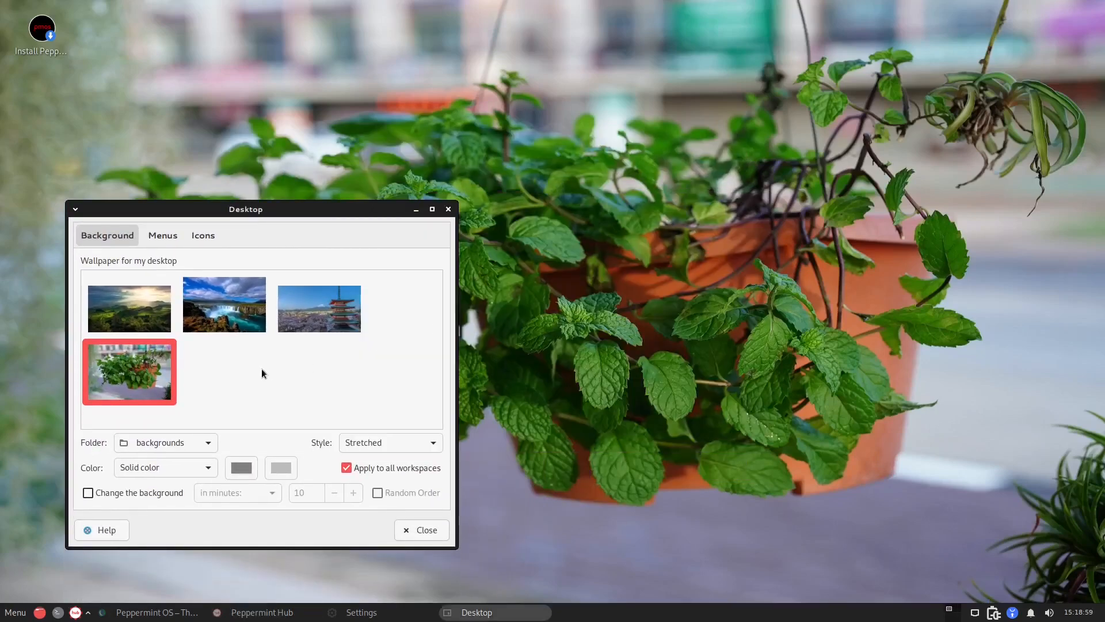
mouse_move(129, 307)
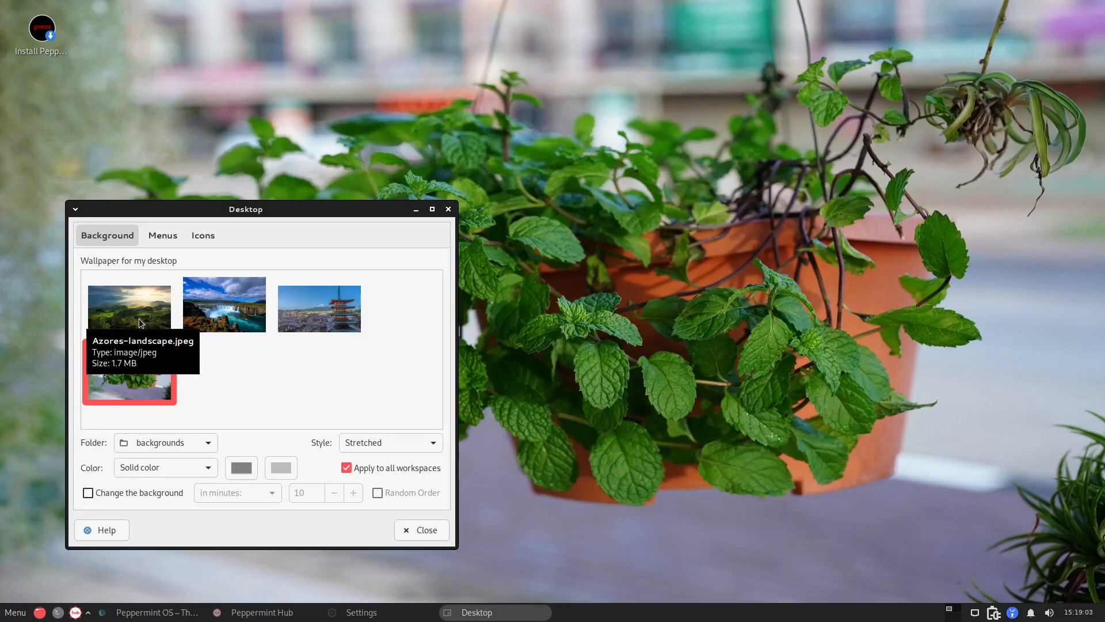
left_click(128, 303)
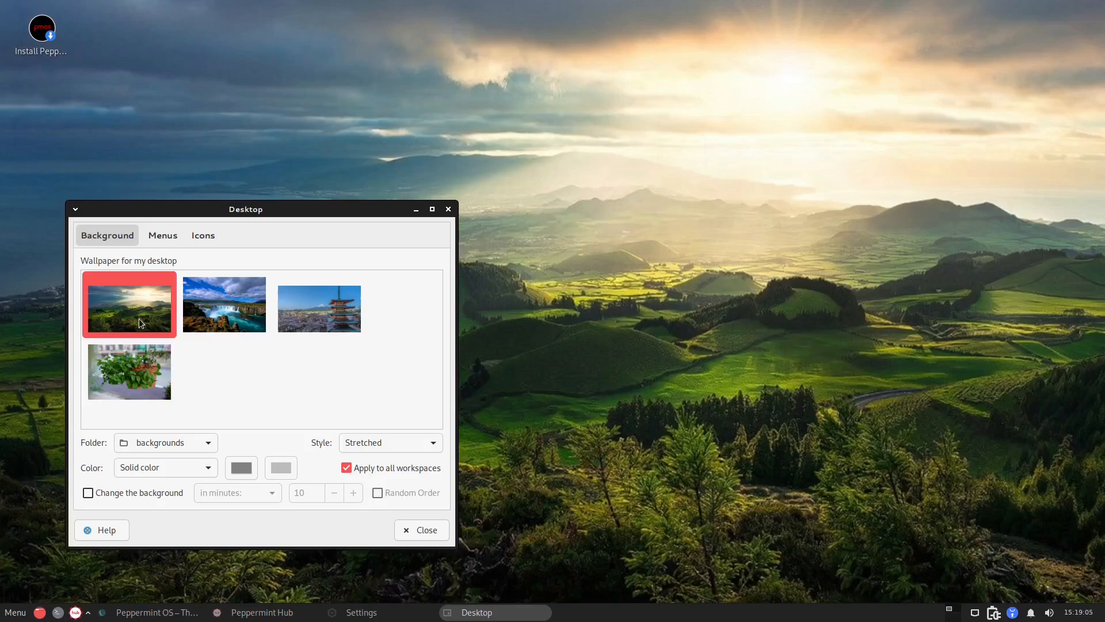
left_click_drag(245, 209, 199, 244)
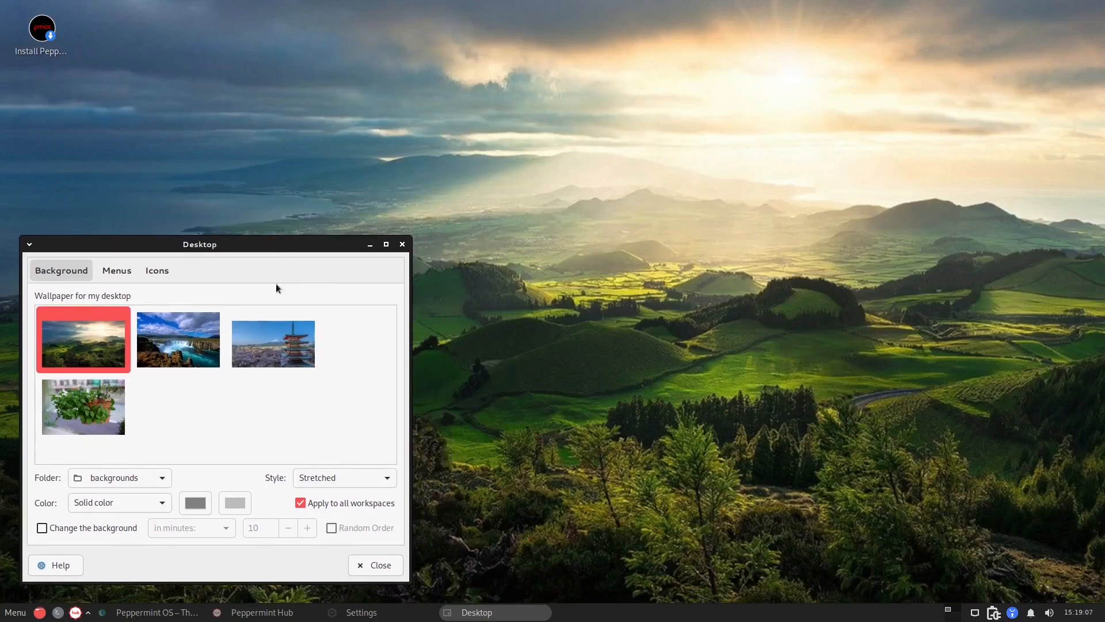
left_click(177, 340)
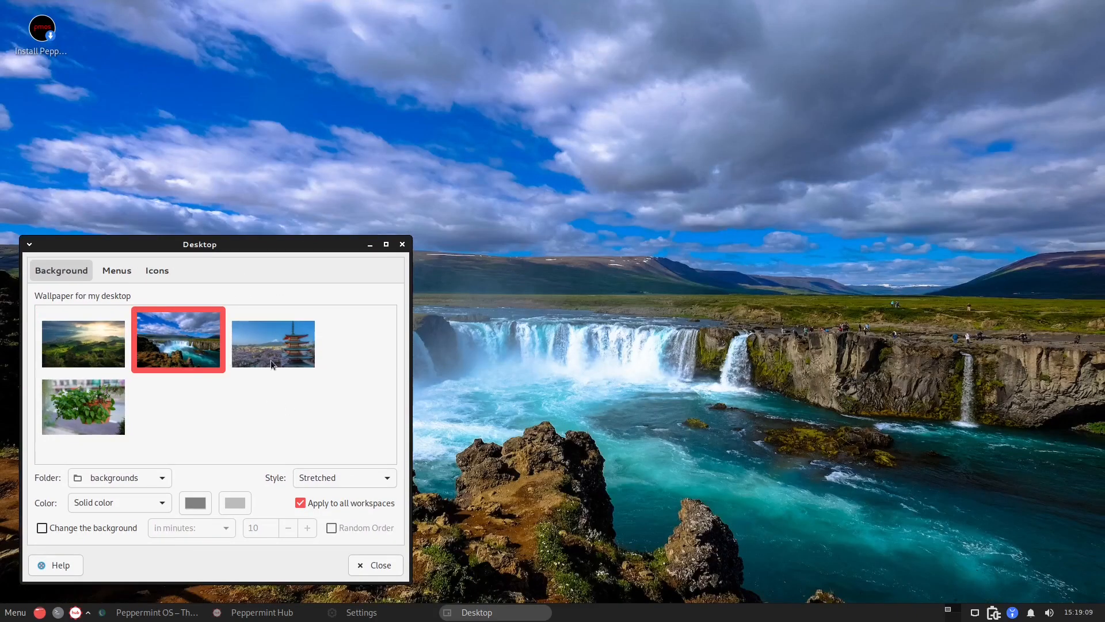
Step: Cycle through mint plant, landscape and waterfall again, settling on the potted mint plant wallpaper
left_click(83, 406)
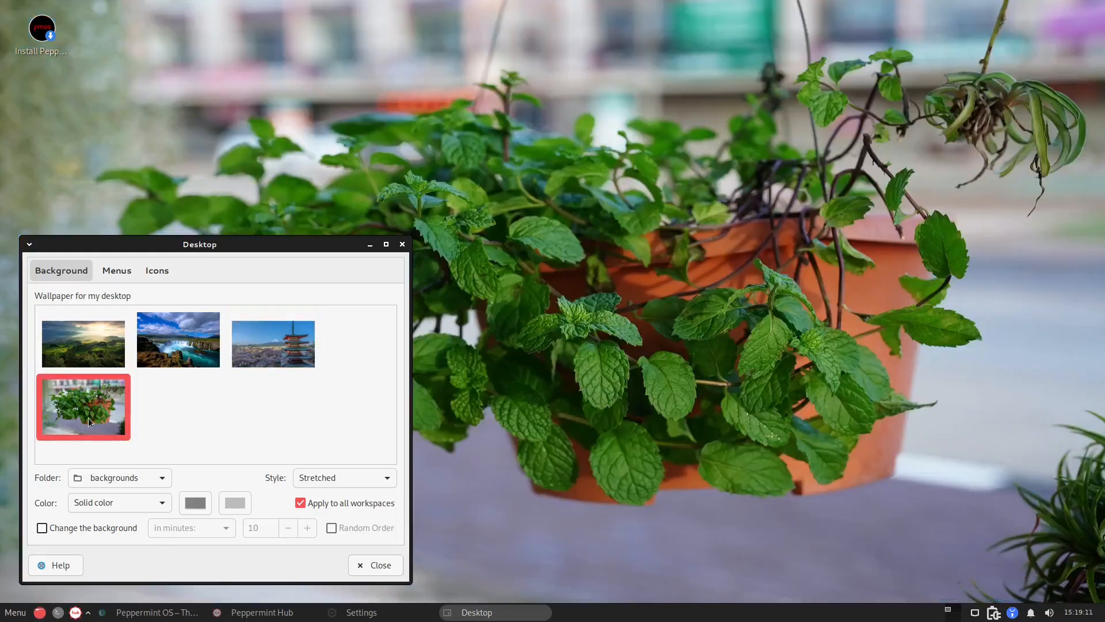
left_click(83, 342)
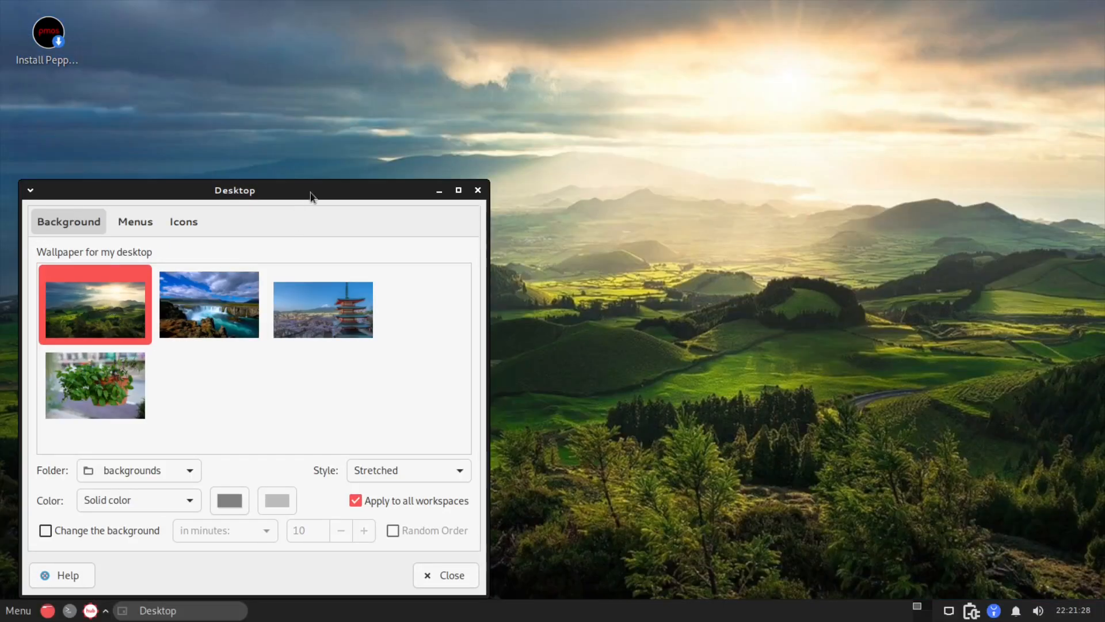
left_click(209, 304)
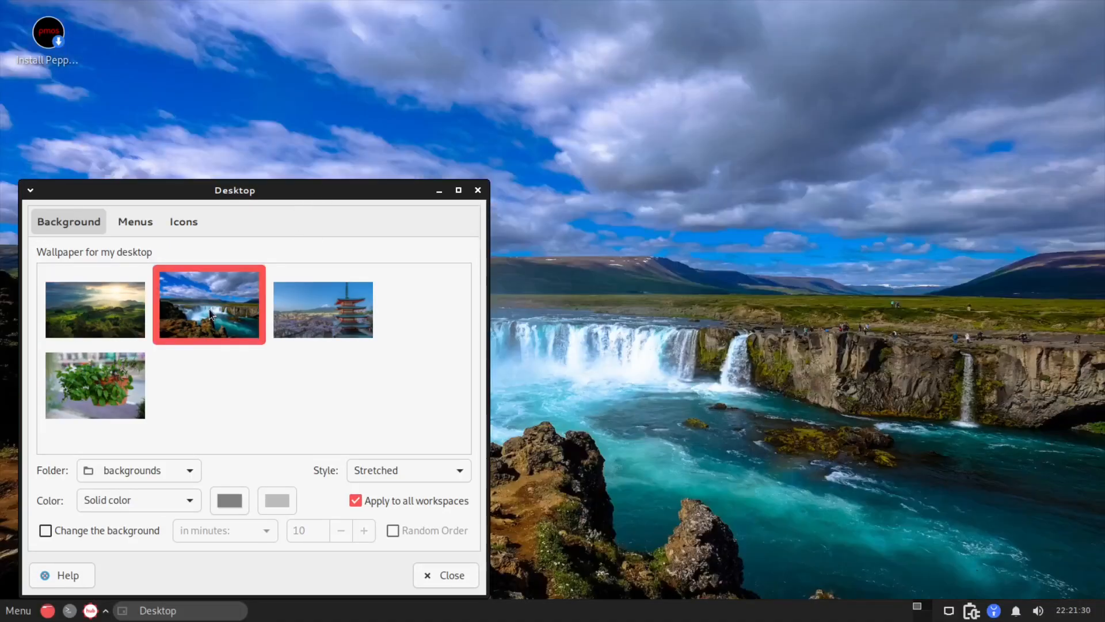
left_click_drag(235, 190, 216, 165)
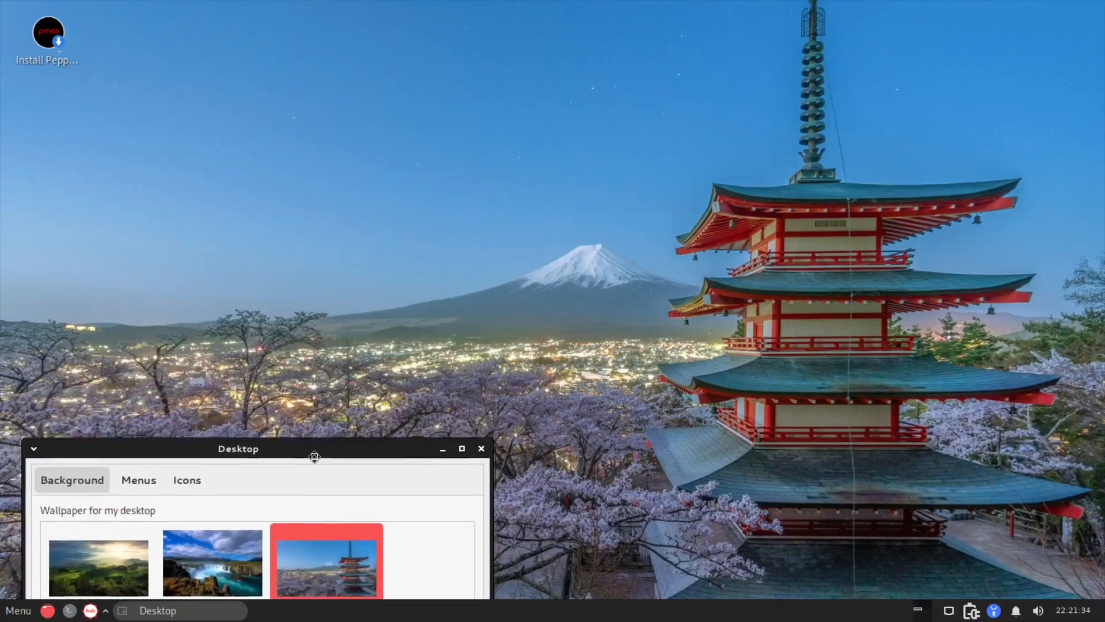
left_click(85, 384)
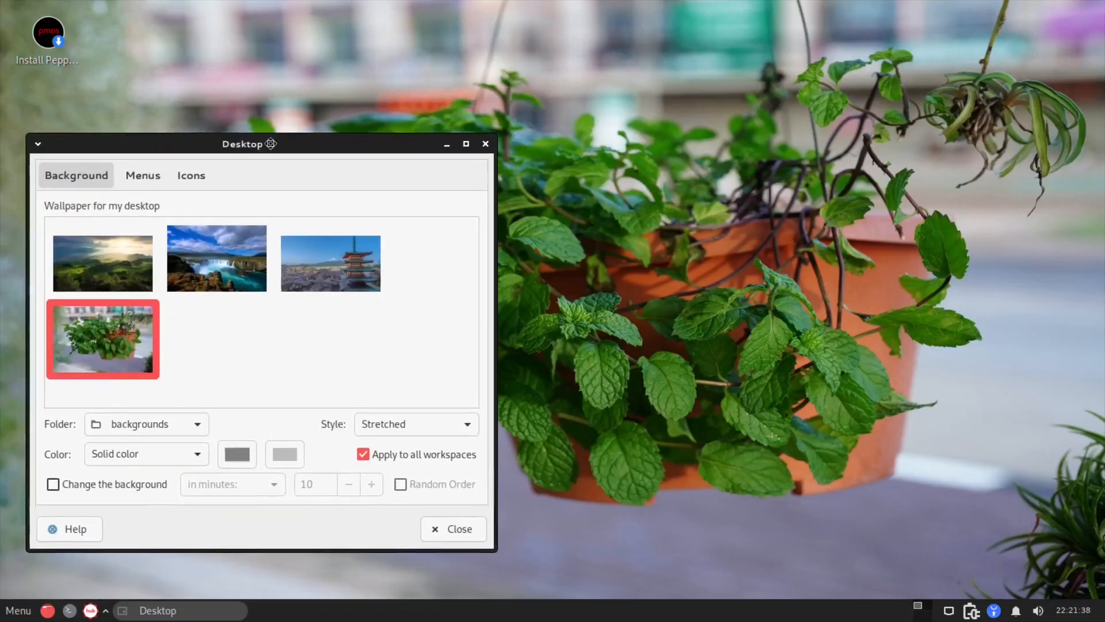
Step: Review the Desktop dialog's Menus options and then its Icons settings
left_click(143, 175)
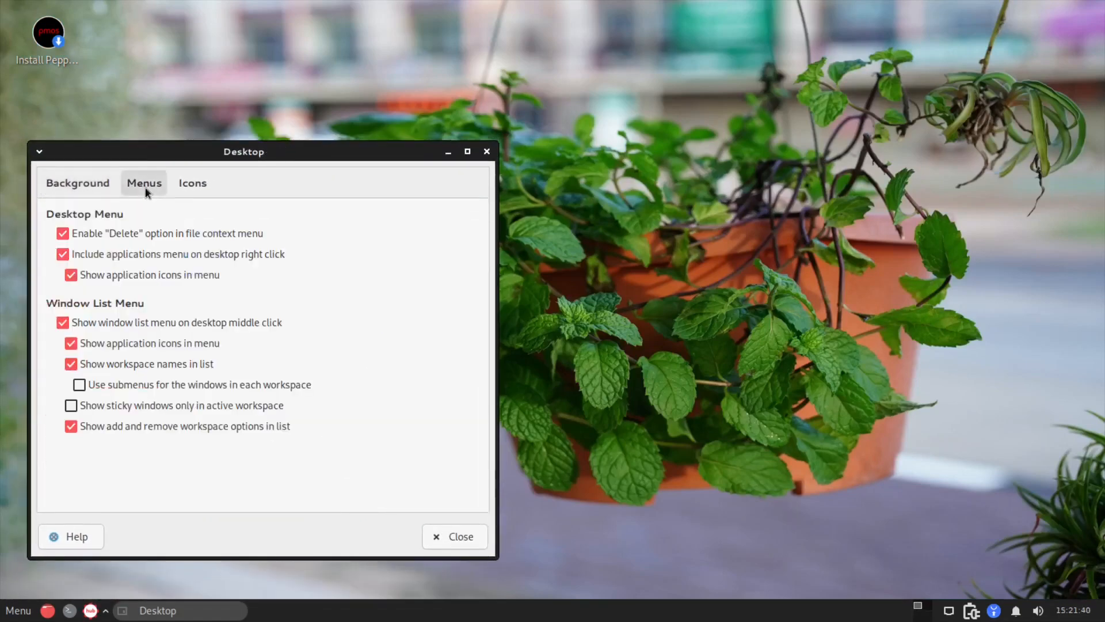
left_click(192, 183)
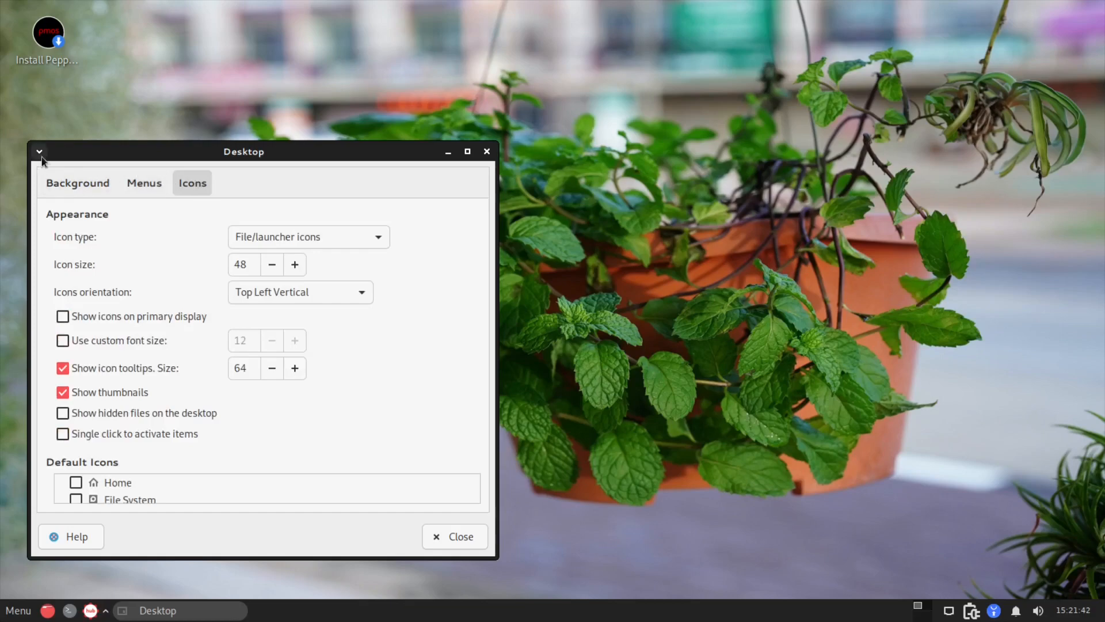
mouse_move(455, 536)
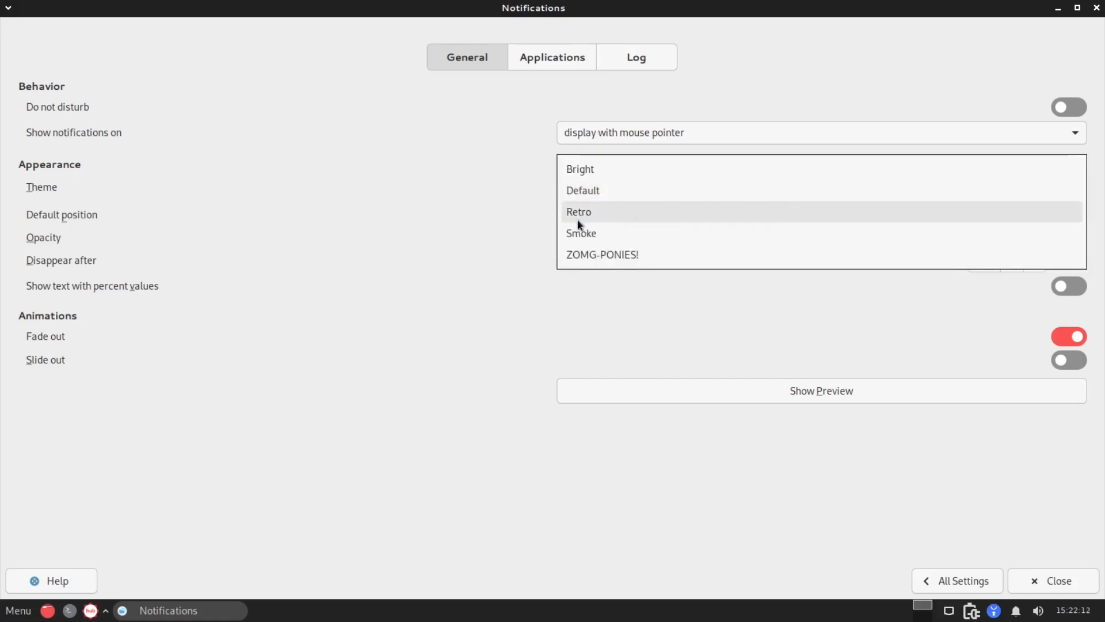
mouse_move(638, 168)
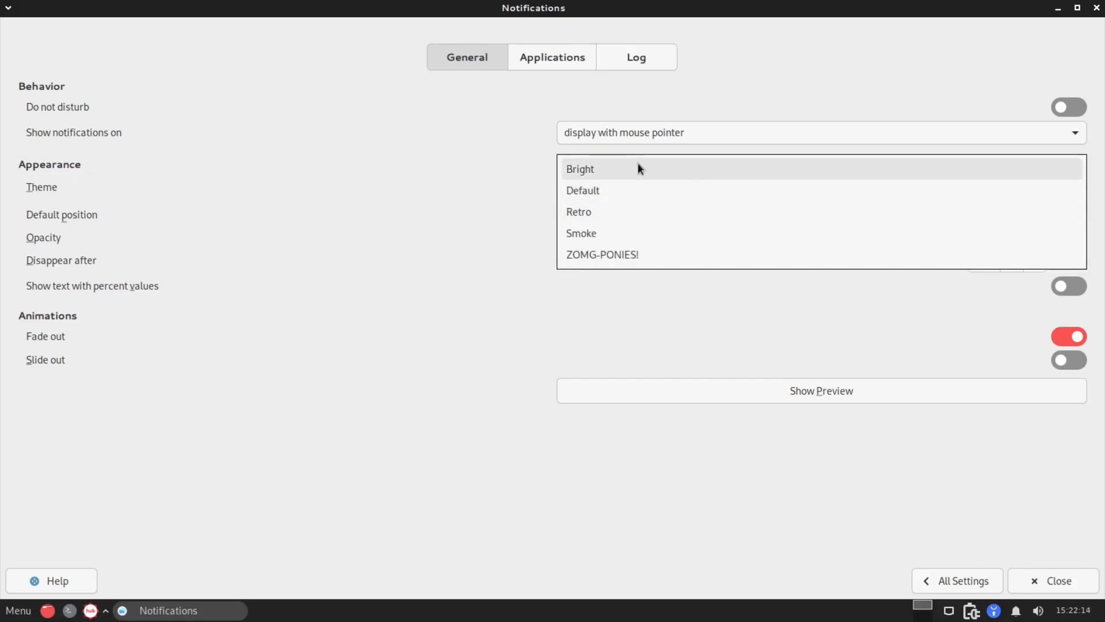
mouse_move(616, 234)
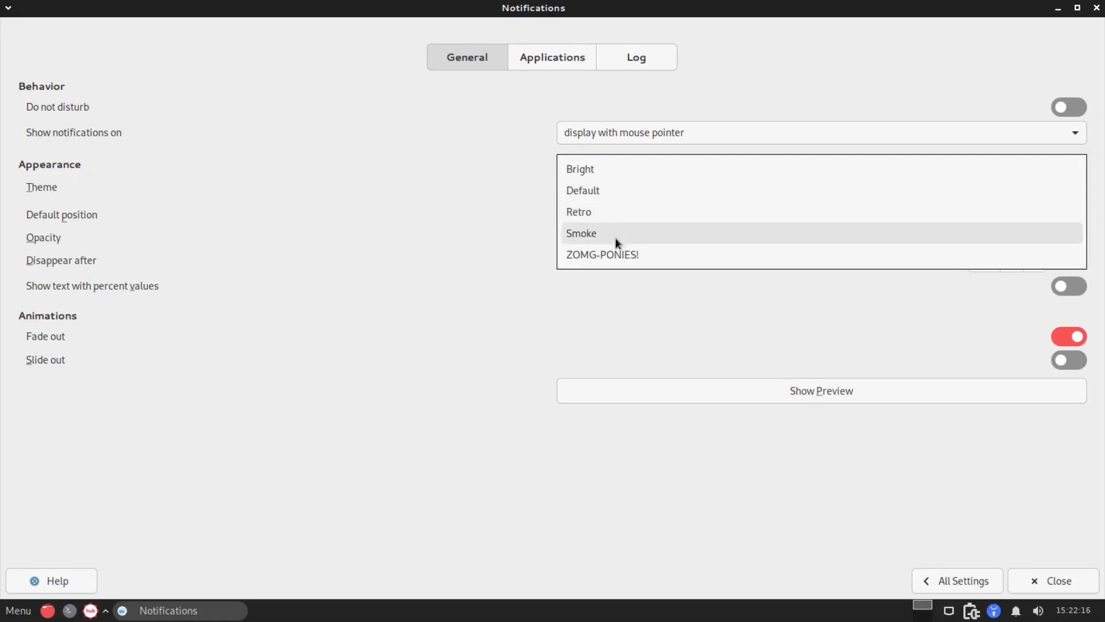
mouse_move(490, 438)
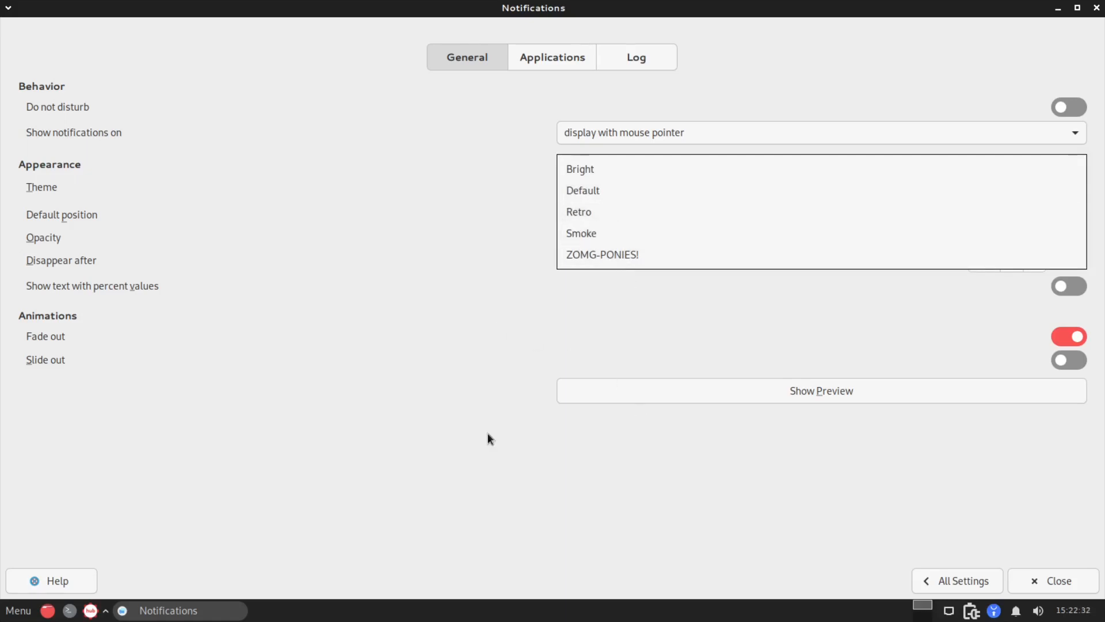
mouse_move(947, 587)
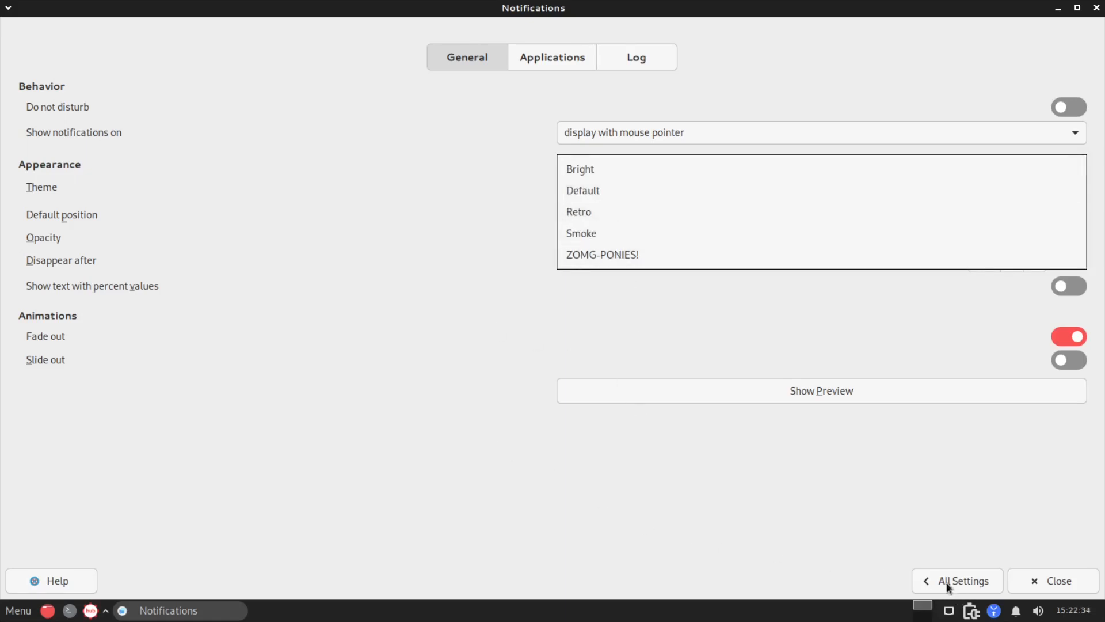
mouse_move(1049, 190)
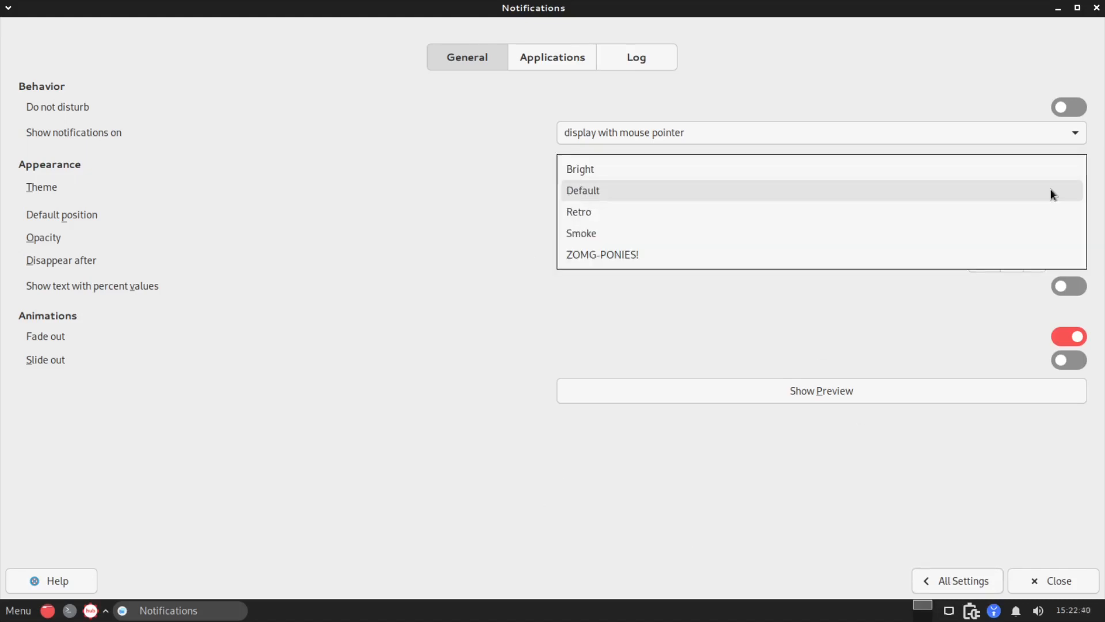
Step: Set the notification theme to Smoke and return to the All Settings overview
left_click(579, 168)
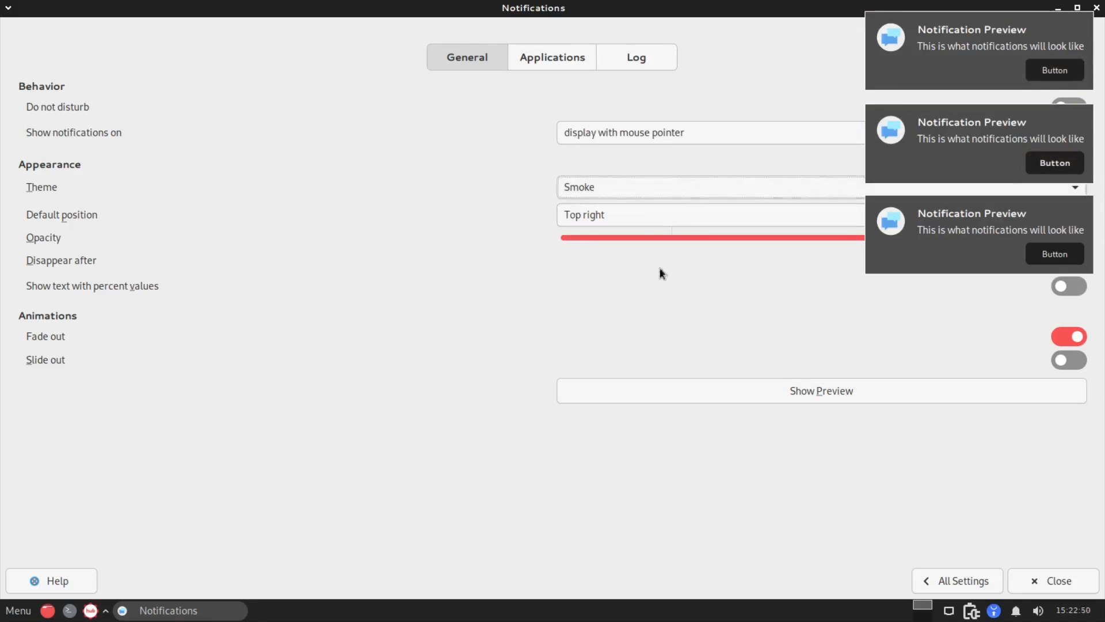
mouse_move(1028, 534)
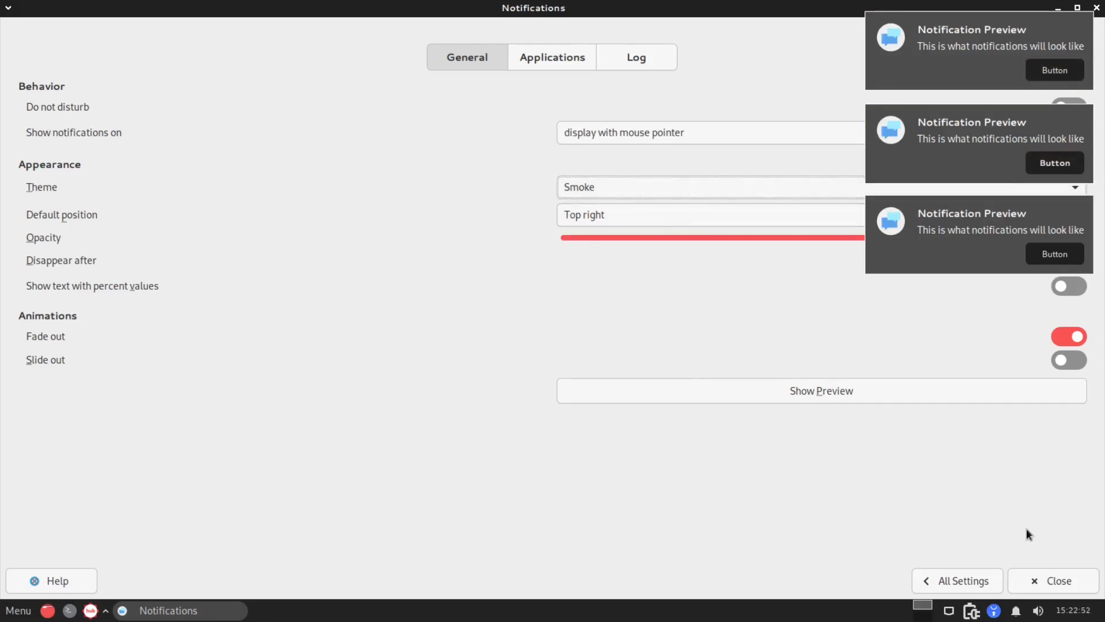
left_click(956, 580)
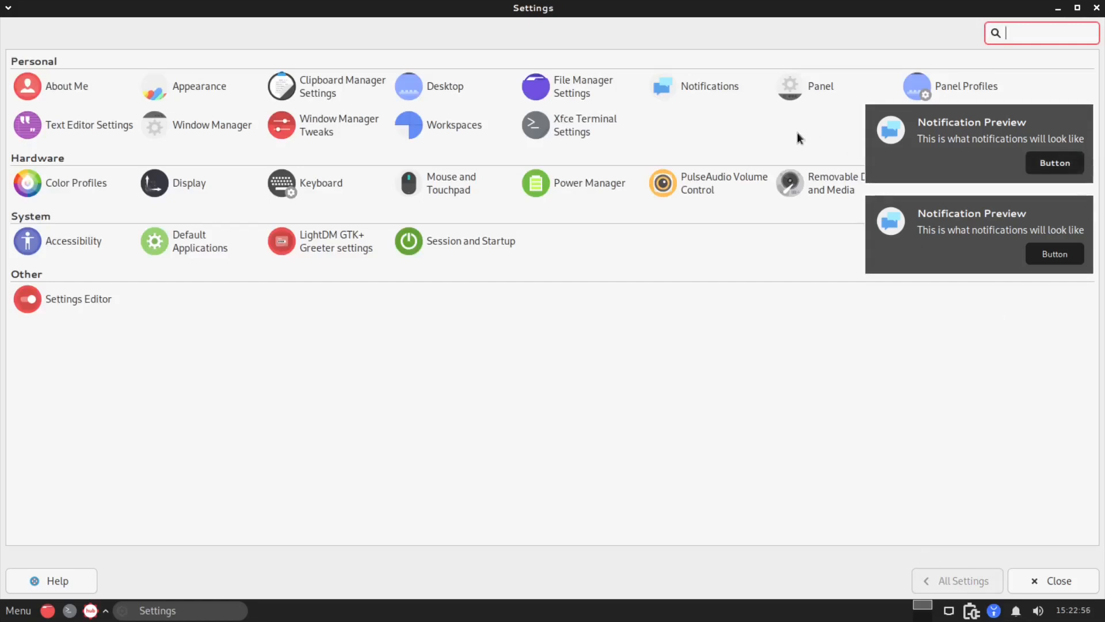
left_click(790, 86)
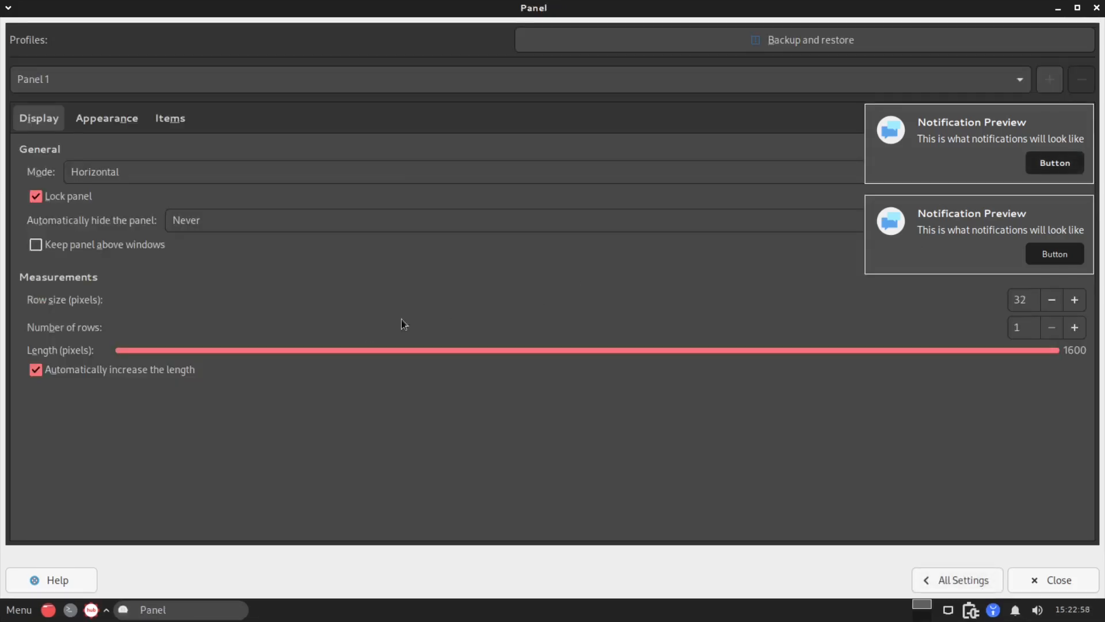
mouse_move(56, 114)
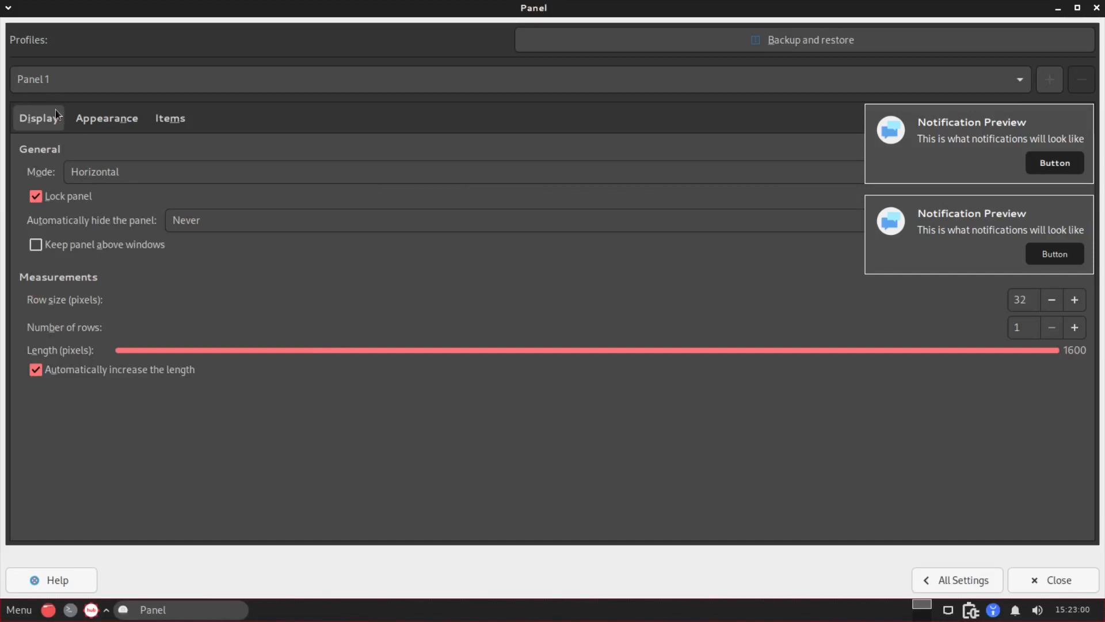
left_click(106, 118)
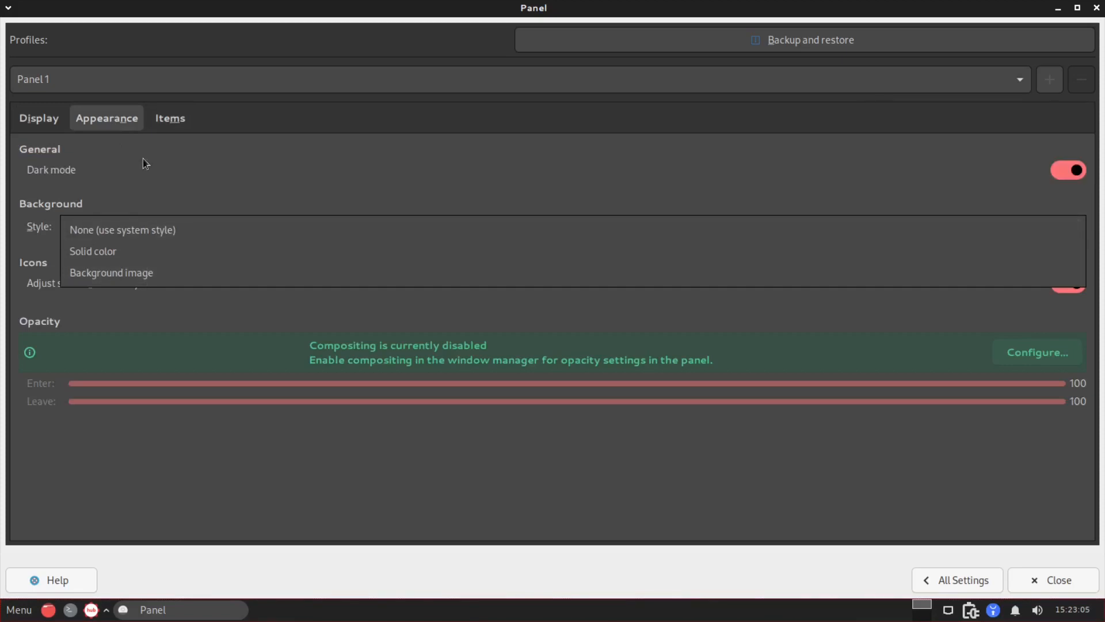
left_click(171, 118)
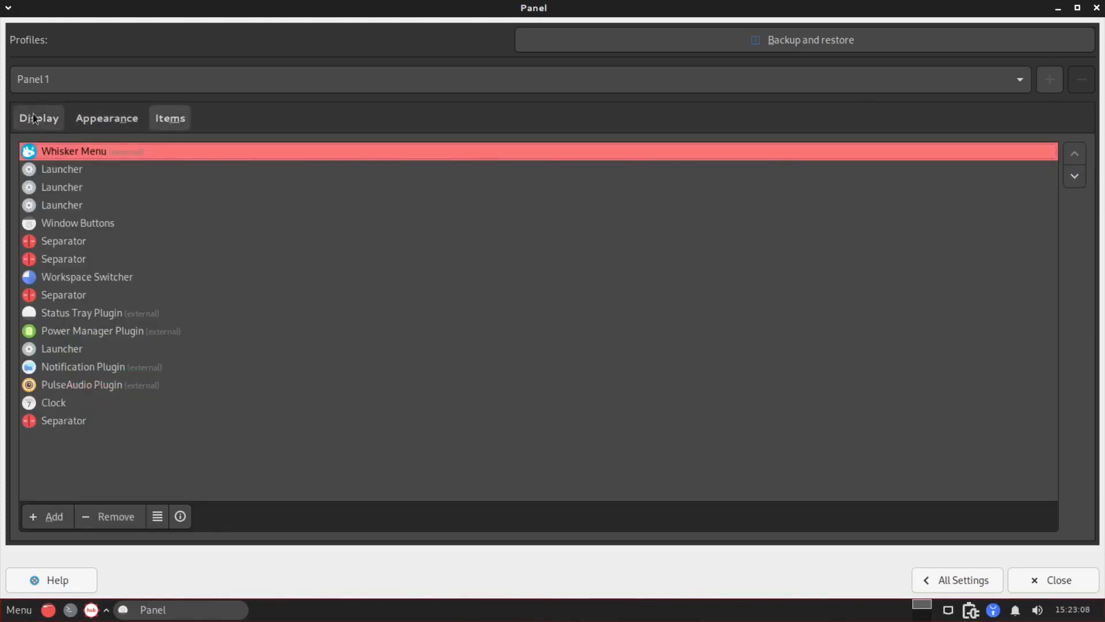
left_click(38, 117)
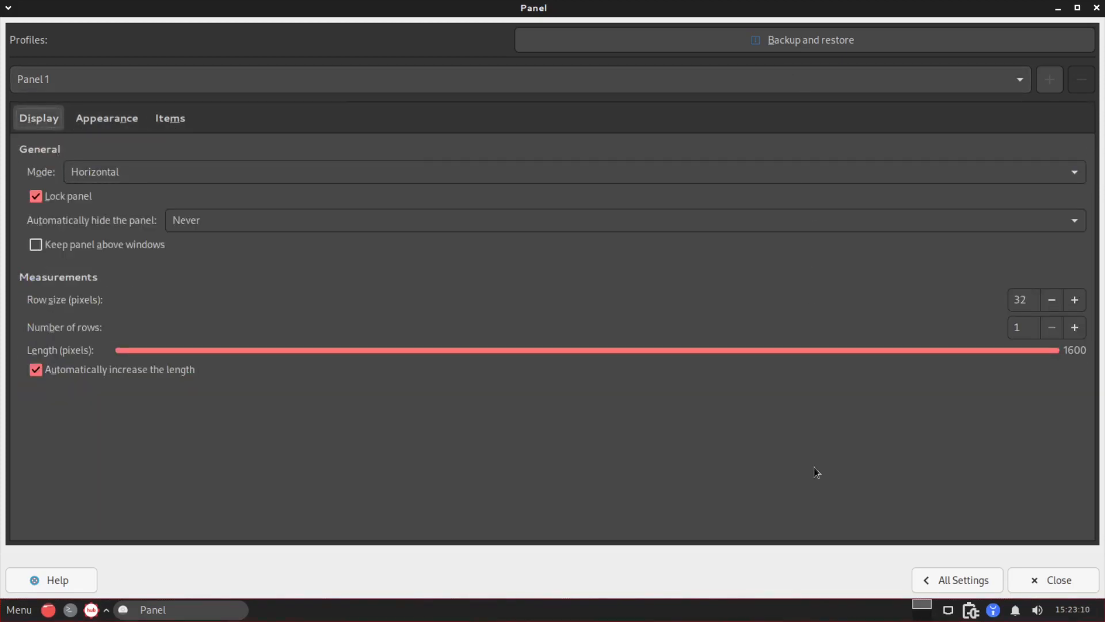
left_click(956, 580)
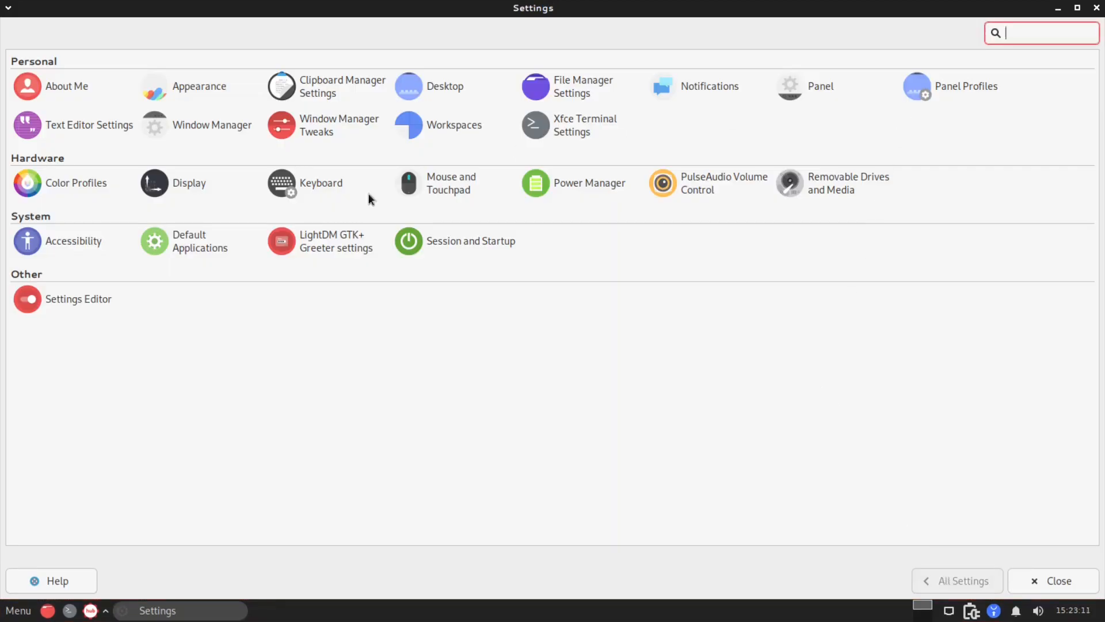
Step: Look through Window Manager Tweaks' Accessibility, Placement and Compositor settings
left_click(339, 124)
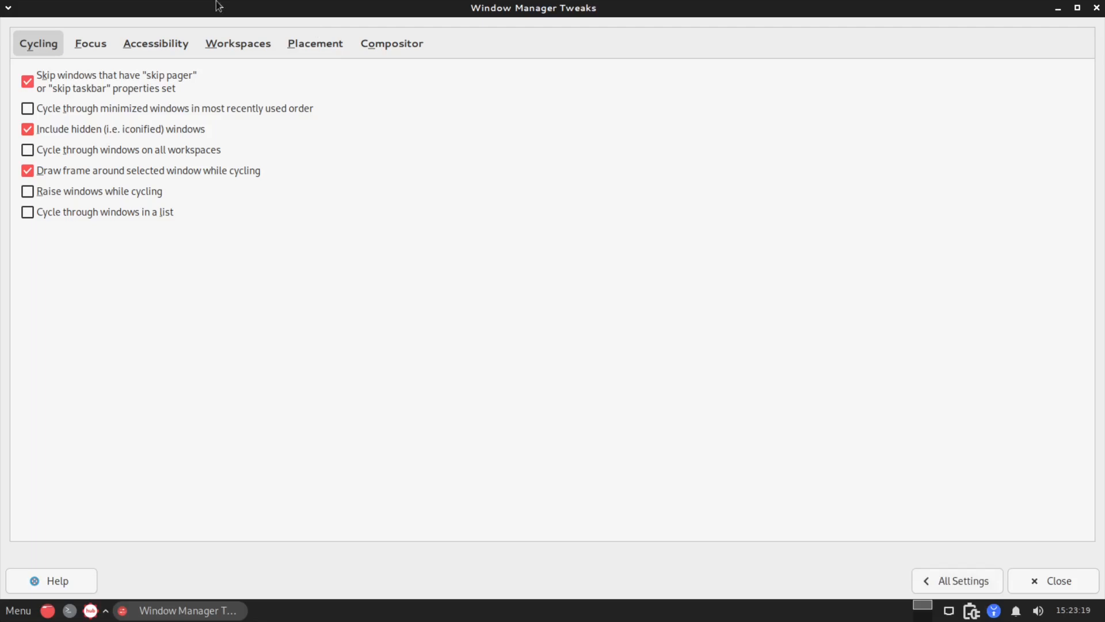
left_click(155, 42)
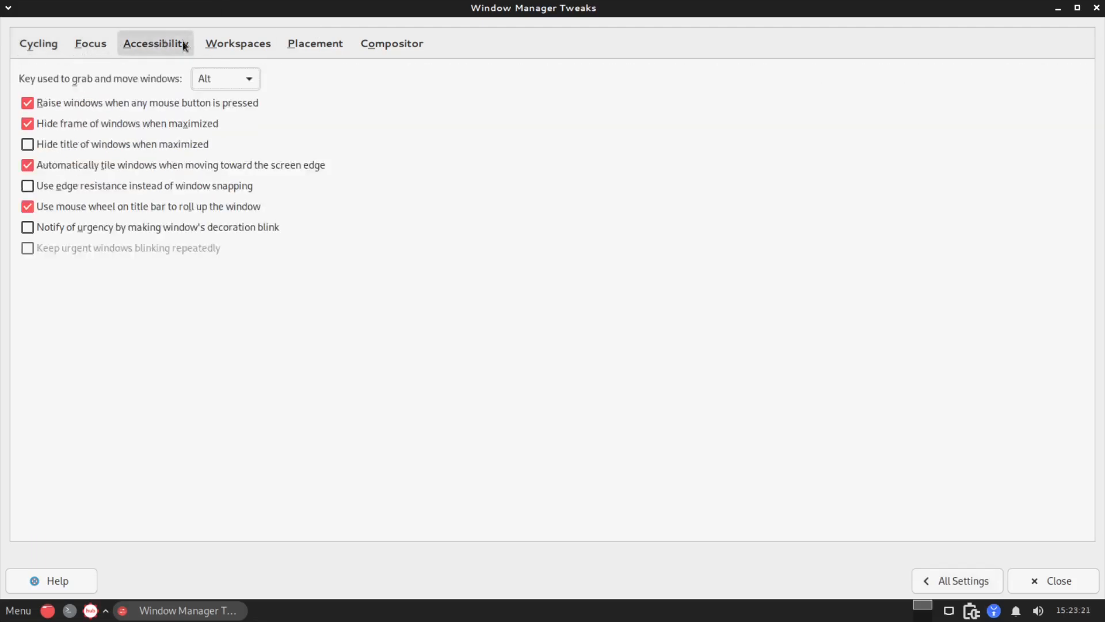
left_click(314, 43)
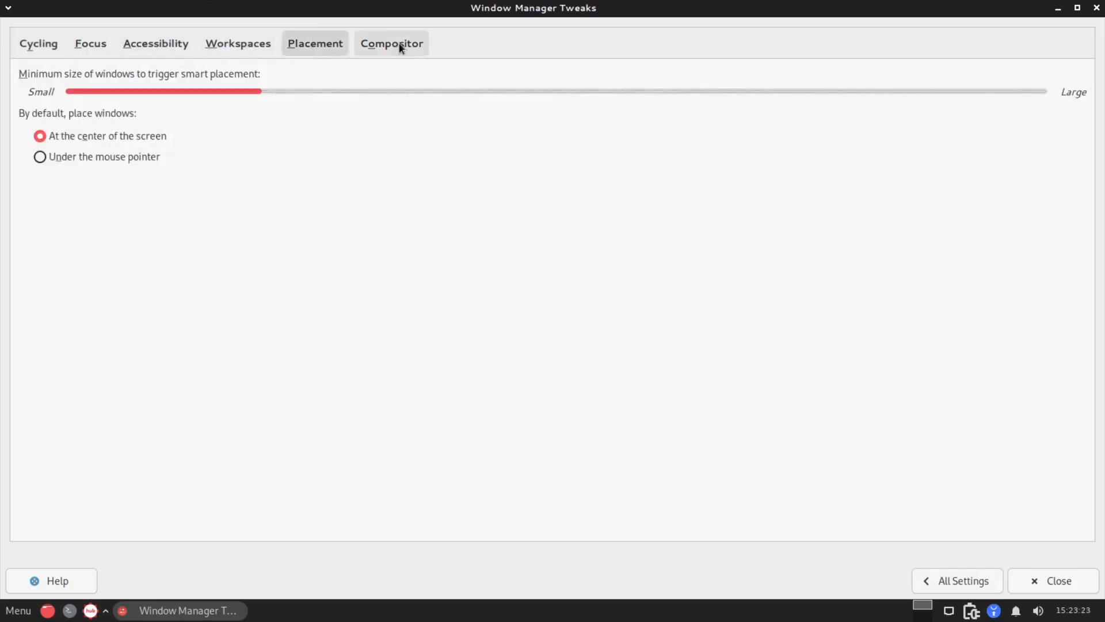
left_click(390, 43)
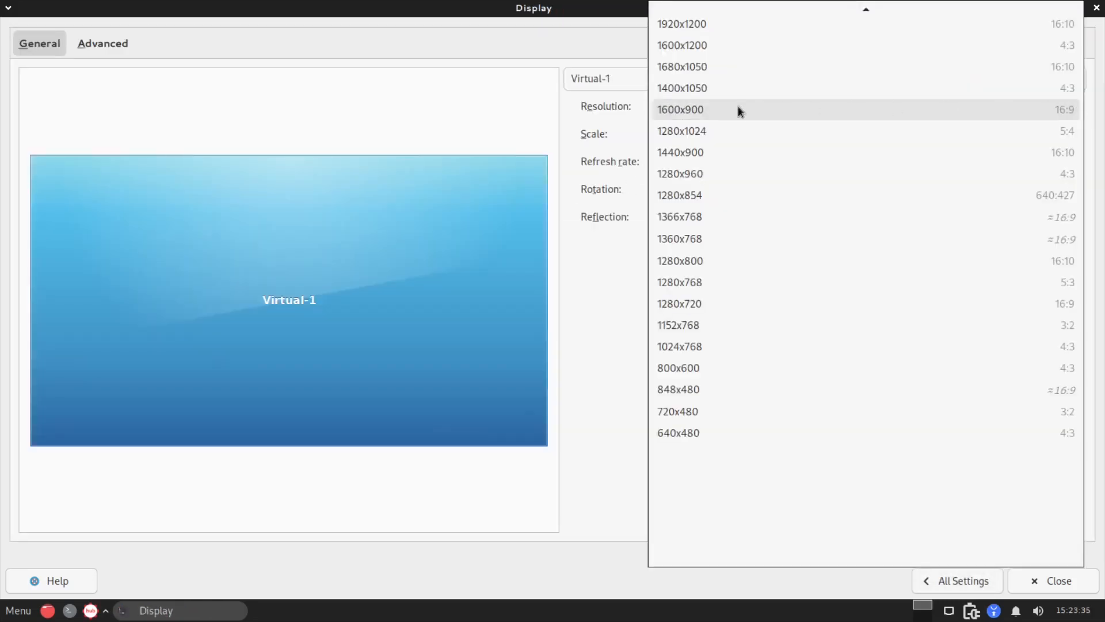
Step: In Display settings keep the resolution at 1600x900 and the scale at 1x
scroll("up", 3)
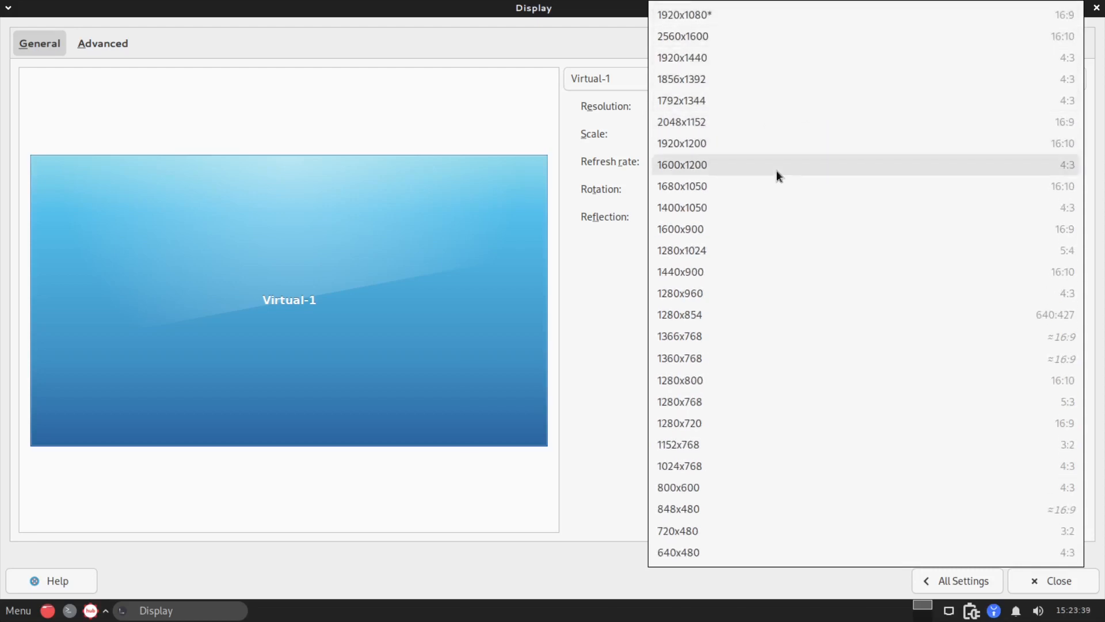
mouse_move(711, 233)
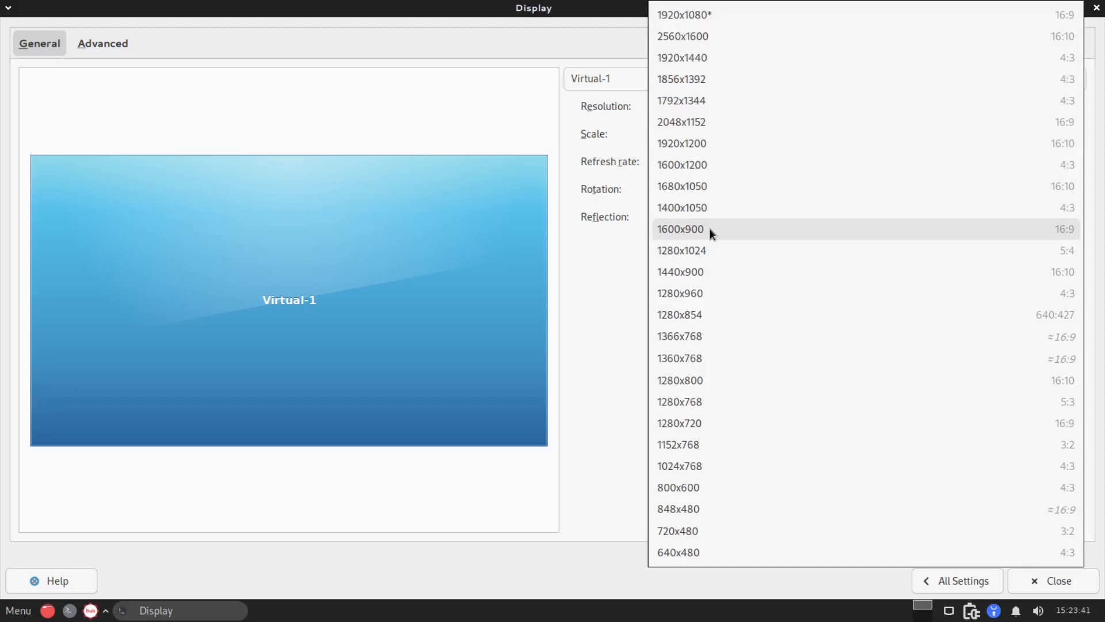
mouse_move(574, 266)
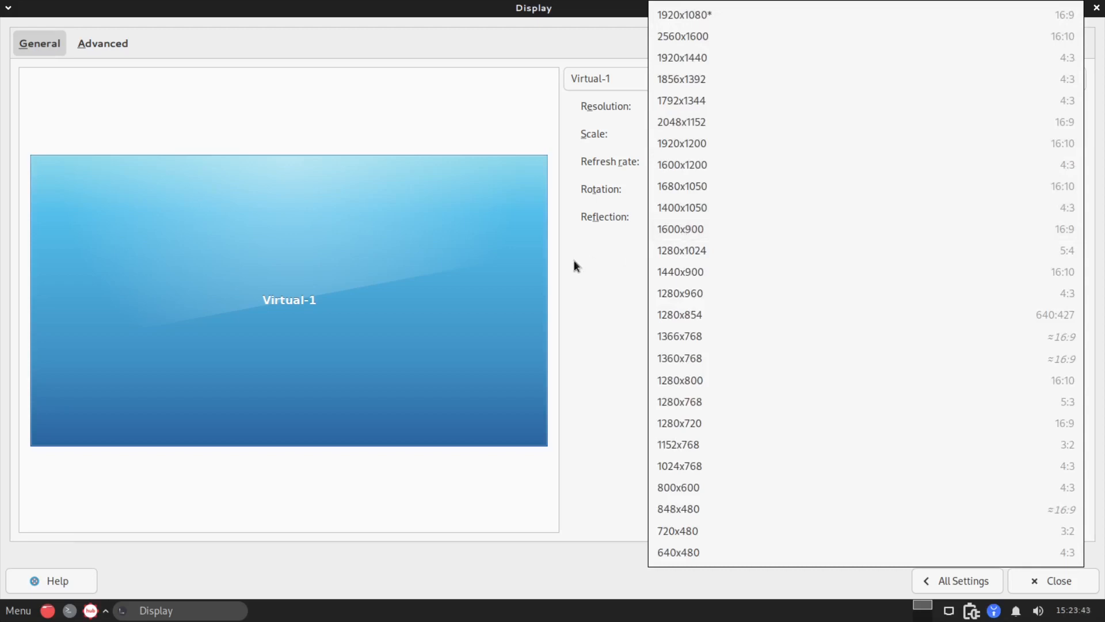
left_click(680, 228)
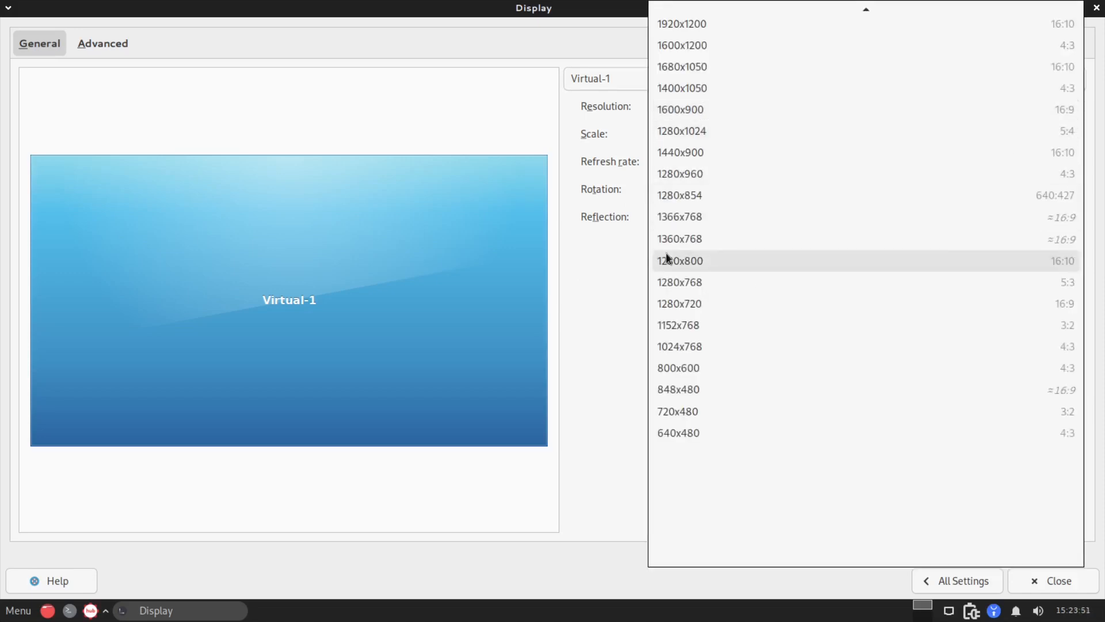
left_click(679, 109)
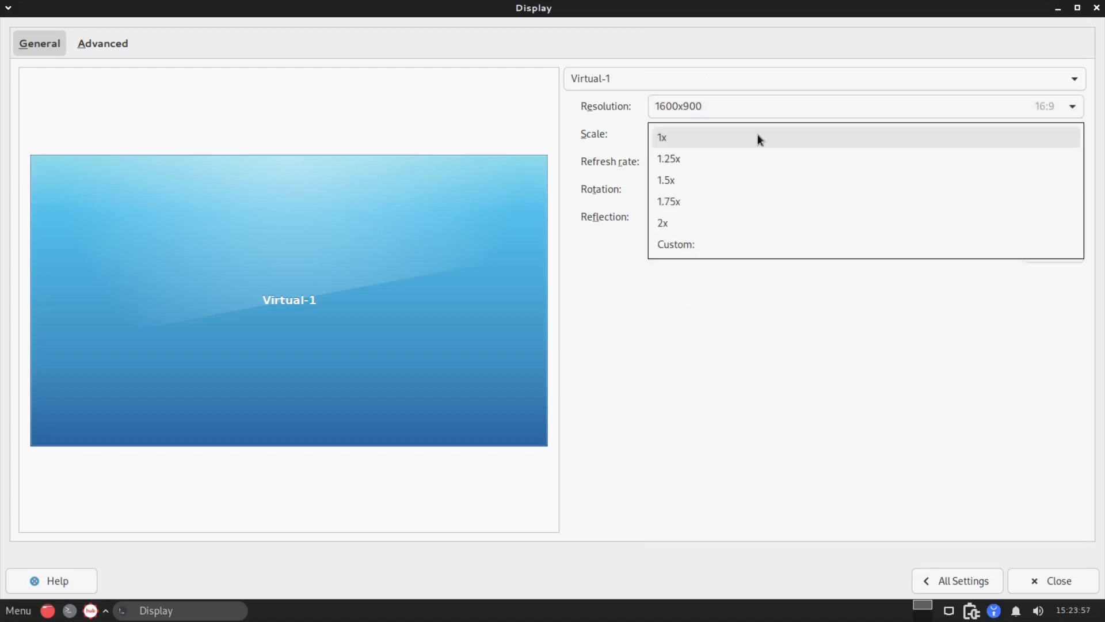
left_click(661, 136)
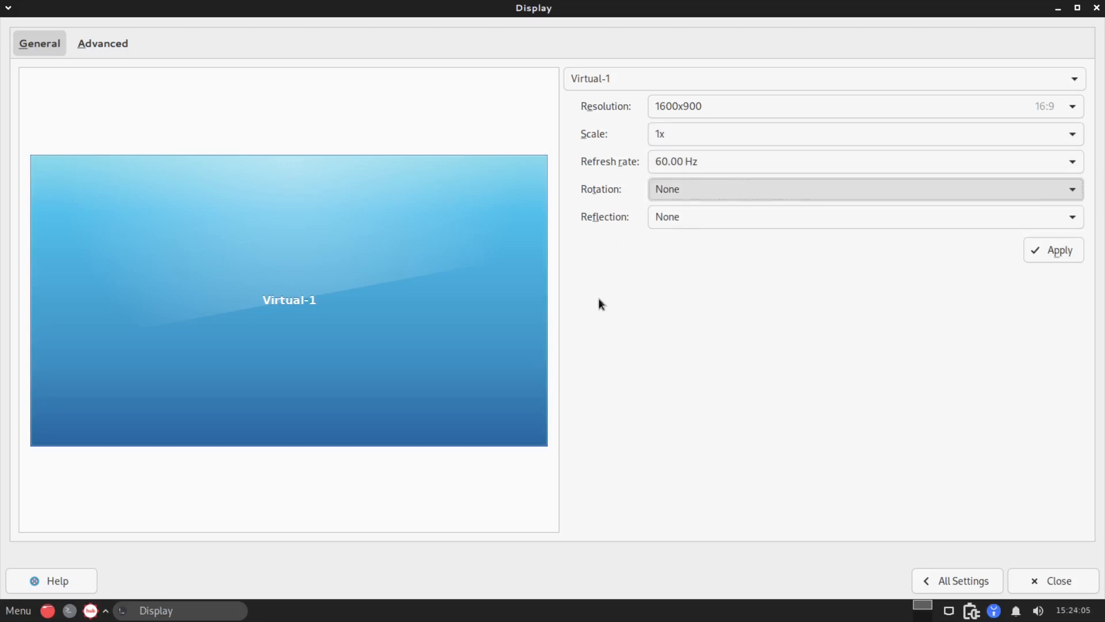
mouse_move(886, 382)
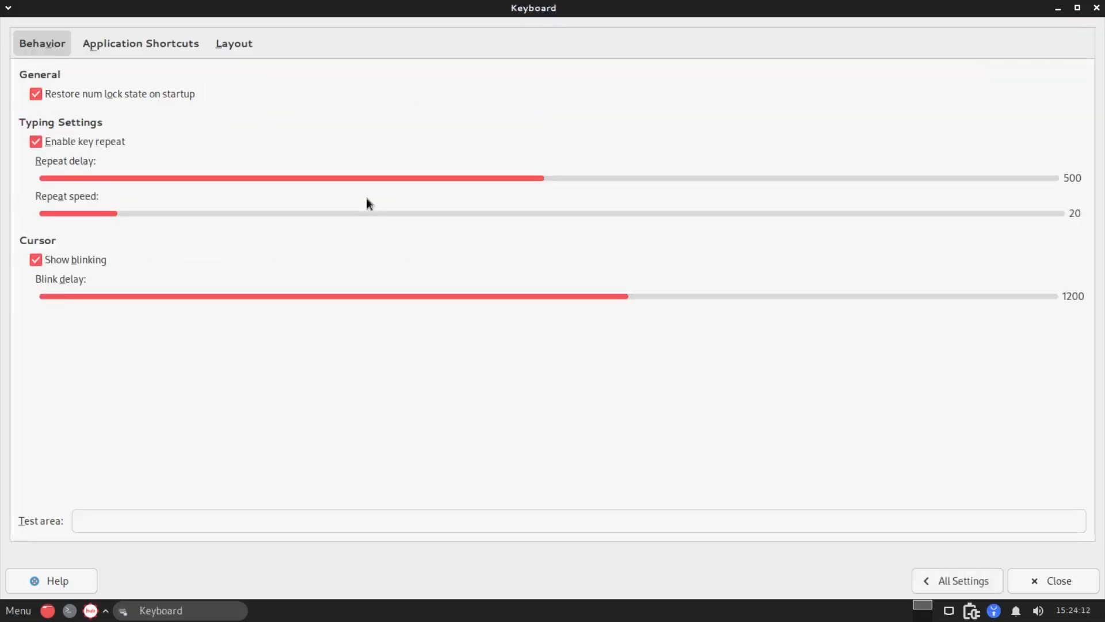
Step: Switch to the Layout tab and stop using the system default keyboard settings
left_click(140, 42)
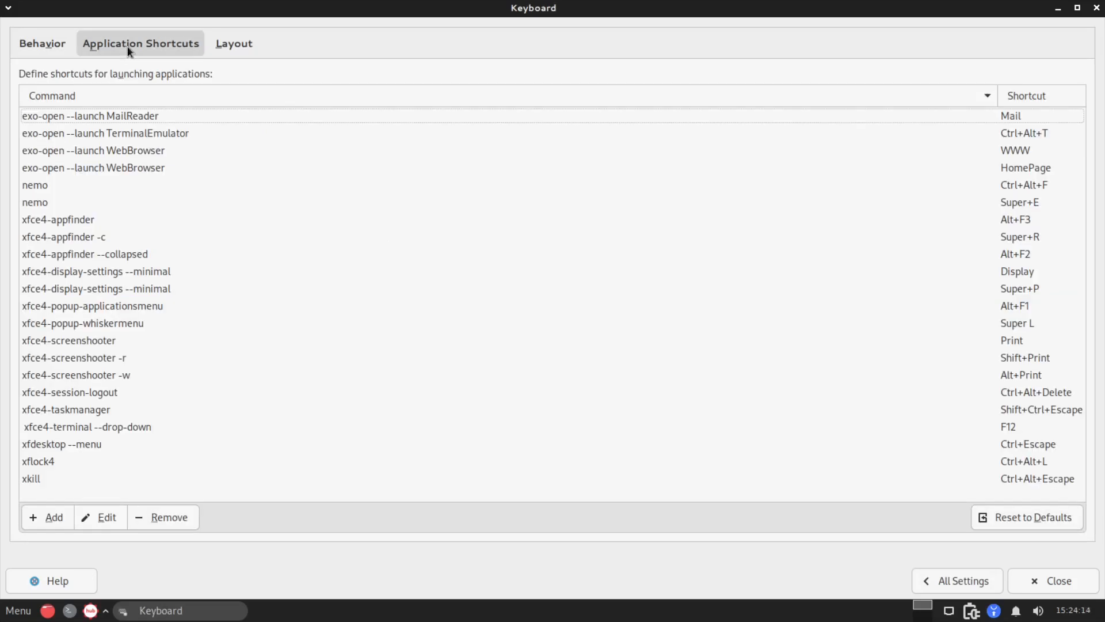
left_click(234, 43)
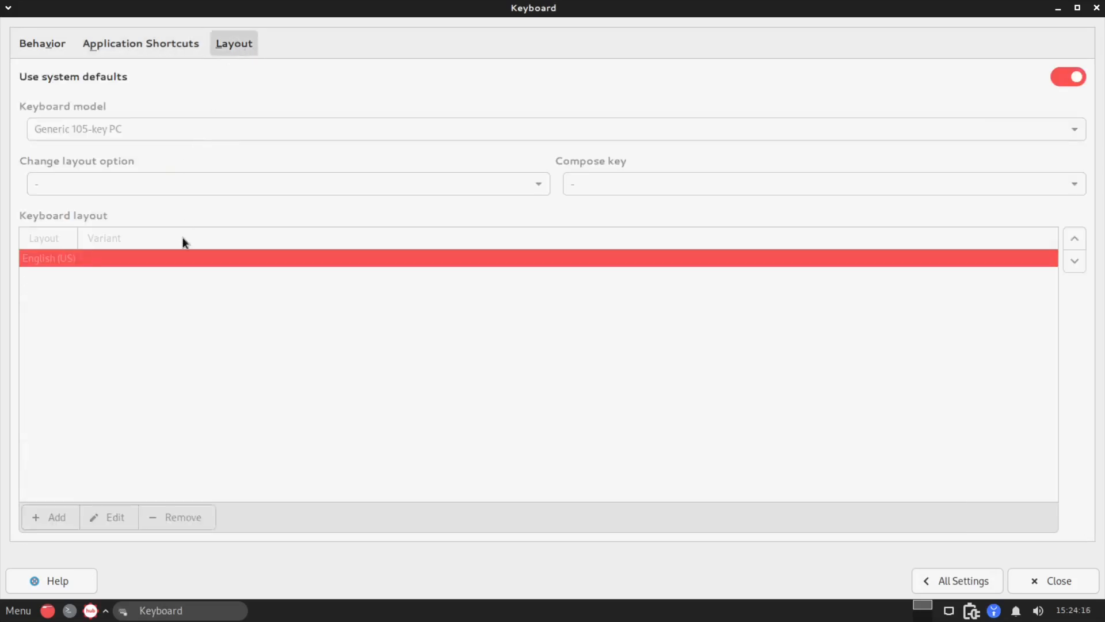
mouse_move(865, 117)
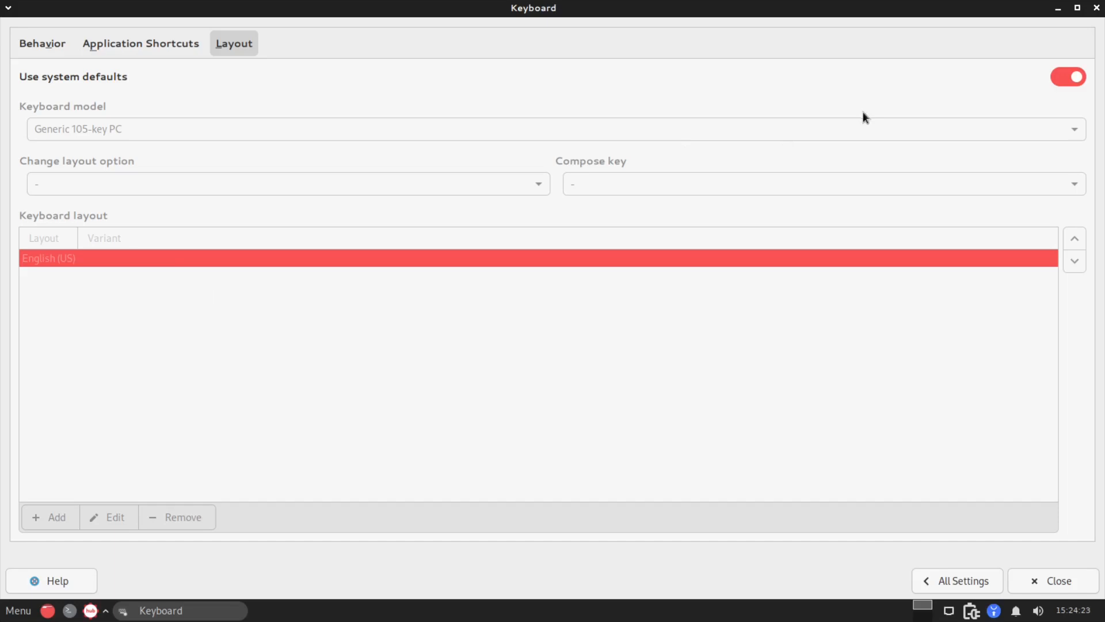
left_click(1068, 77)
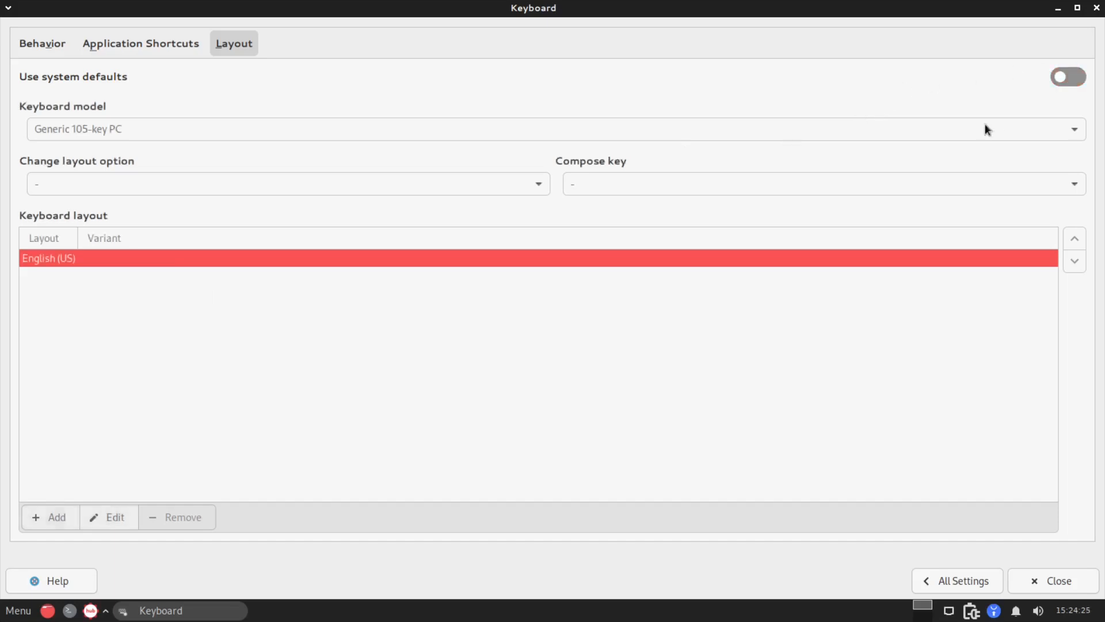
Step: Add Filipino as a second layout beside English (US) and return to All Settings
left_click(49, 517)
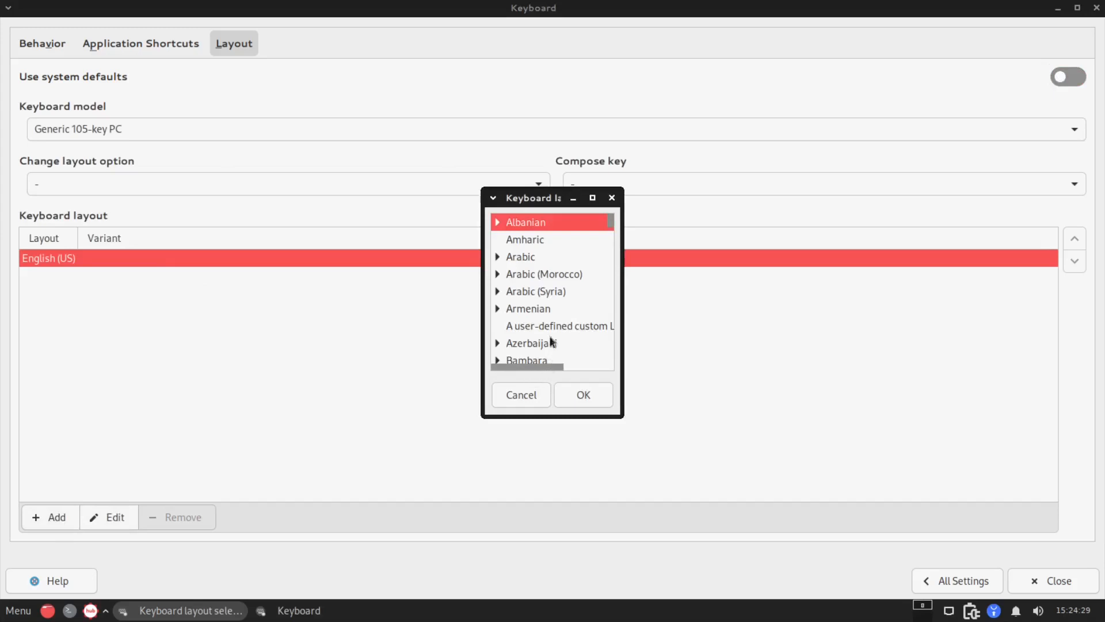
scroll("down", 3)
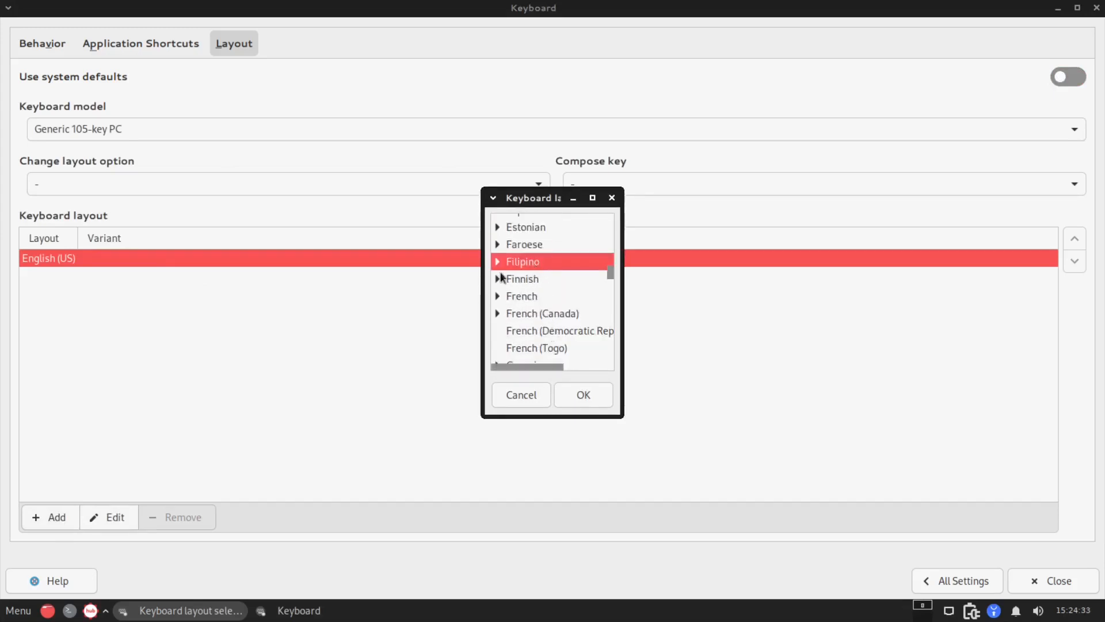
left_click(583, 395)
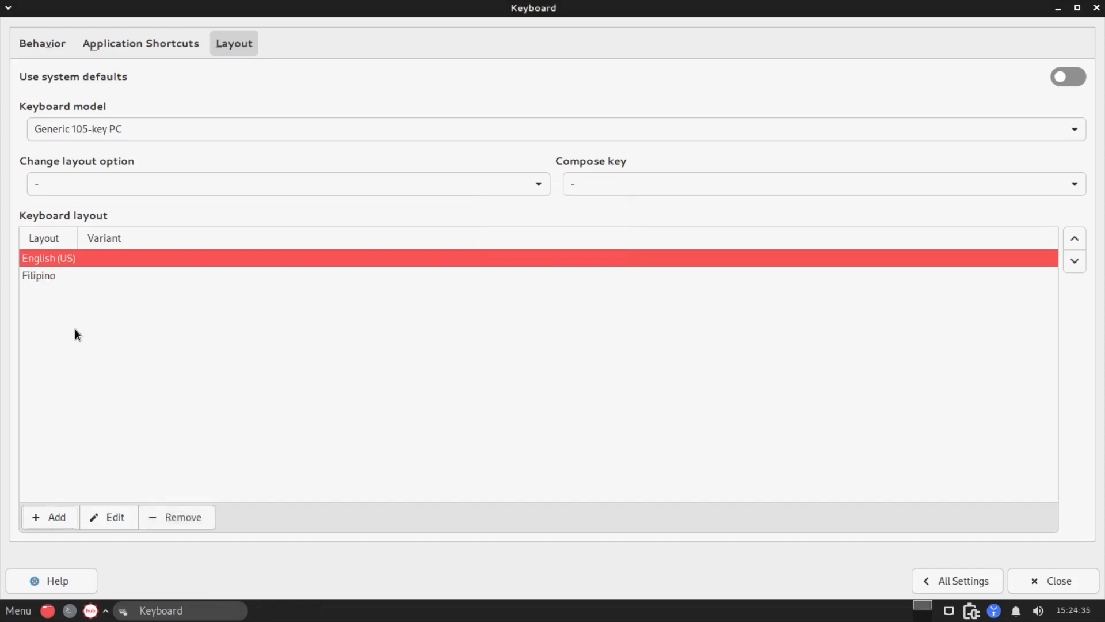
left_click(39, 275)
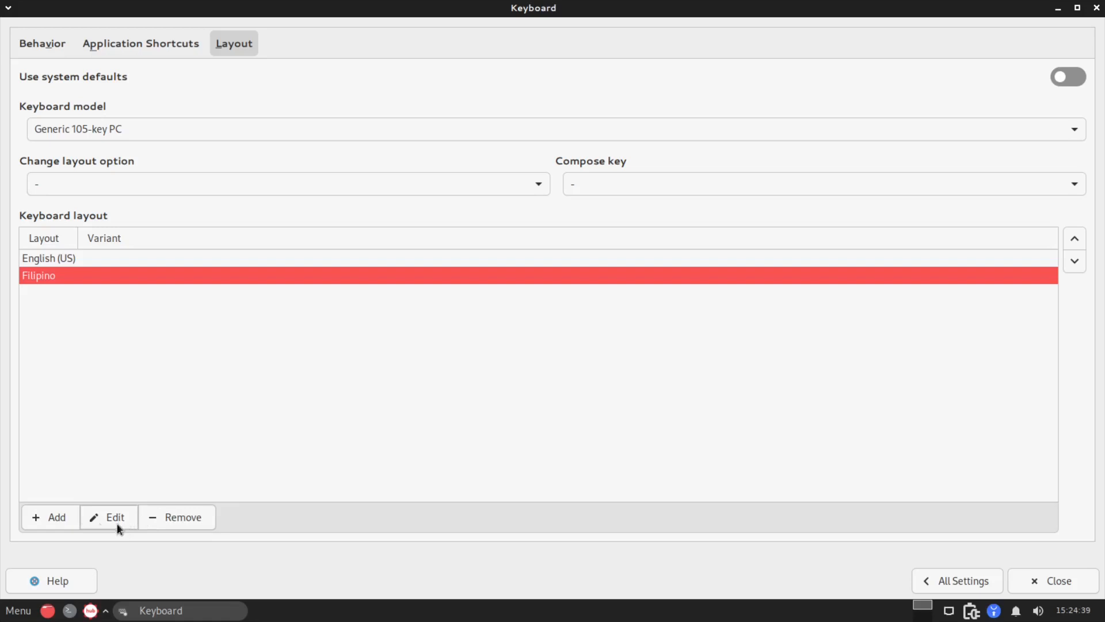
mouse_move(149, 464)
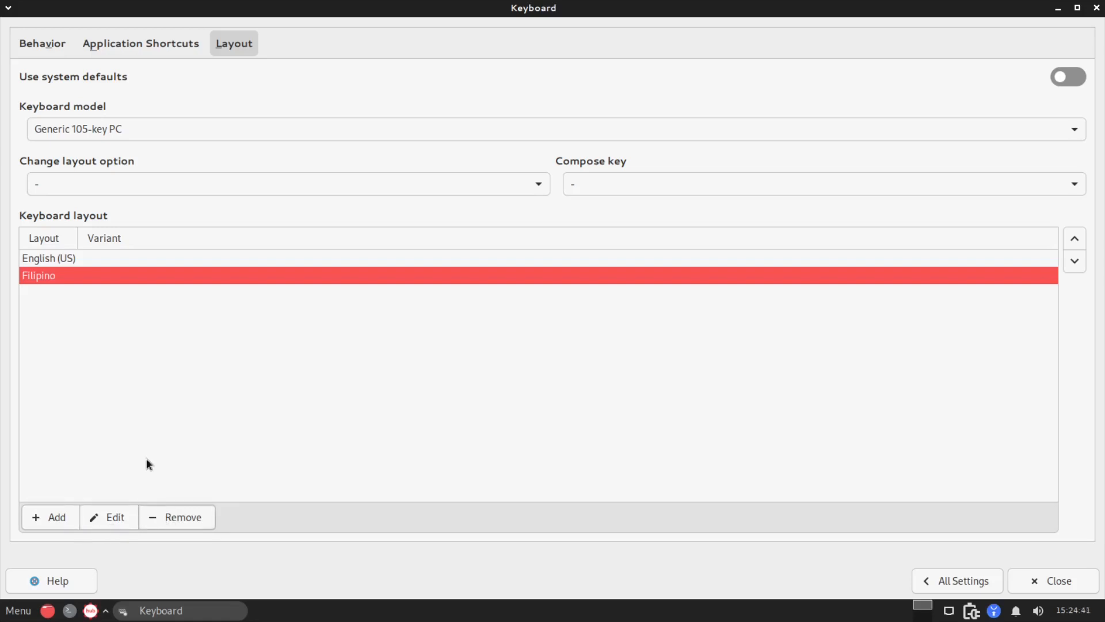
left_click(956, 580)
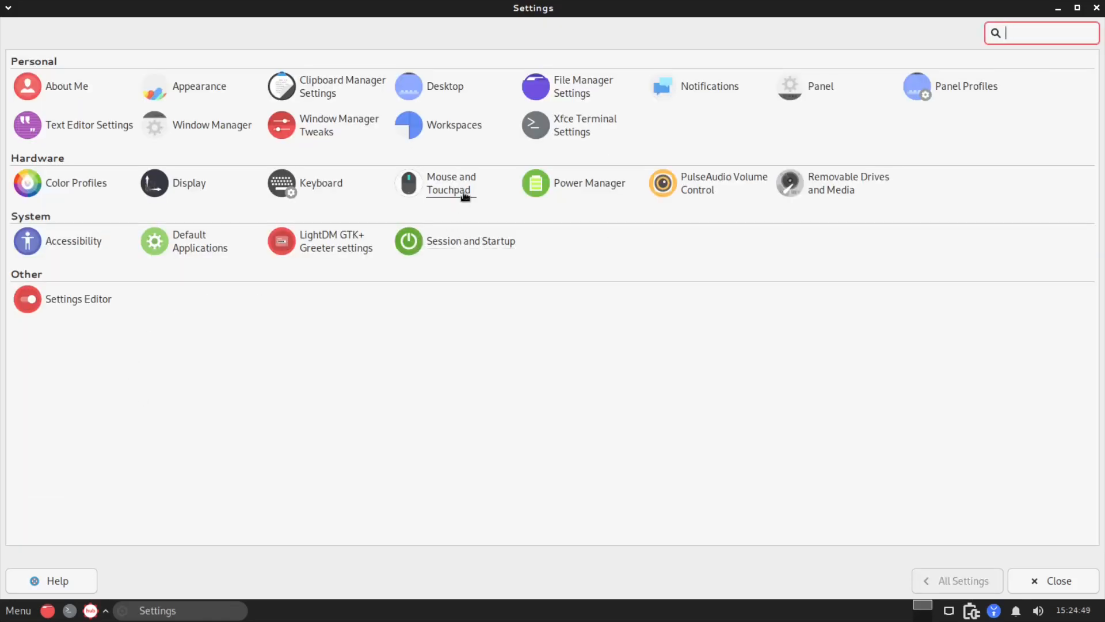
Step: Look over the Mouse and Touchpad device and pointer theme settings, then return to All Settings
left_click(450, 183)
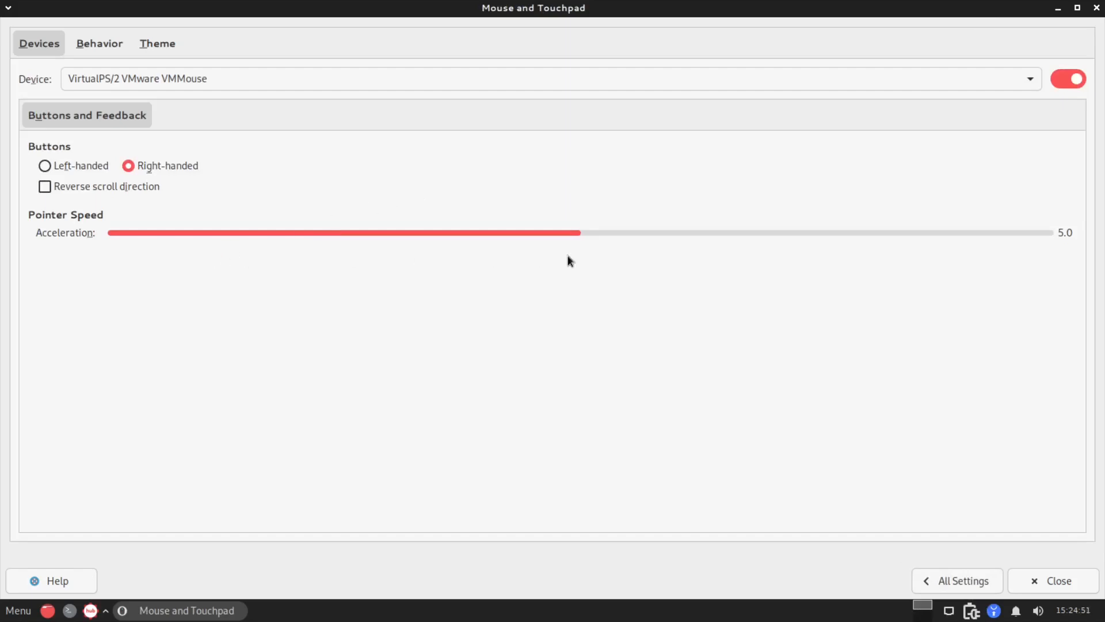
mouse_move(68, 45)
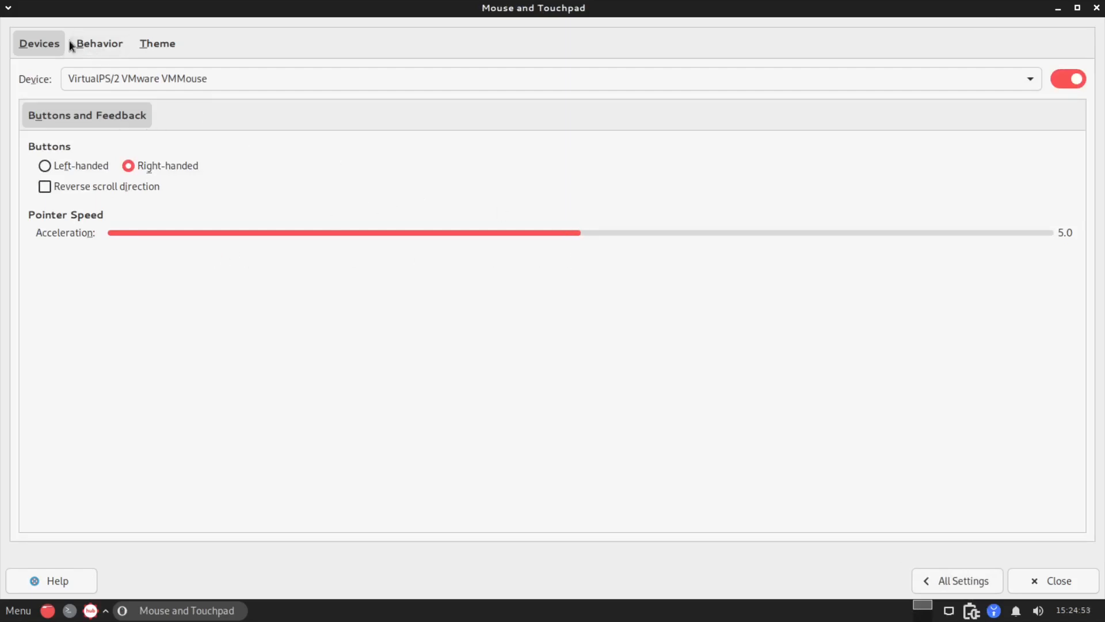
left_click(156, 42)
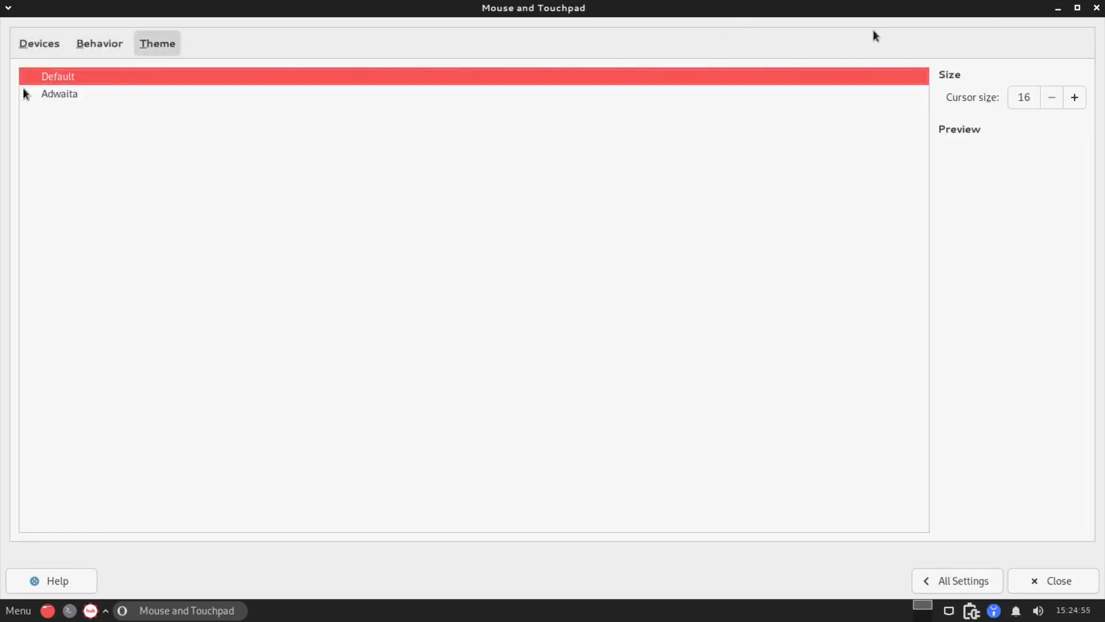
mouse_move(1006, 252)
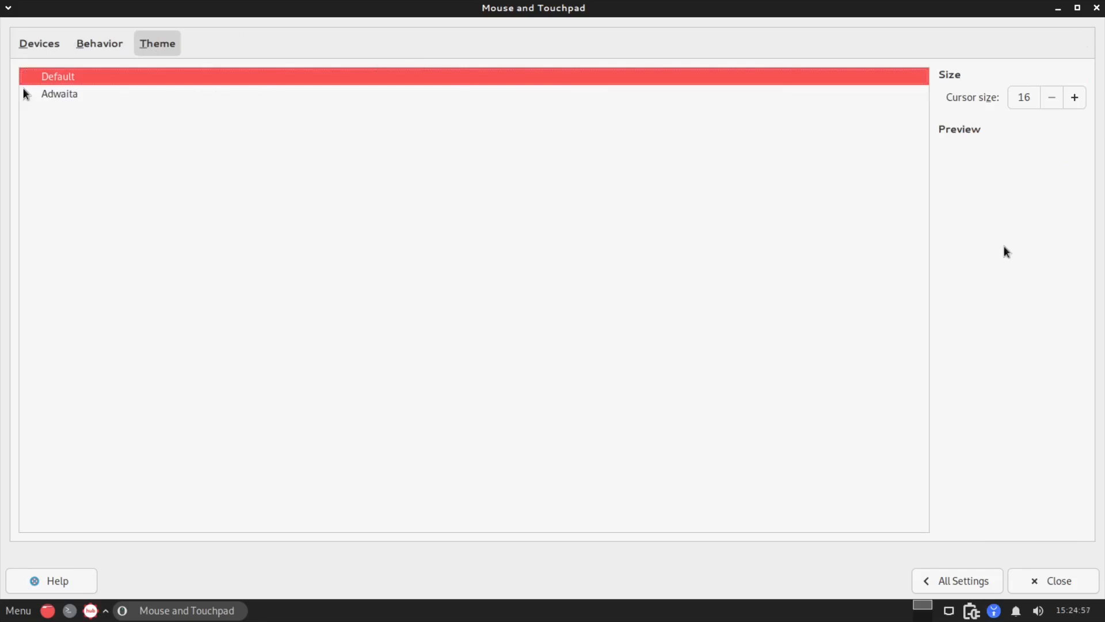
left_click(956, 580)
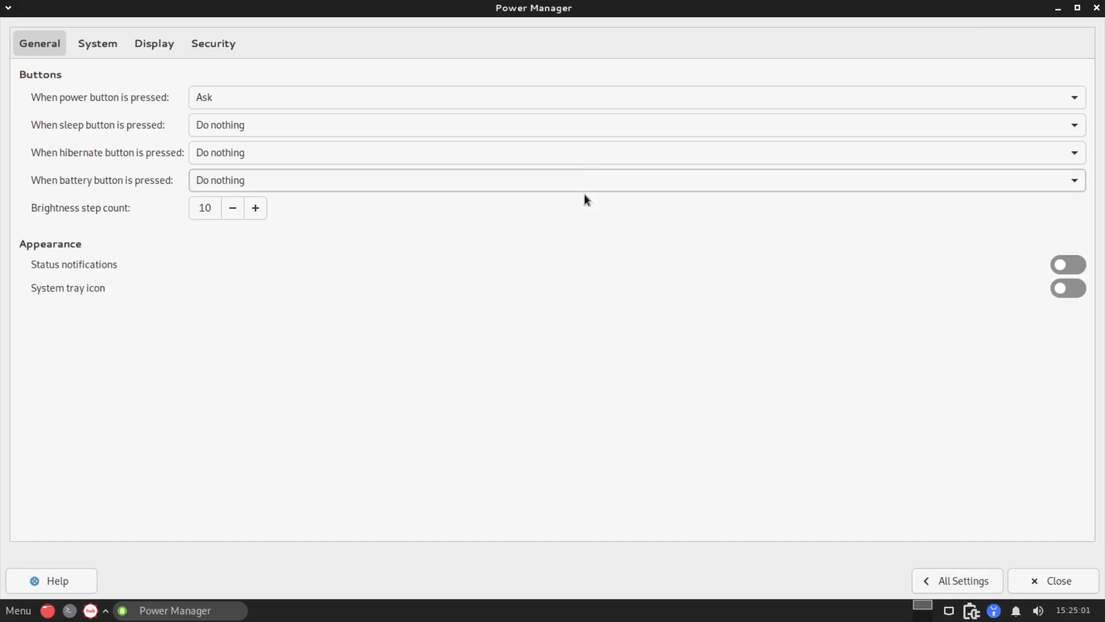
Step: Close the Power Manager window so only the desktop remains
left_click(1054, 580)
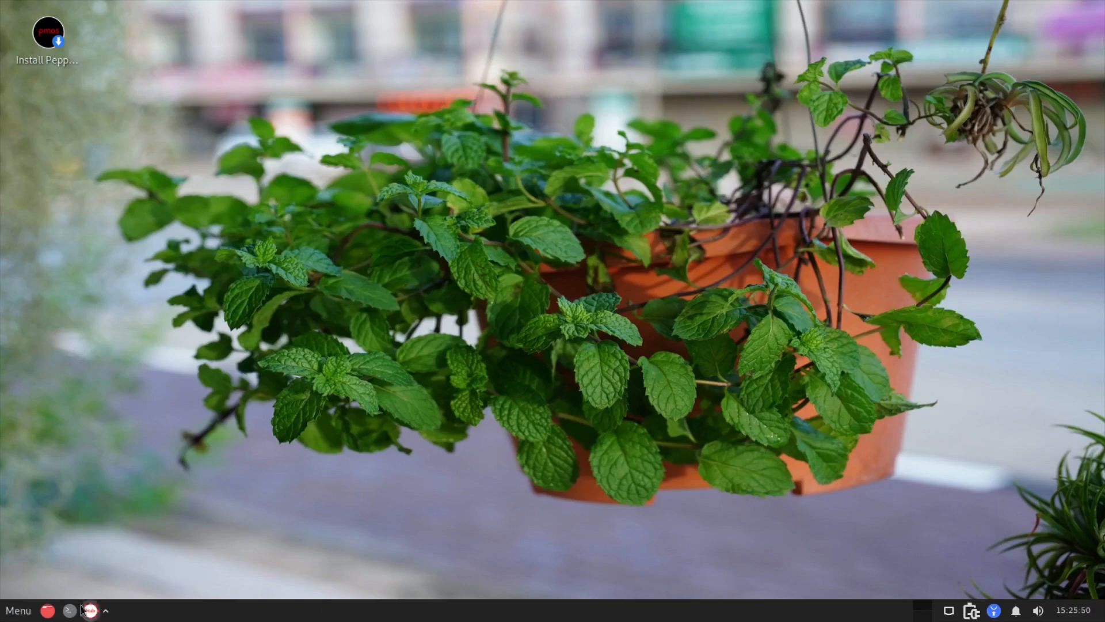
Step: Launch Task Manager from the Accessories category of the applications menu
left_click(18, 610)
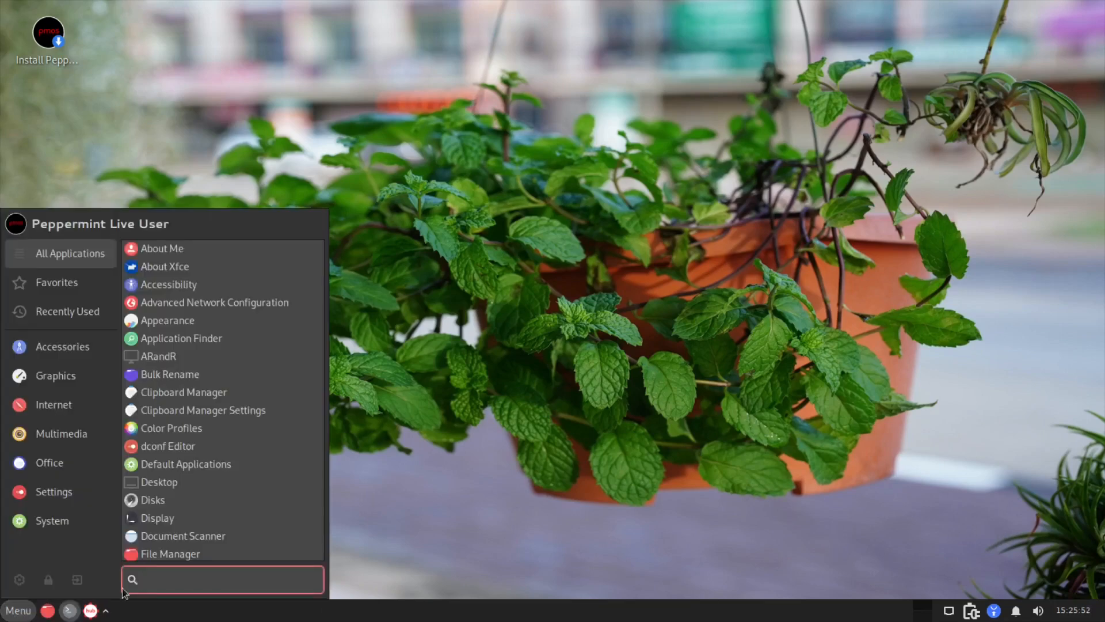
left_click(62, 346)
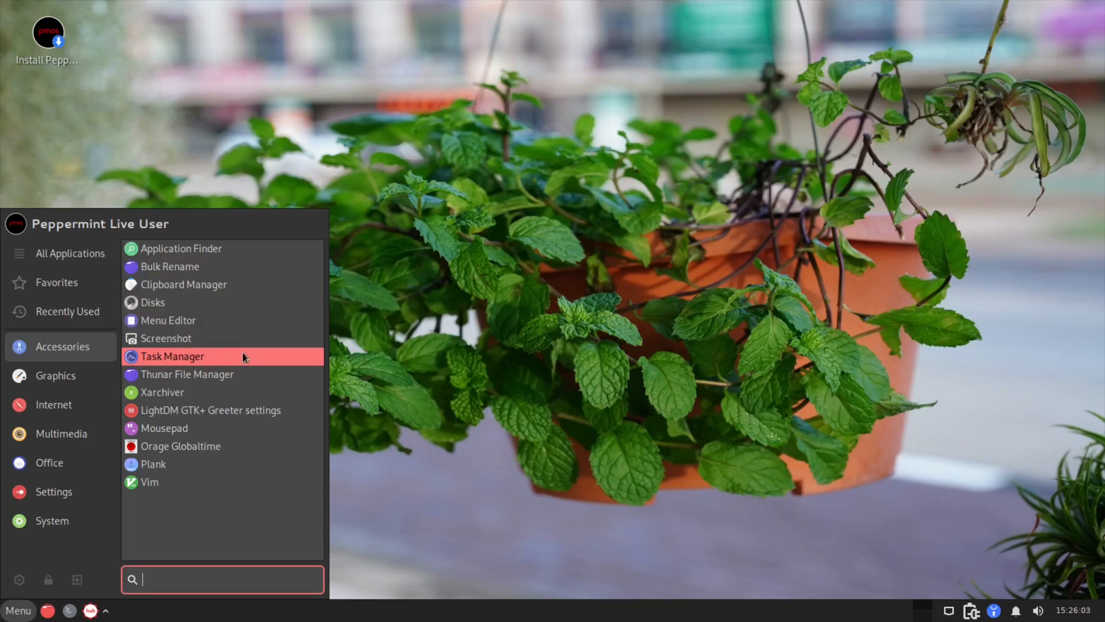
mouse_move(247, 367)
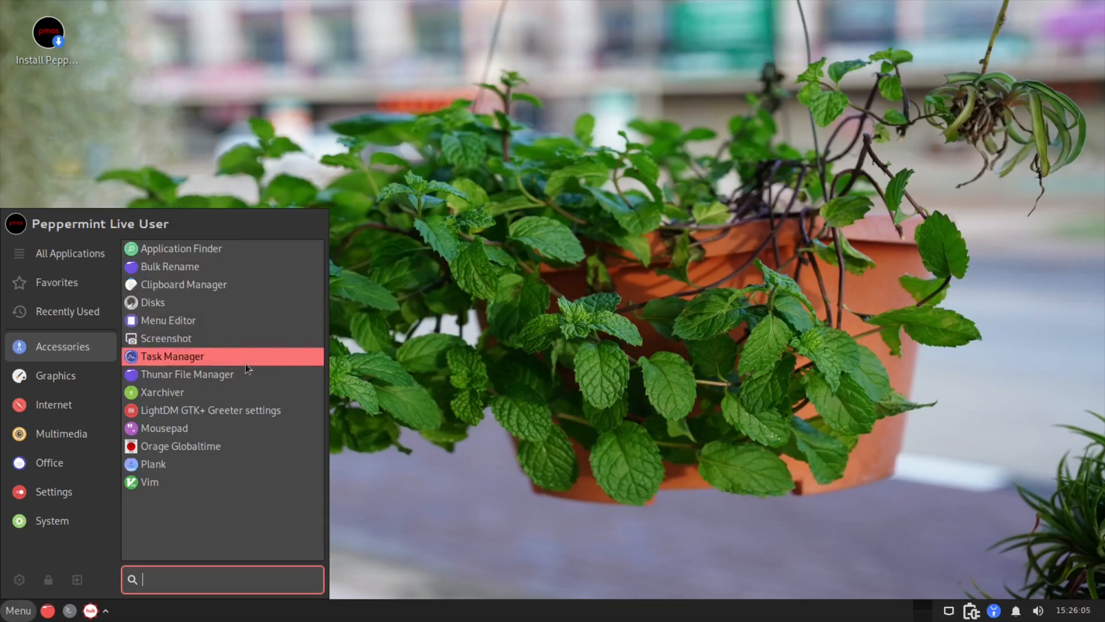
left_click(171, 356)
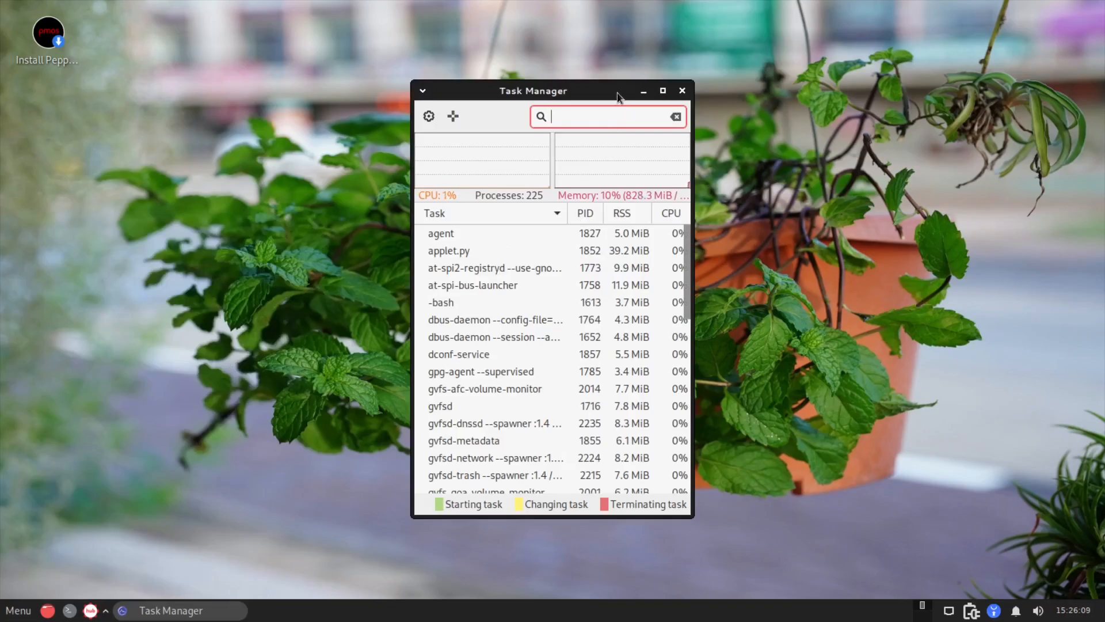
Step: Maximize Task Manager to view the full process list, then close it
left_click(661, 90)
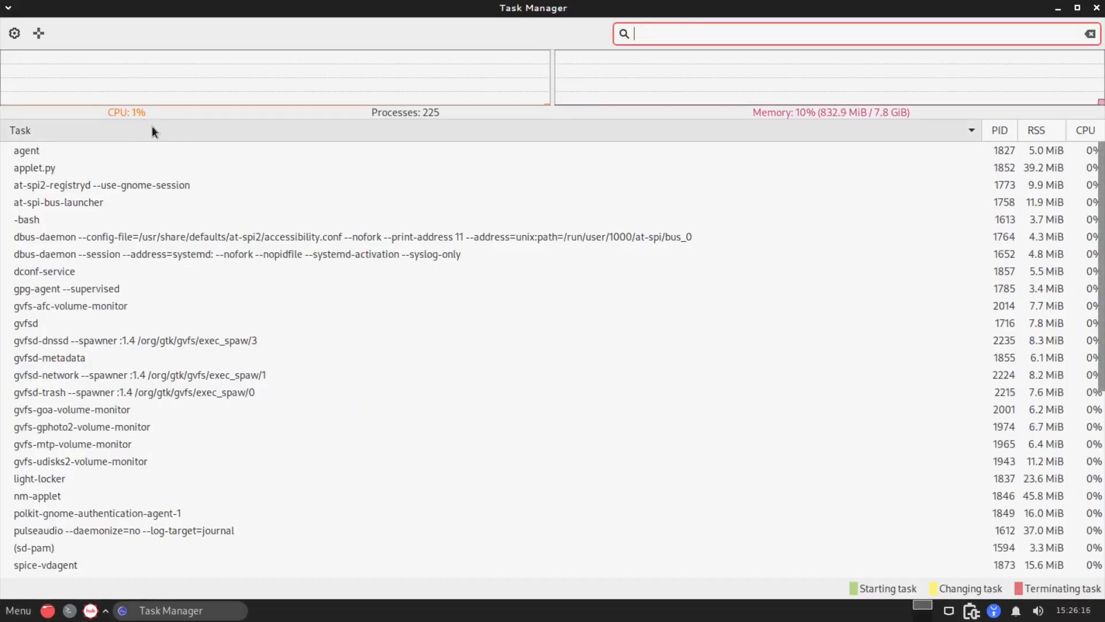
mouse_move(870, 117)
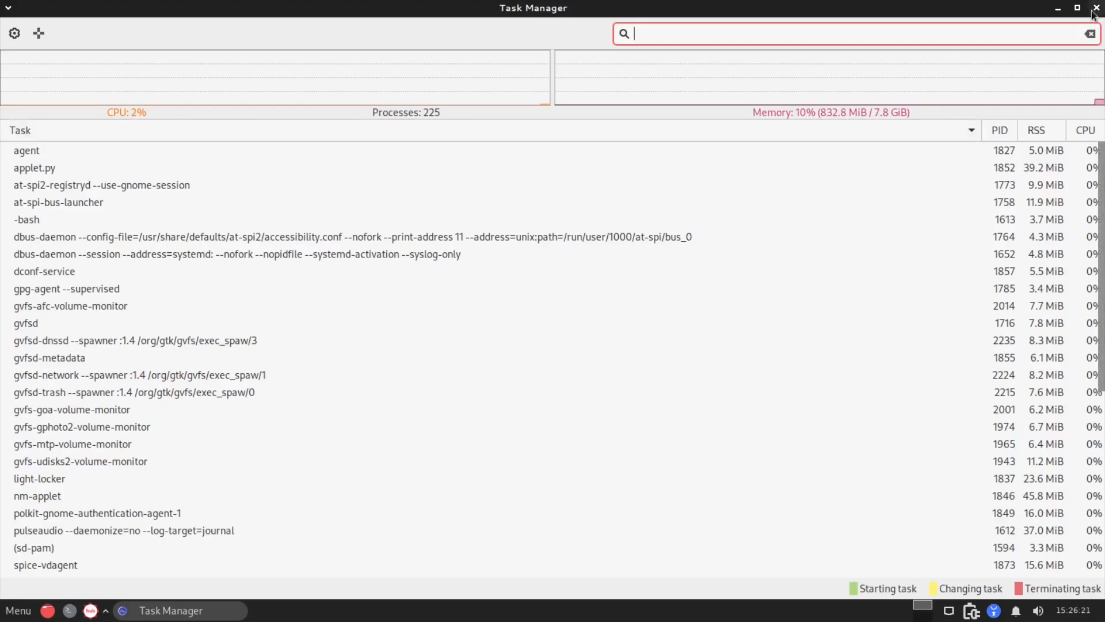
left_click(1095, 8)
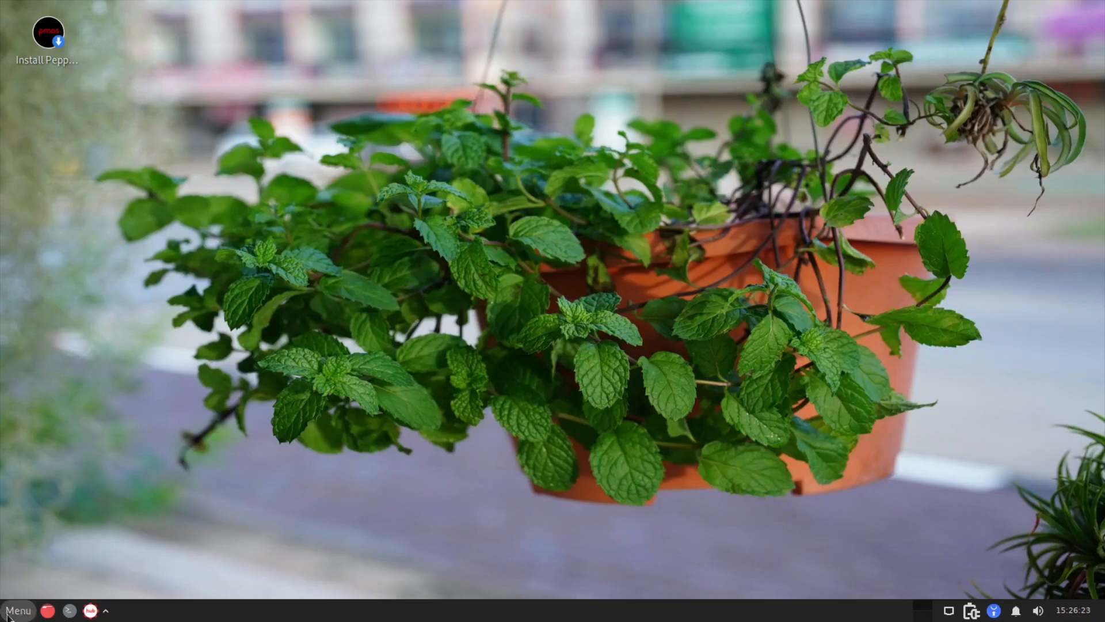
Step: Browse the Accessories and Settings categories in the applications menu
left_click(17, 610)
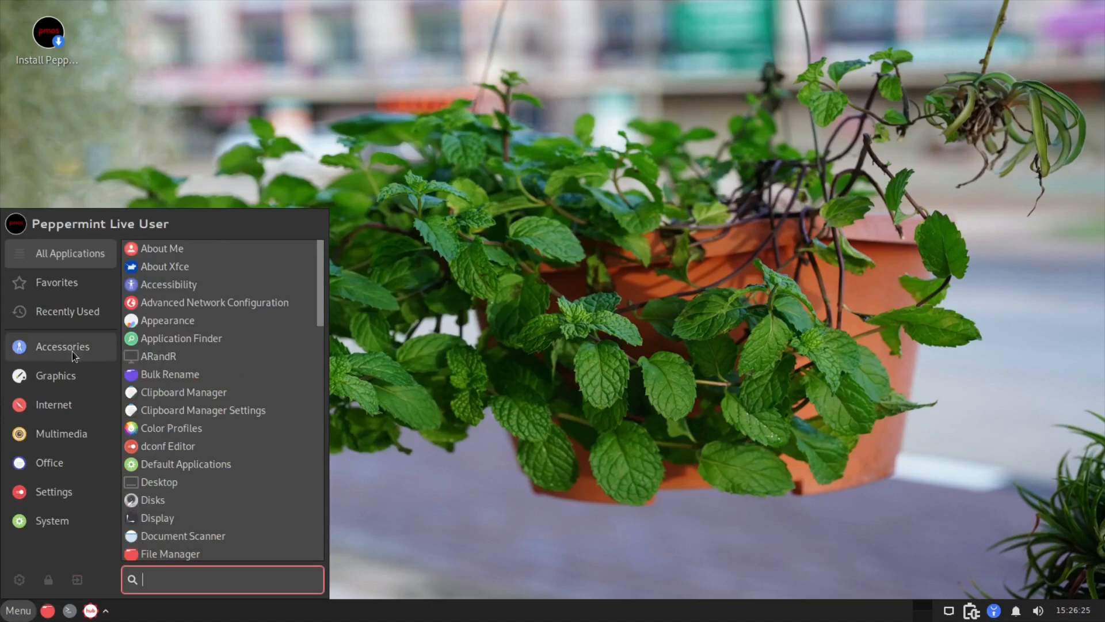
left_click(55, 375)
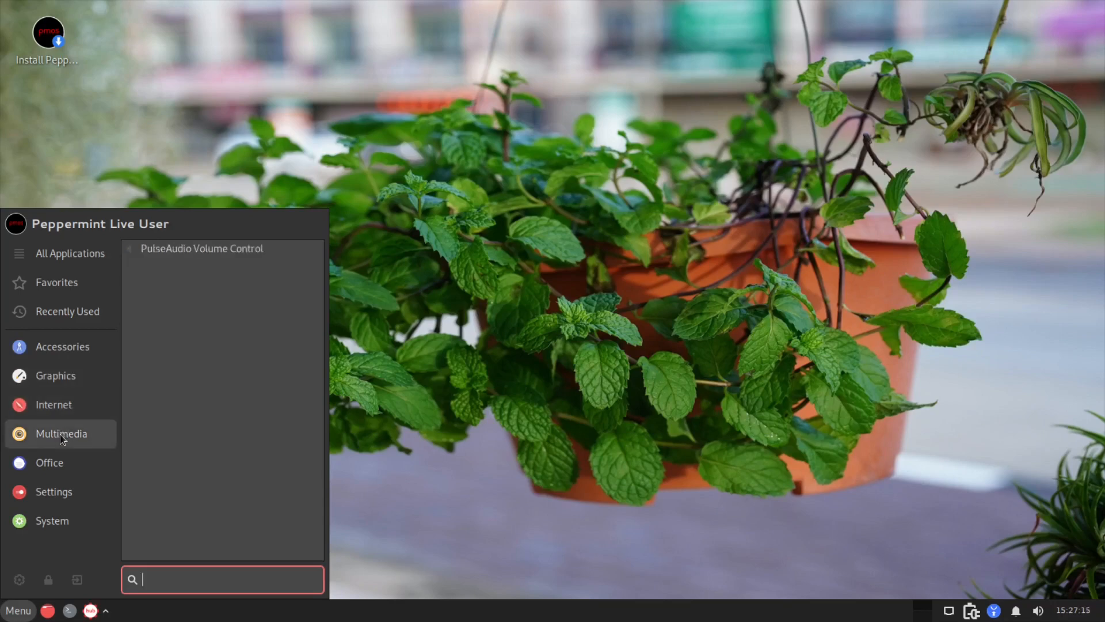
mouse_move(93, 438)
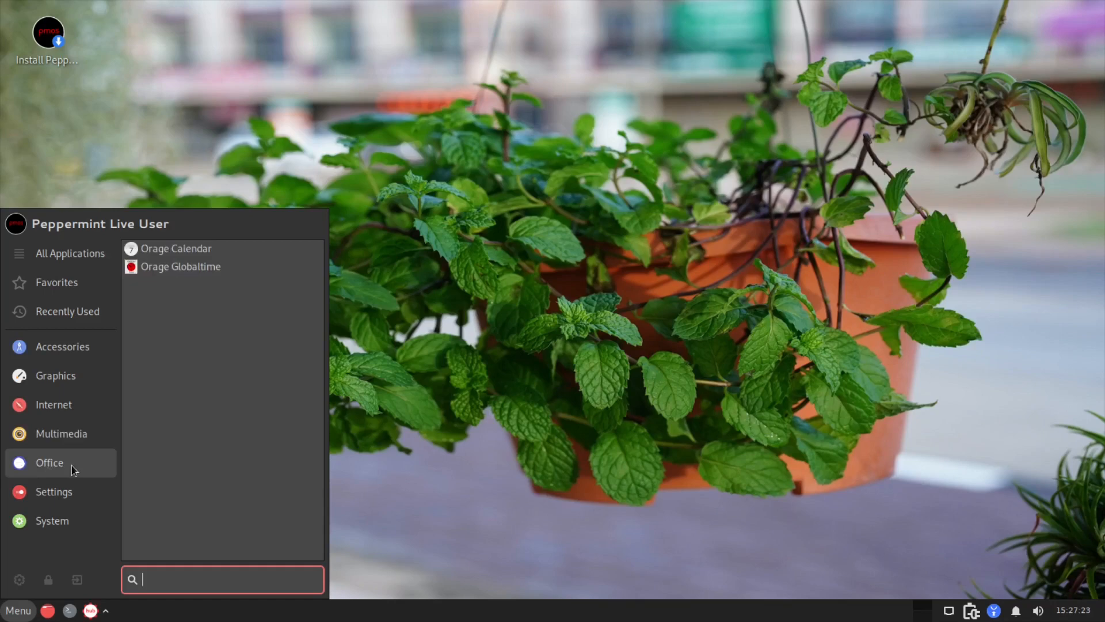
left_click(54, 491)
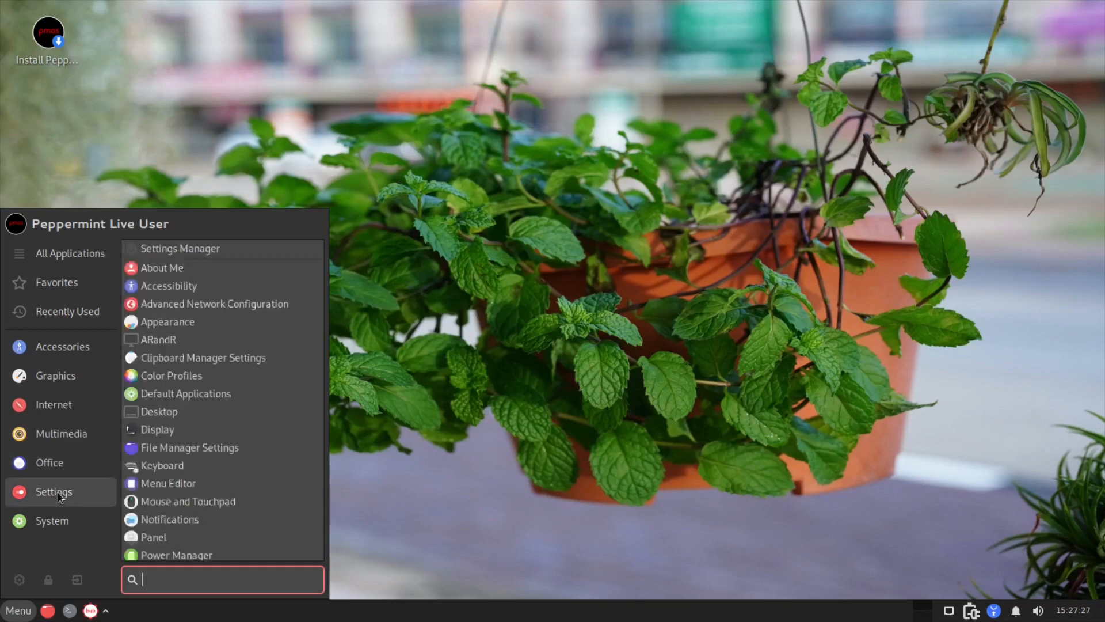
mouse_move(215, 423)
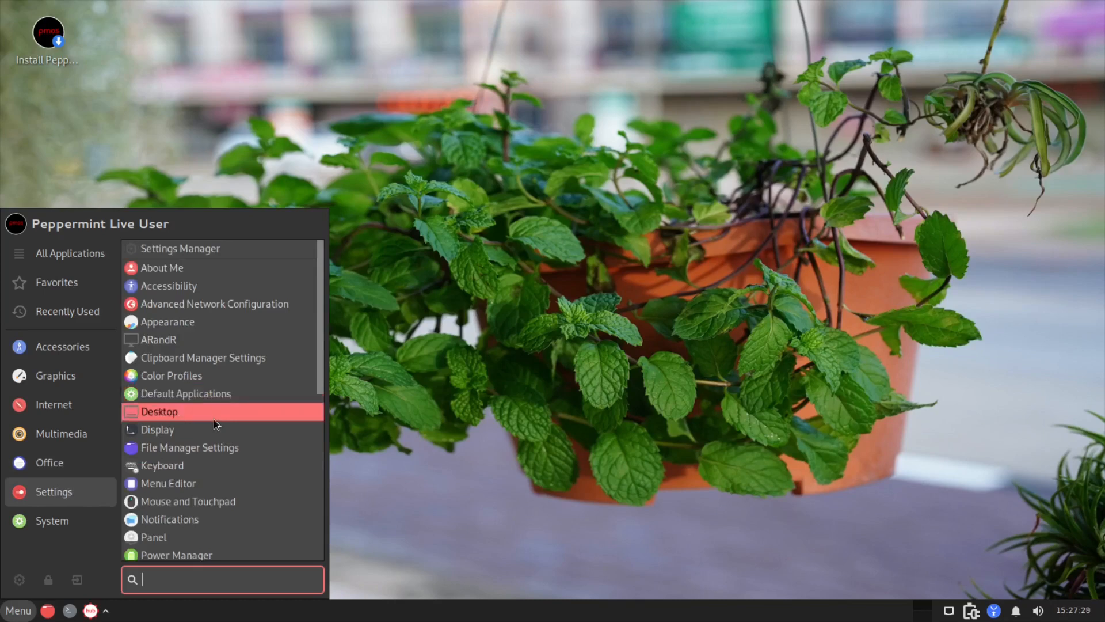
mouse_move(235, 451)
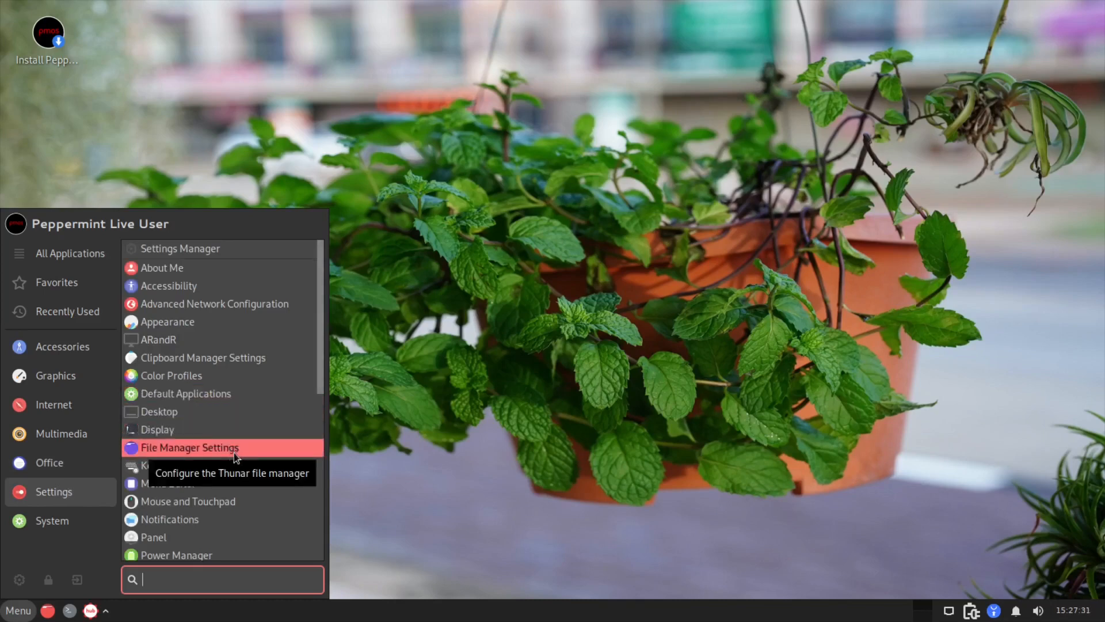
scroll("down", 3)
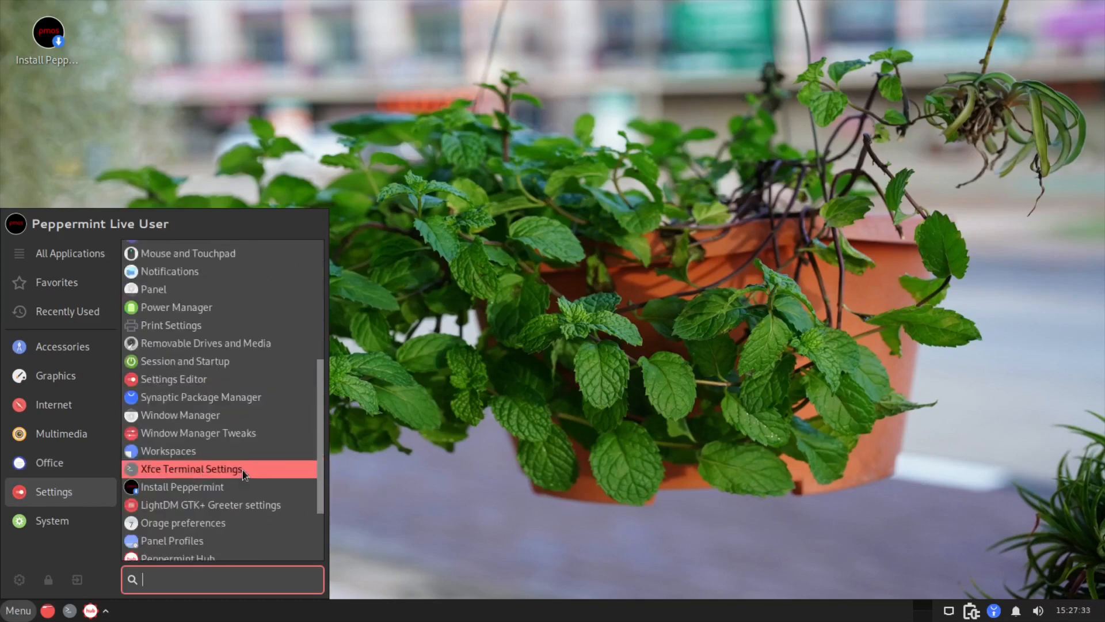
mouse_move(218, 397)
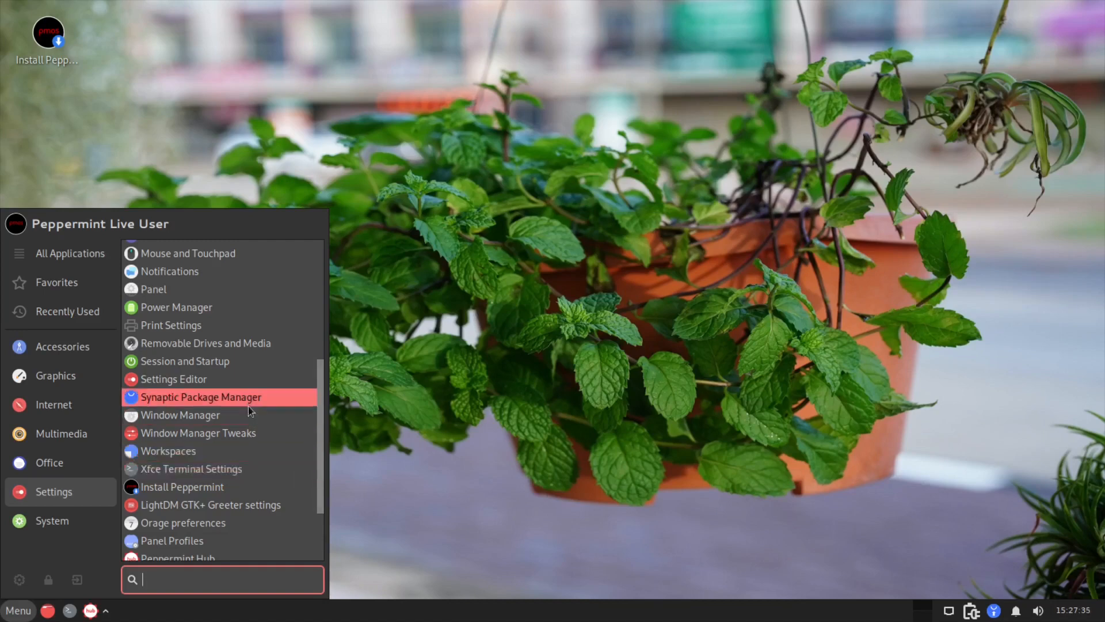
mouse_move(250, 409)
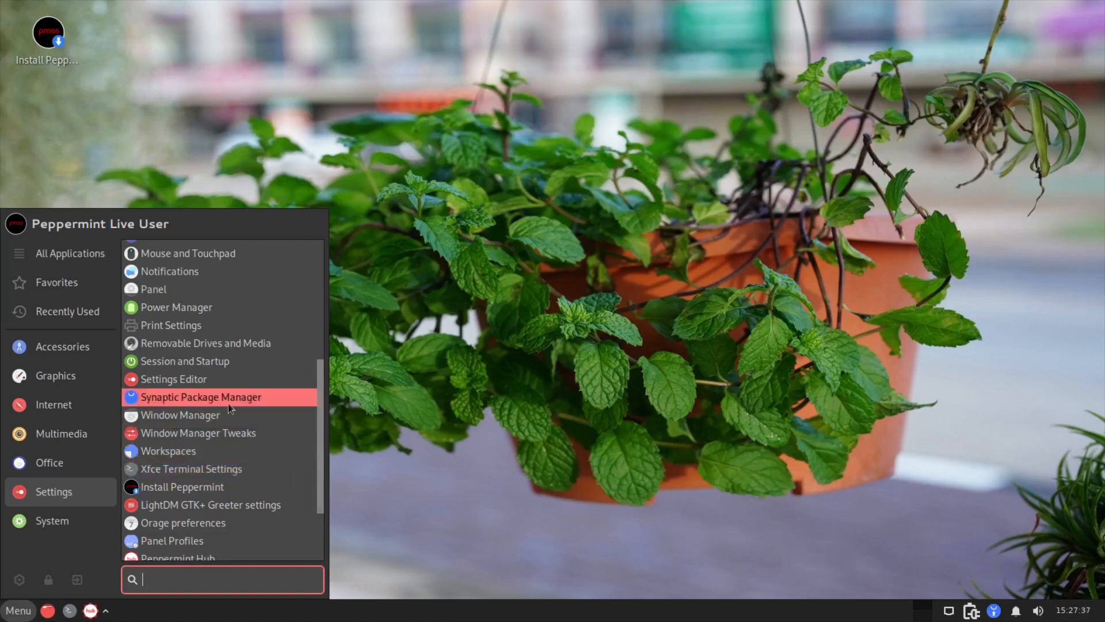
mouse_move(212, 403)
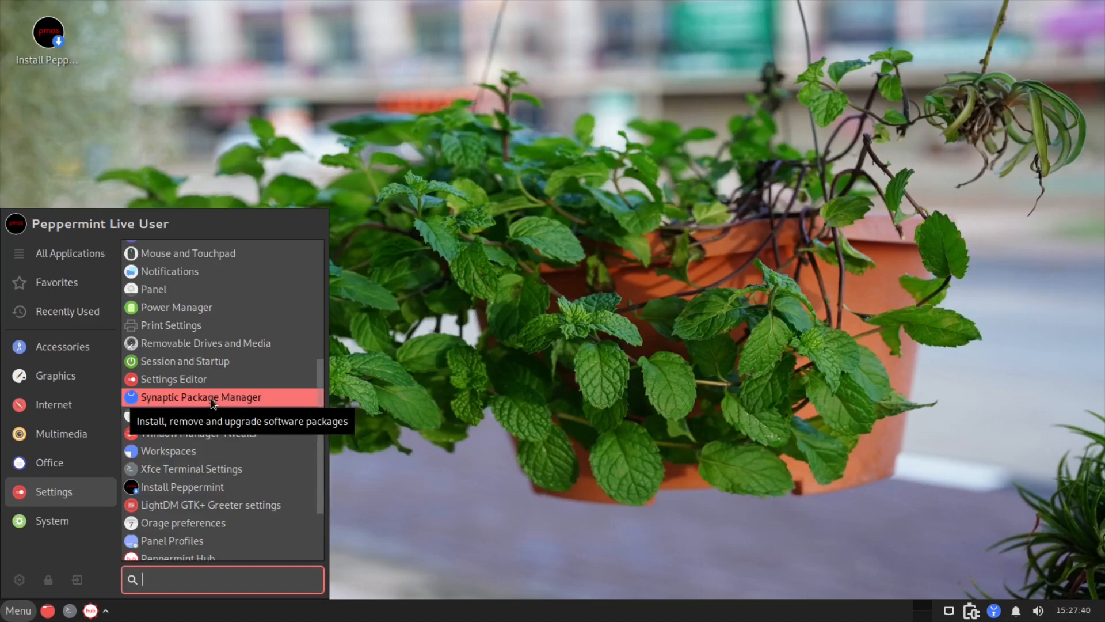
Step: Launch GParted from the System category
left_click(52, 520)
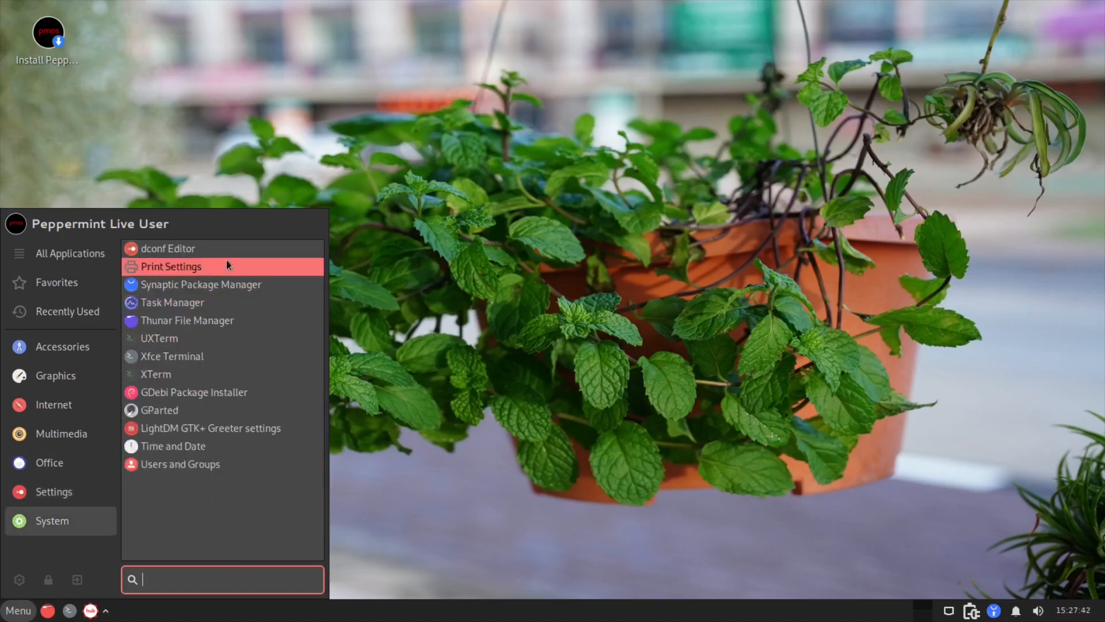
mouse_move(266, 358)
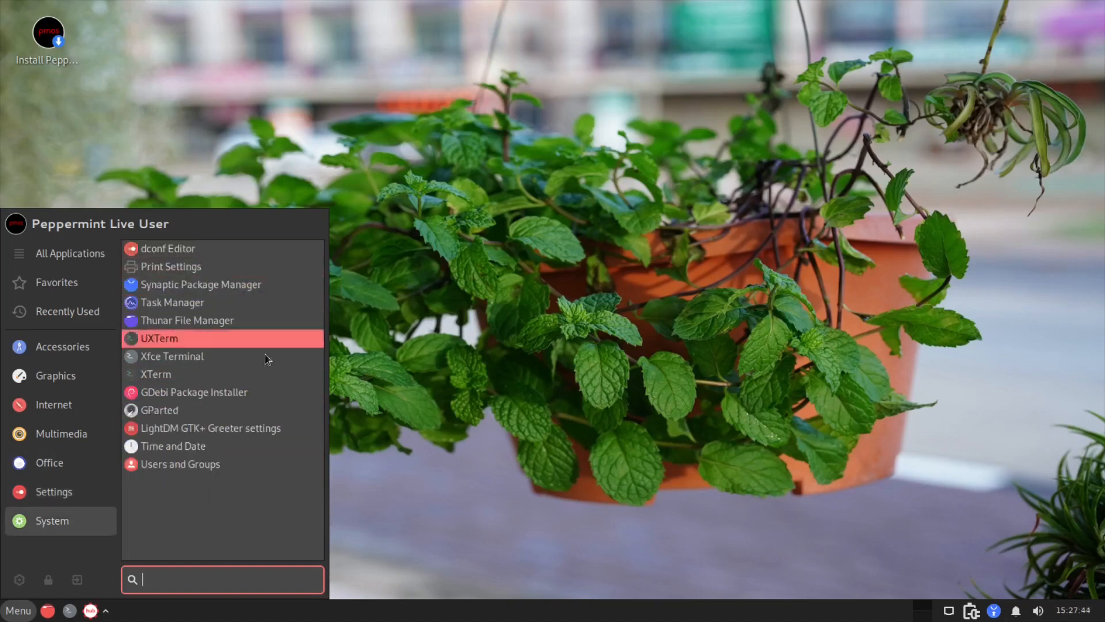
mouse_move(203, 284)
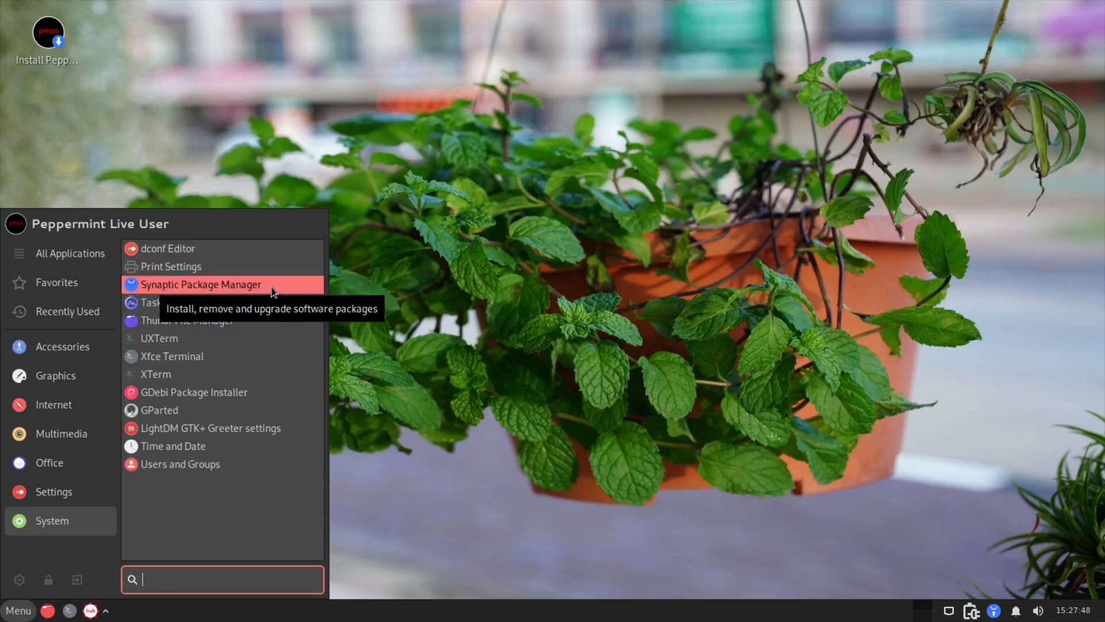
mouse_move(235, 361)
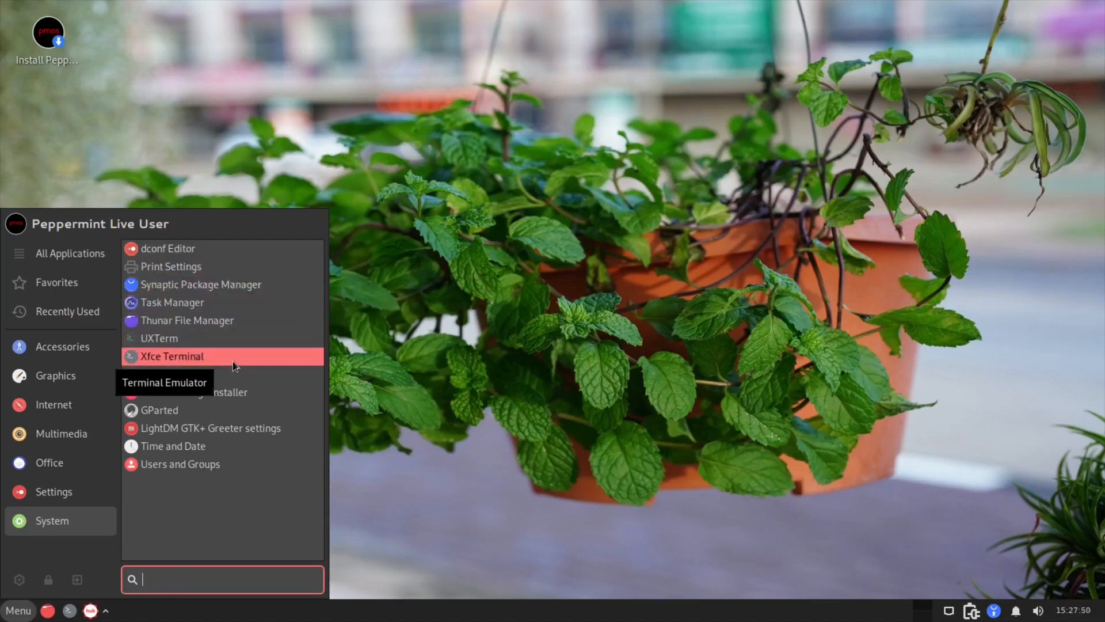
mouse_move(236, 410)
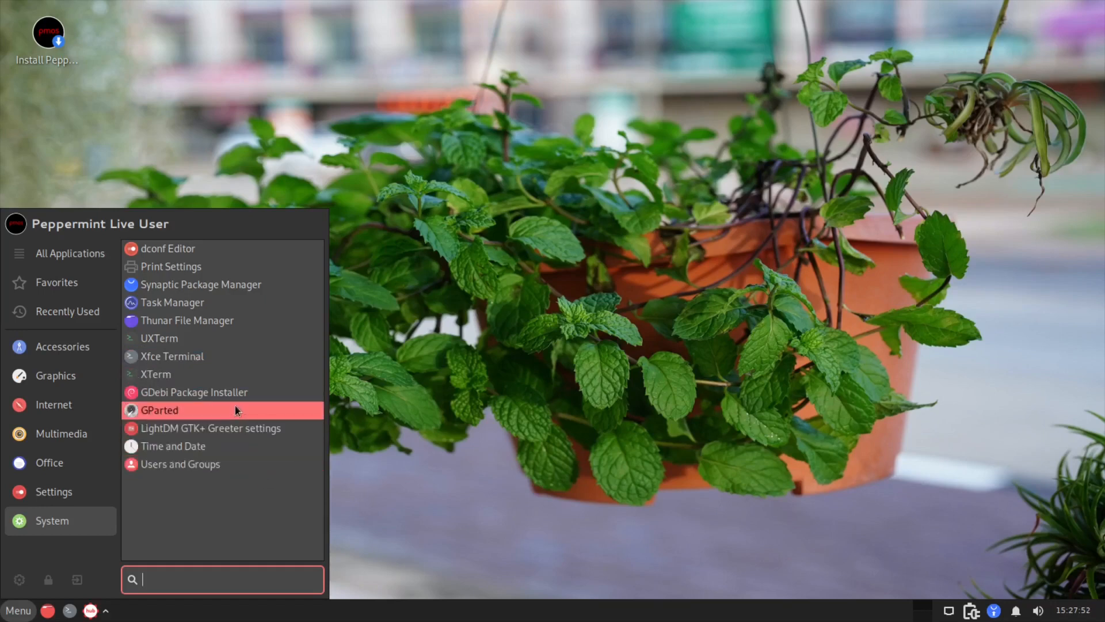
left_click(158, 410)
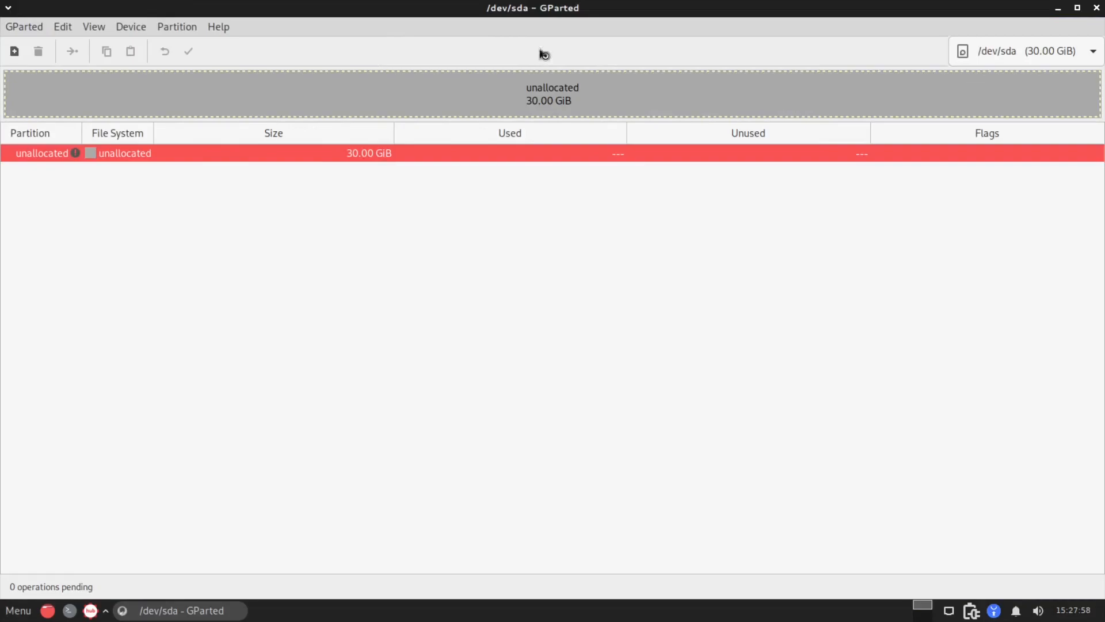
Step: Close GParted and launch Synaptic Package Manager from the System category
left_click(17, 610)
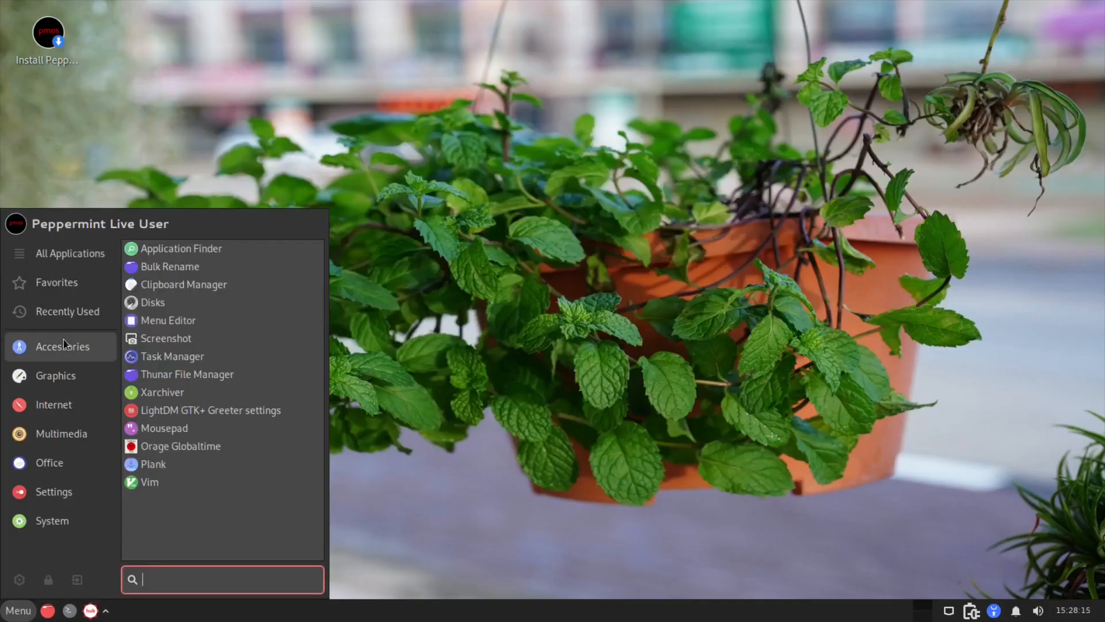
left_click(52, 520)
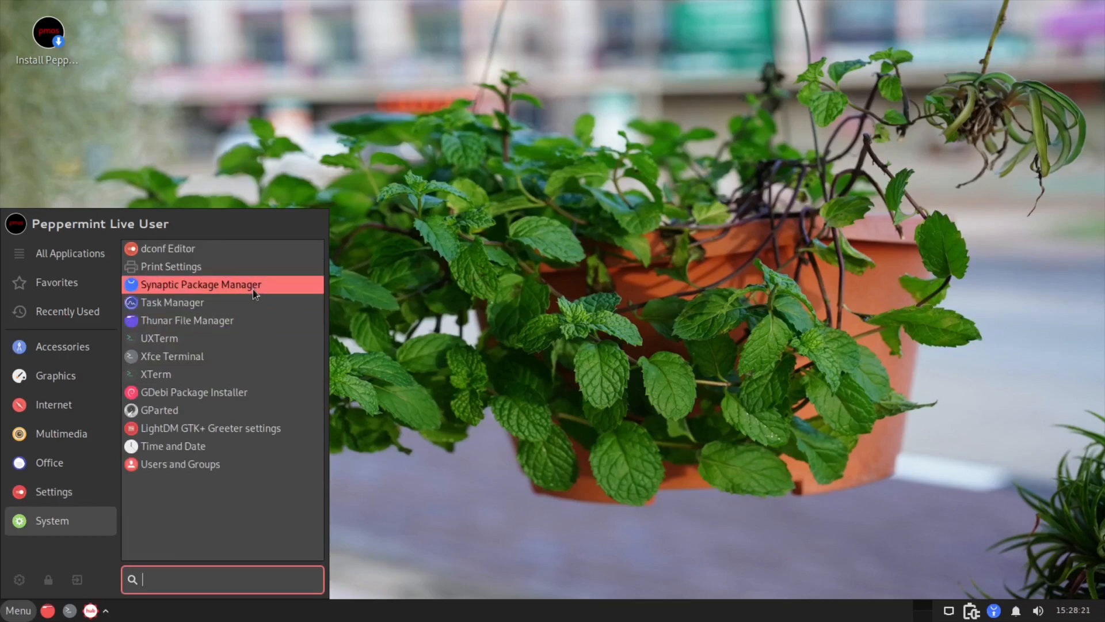
left_click(200, 284)
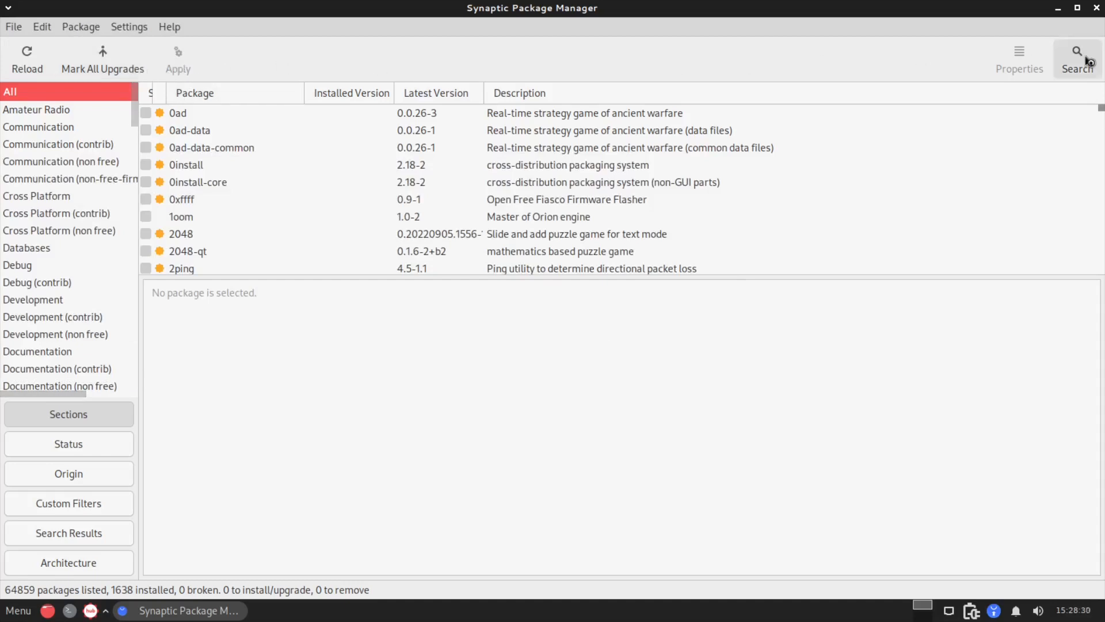
Step: Search Synaptic for firefox and mark firefox-esr for installation
left_click(1076, 57)
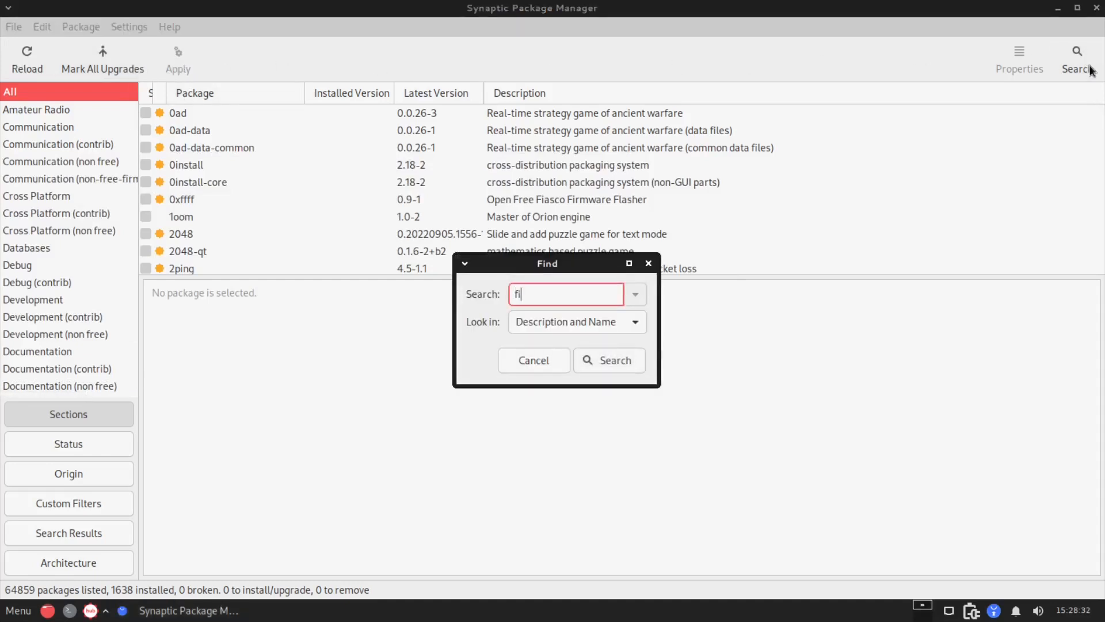
left_click(608, 360)
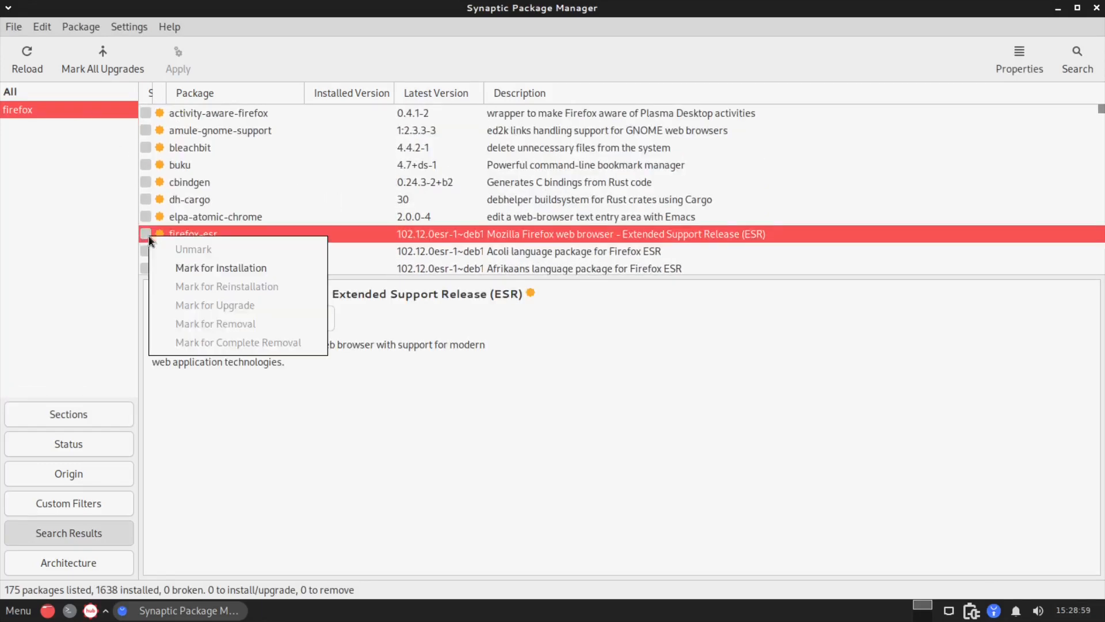
left_click(221, 269)
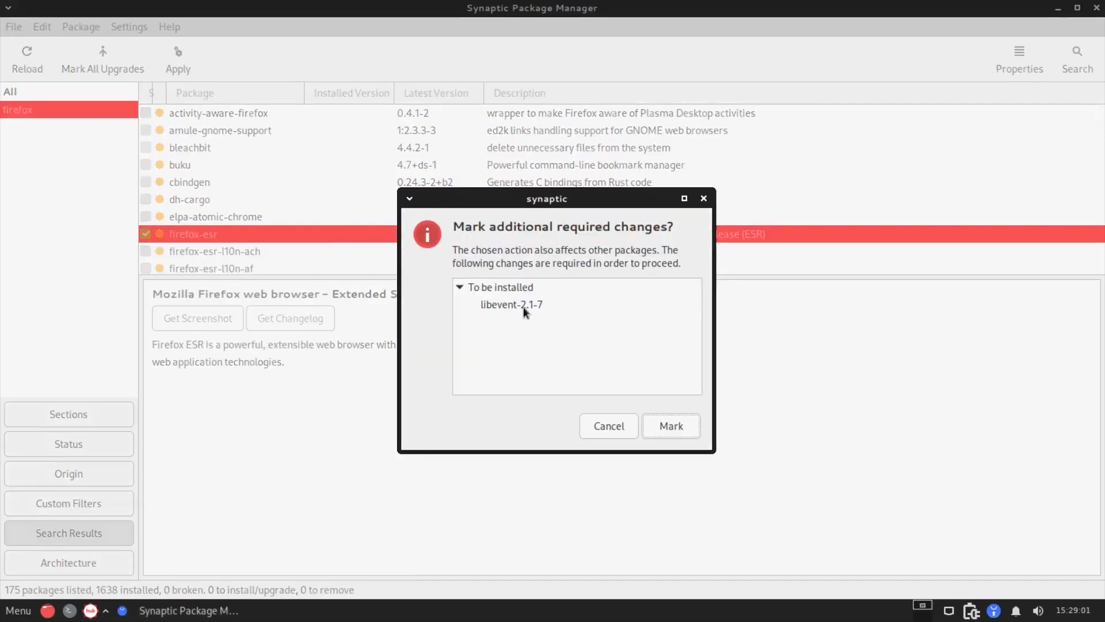
Step: Accept the libevent dependency and apply the firefox-esr installation
left_click(670, 426)
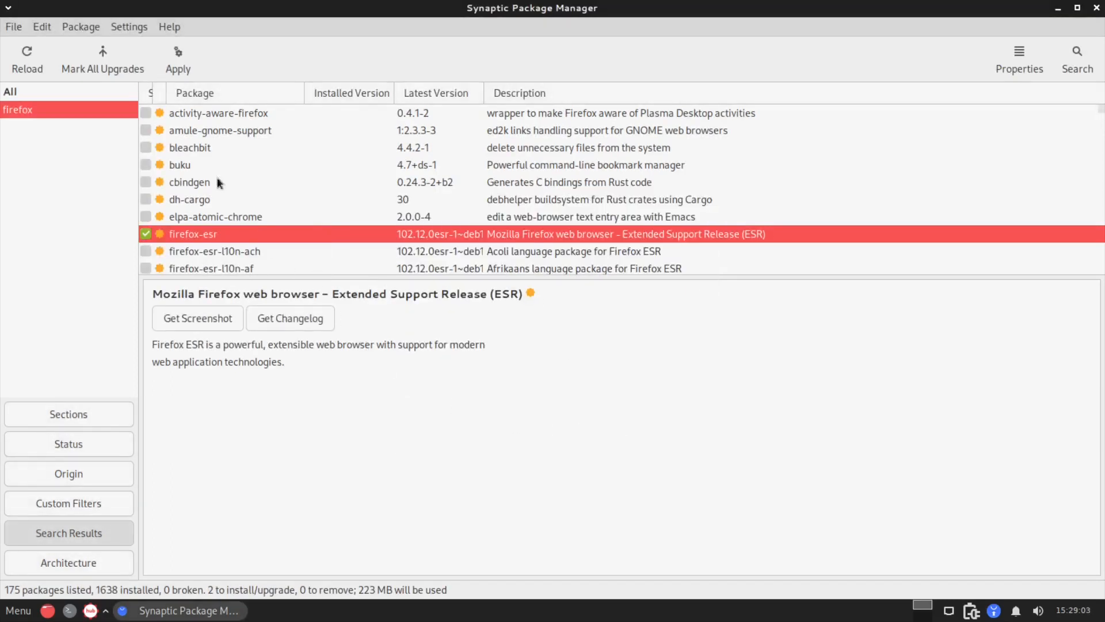
left_click(178, 59)
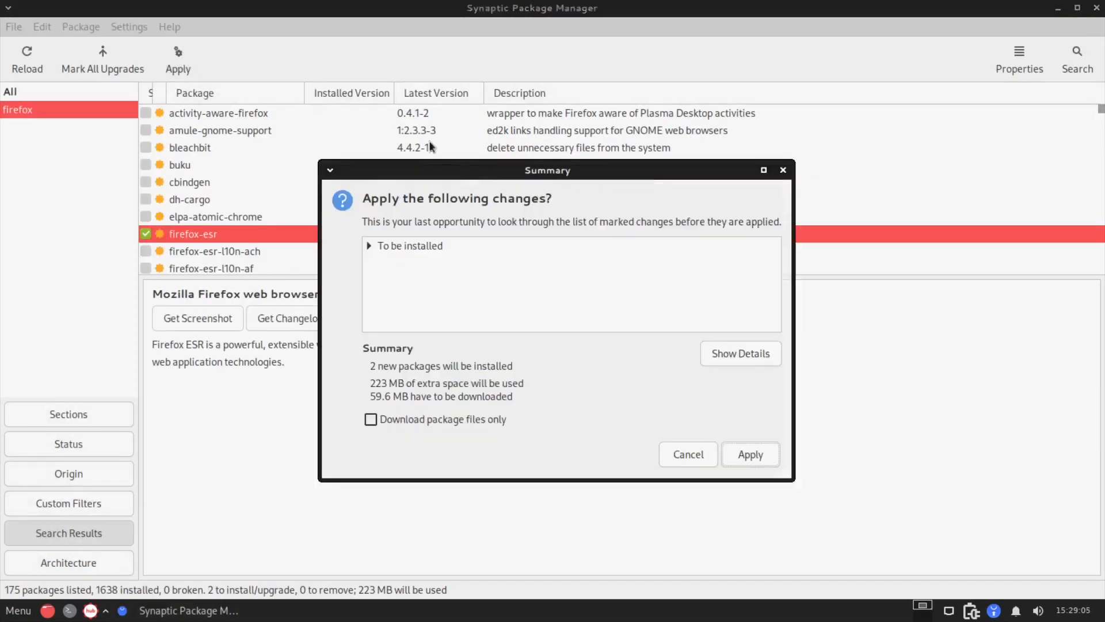
left_click(750, 454)
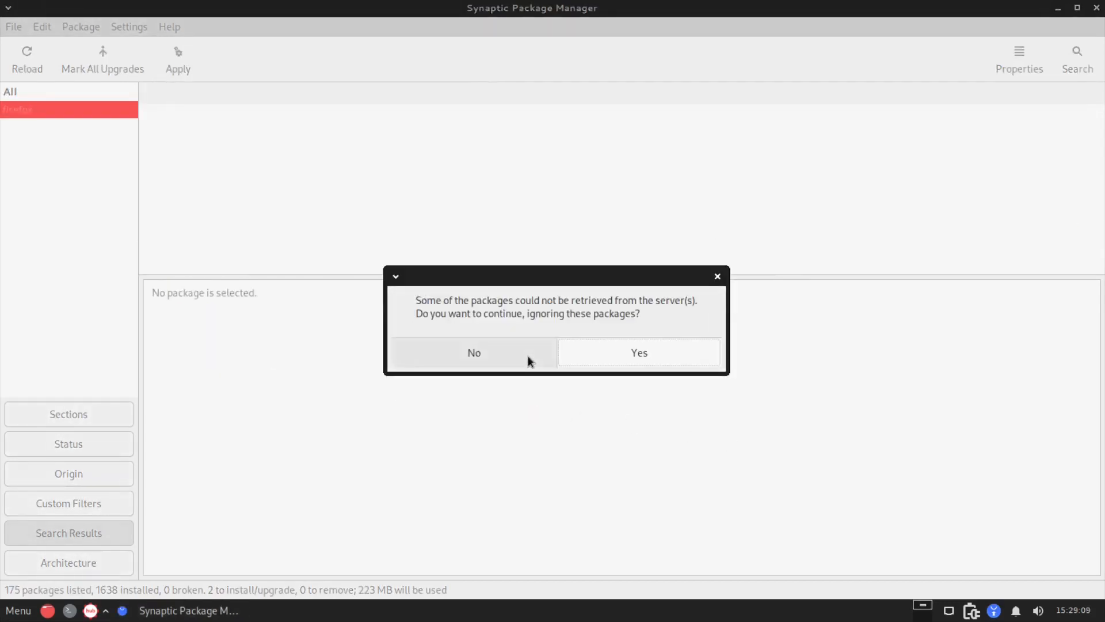
mouse_move(617, 352)
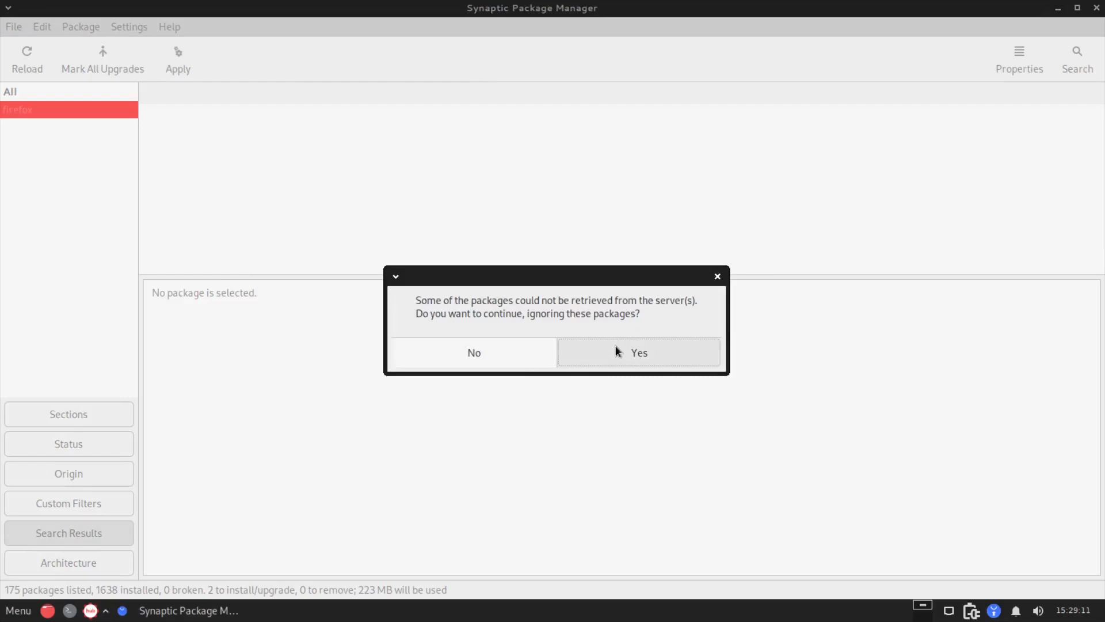
Step: Continue past unretrievable packages and dismiss the changes notice and 404 download error
left_click(637, 353)
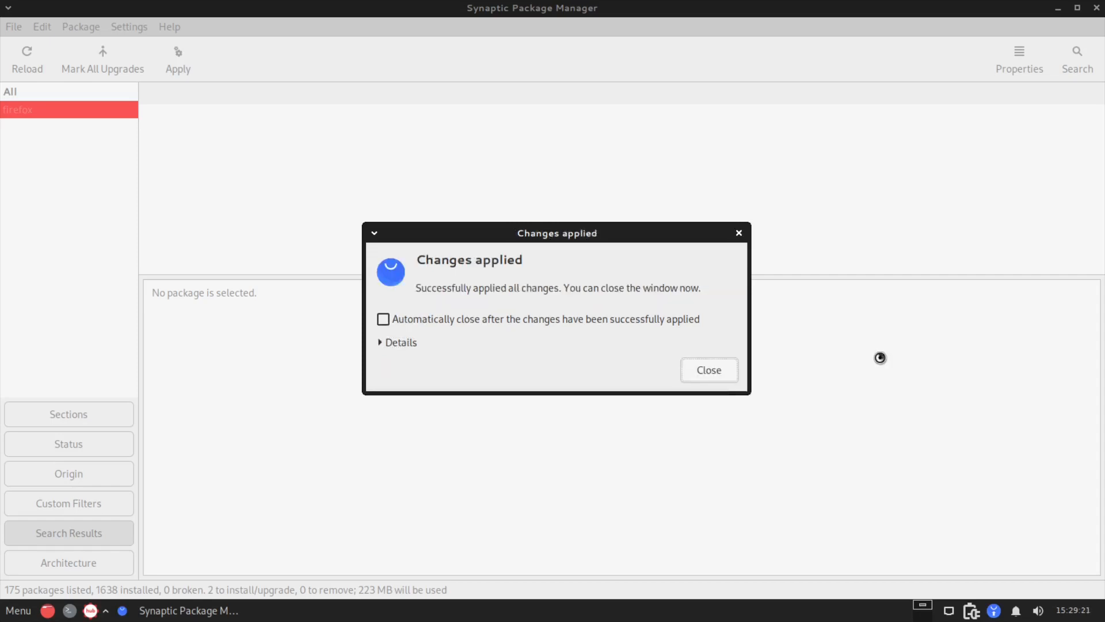
left_click(708, 369)
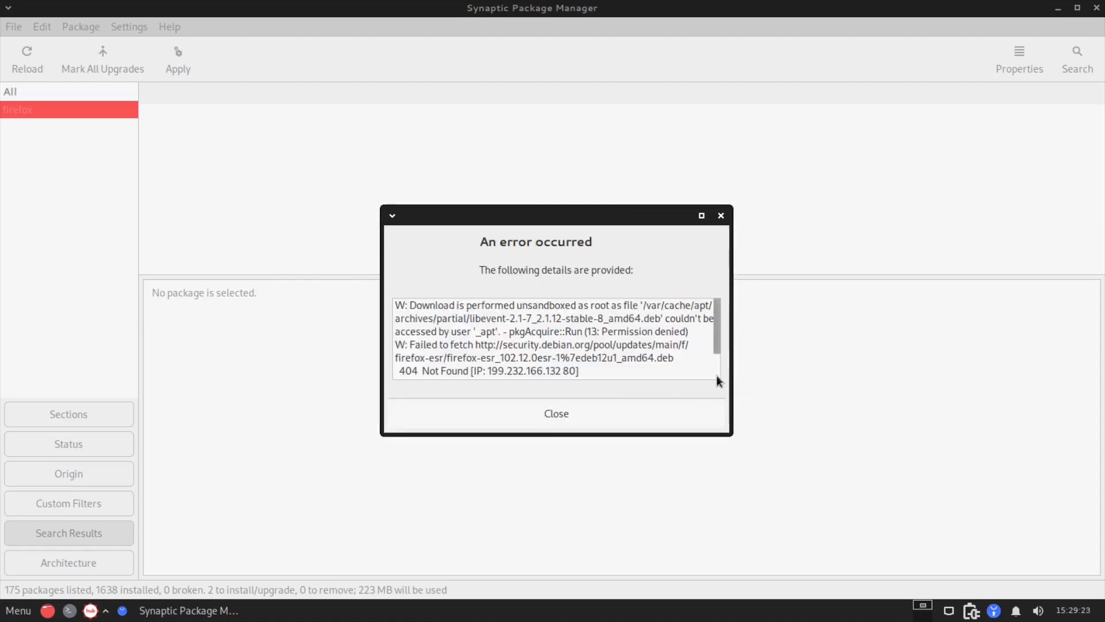
left_click(554, 413)
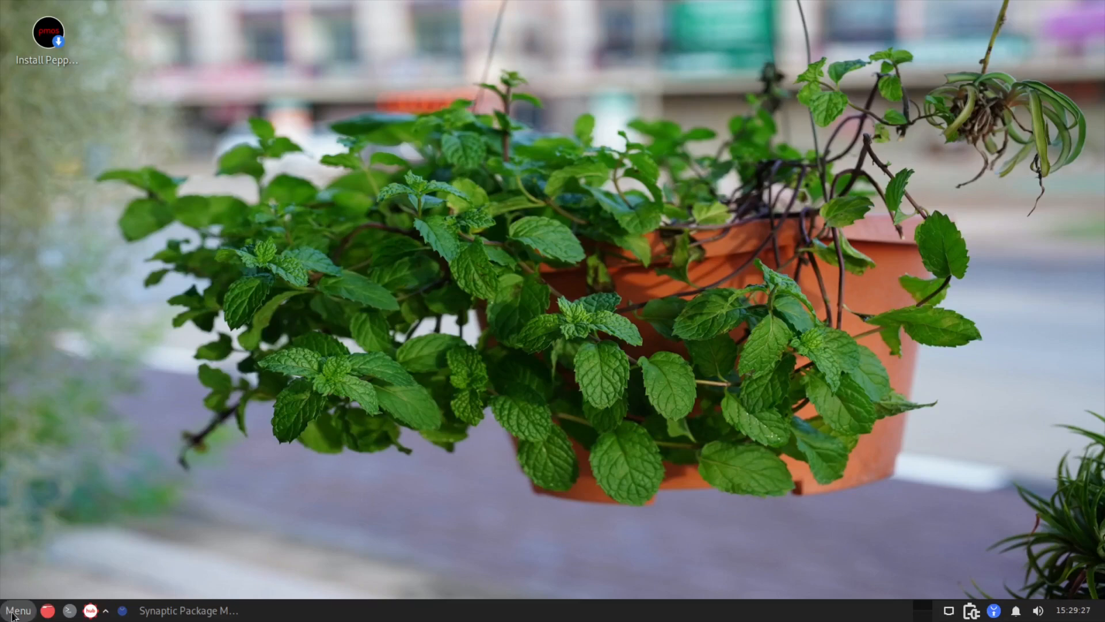
Step: Launch Firefox from the menu by searching 'fire' and start entering the peppermintos.com address
left_click(18, 610)
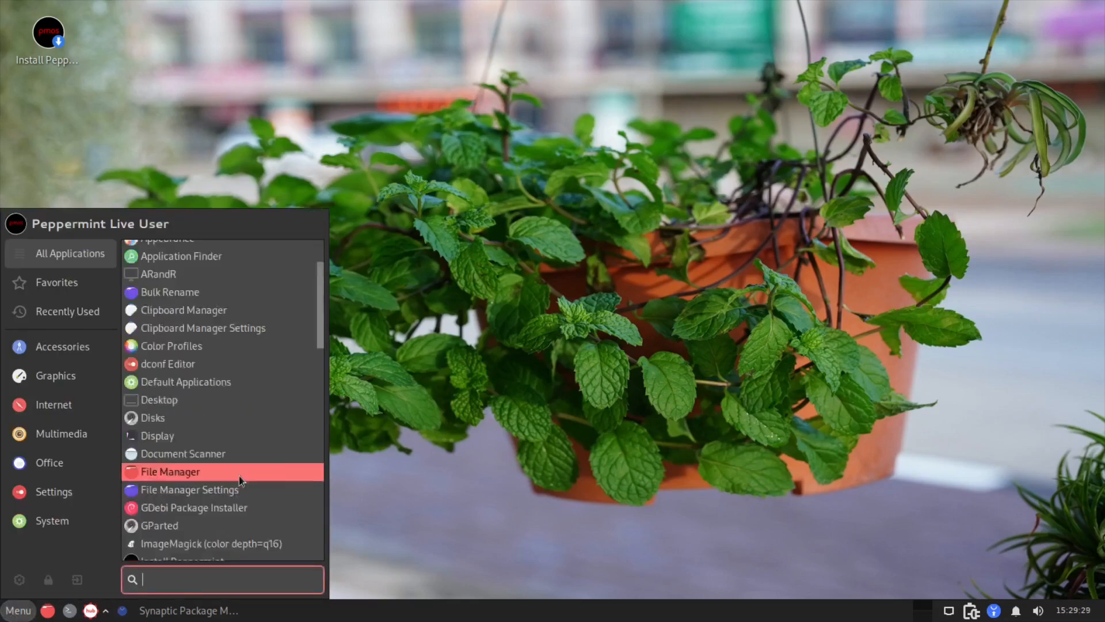
scroll("down", 3)
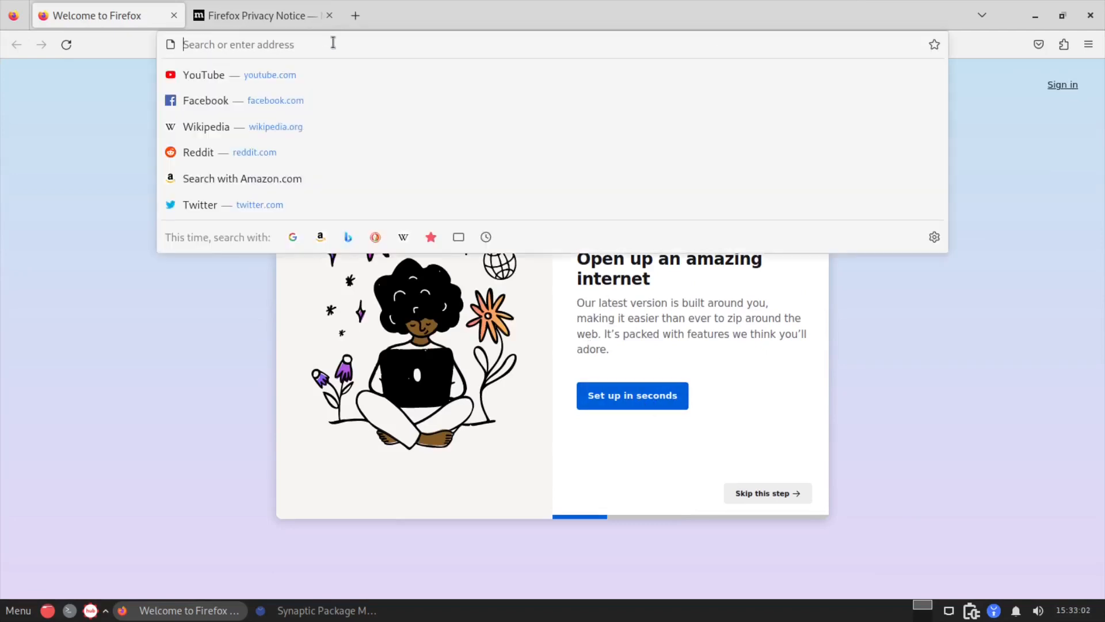
type("fire")
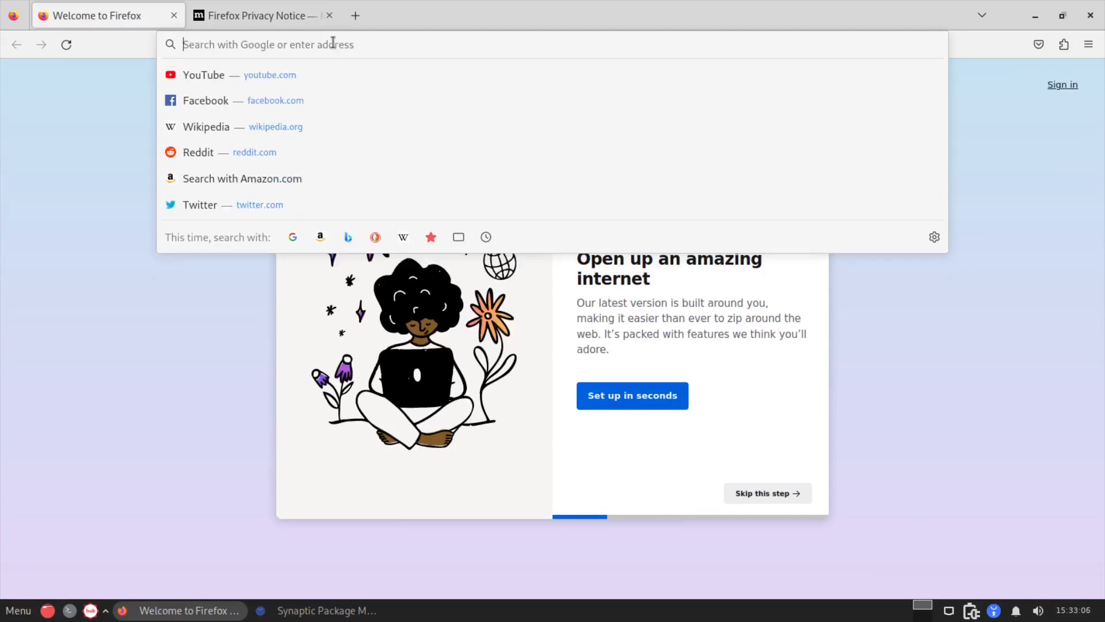
type("ps://peppermintos.com")
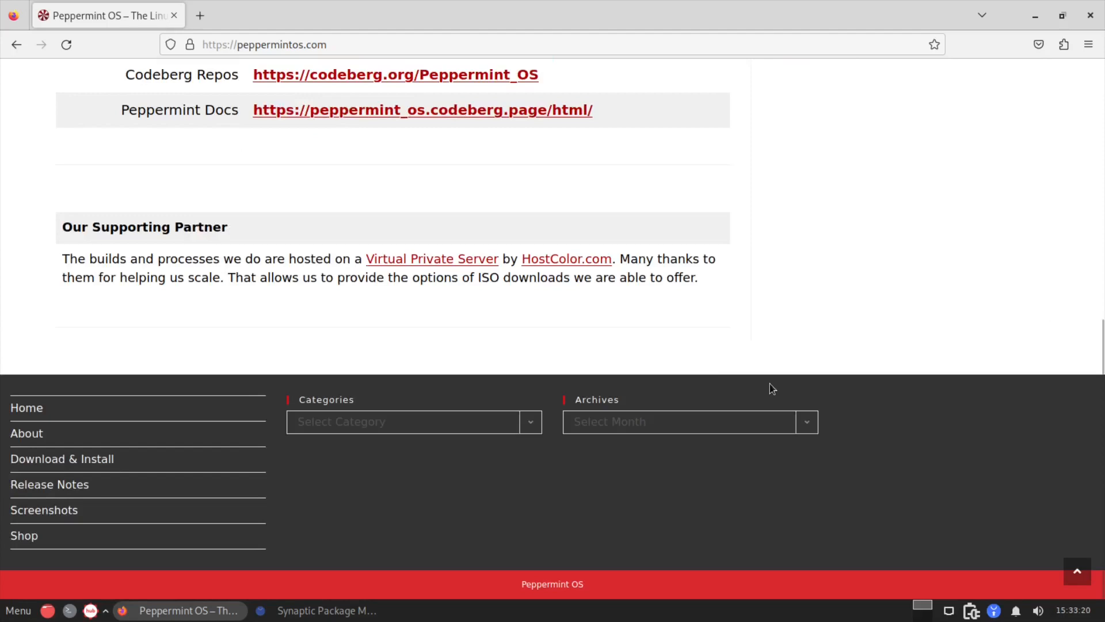
Step: Open the Screenshots page from the Peppermint OS site's footer link
scroll("up", 3)
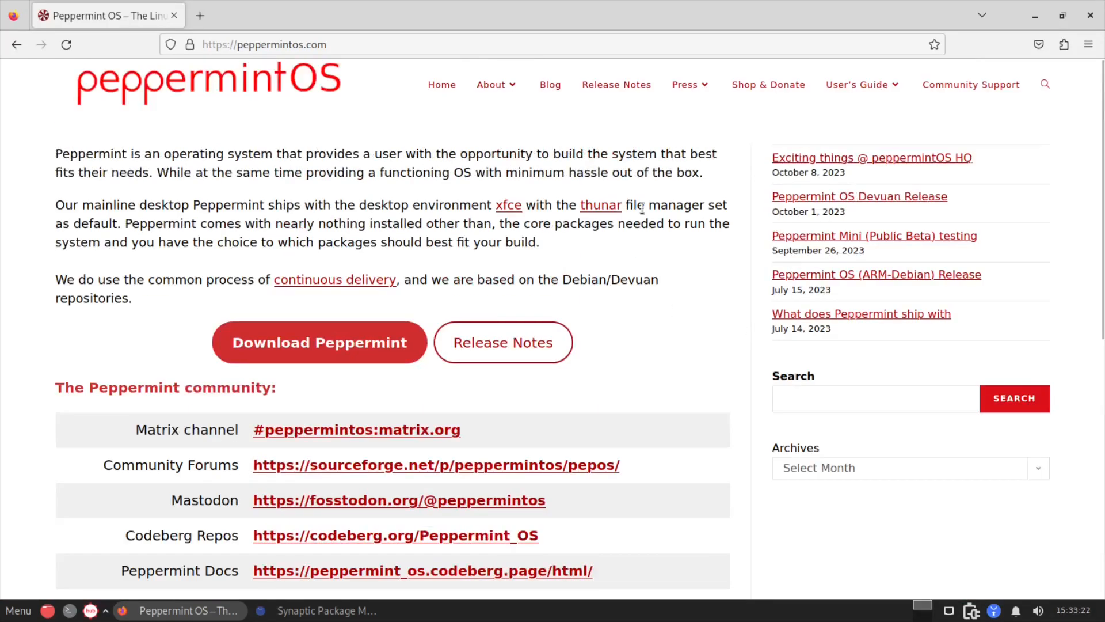
scroll("down", 3)
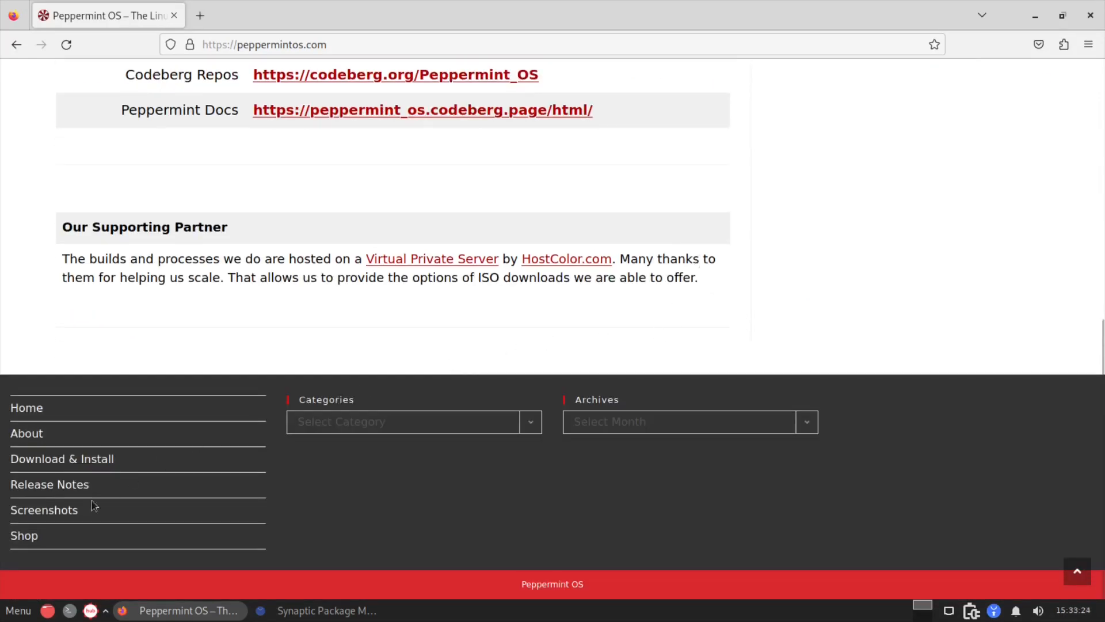
left_click(44, 510)
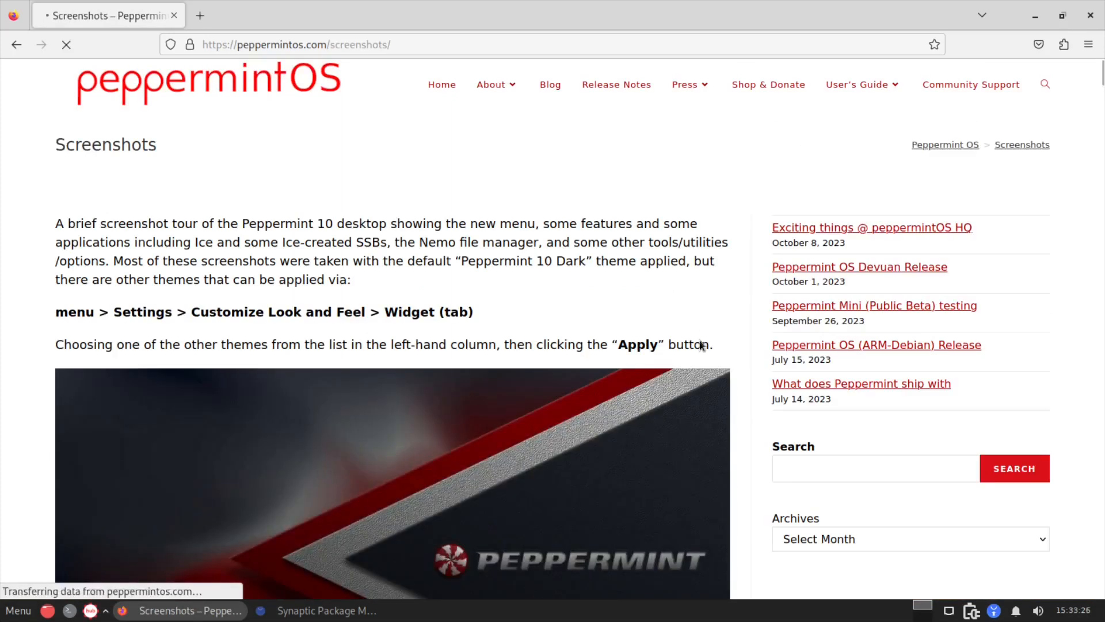
Step: Browse down through the theme screenshot gallery and comments, then return to the top
scroll("down", 3)
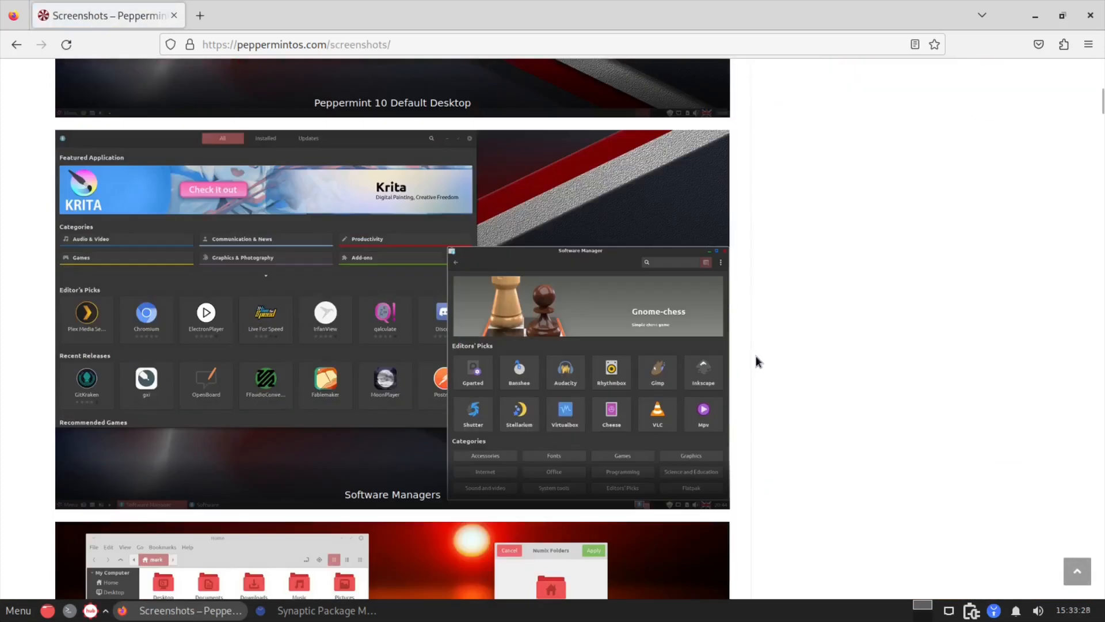
scroll("down", 3)
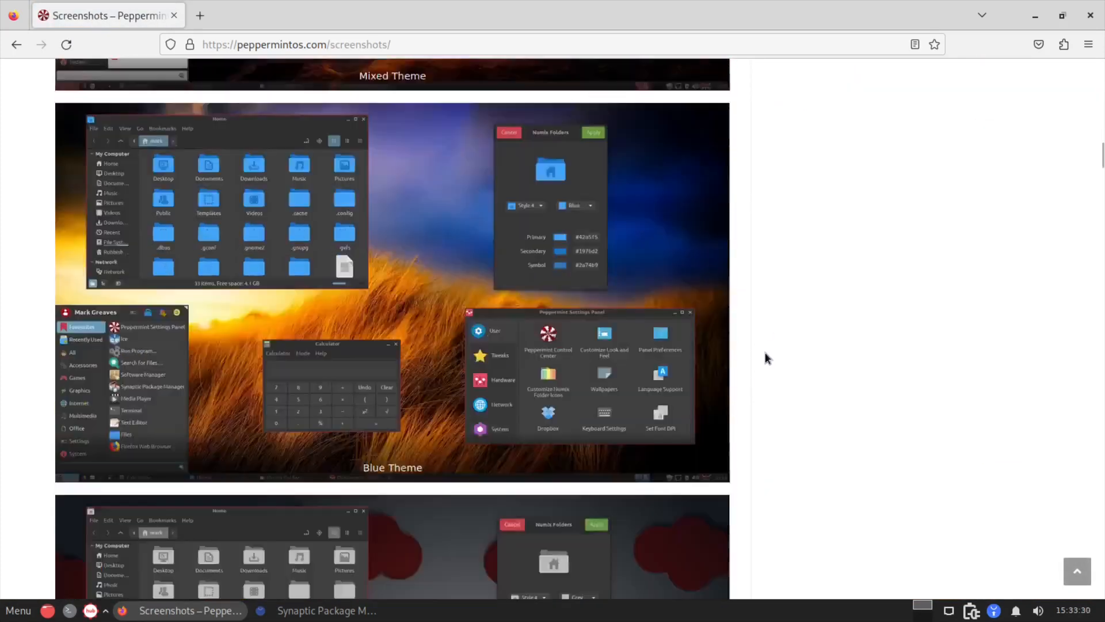
scroll("down", 3)
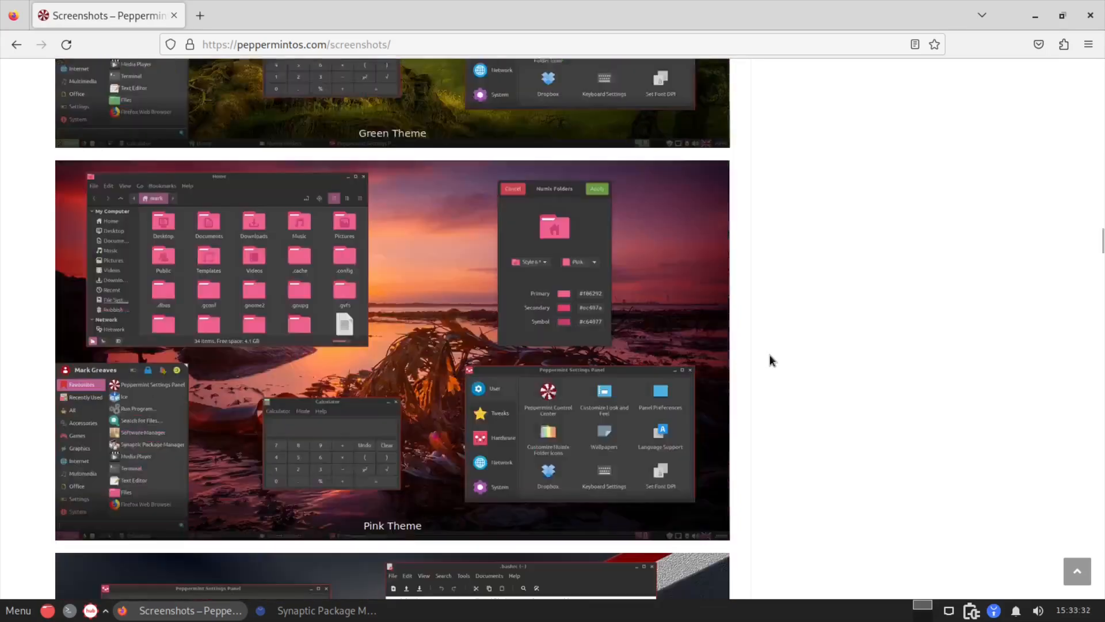
scroll("down", 3)
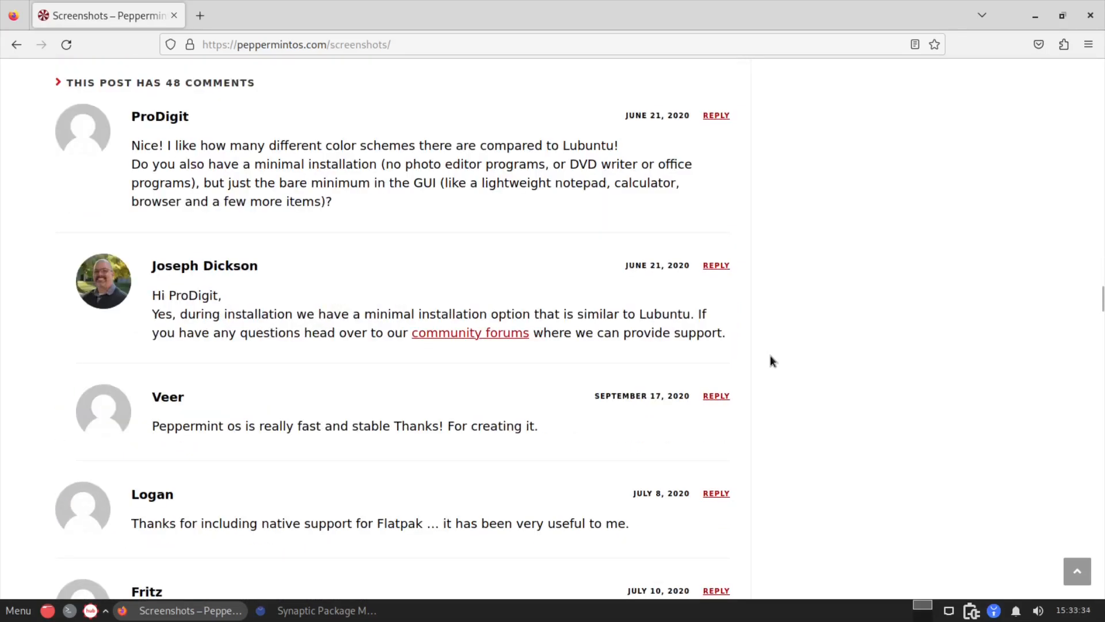
scroll("up", 3)
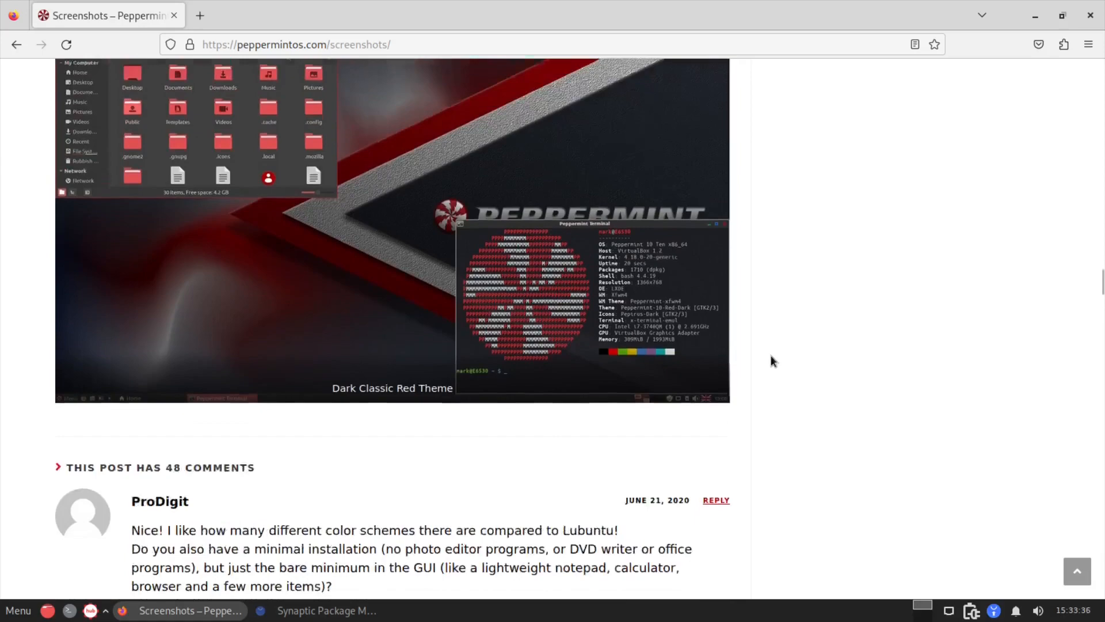
scroll("up", 3)
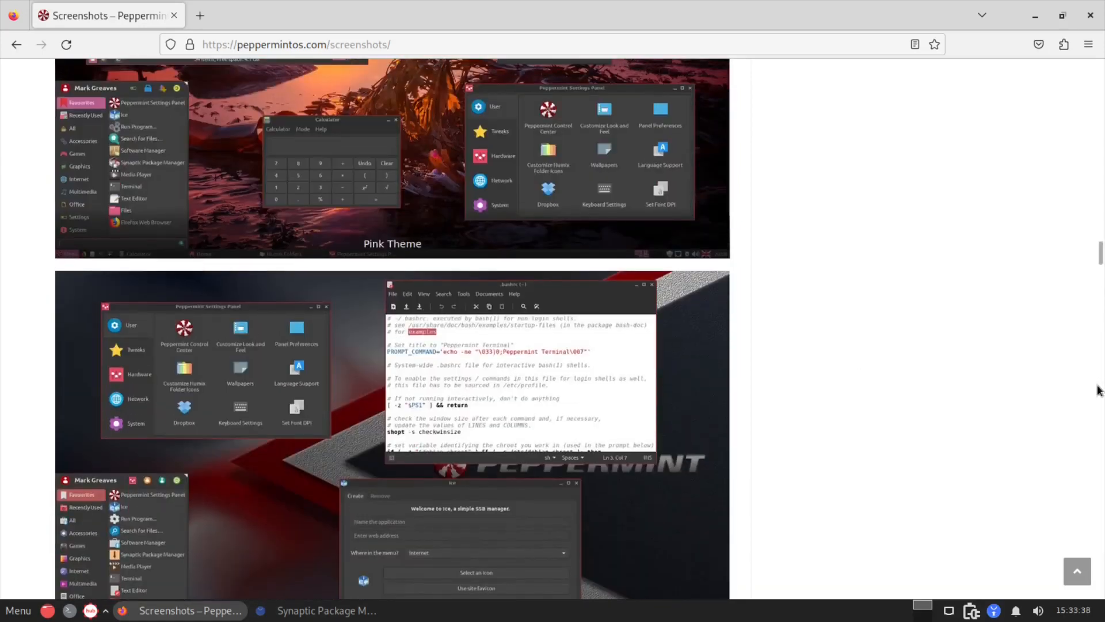
scroll("up", 3)
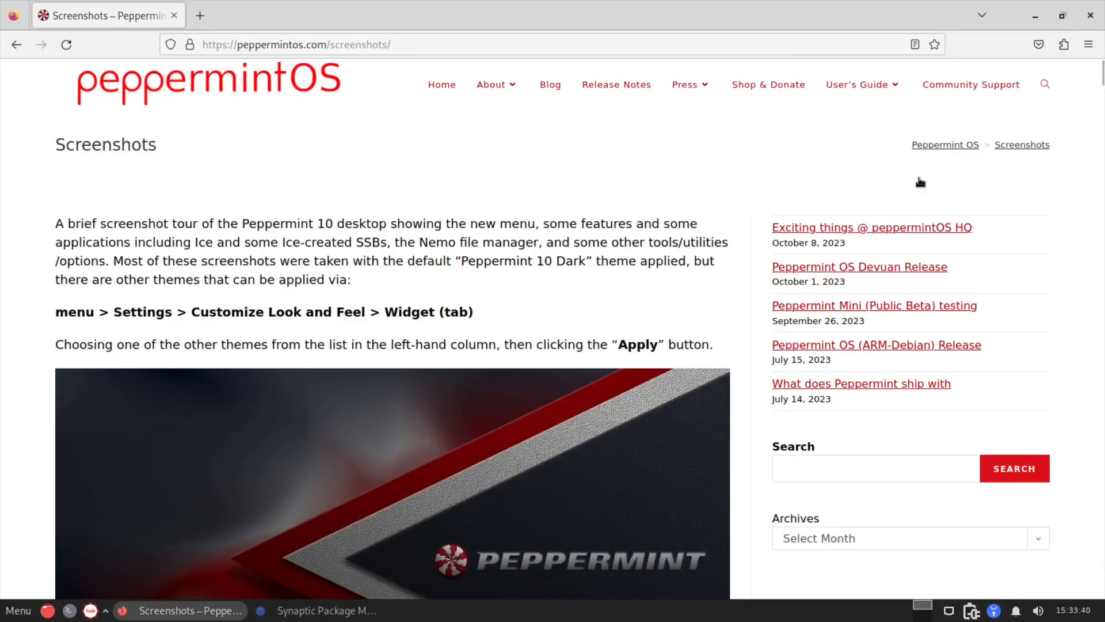
mouse_move(599, 326)
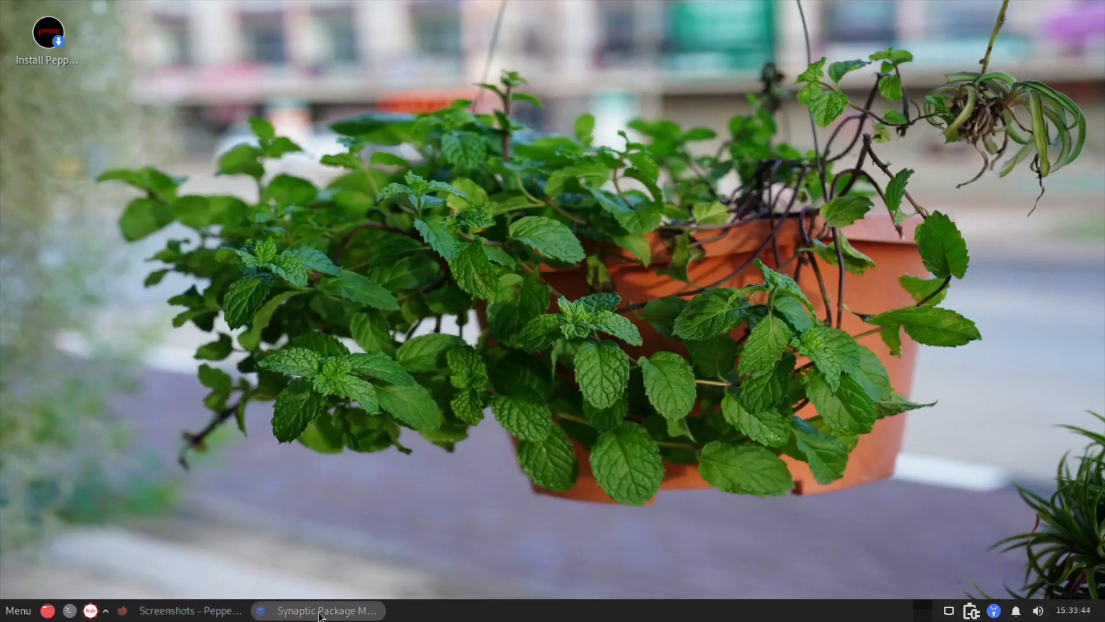
Step: Bring Synaptic Package Manager back and close it, then glance at the applications menu
left_click(319, 610)
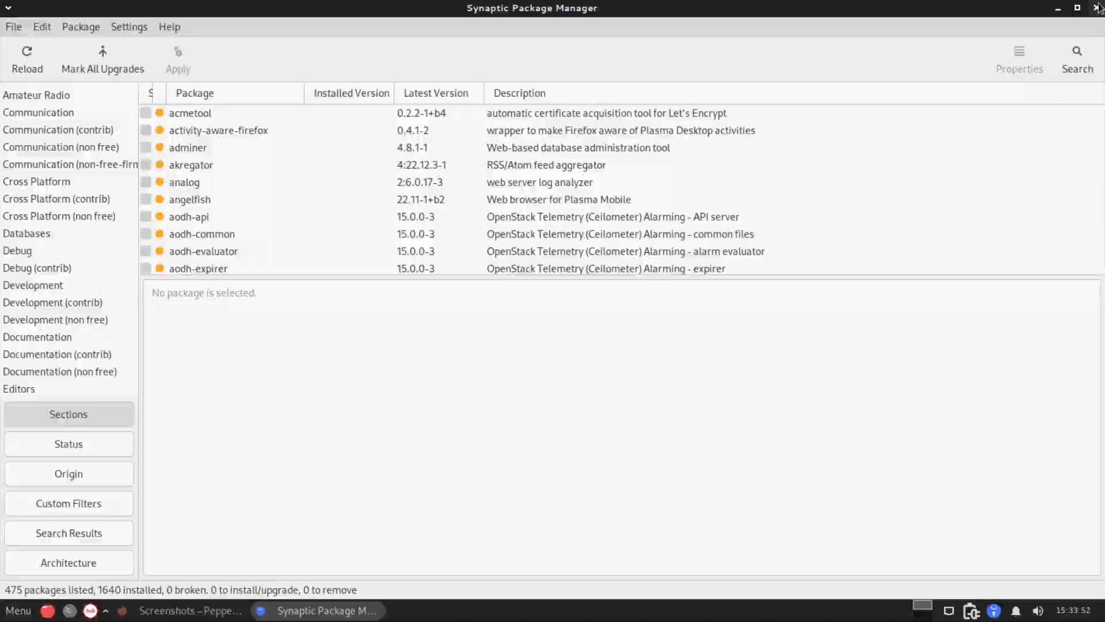
left_click(1097, 8)
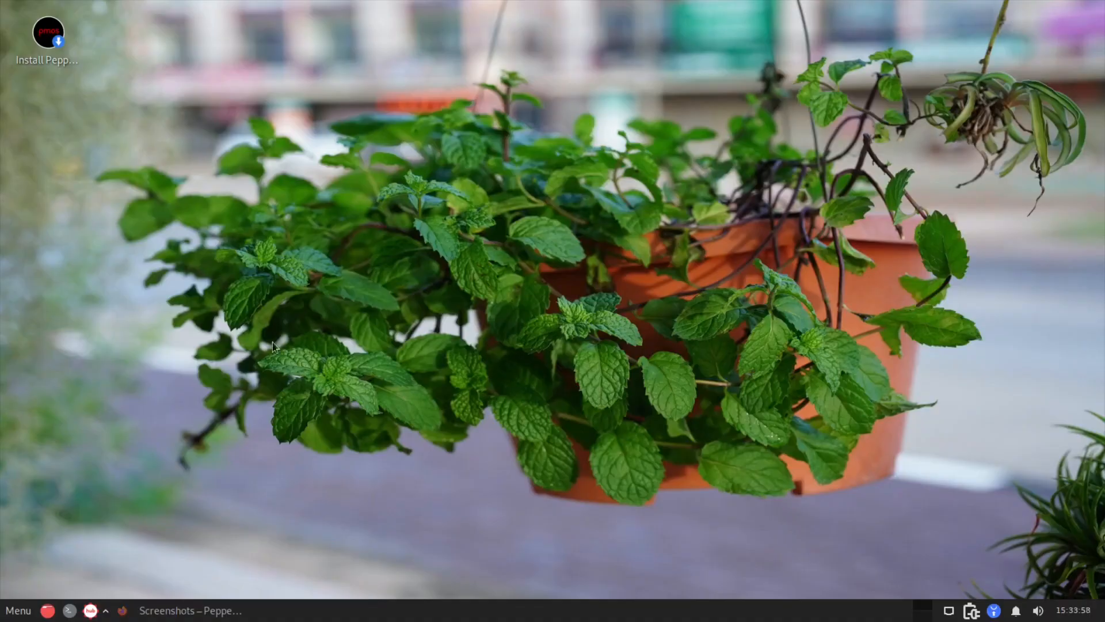
left_click(17, 610)
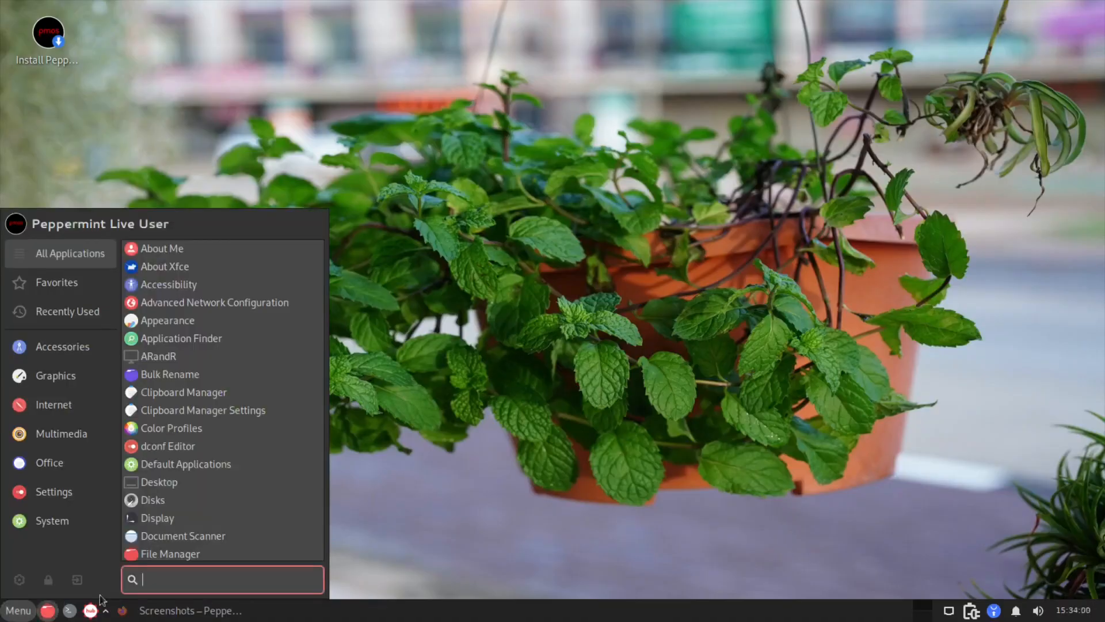
left_click(62, 346)
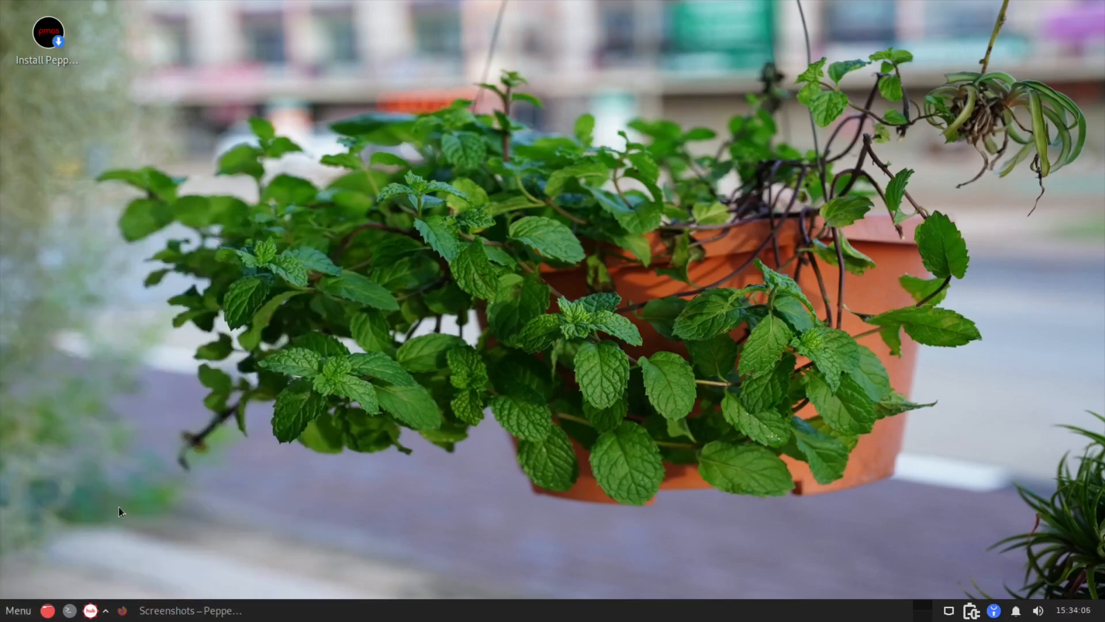
Step: Restore the Firefox screenshots page and scroll down to the Light Theme screenshot
left_click(179, 610)
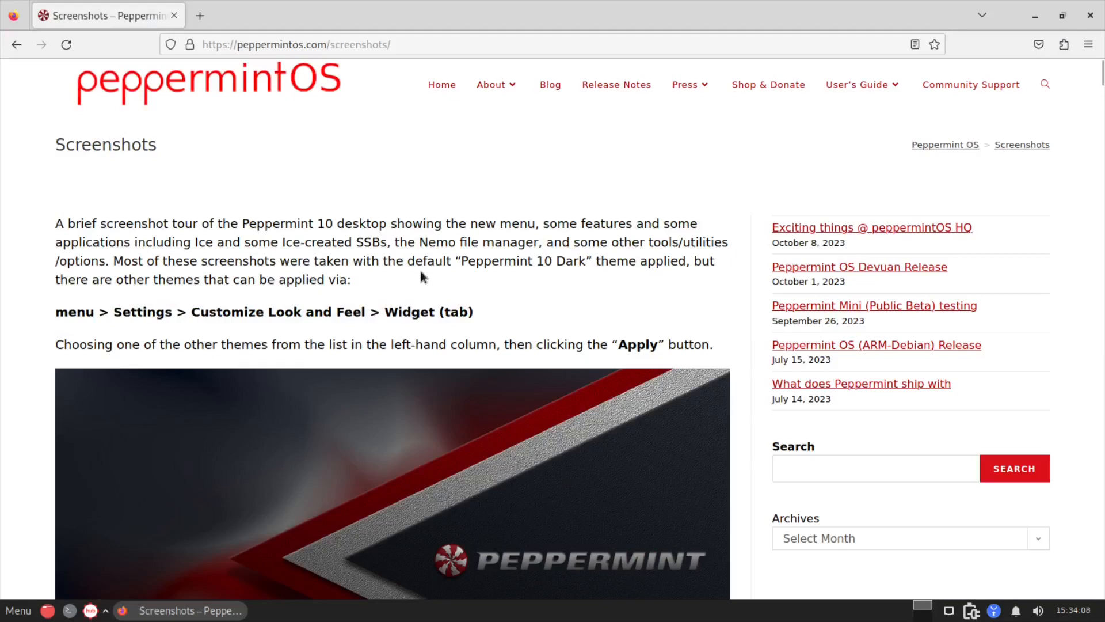
scroll("down", 3)
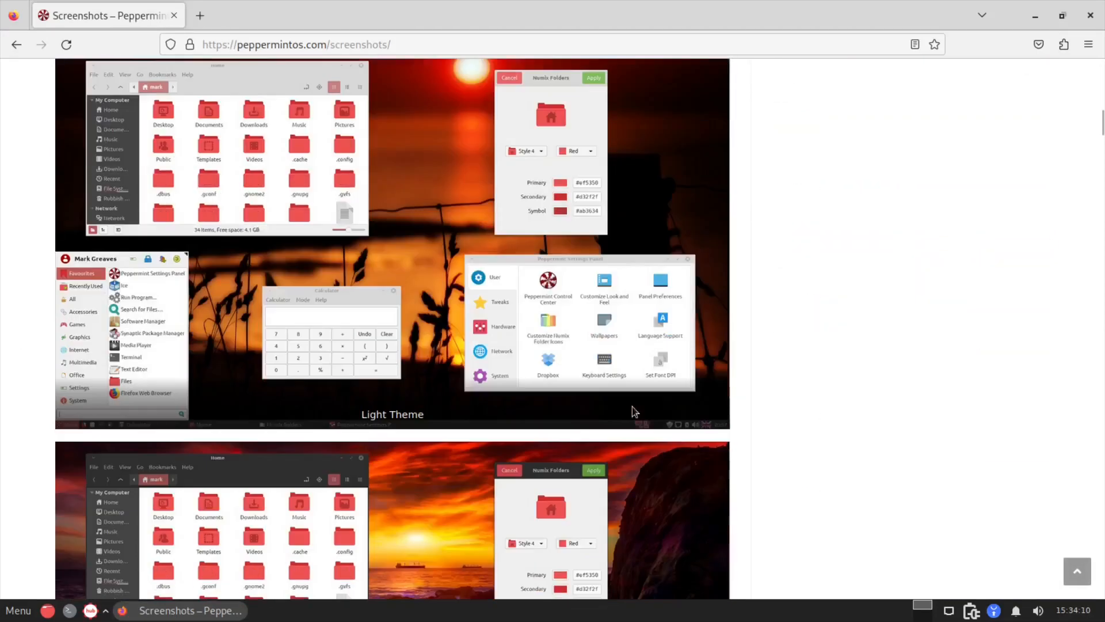
scroll("down", 3)
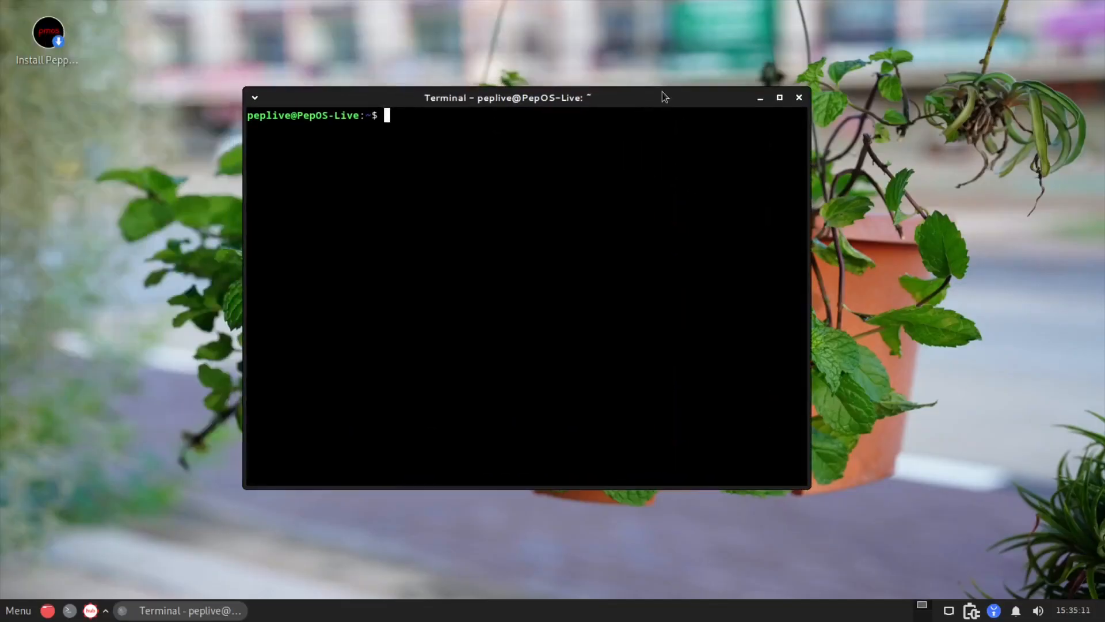
Step: Run neofetch in the terminal for a system summary, then bring up the applications menu
type("neofet")
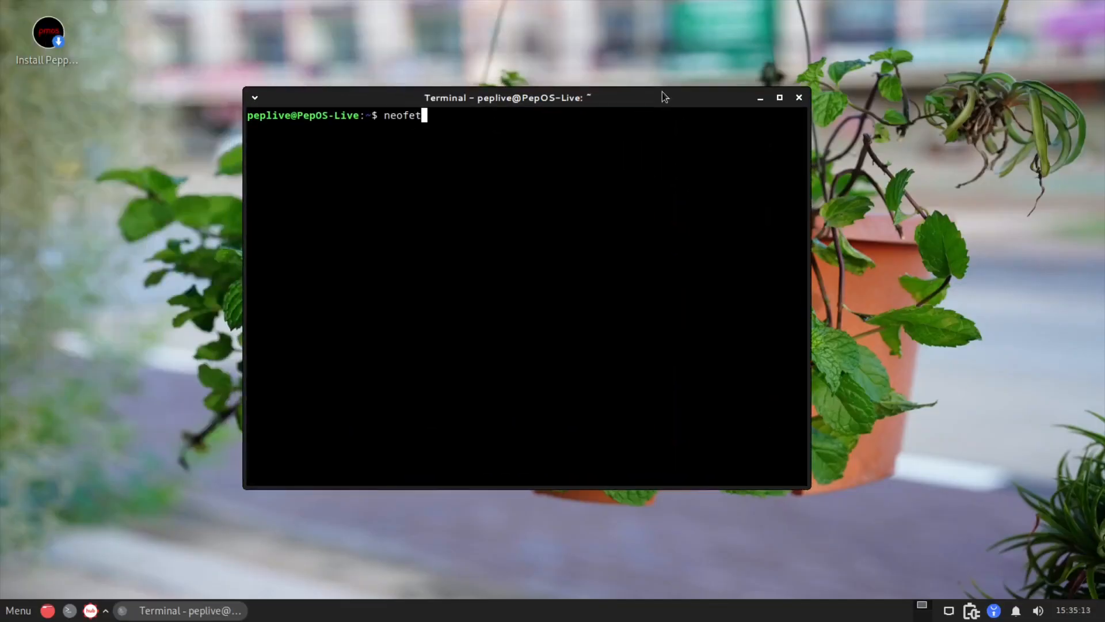
key("Return")
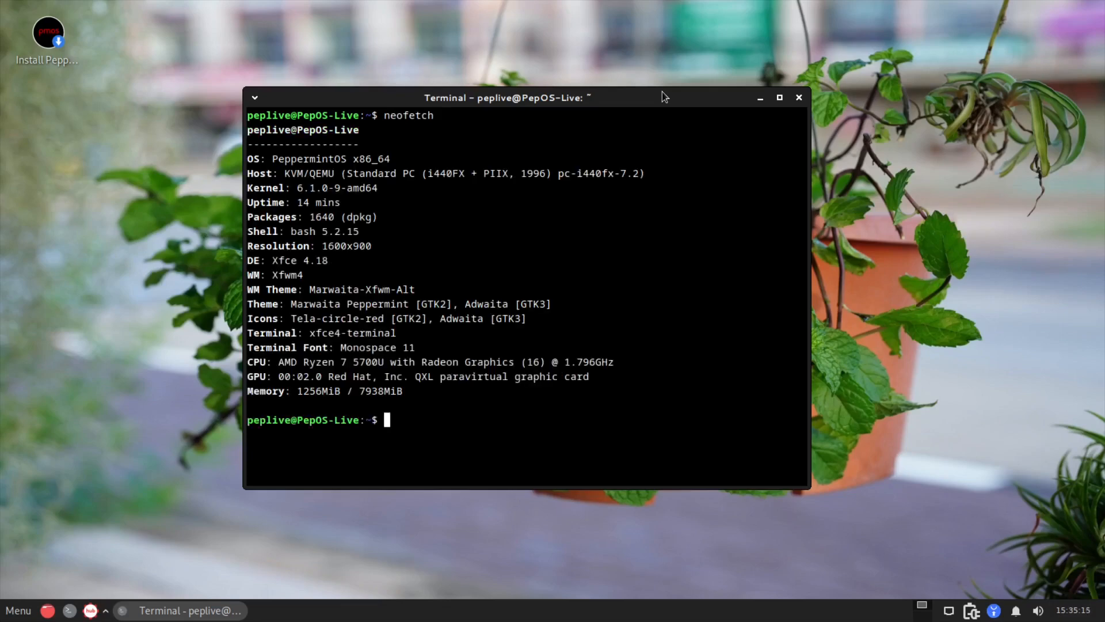
mouse_move(664, 118)
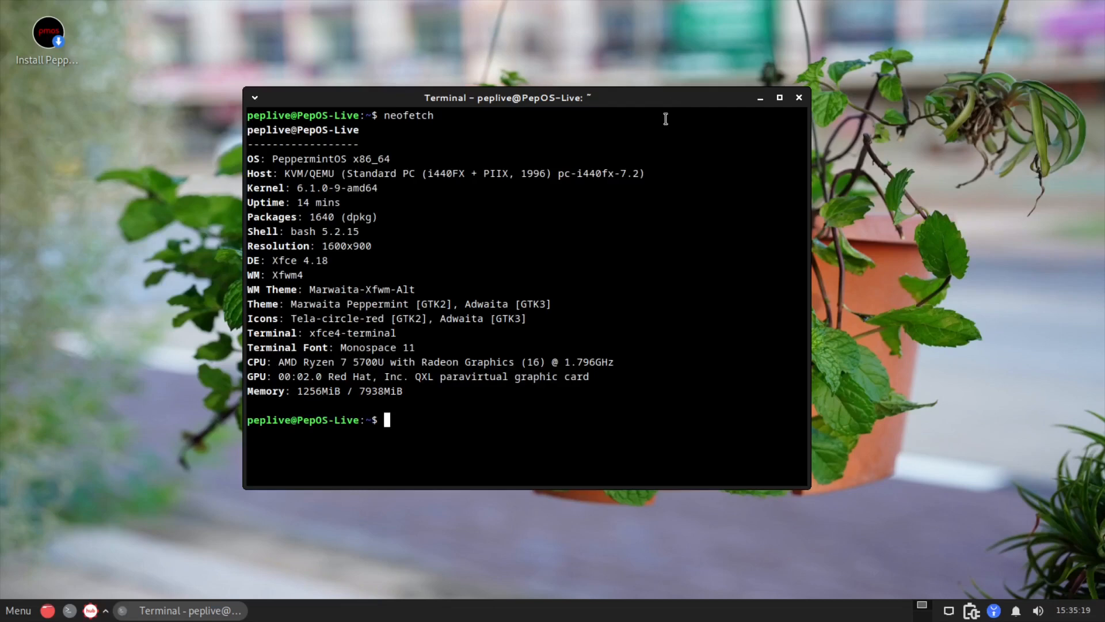
mouse_move(784, 119)
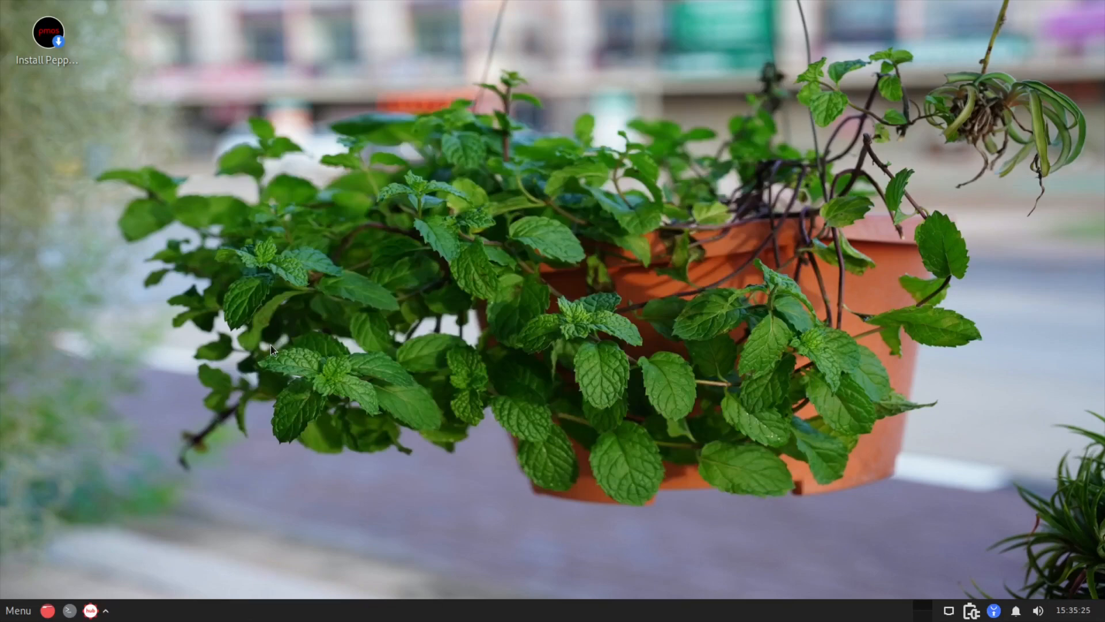
mouse_move(4, 454)
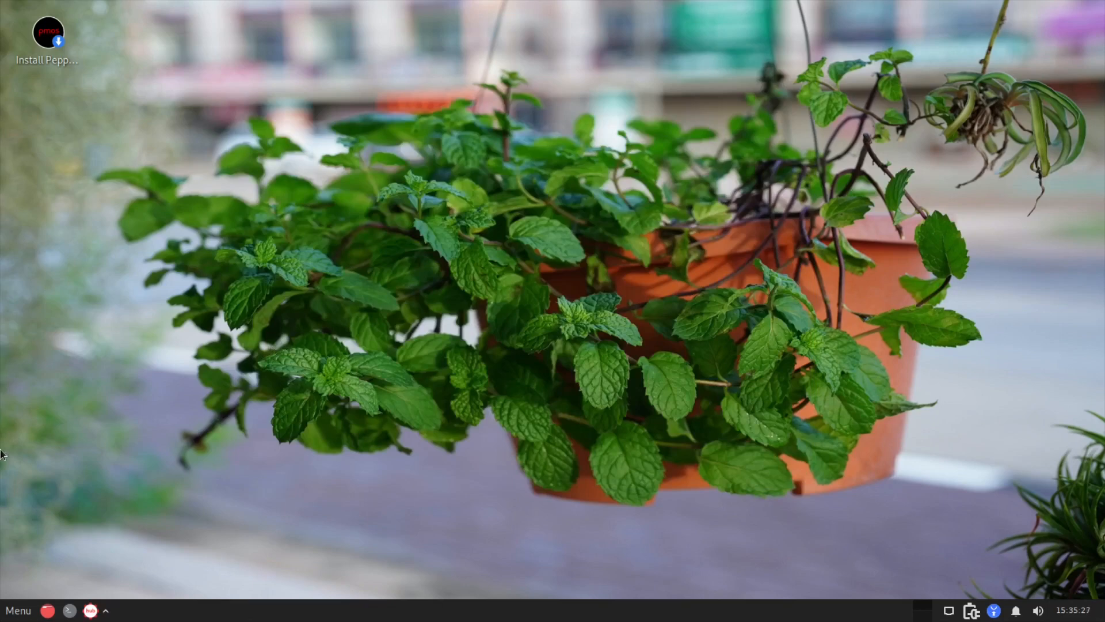
left_click(17, 610)
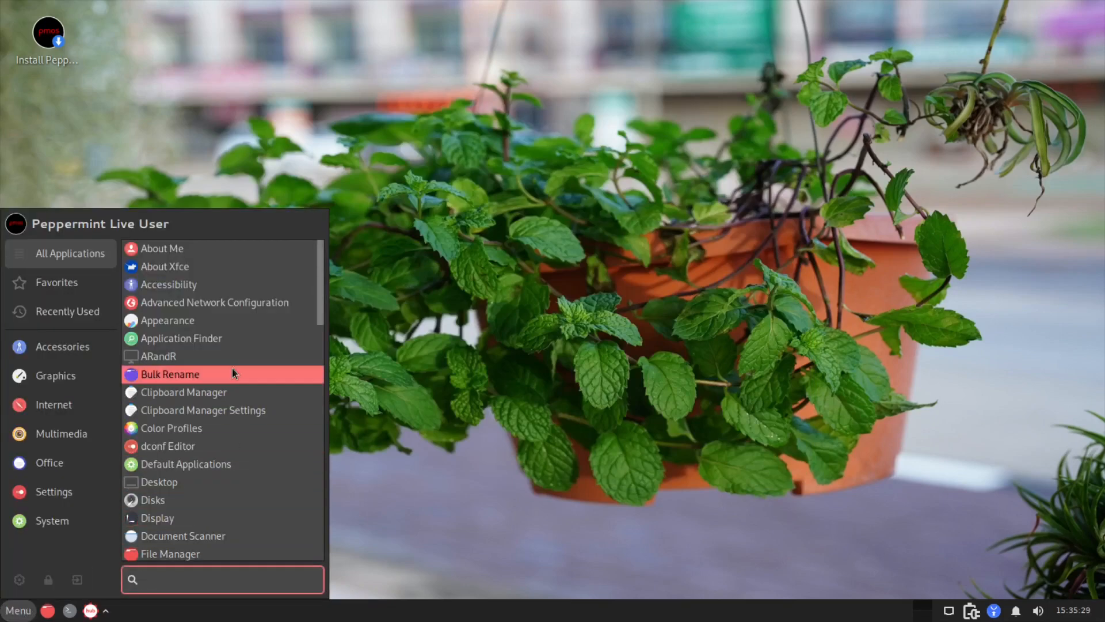
mouse_move(212, 499)
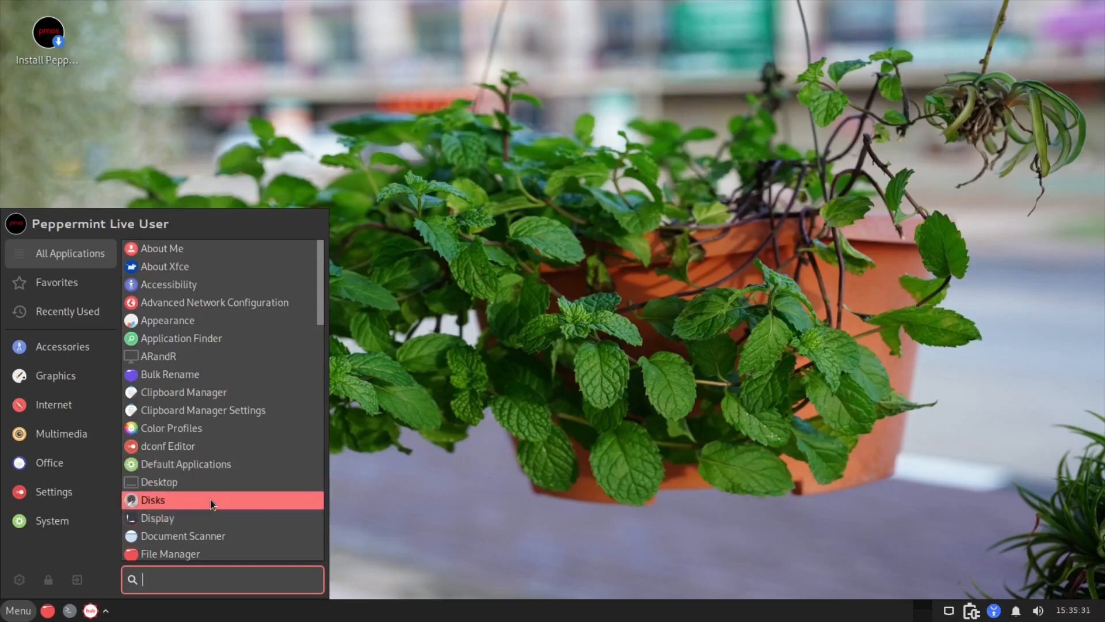
Step: Launch Disks, inspect the 1.4 GB loop device details, and close the window
left_click(153, 500)
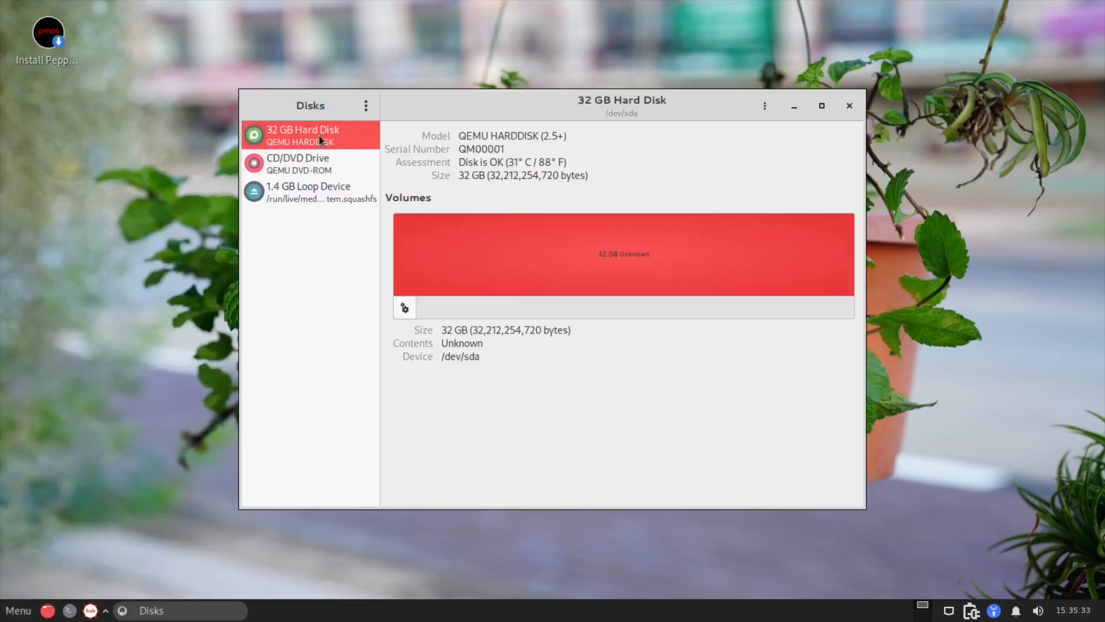
mouse_move(492, 269)
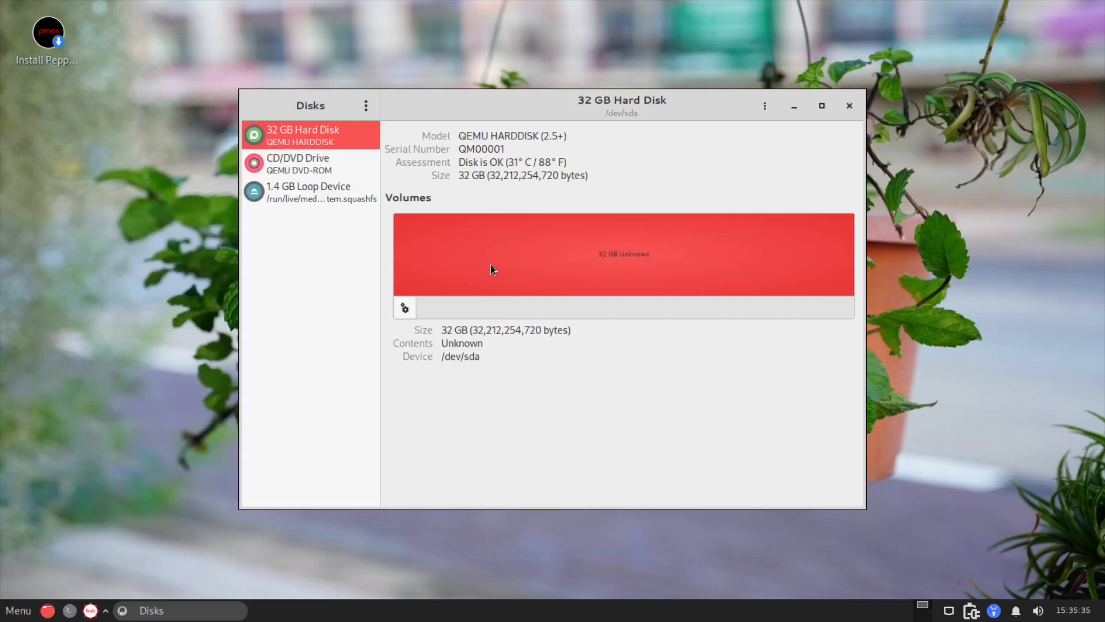
left_click(309, 193)
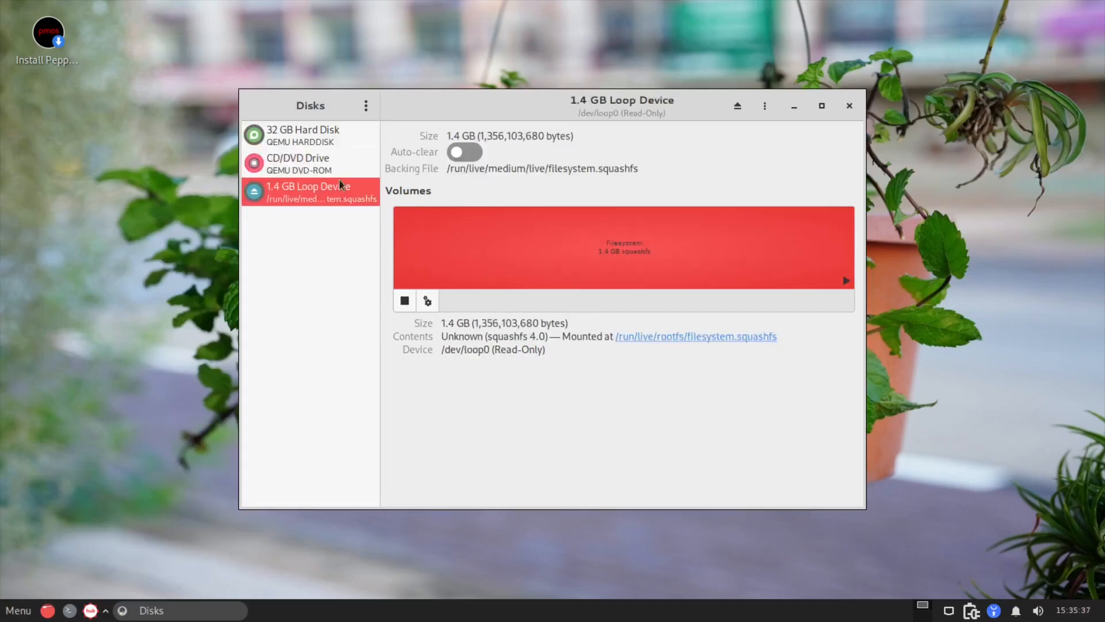
left_click(849, 106)
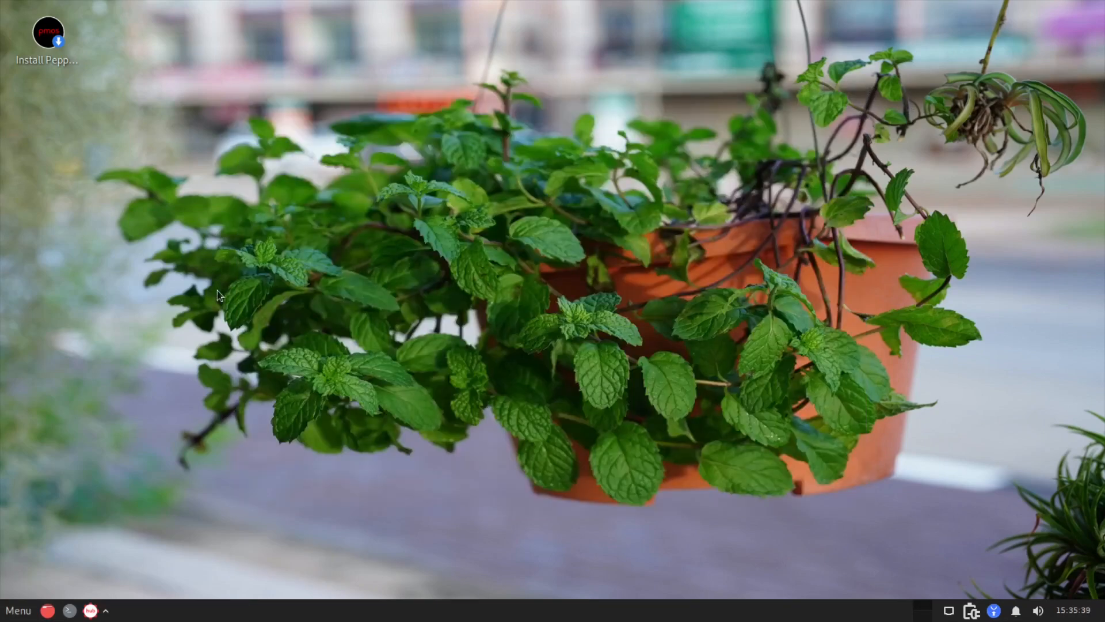
Step: Explore the desktop context menu's Applications list and open About Xfce from it
left_click(17, 610)
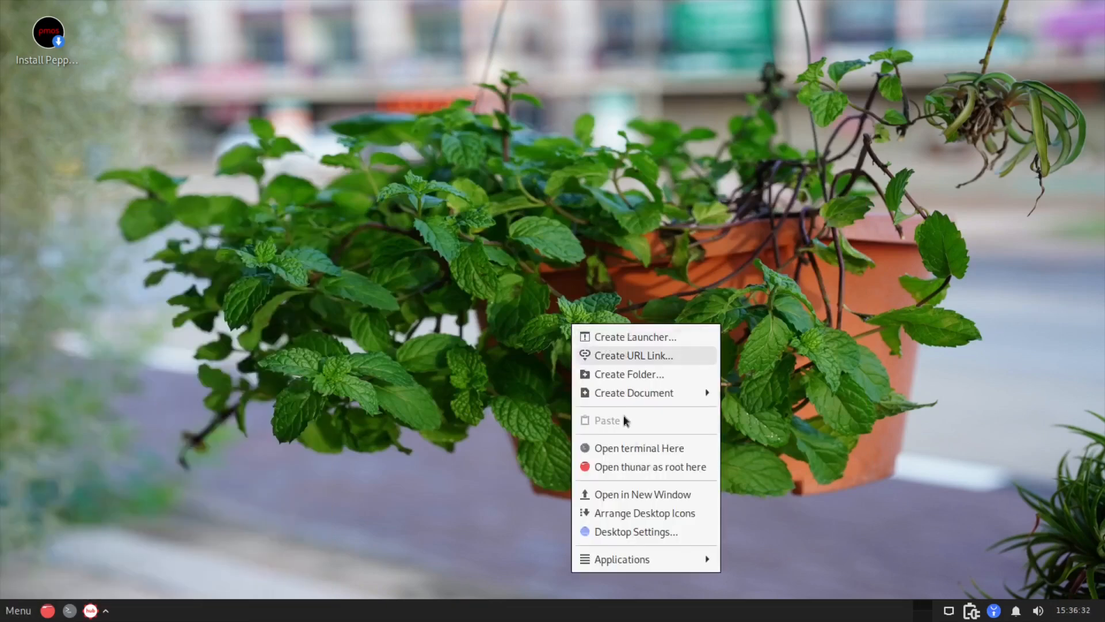
mouse_move(610, 535)
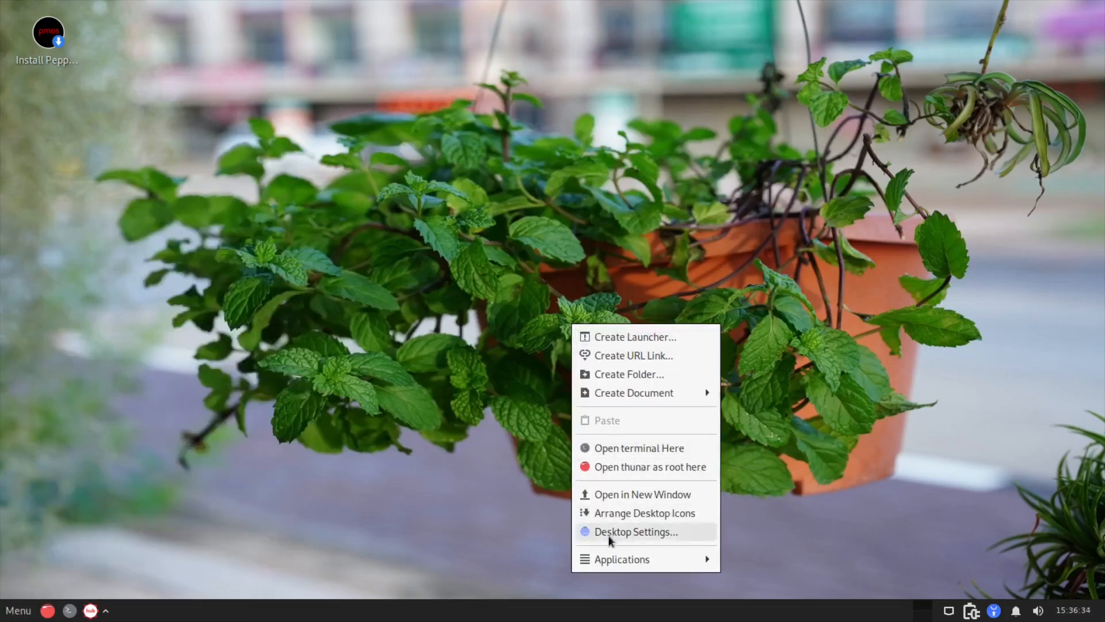
left_click(622, 559)
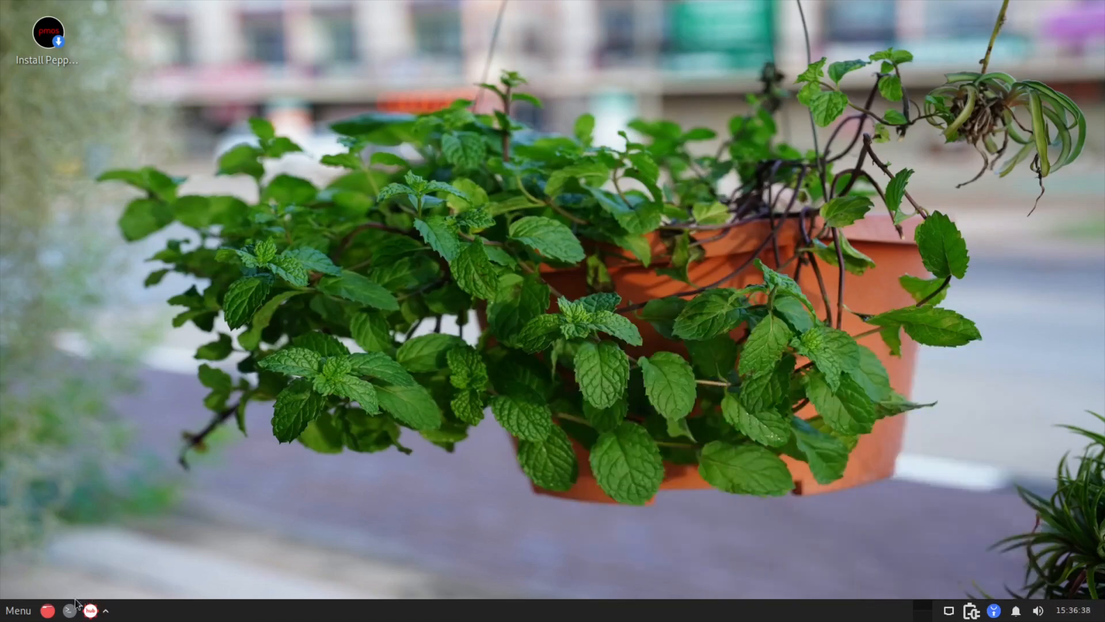
left_click(17, 610)
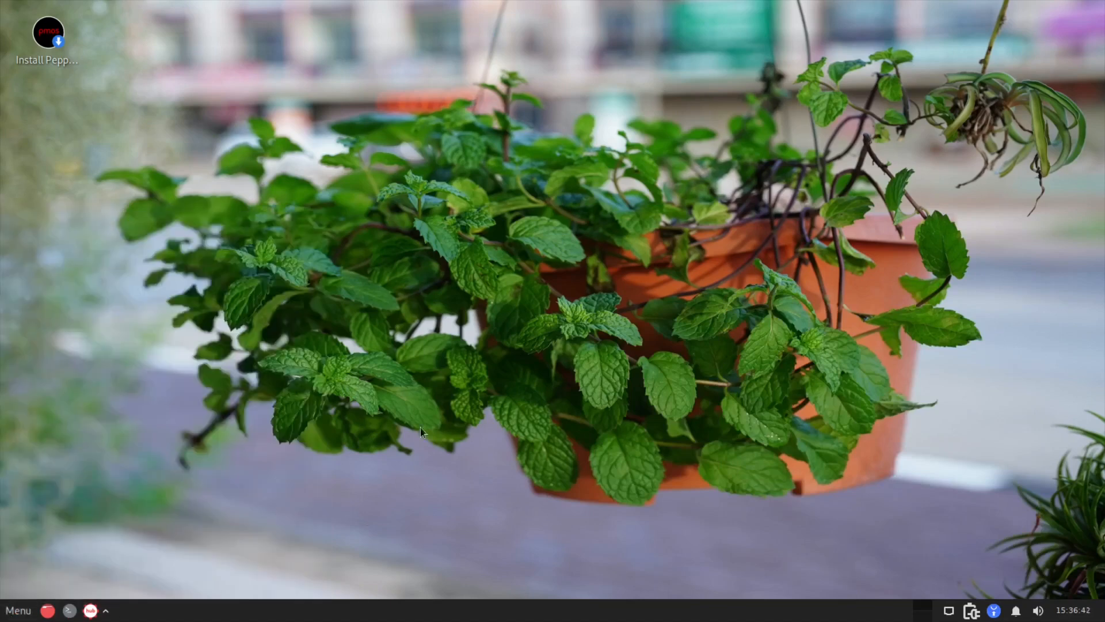
right_click(422, 430)
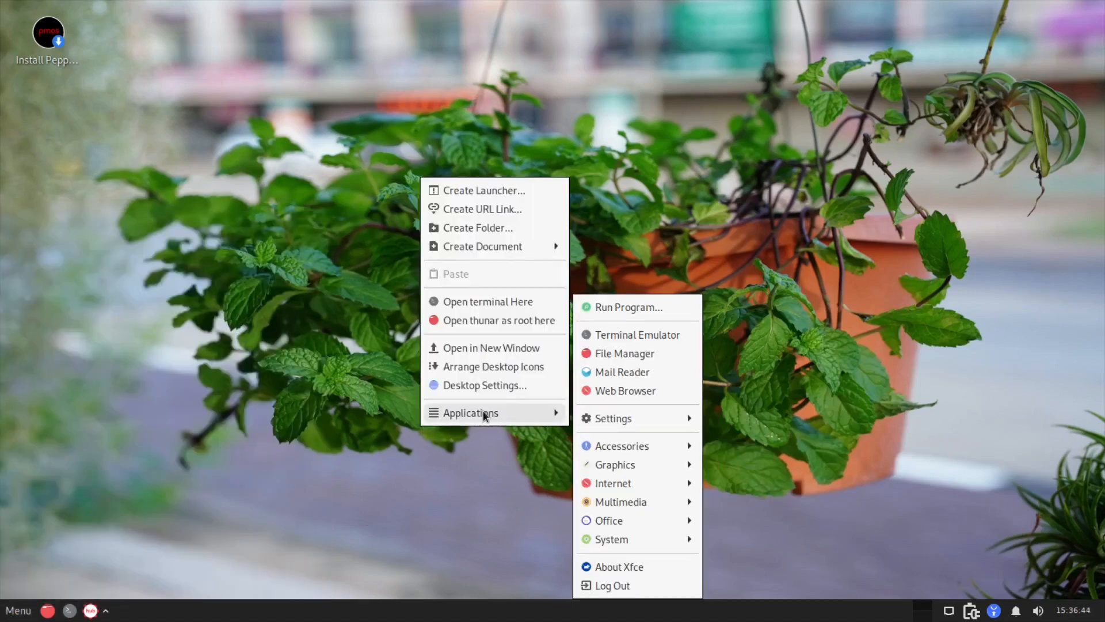
mouse_move(624, 353)
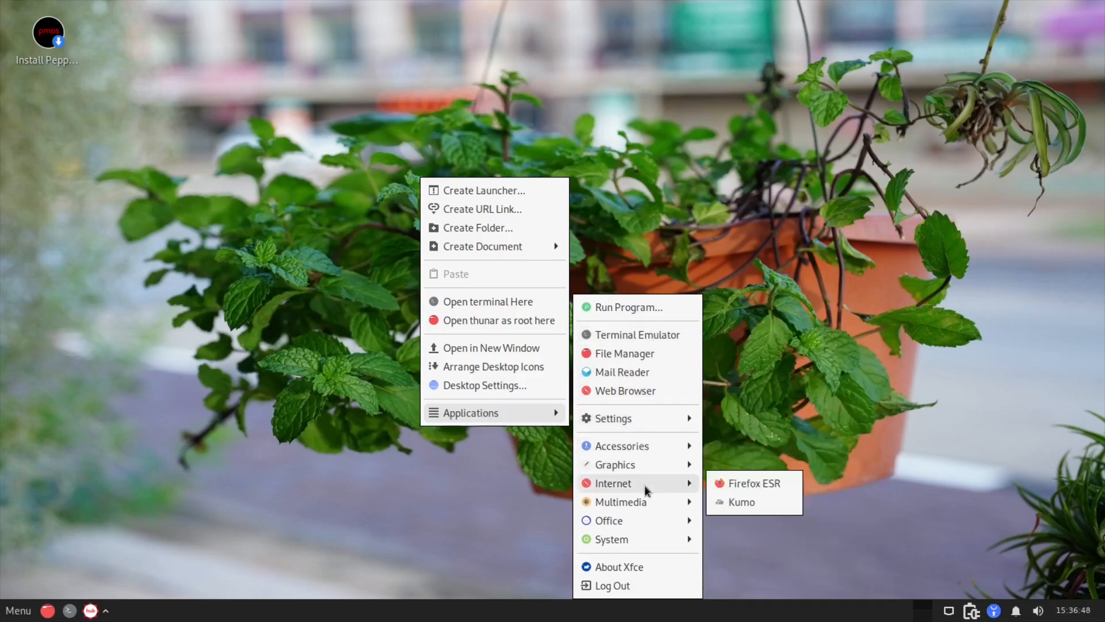
mouse_move(618, 566)
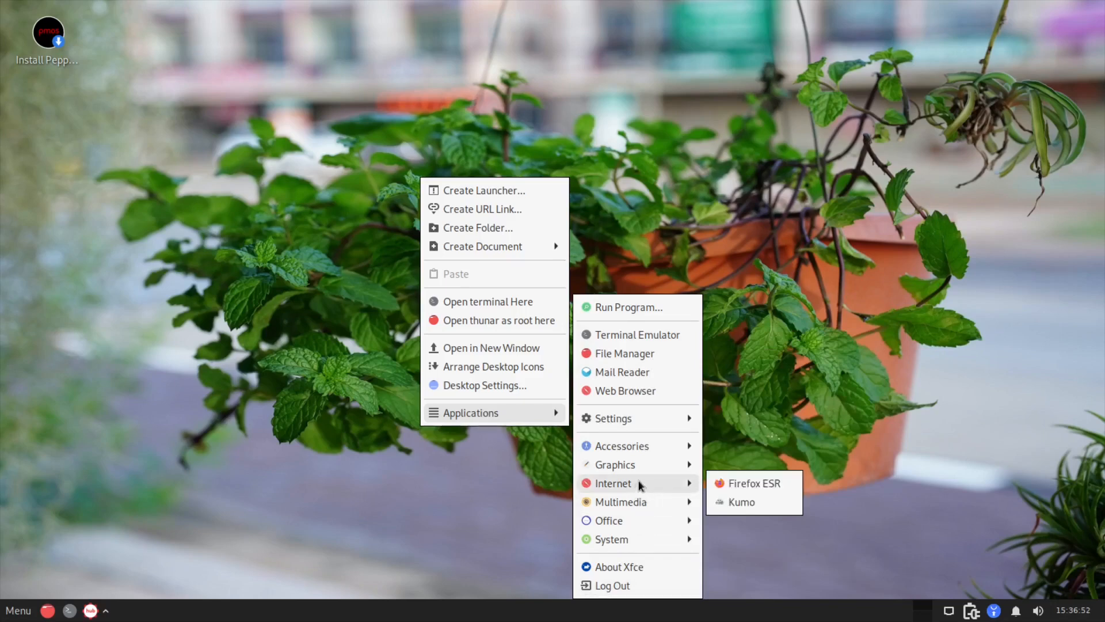
mouse_move(615, 464)
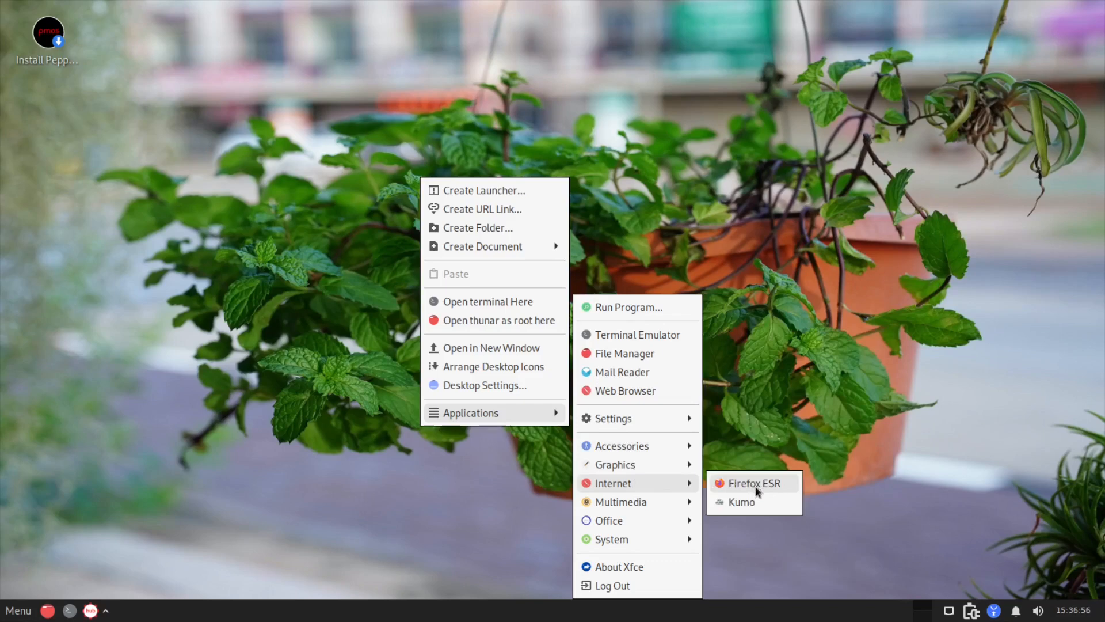
mouse_move(611, 585)
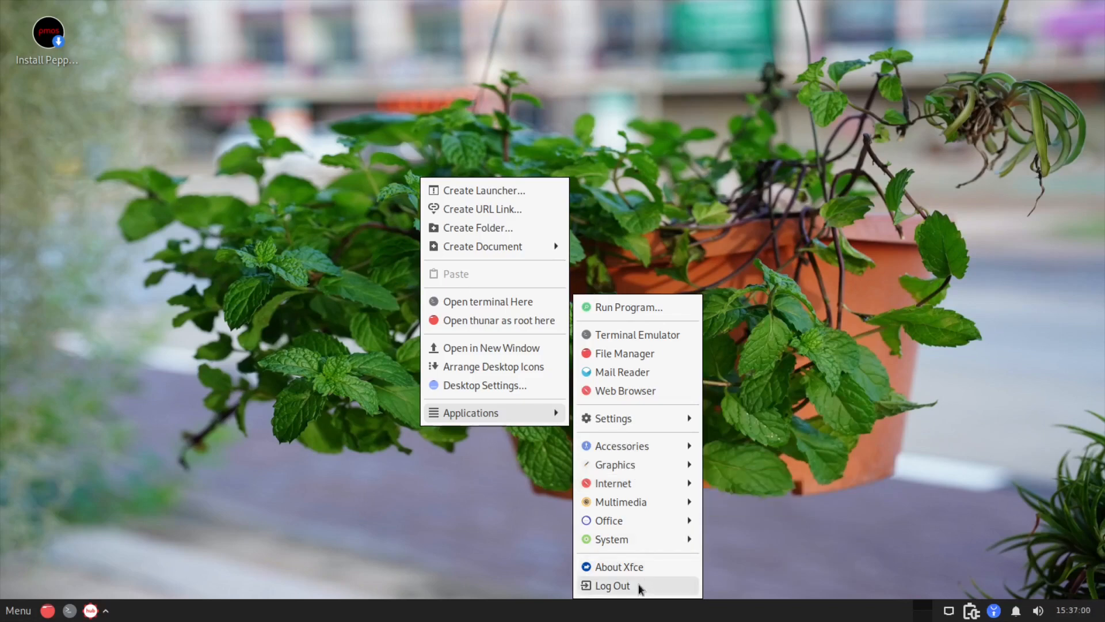
mouse_move(619, 566)
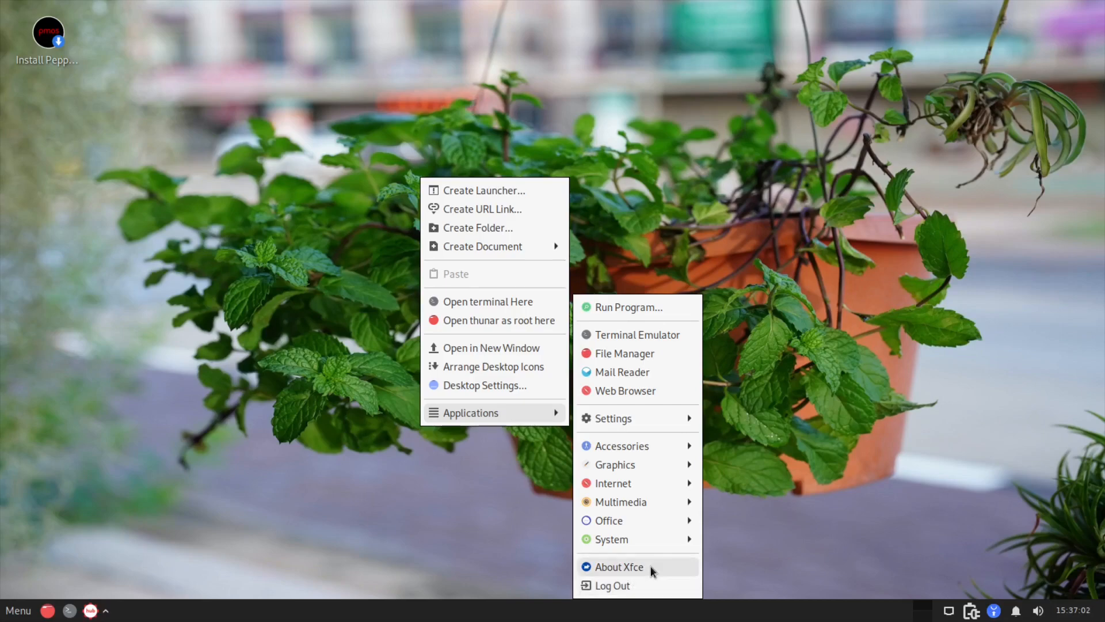
left_click(618, 566)
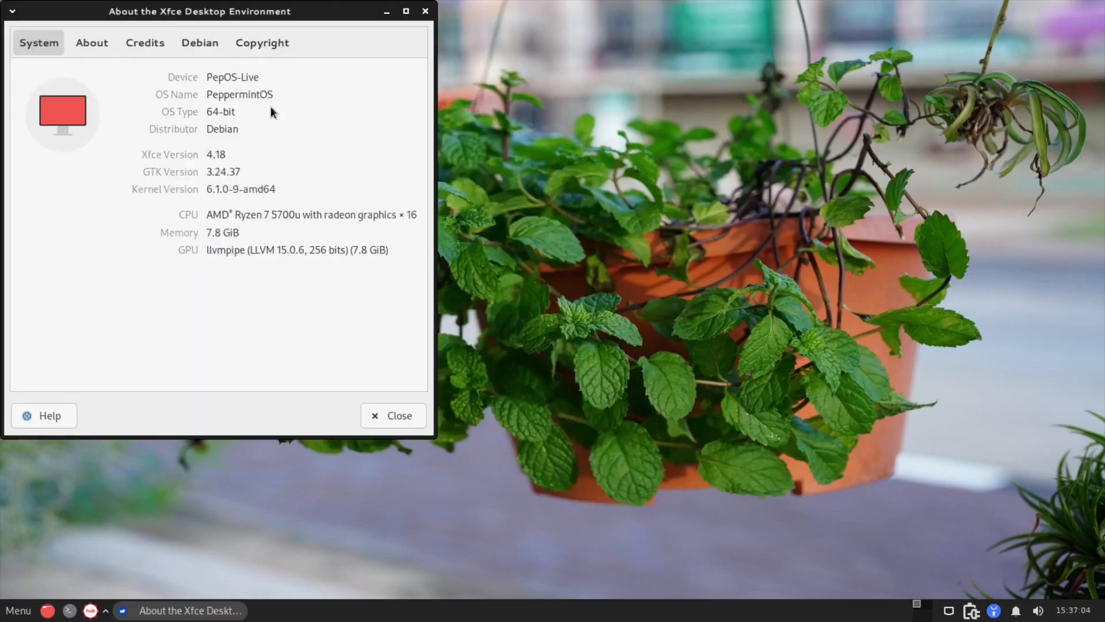
mouse_move(426, 11)
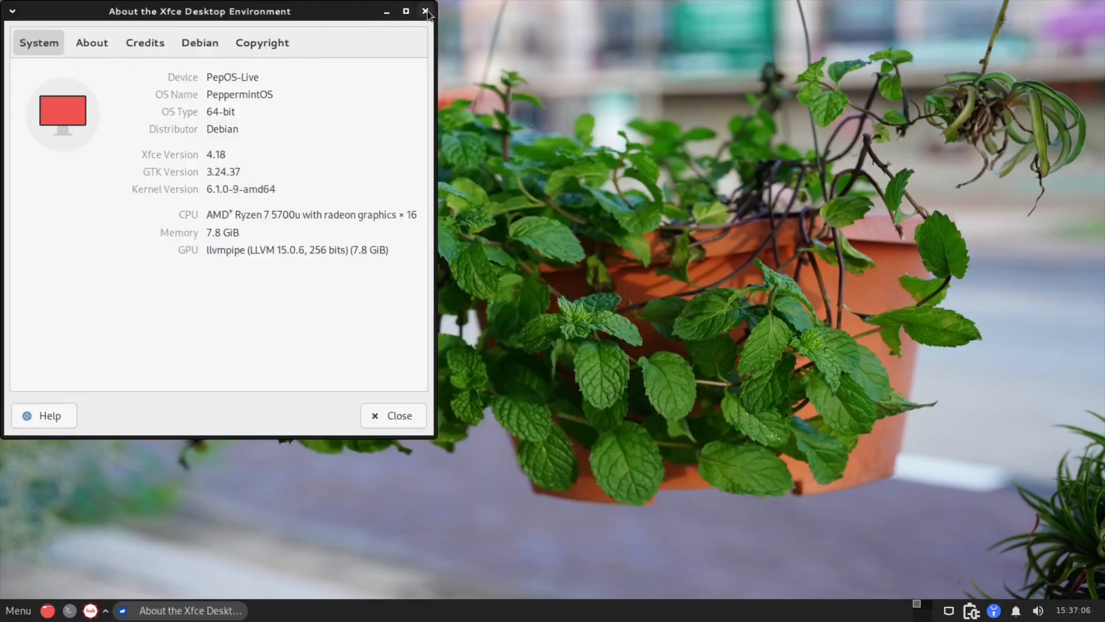
left_click(425, 11)
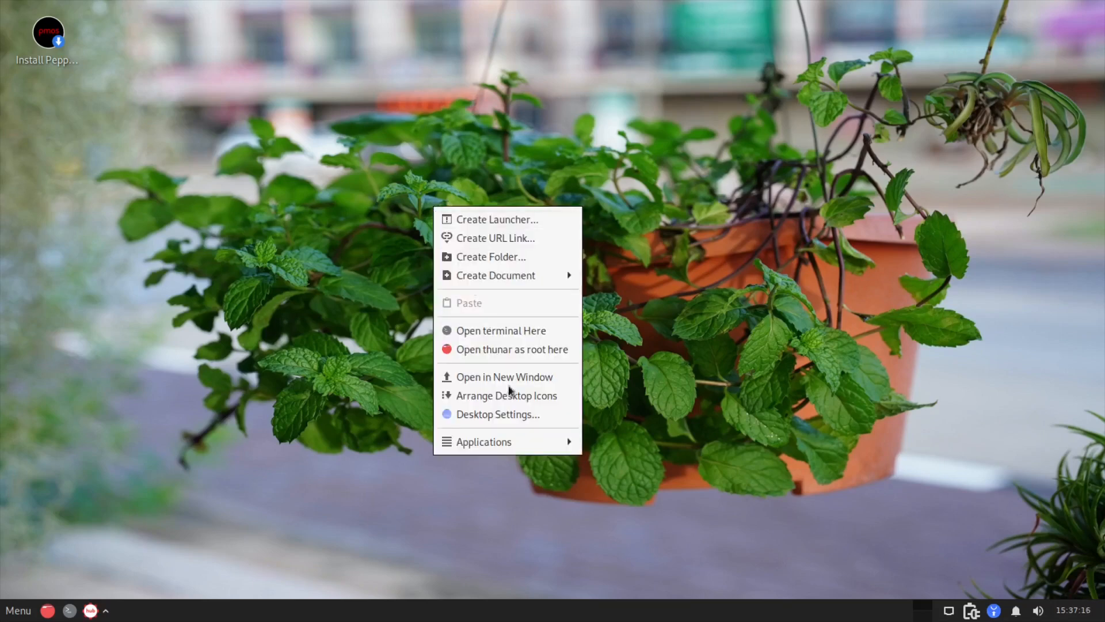
left_click(483, 441)
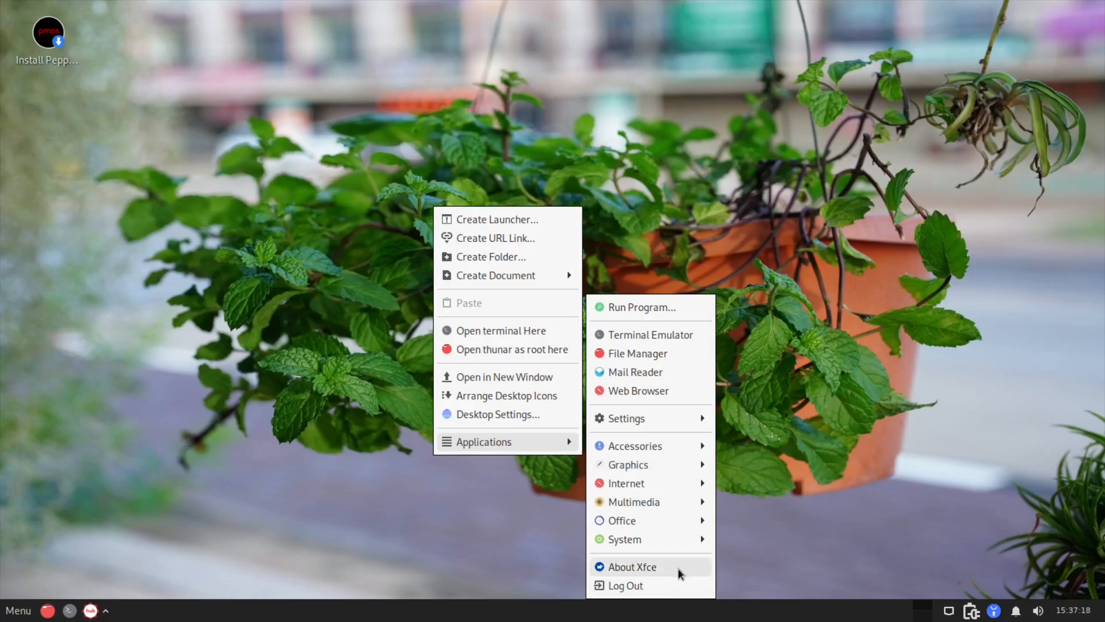
left_click(632, 566)
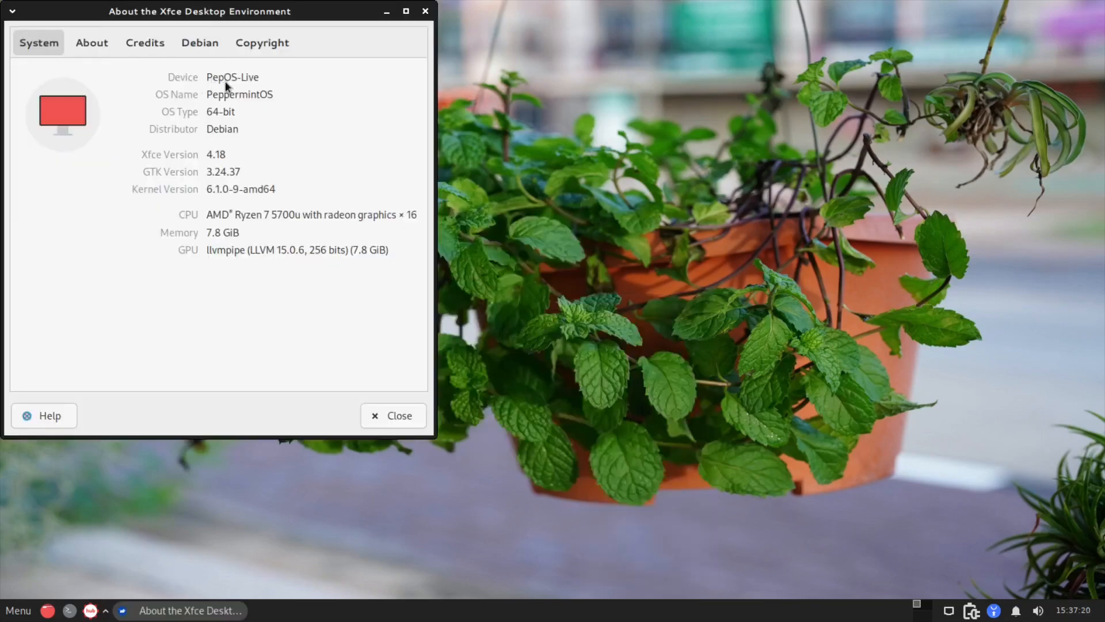
left_click(393, 415)
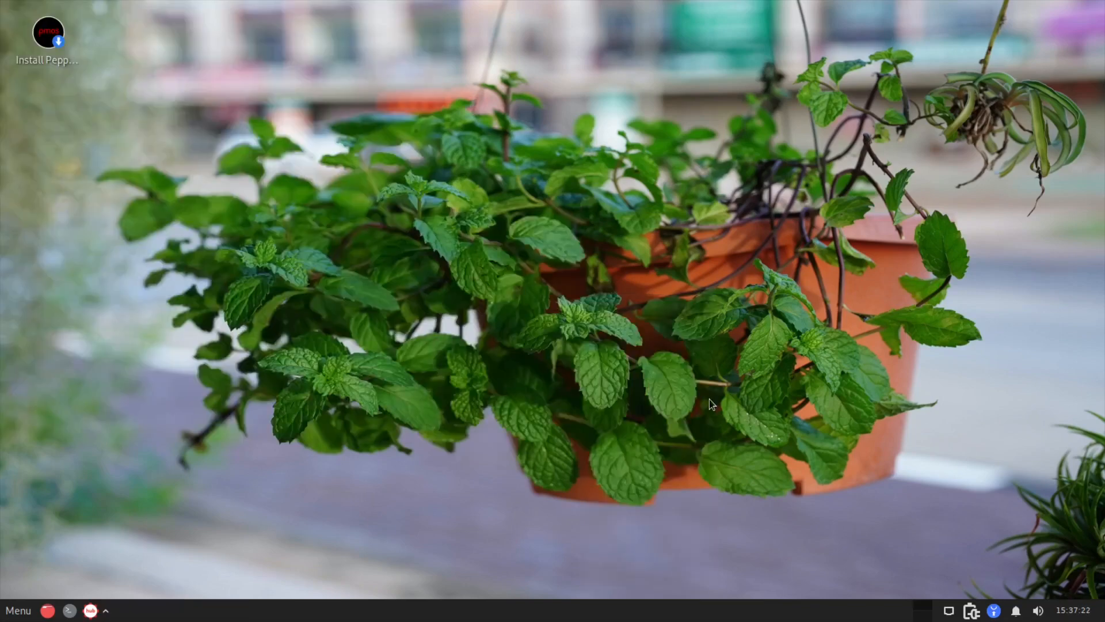
mouse_move(1005, 568)
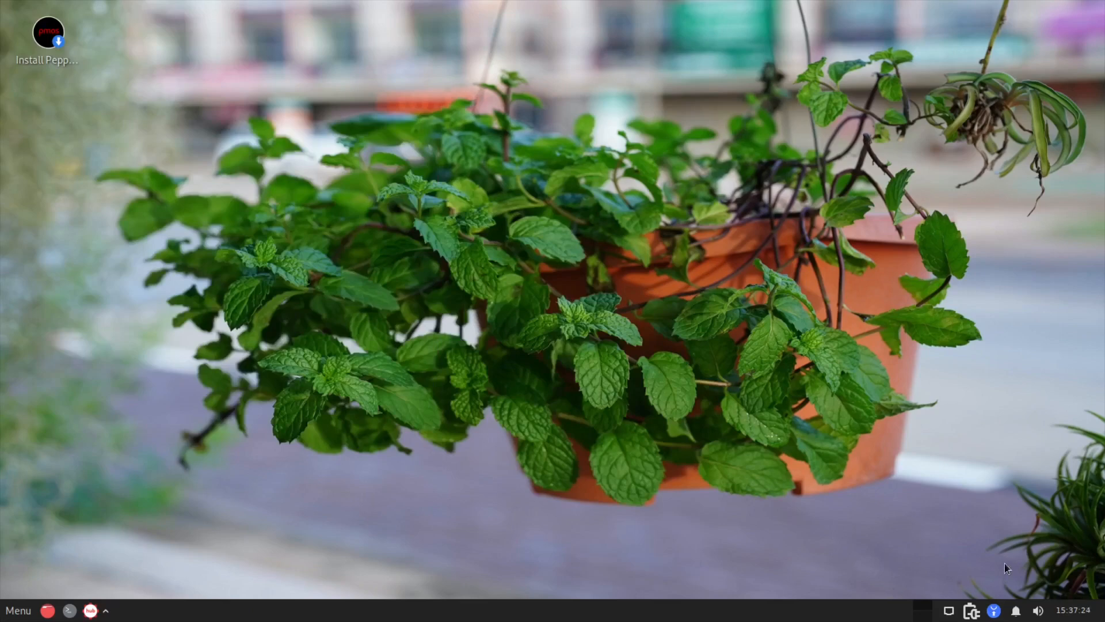
mouse_move(68, 610)
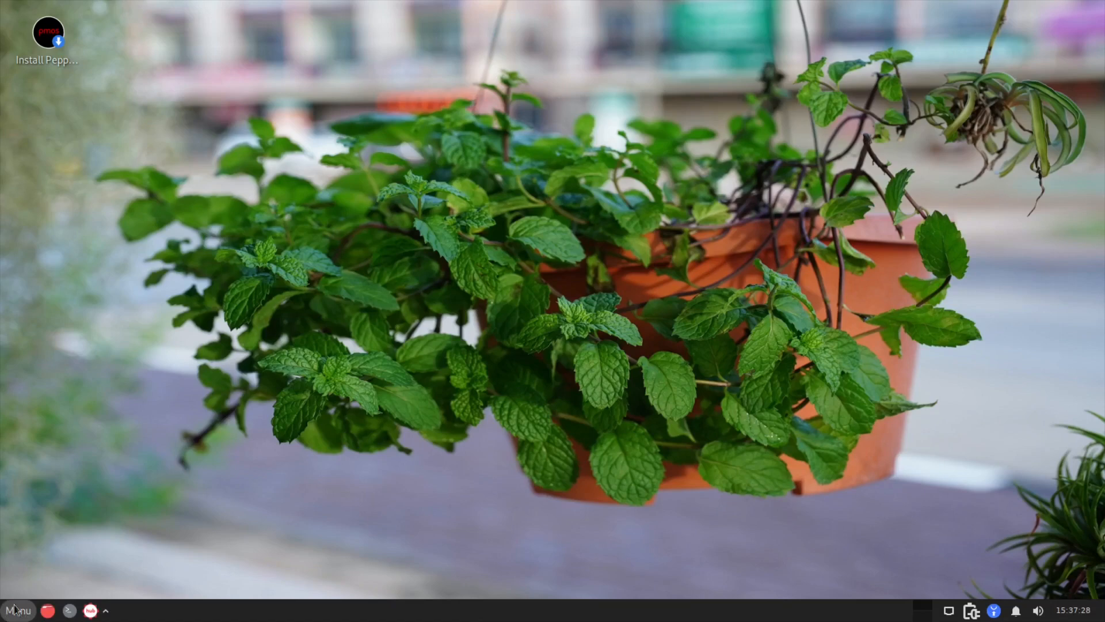
mouse_move(668, 527)
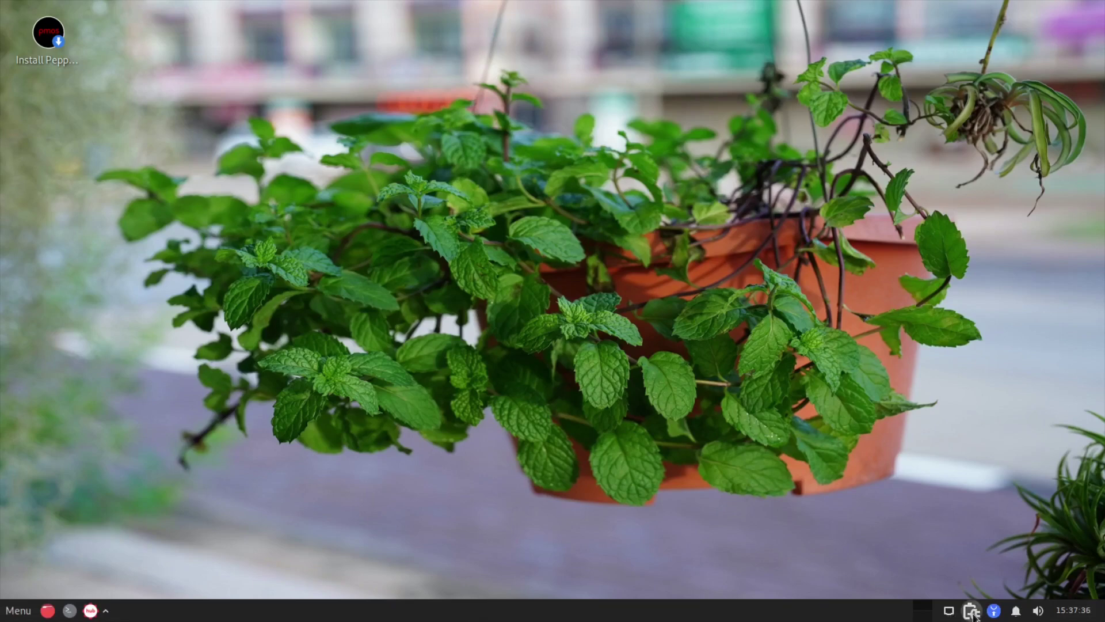
Step: Right-click empty desktop to show the menu for creating launchers, links, folders and documents
right_click(971, 610)
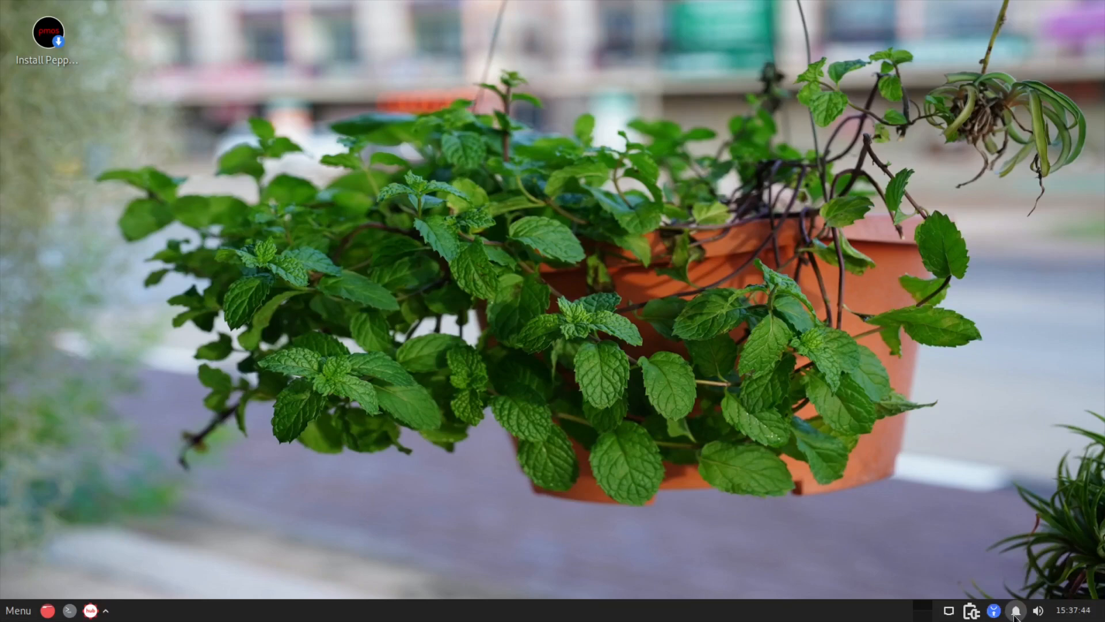
left_click(1017, 610)
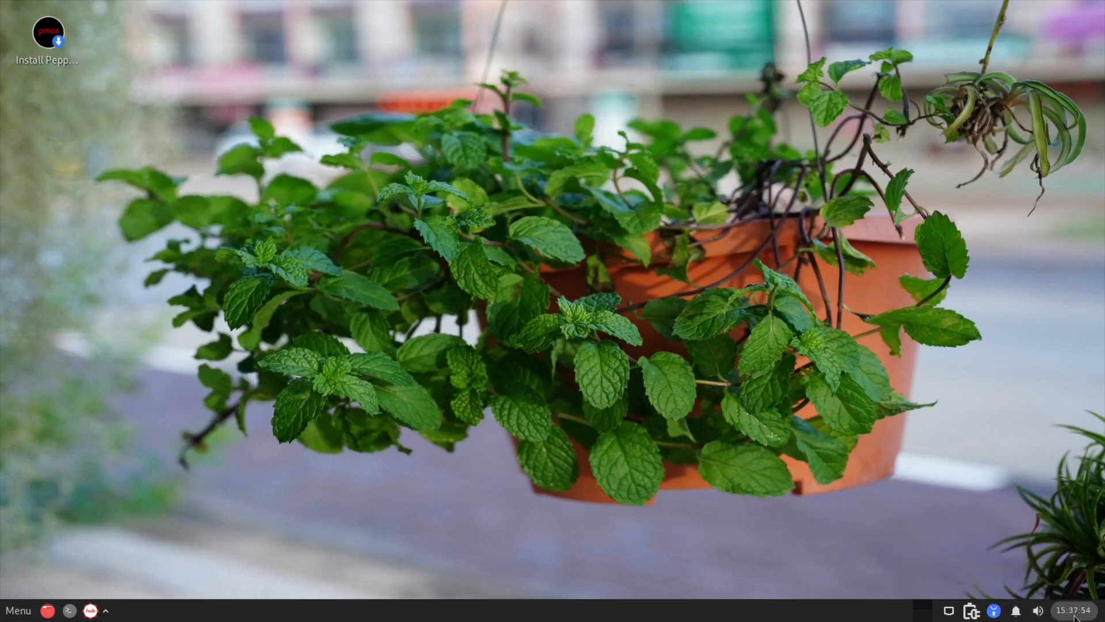
mouse_move(786, 481)
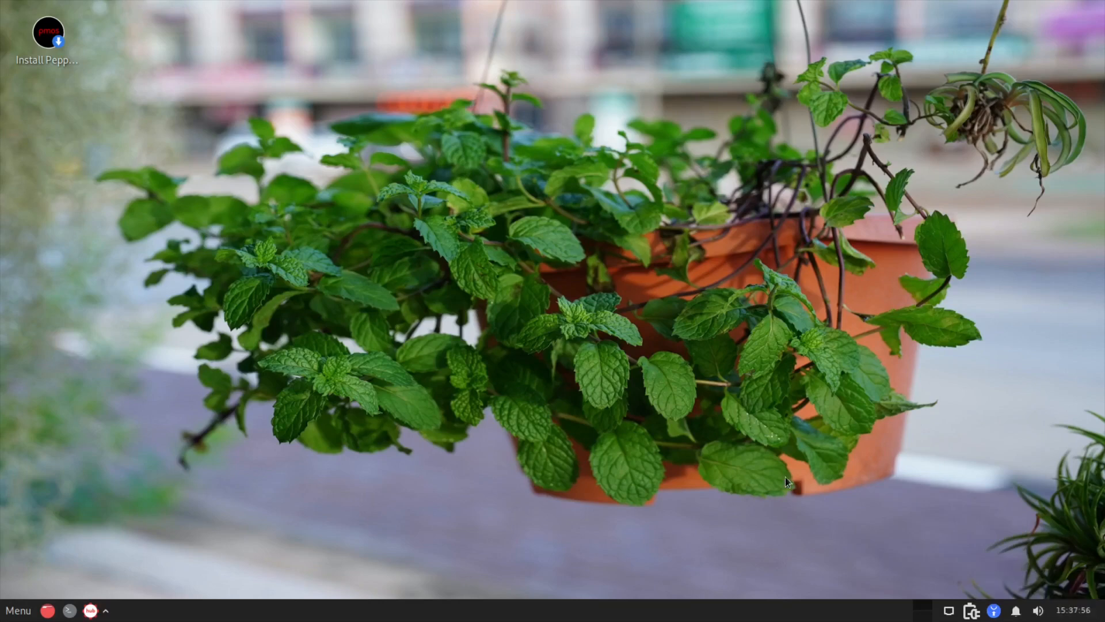
mouse_move(762, 409)
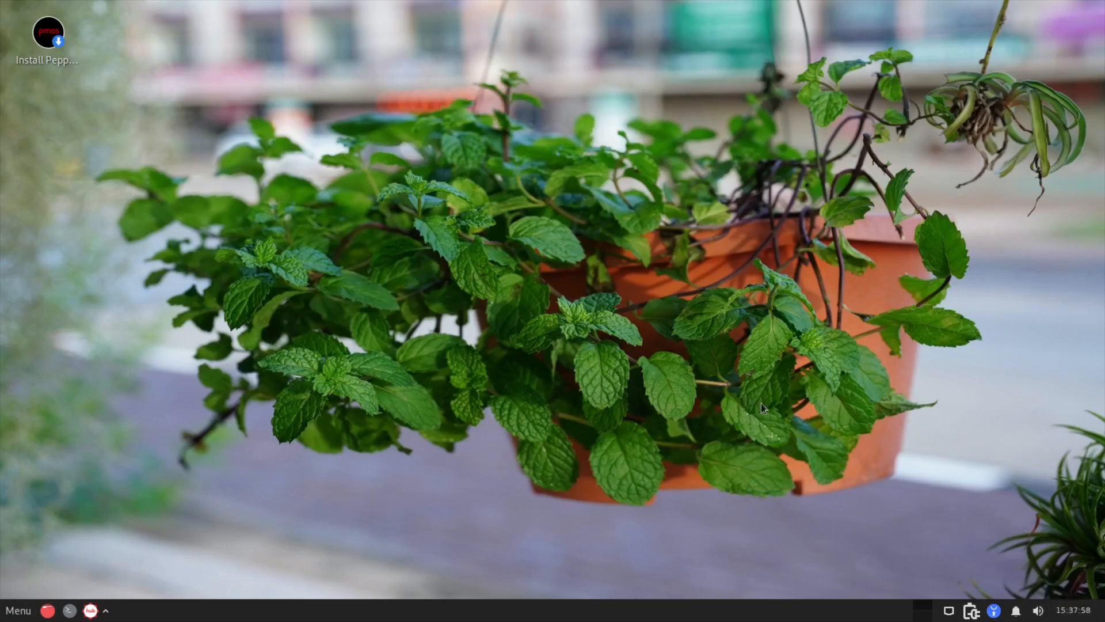
mouse_move(670, 457)
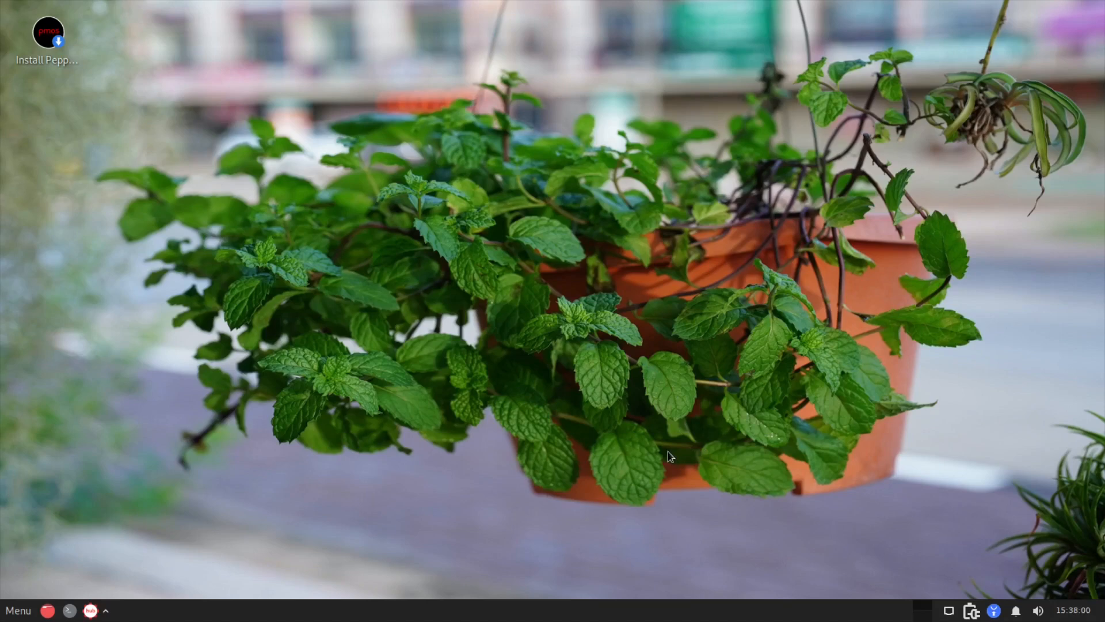
mouse_move(113, 58)
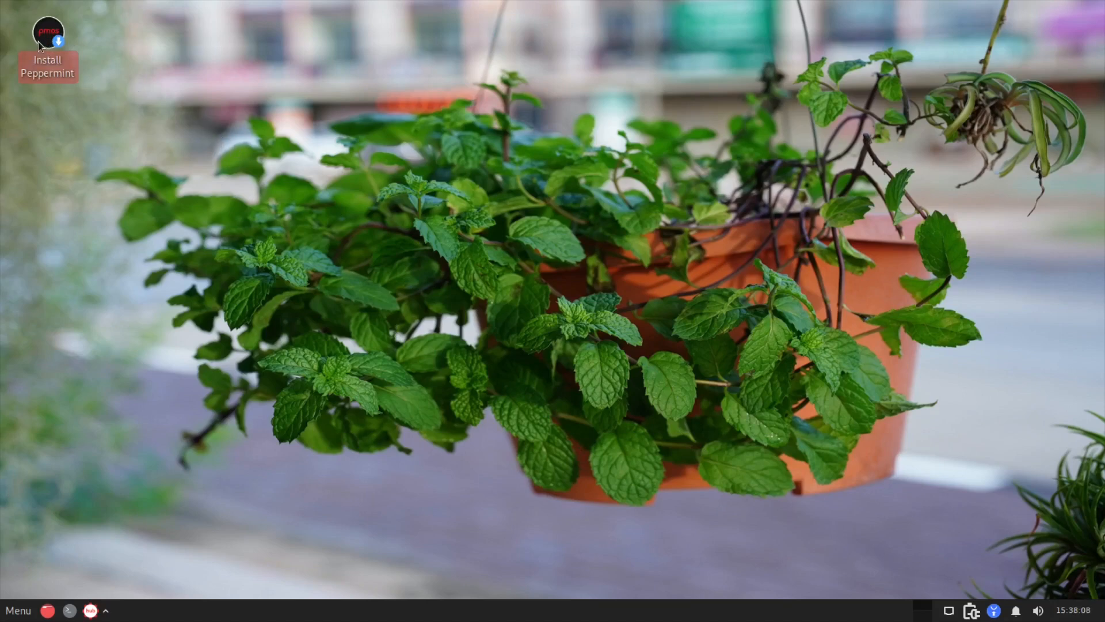
mouse_move(363, 244)
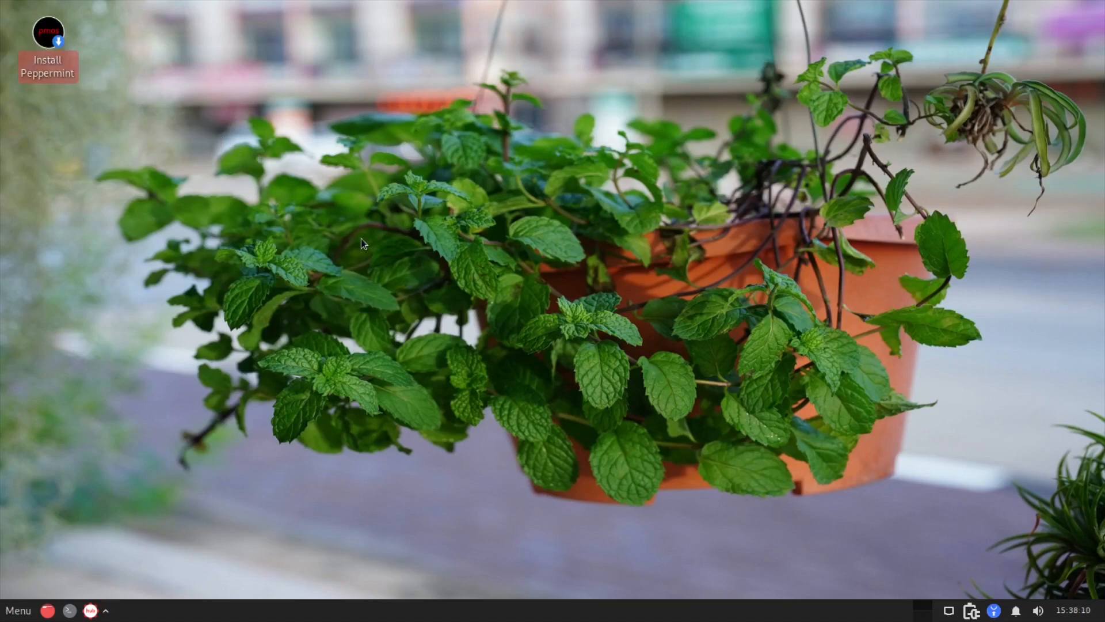
right_click(363, 241)
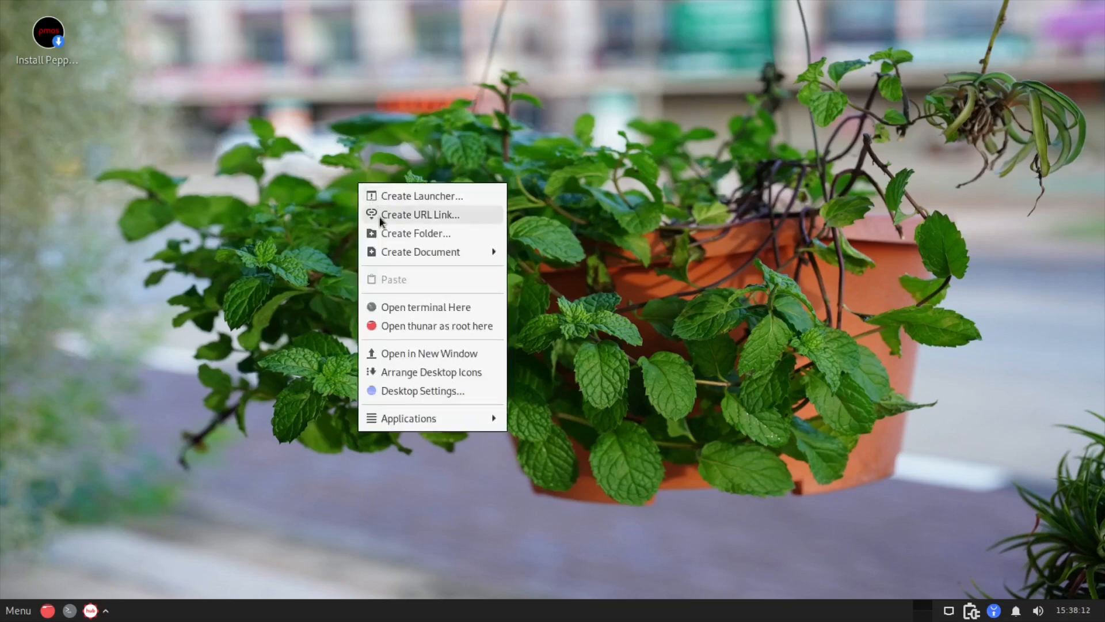
mouse_move(557, 310)
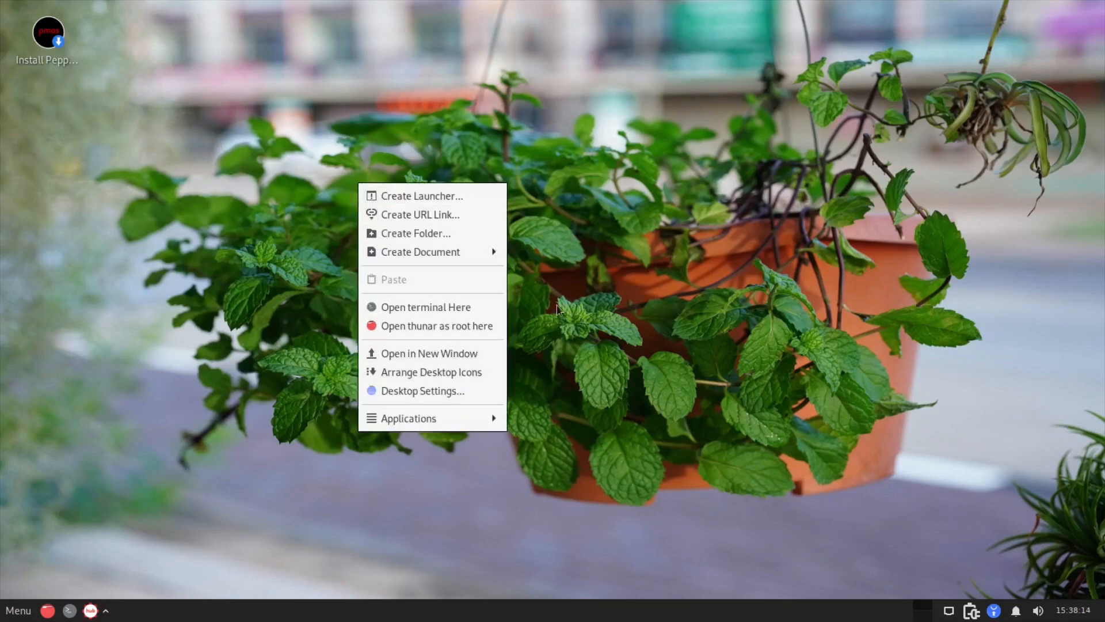
mouse_move(611, 365)
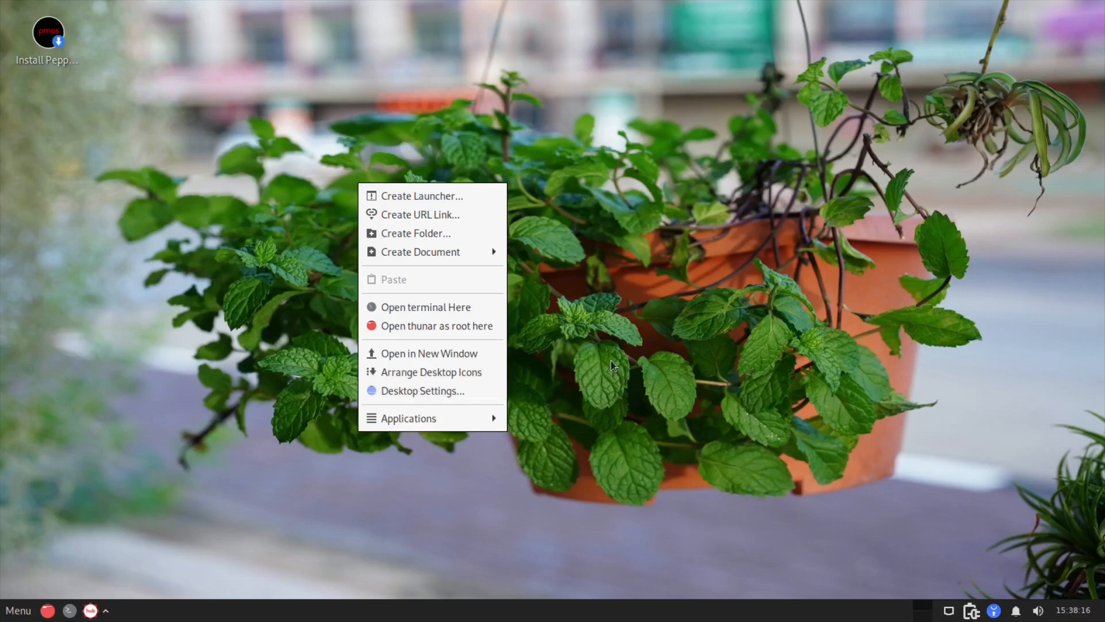
mouse_move(552, 359)
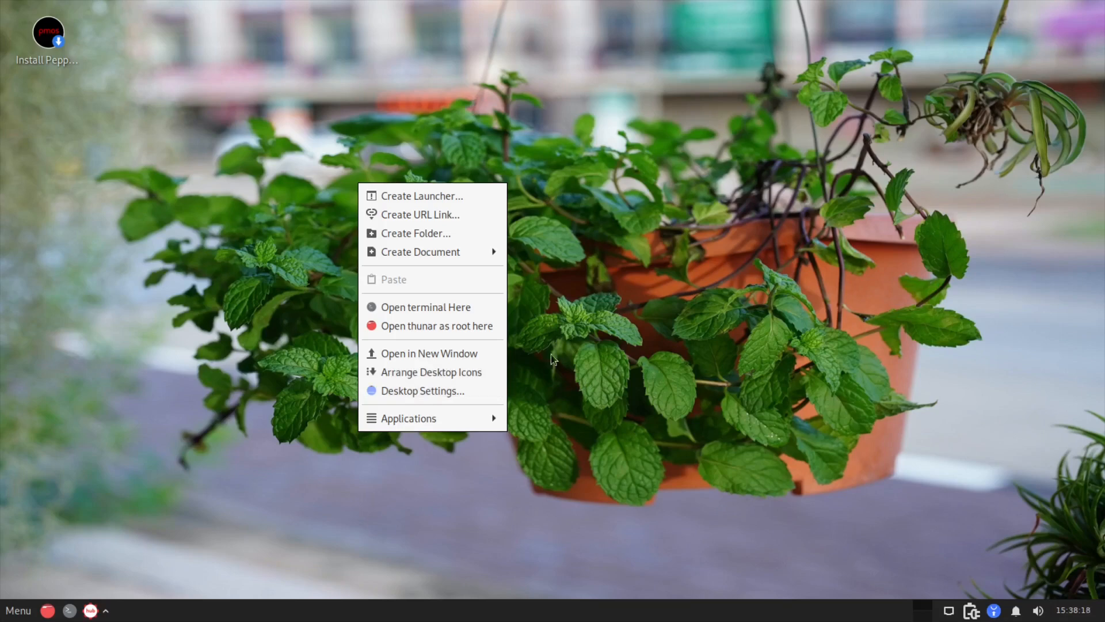
mouse_move(407, 418)
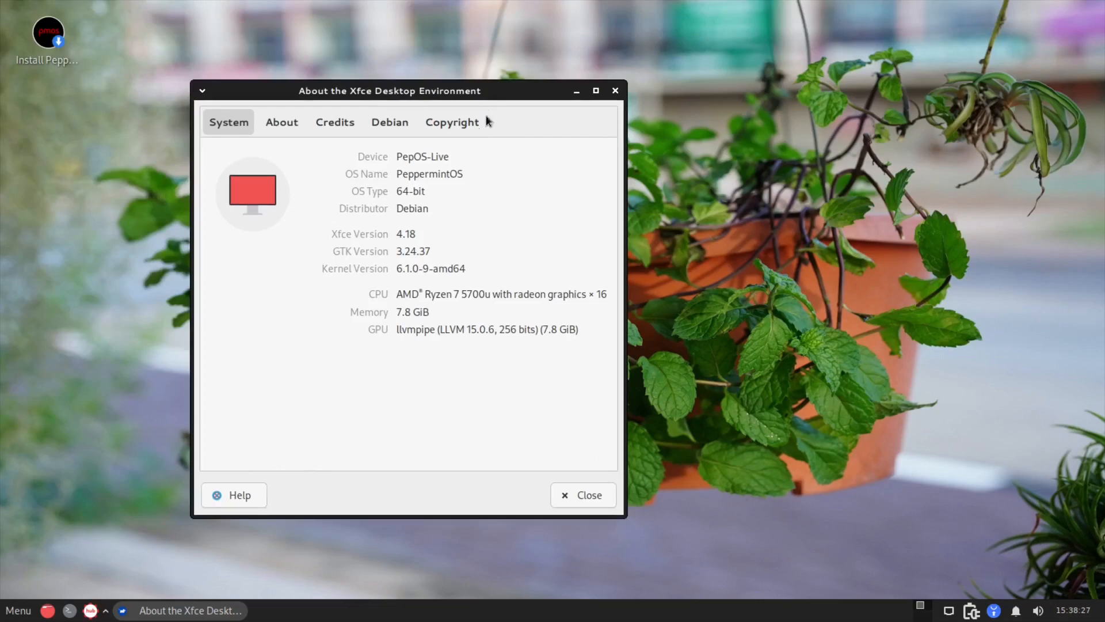
Step: Centre the About Xfce window, view its About, Debian and Copyright pages, ending on About
left_click_drag(390, 90, 463, 101)
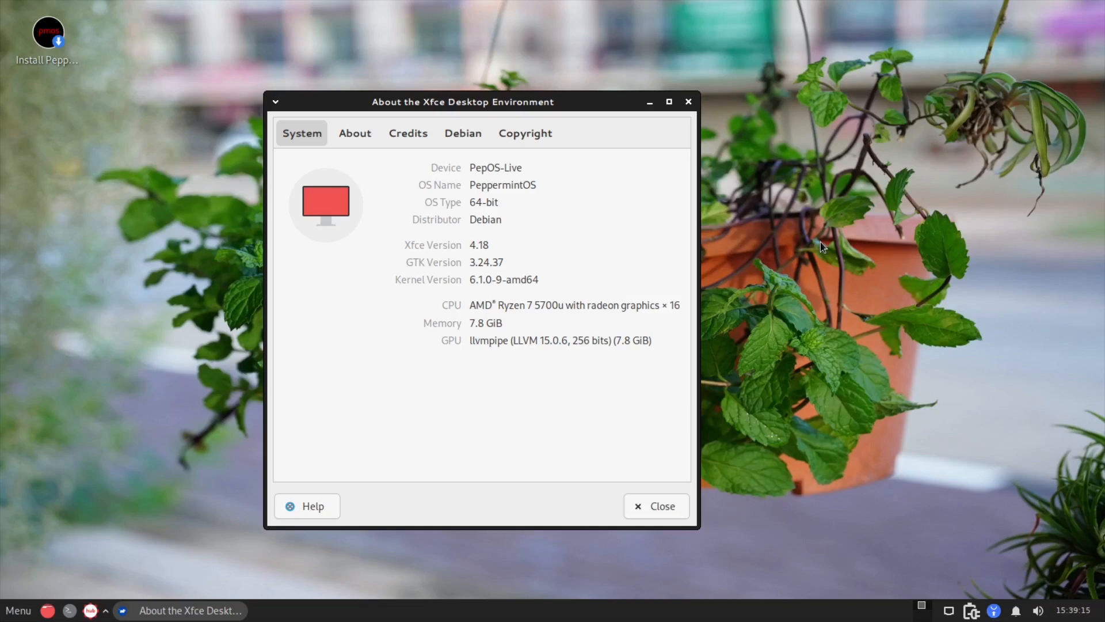
left_click(355, 134)
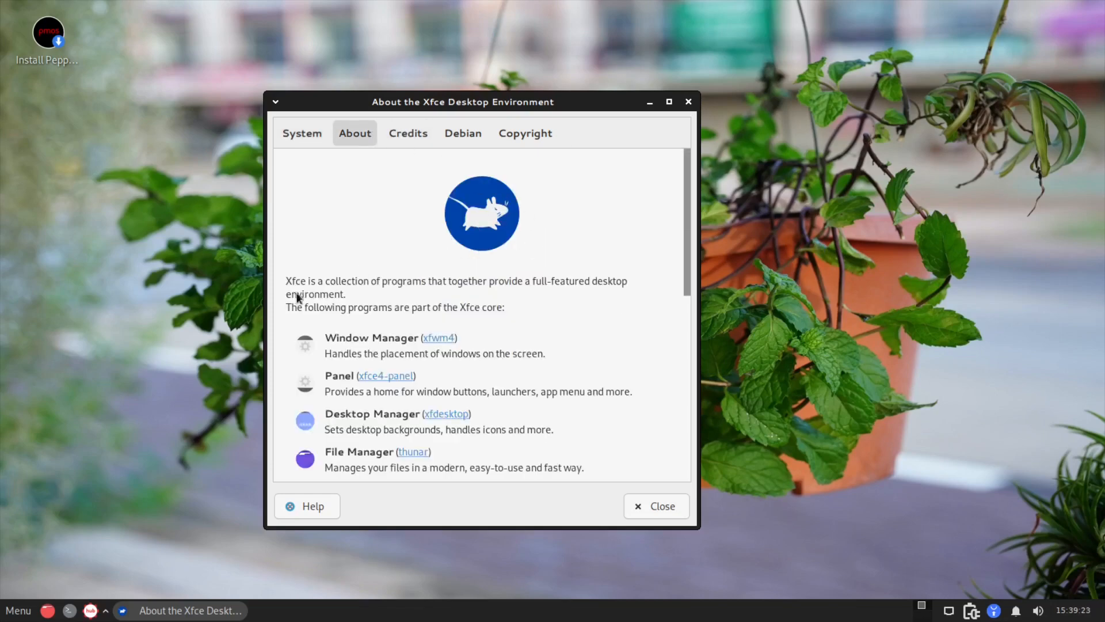
mouse_move(630, 308)
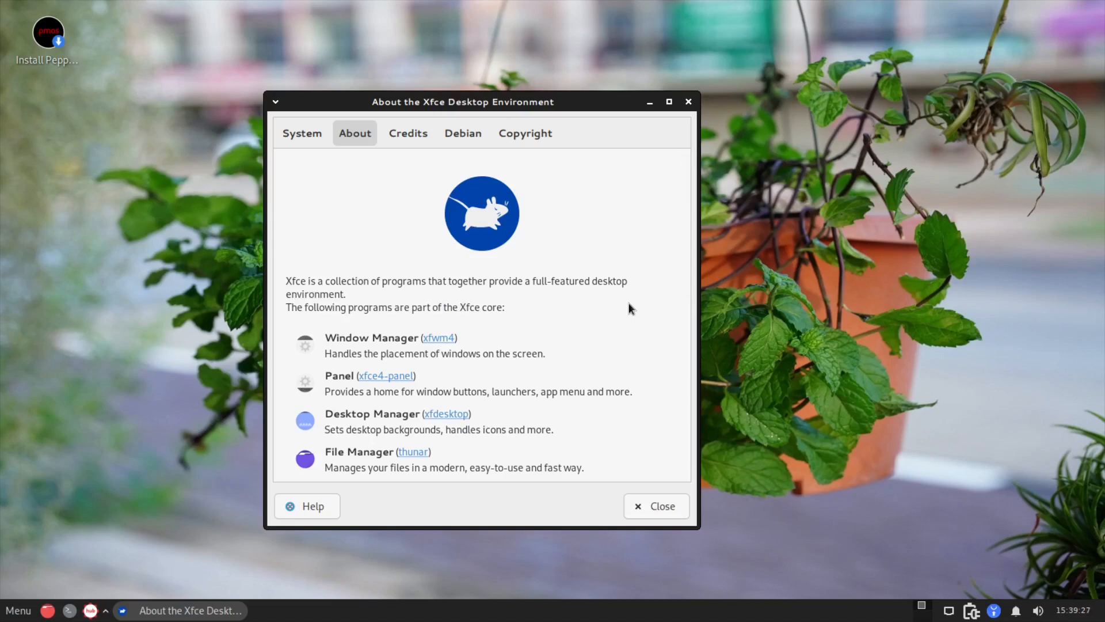
left_click(407, 133)
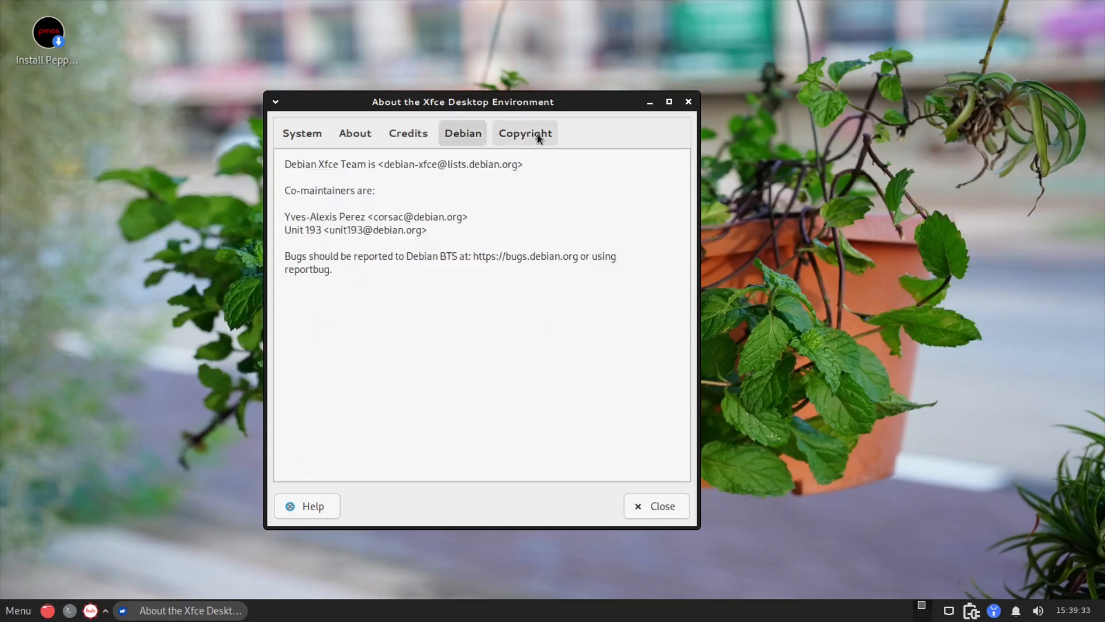
left_click(524, 132)
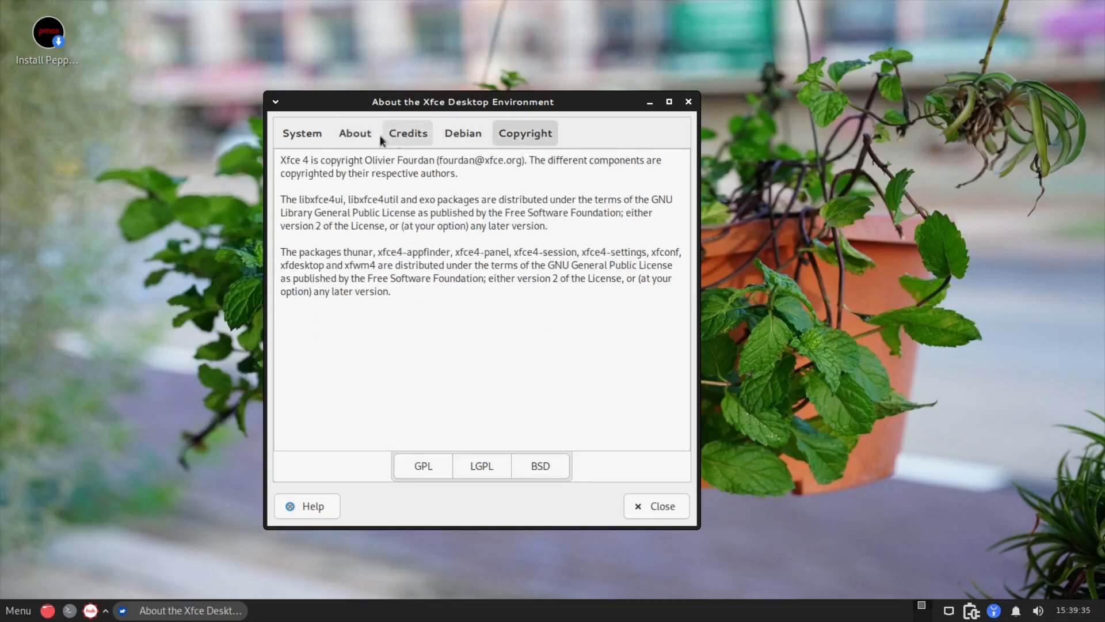
left_click(355, 132)
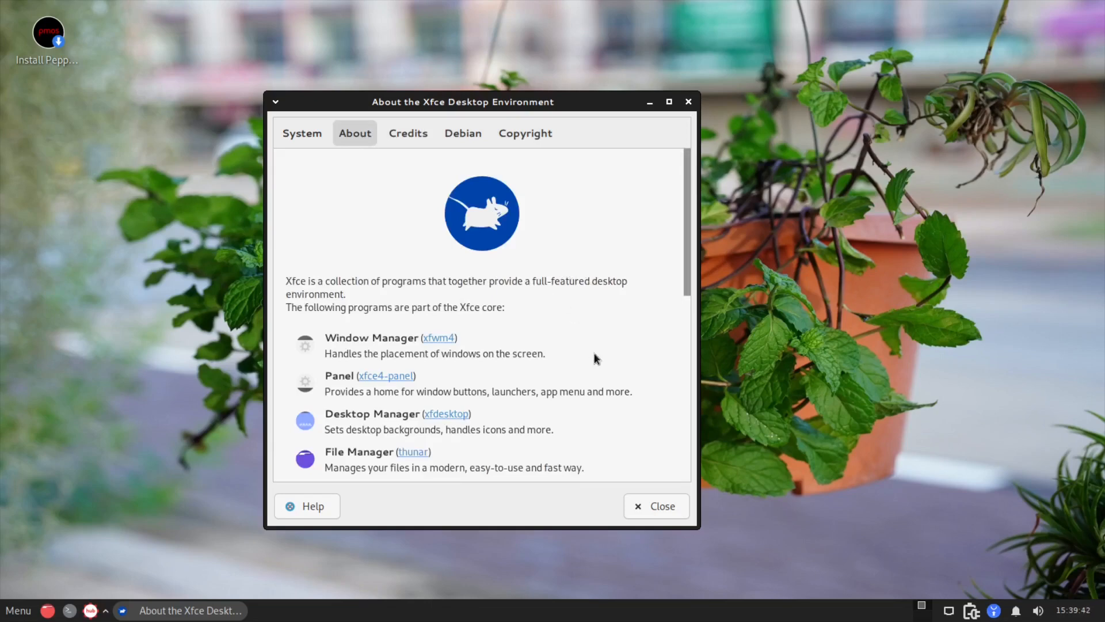
mouse_move(660, 506)
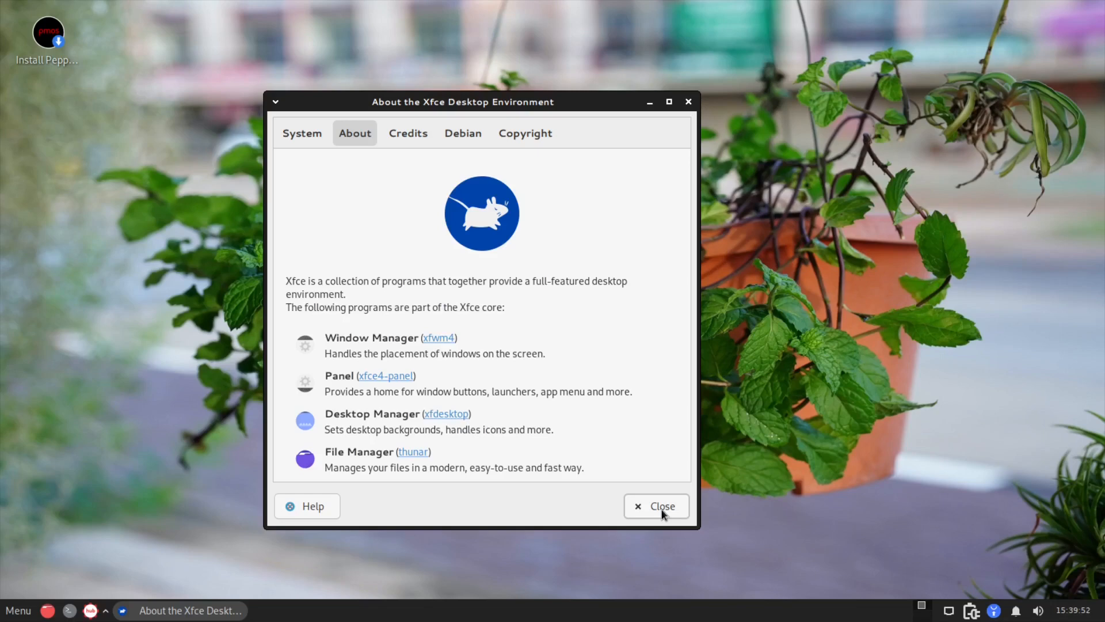
Step: Close the About Xfce window, leaving the mint-plant desktop showing
left_click(655, 506)
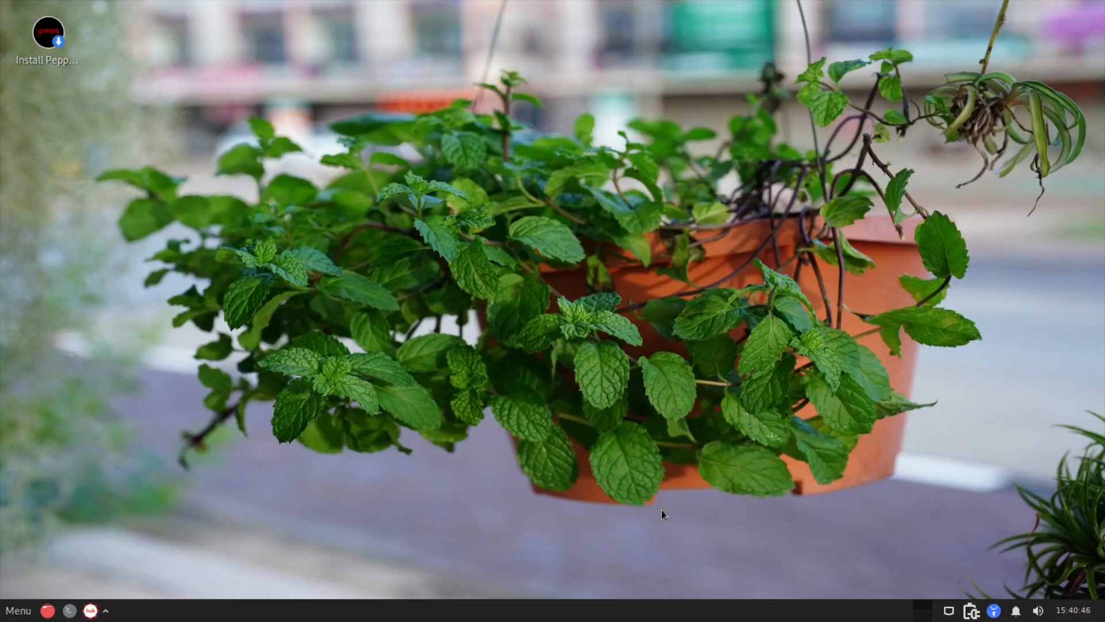
mouse_move(658, 449)
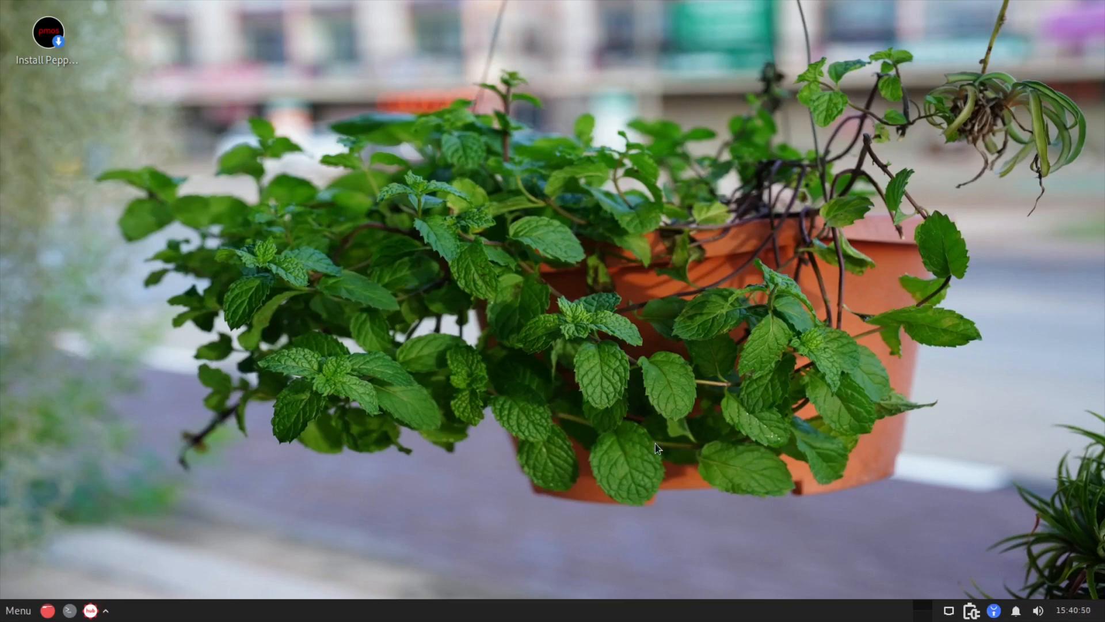